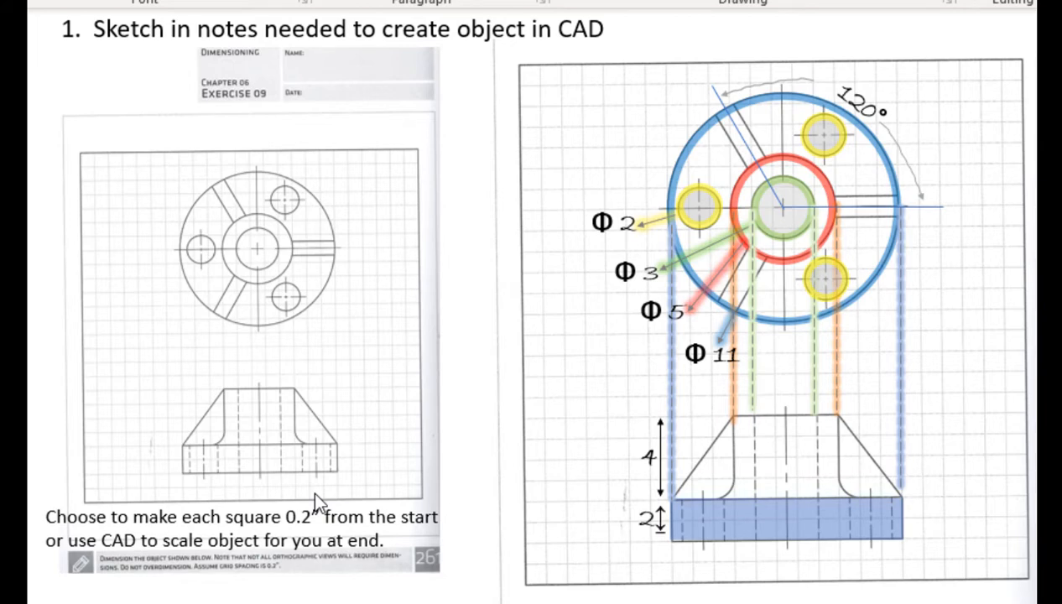
pyautogui.moveTo(723, 319)
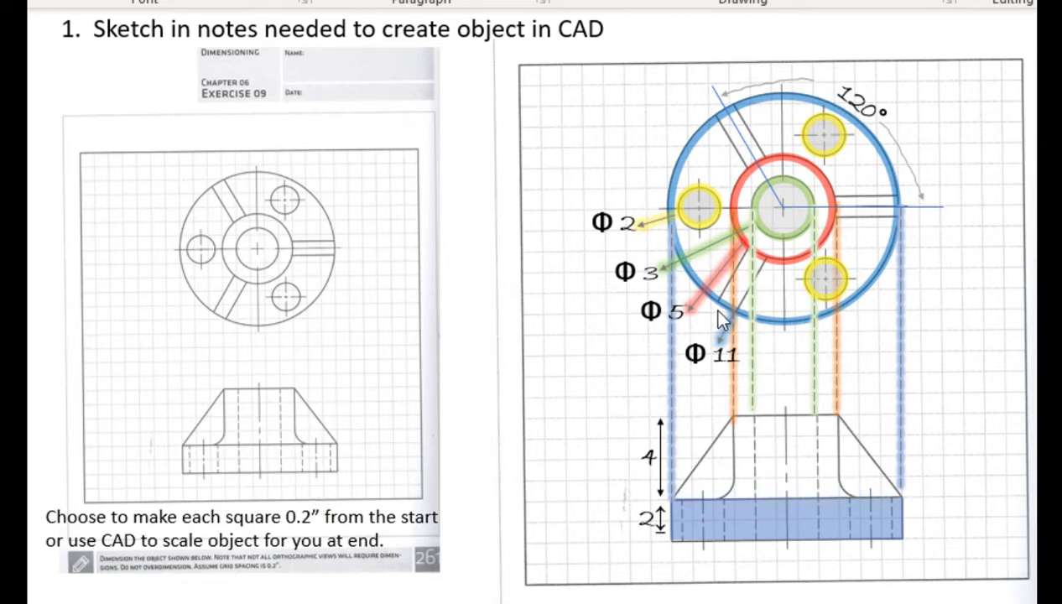
pyautogui.moveTo(748, 361)
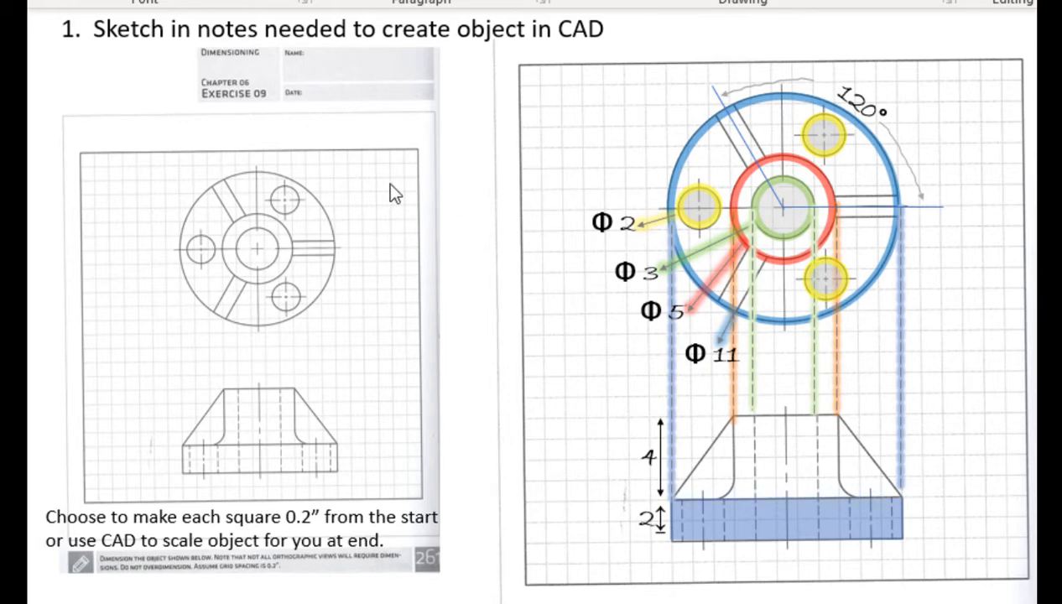
pyautogui.moveTo(404, 400)
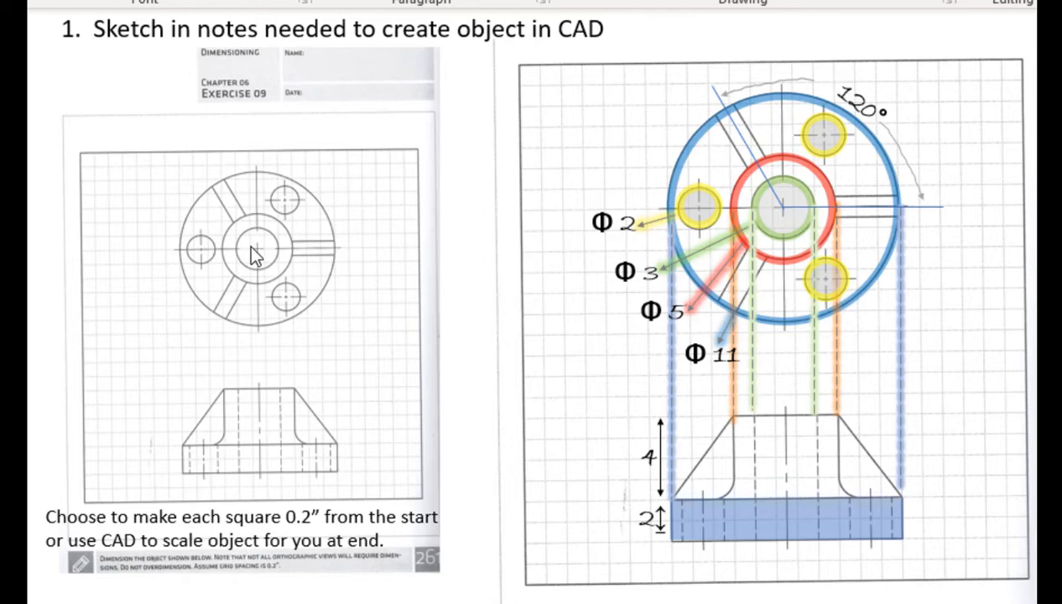
pyautogui.moveTo(289, 302)
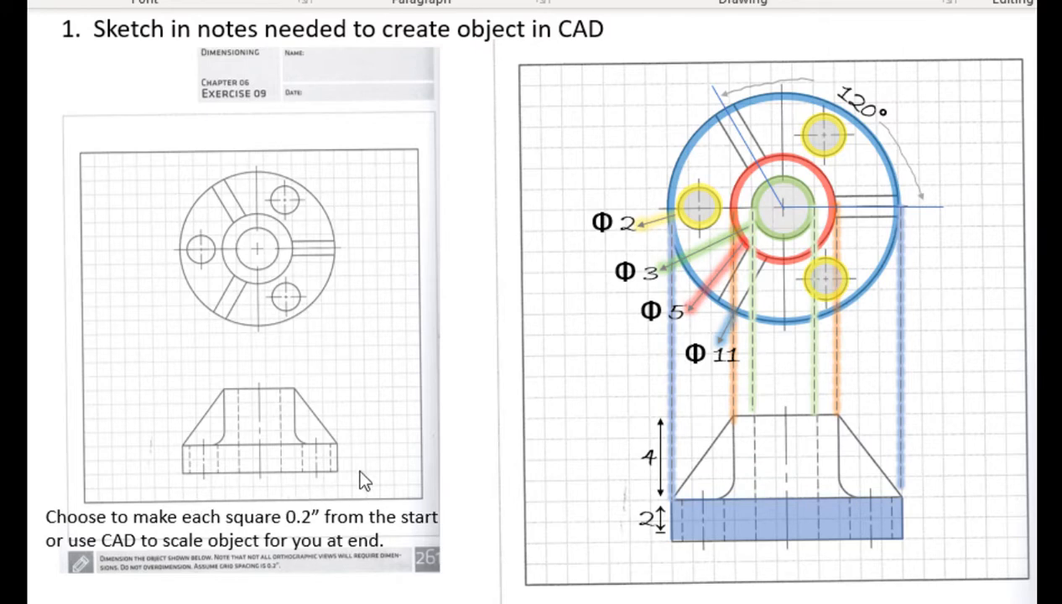
pyautogui.moveTo(211, 265)
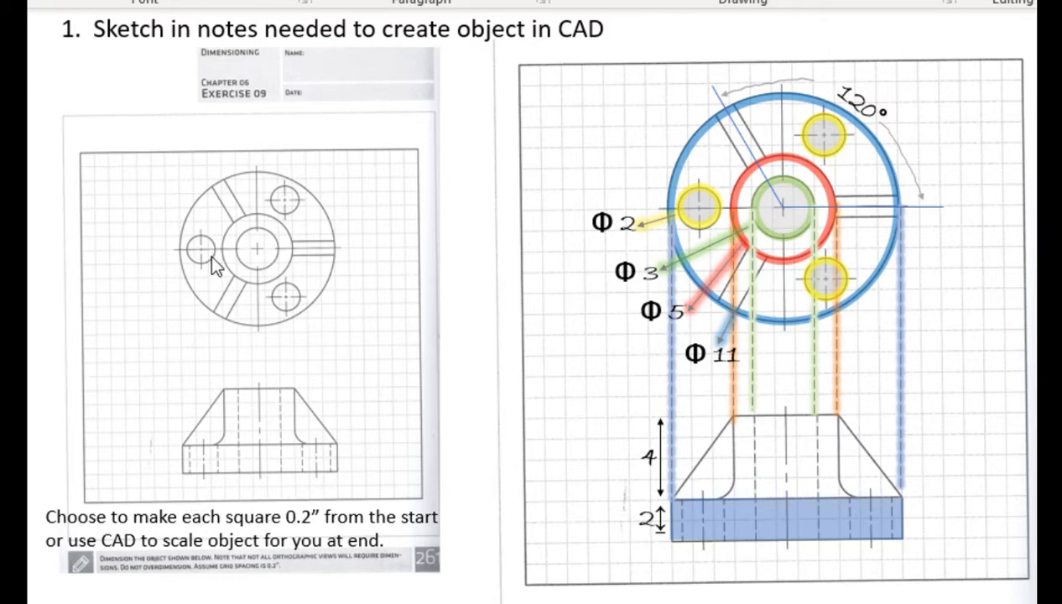
pyautogui.moveTo(411, 258)
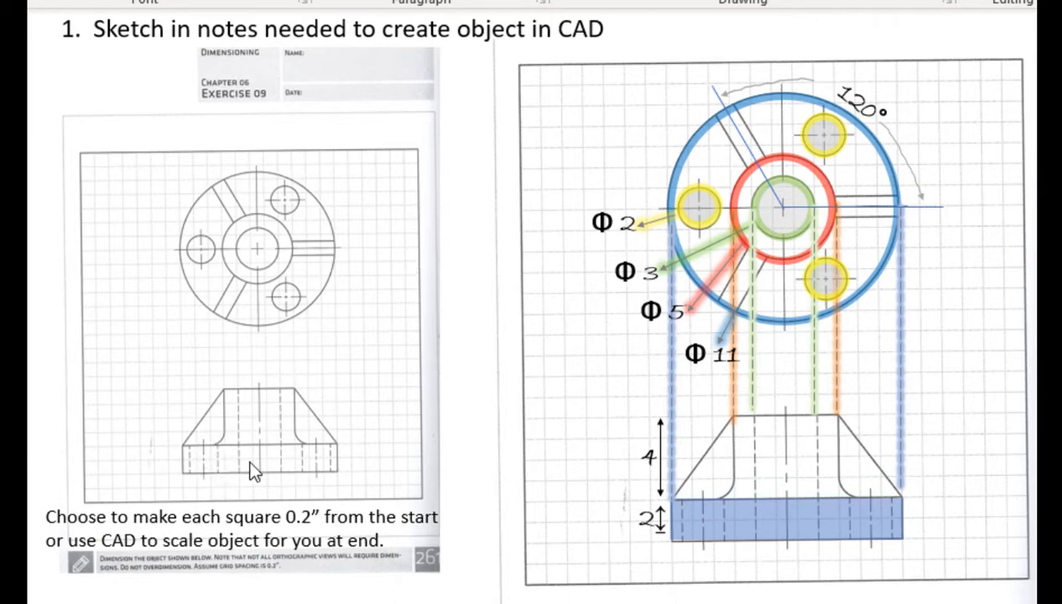
pyautogui.moveTo(194, 265)
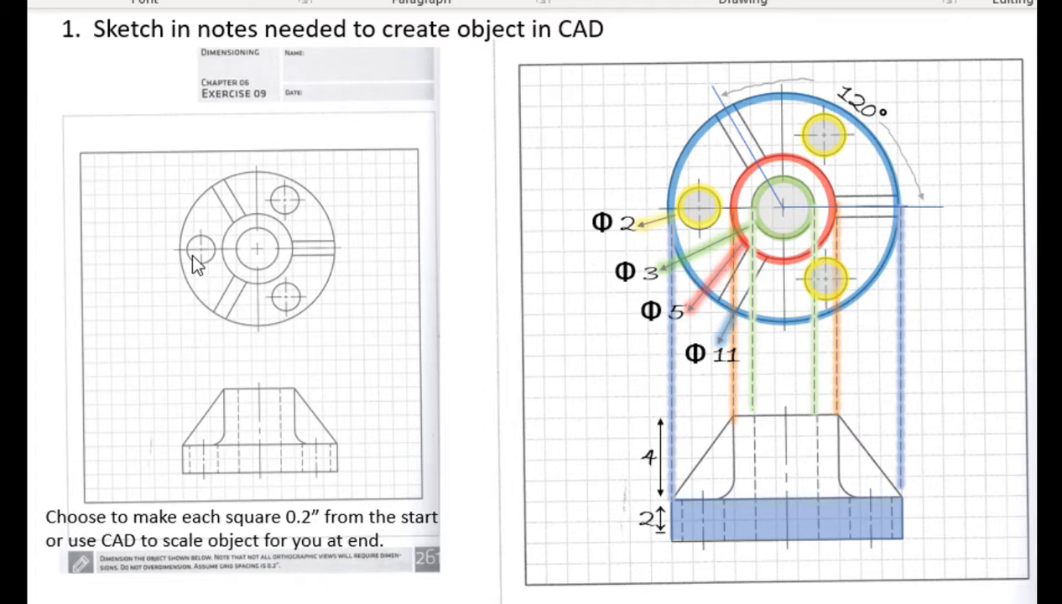
pyautogui.moveTo(214, 269)
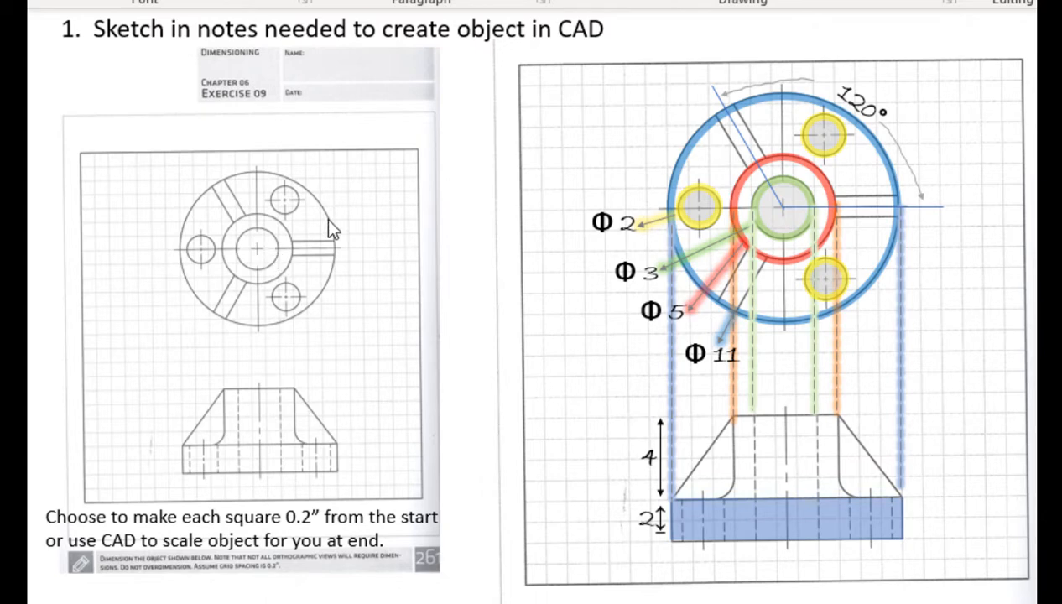
pyautogui.moveTo(255, 272)
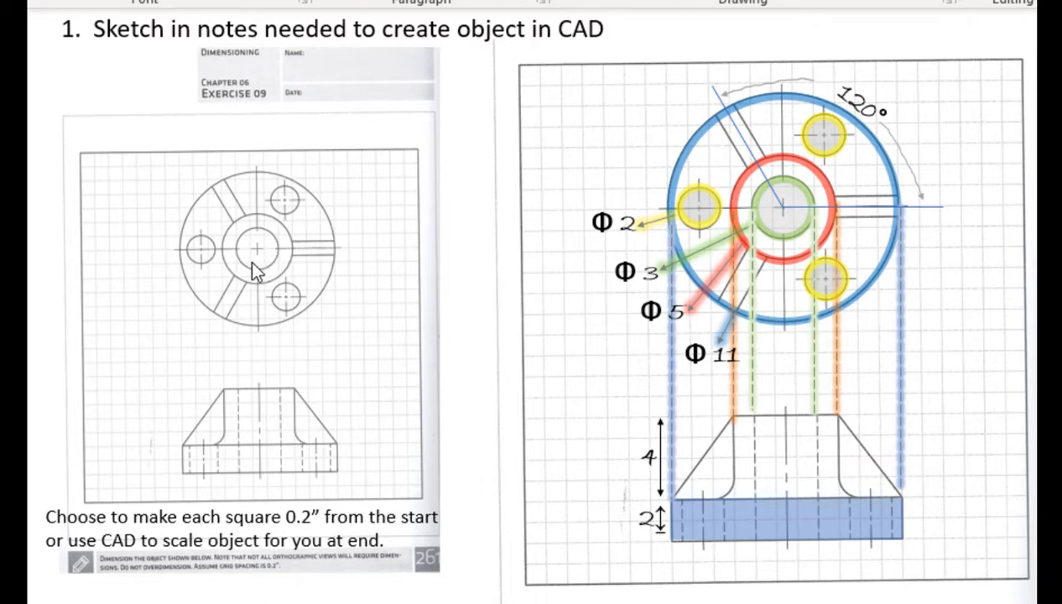
pyautogui.moveTo(265, 465)
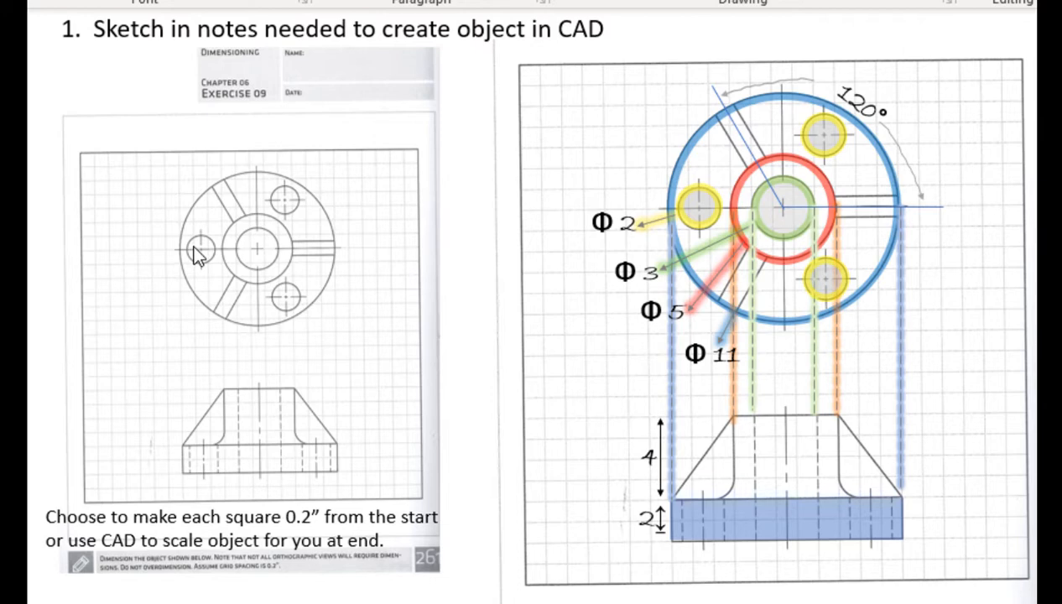
pyautogui.moveTo(262, 258)
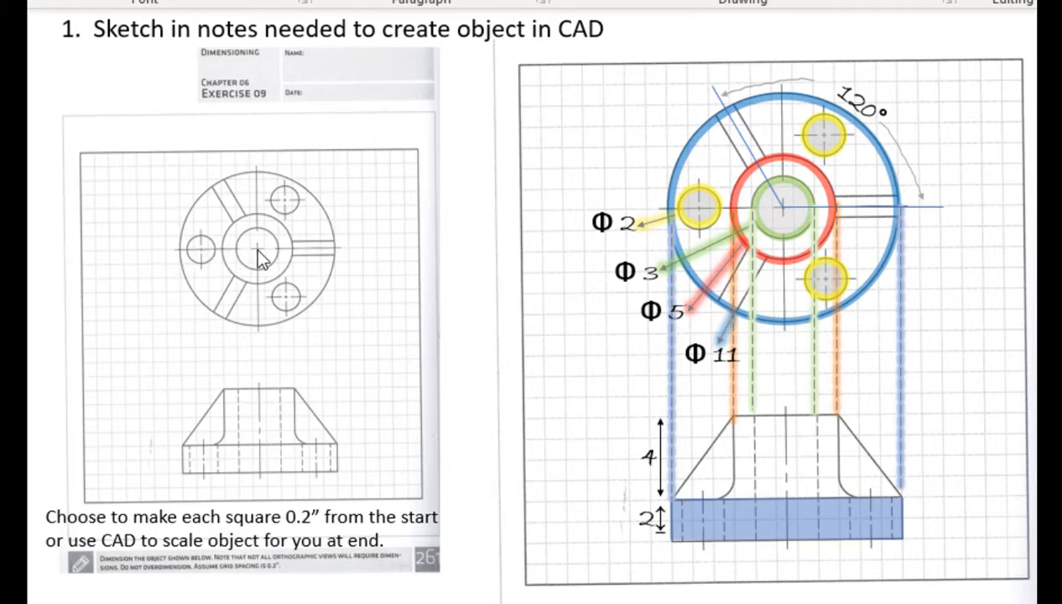
pyautogui.moveTo(251, 411)
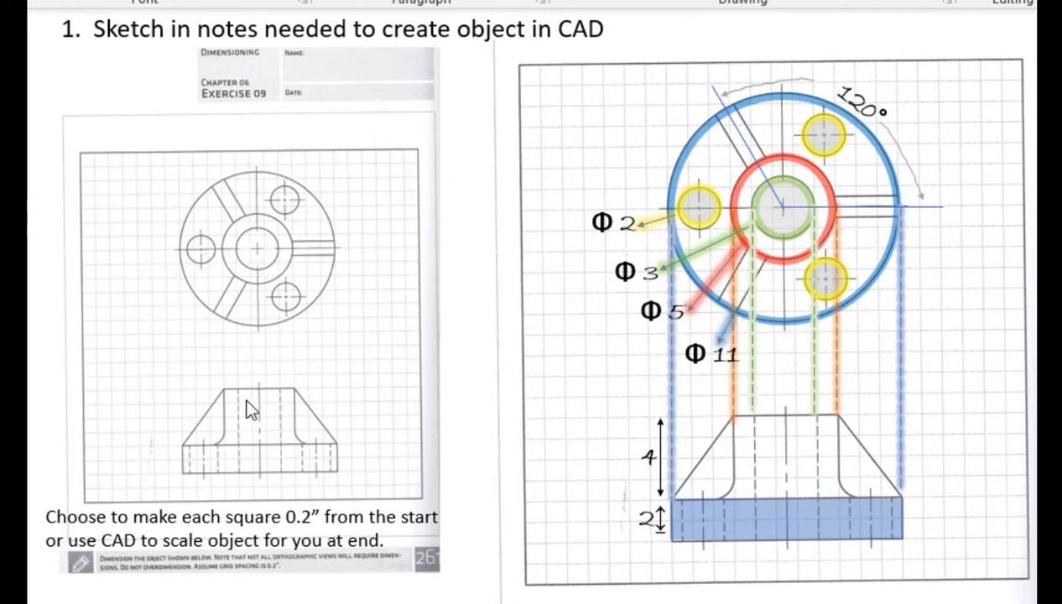
pyautogui.moveTo(342, 421)
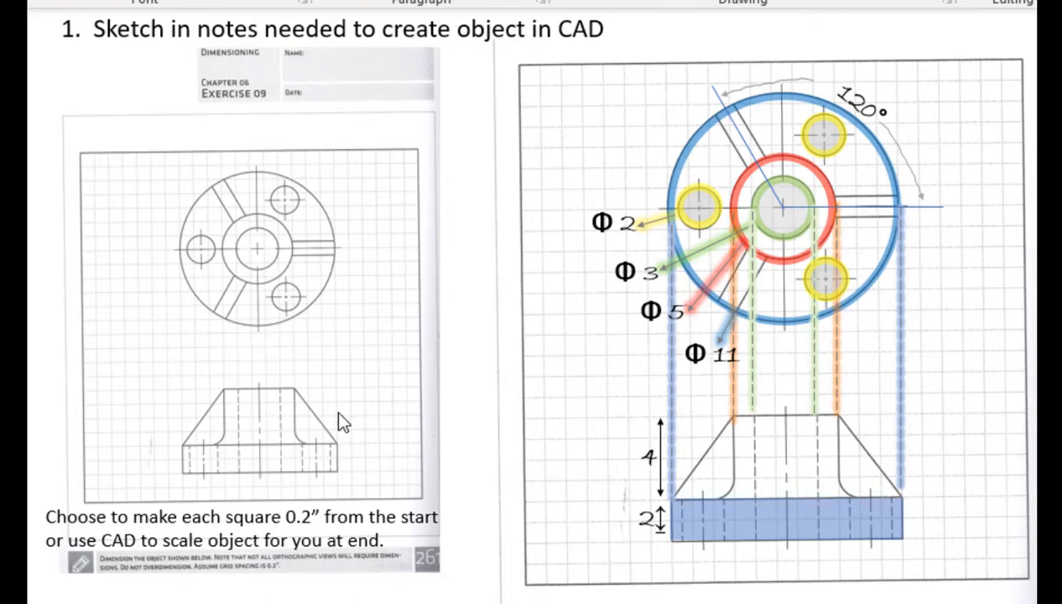
pyautogui.moveTo(304, 423)
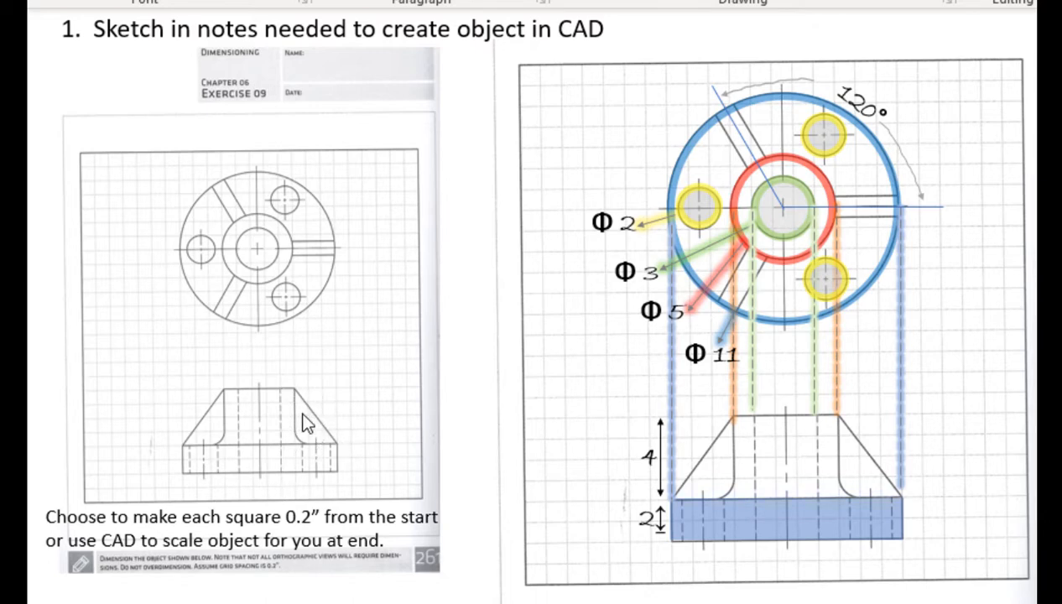
pyautogui.moveTo(289, 264)
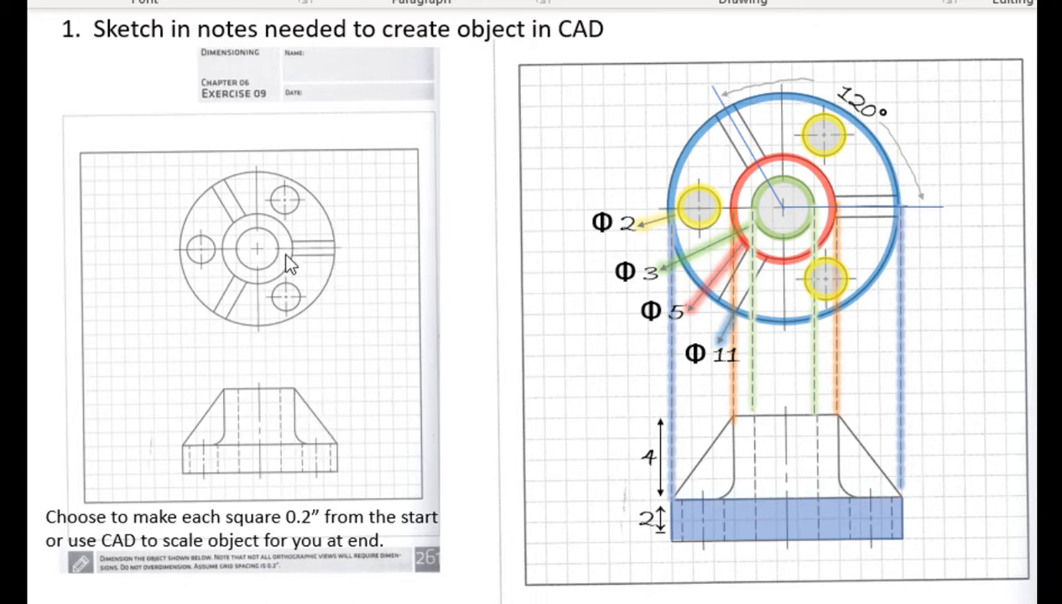
pyautogui.moveTo(323, 258)
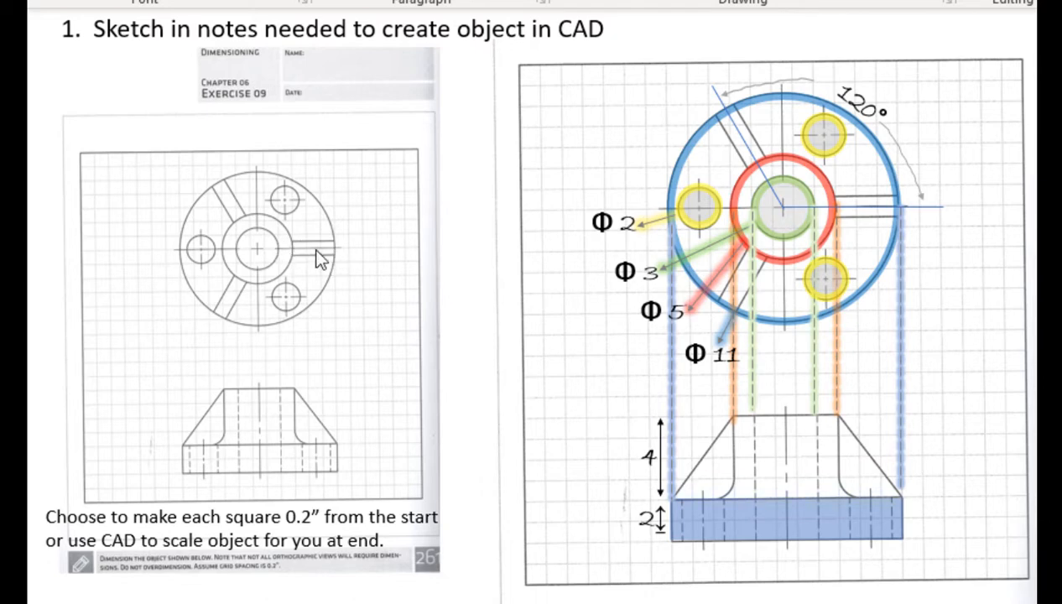
pyautogui.moveTo(294, 300)
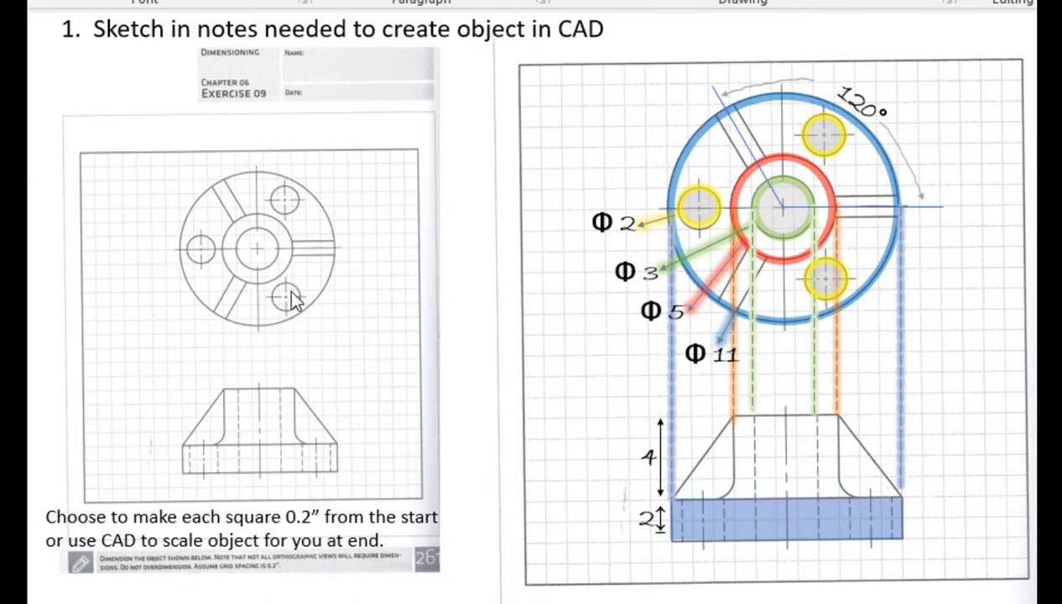
pyautogui.moveTo(323, 468)
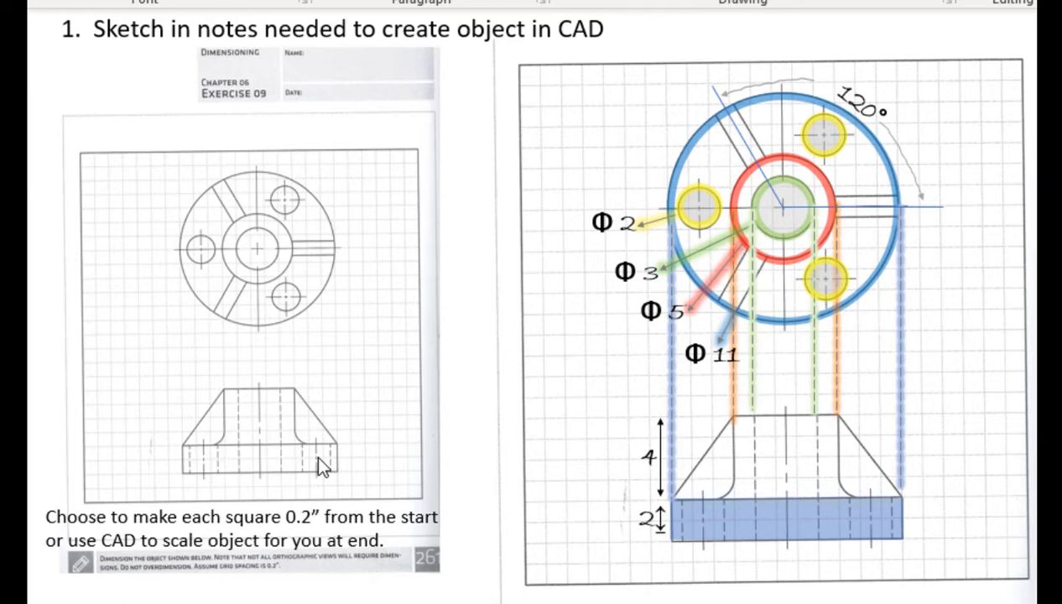
pyautogui.moveTo(374, 469)
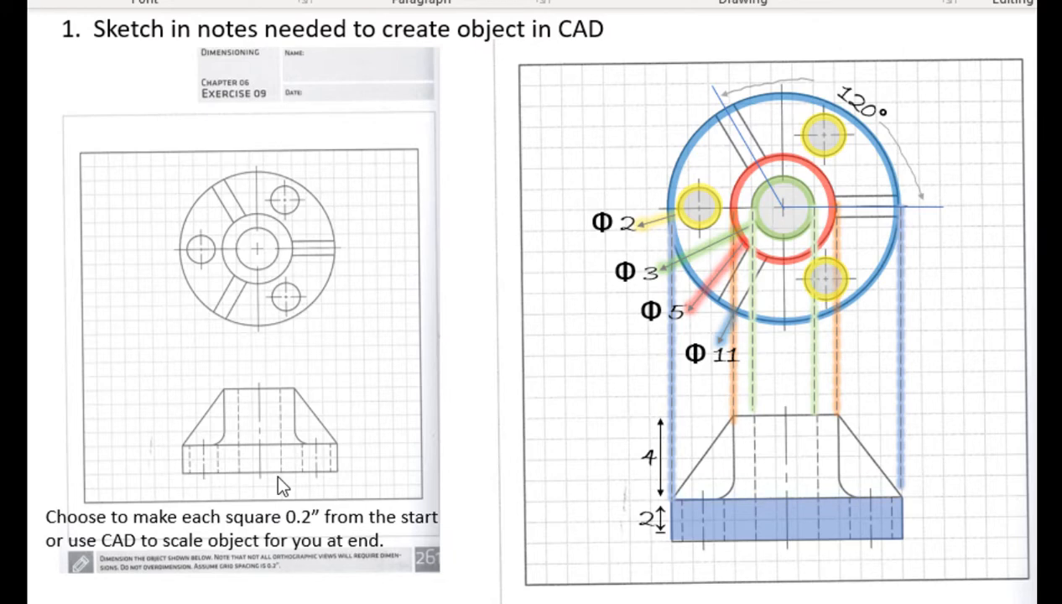
pyautogui.moveTo(357, 317)
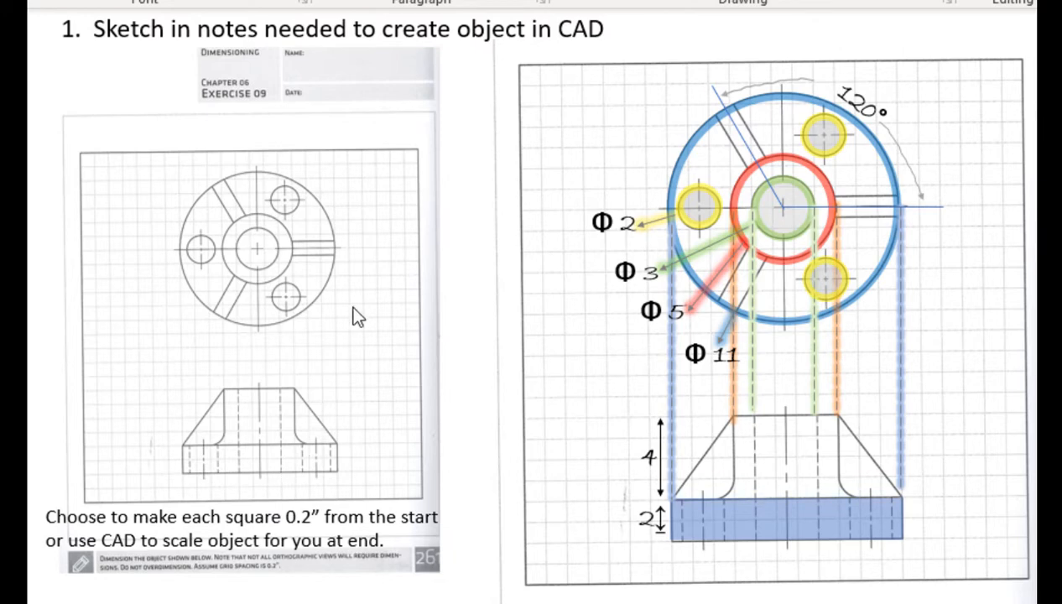
pyautogui.moveTo(350, 311)
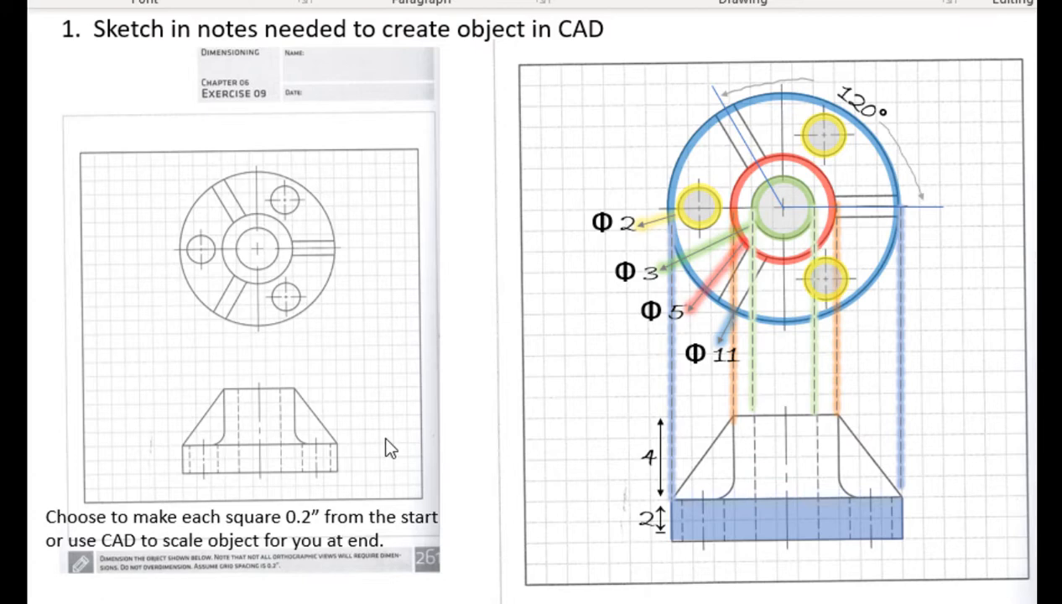
pyautogui.moveTo(306, 270)
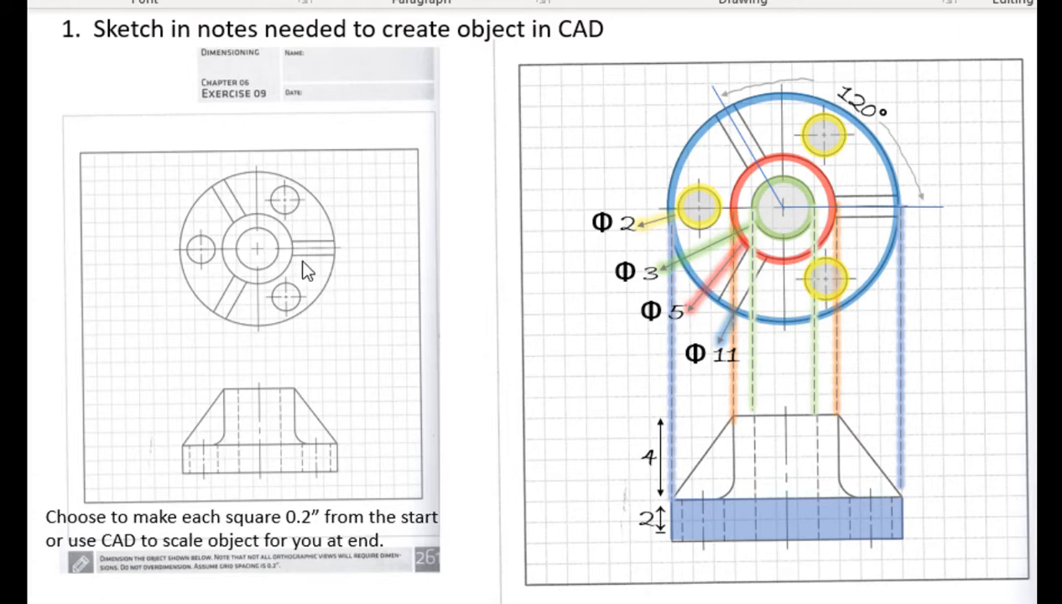
pyautogui.moveTo(205, 264)
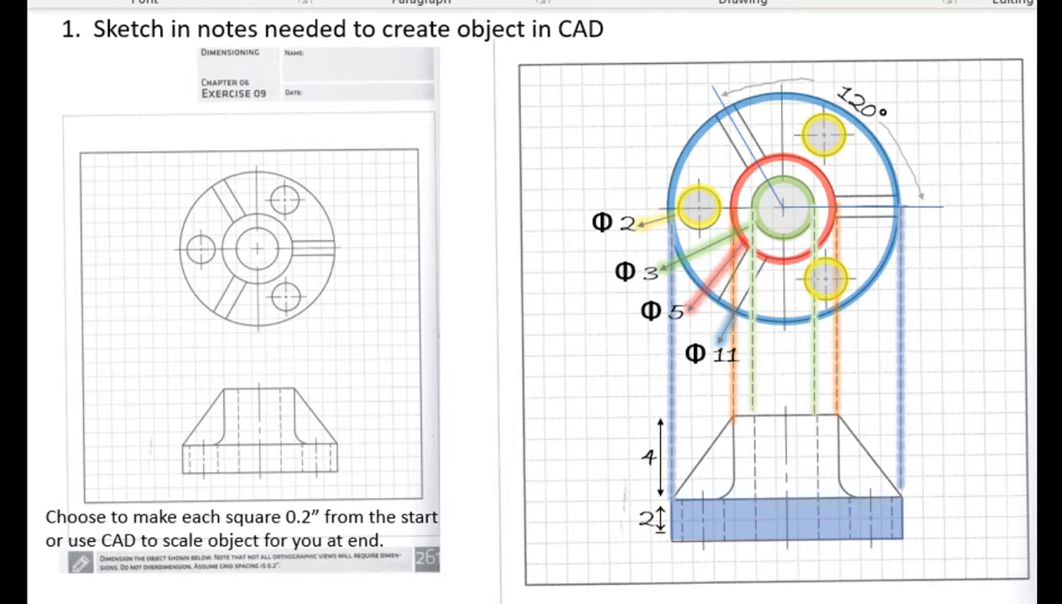
# Step: Draw an 11-diameter circle centred at 0,0
pyautogui.press('right')
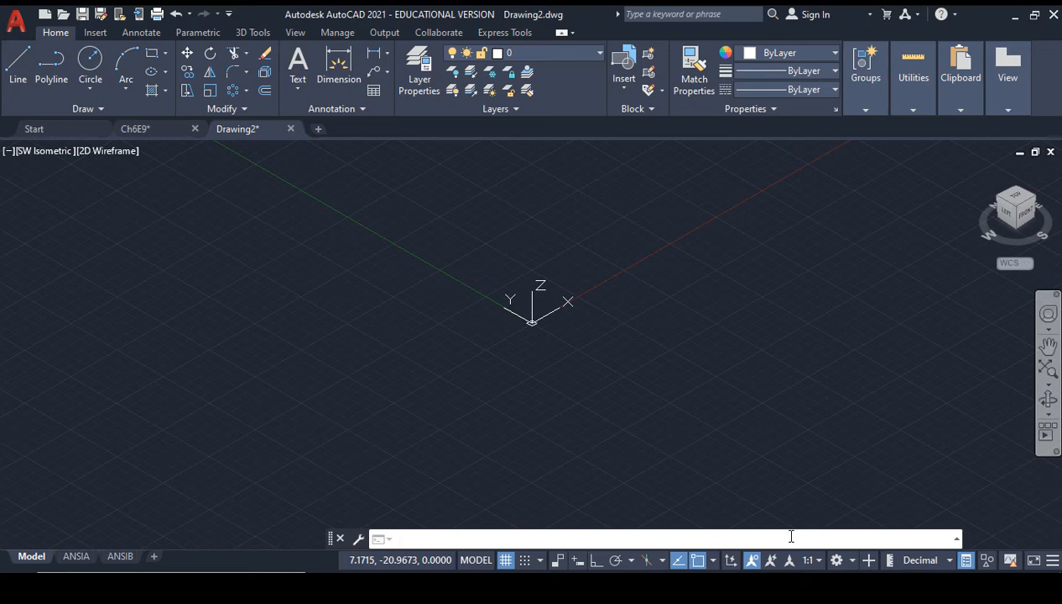
pyautogui.click(90, 63)
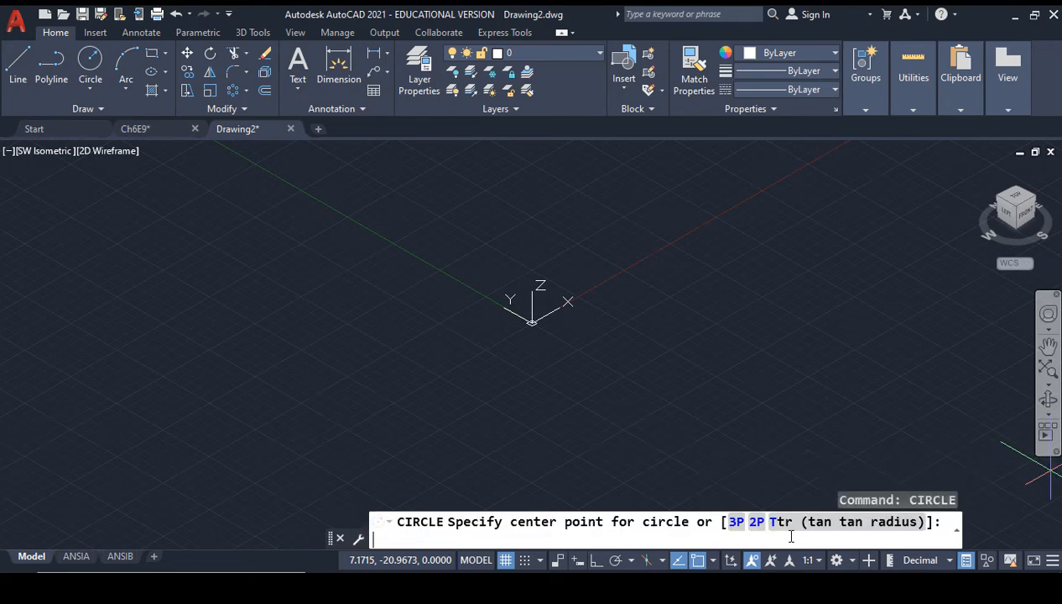
pyautogui.write('0,0')
pyautogui.write('d')
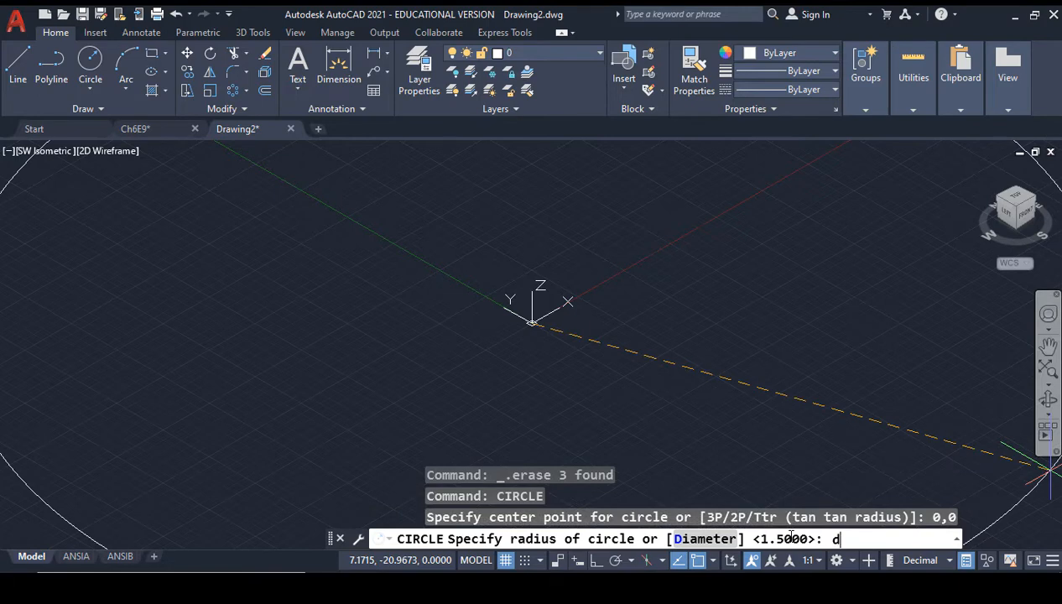
pyautogui.press('Return')
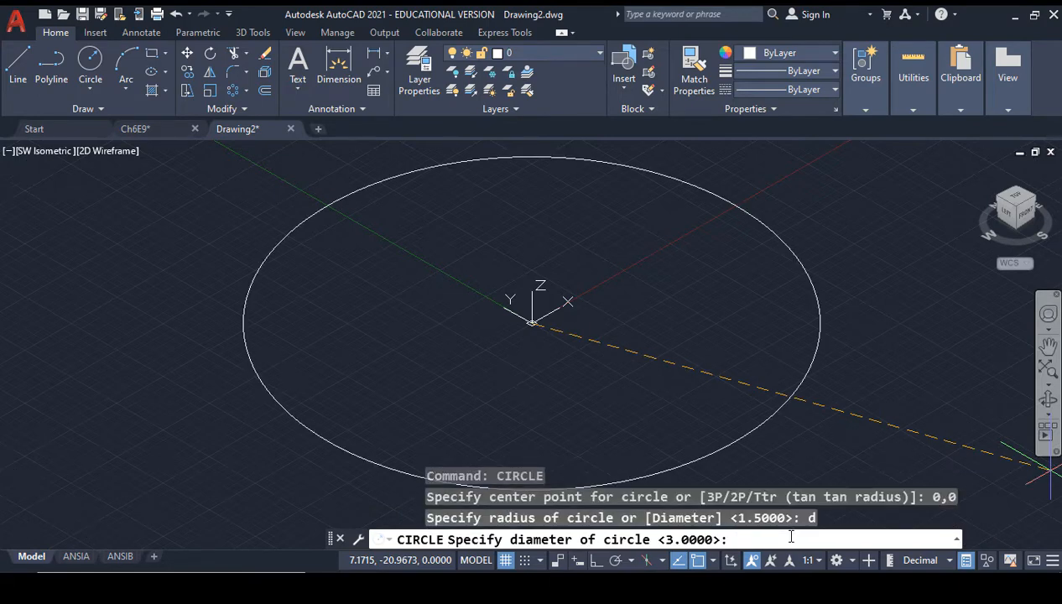
pyautogui.write('11')
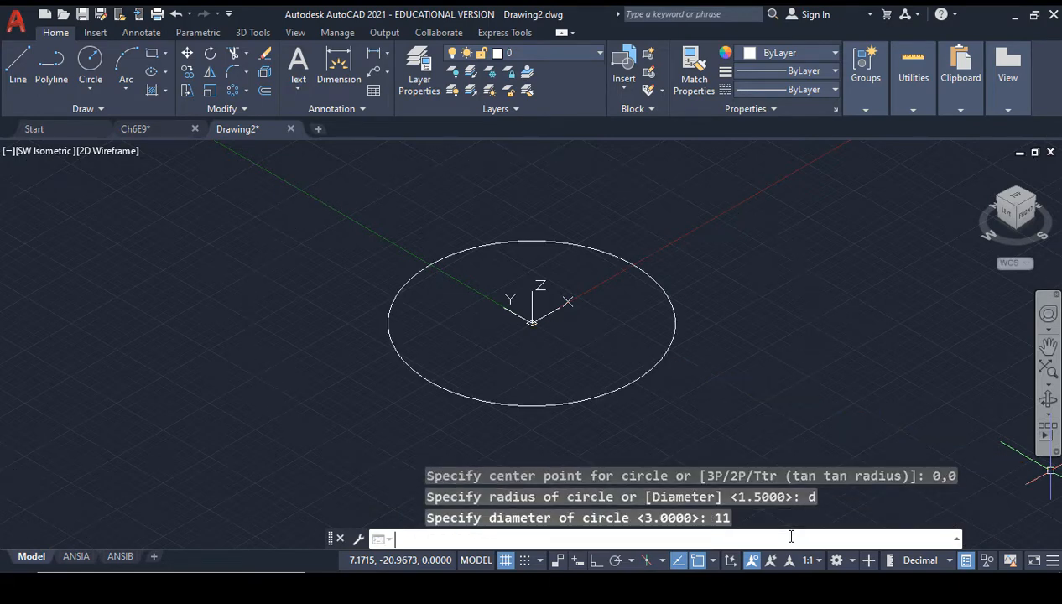
# Step: Extrude the circle 2 units downward with height -2
pyautogui.write('extrude')
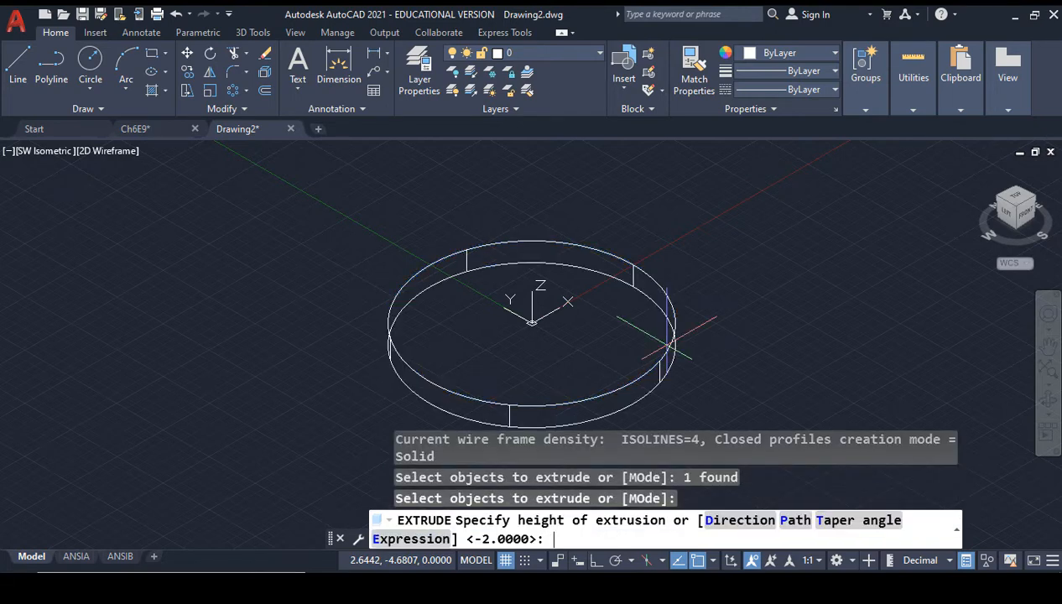
pyautogui.write('-2')
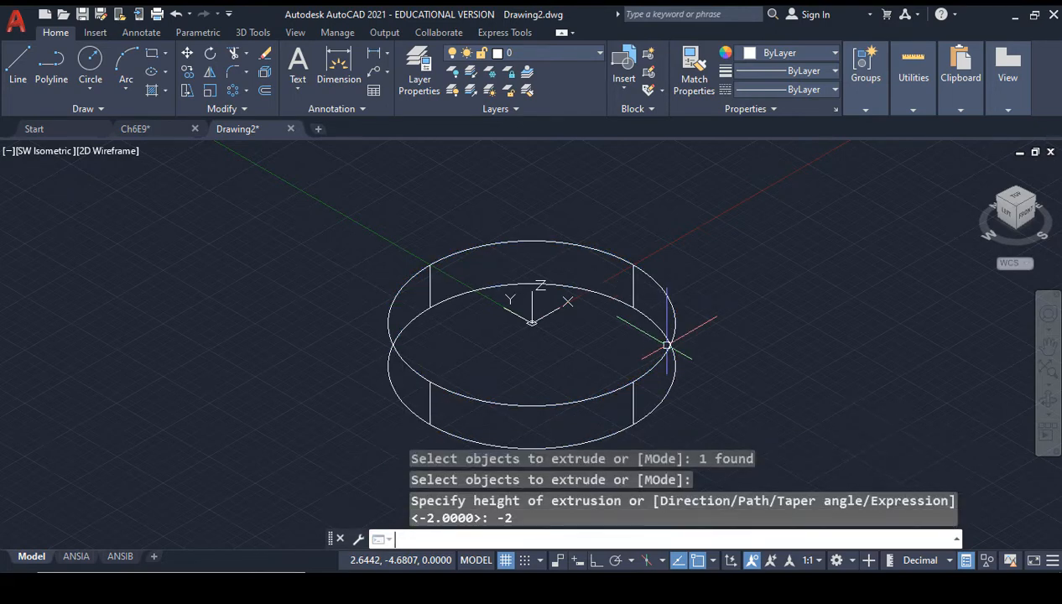
pyautogui.write('circle or [Diameter] <5.5000>:')
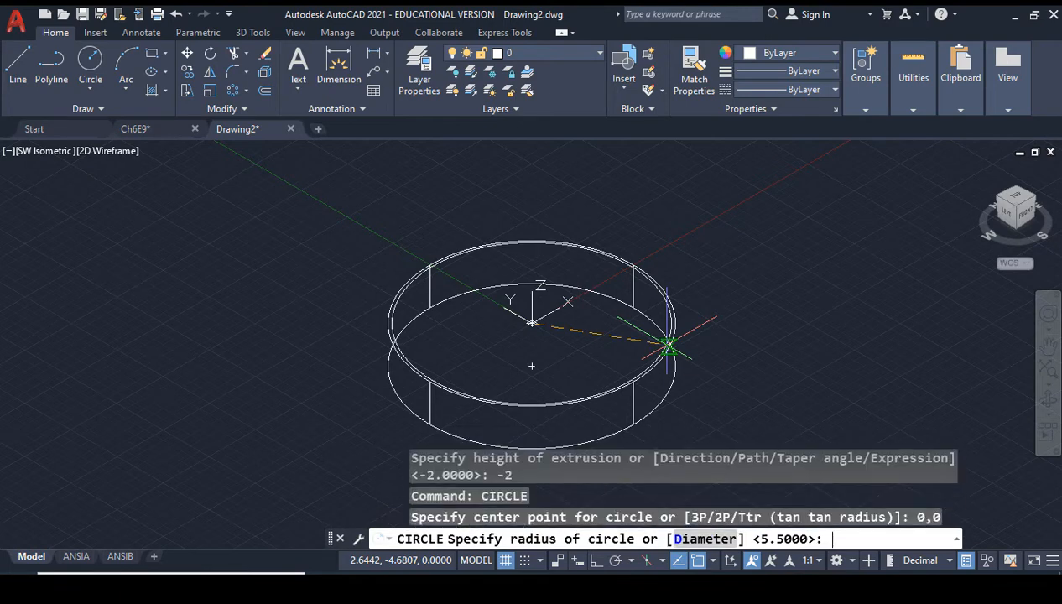
# Step: Draw concentric circles of diameter 5 and 3 at the origin
pyautogui.write('d')
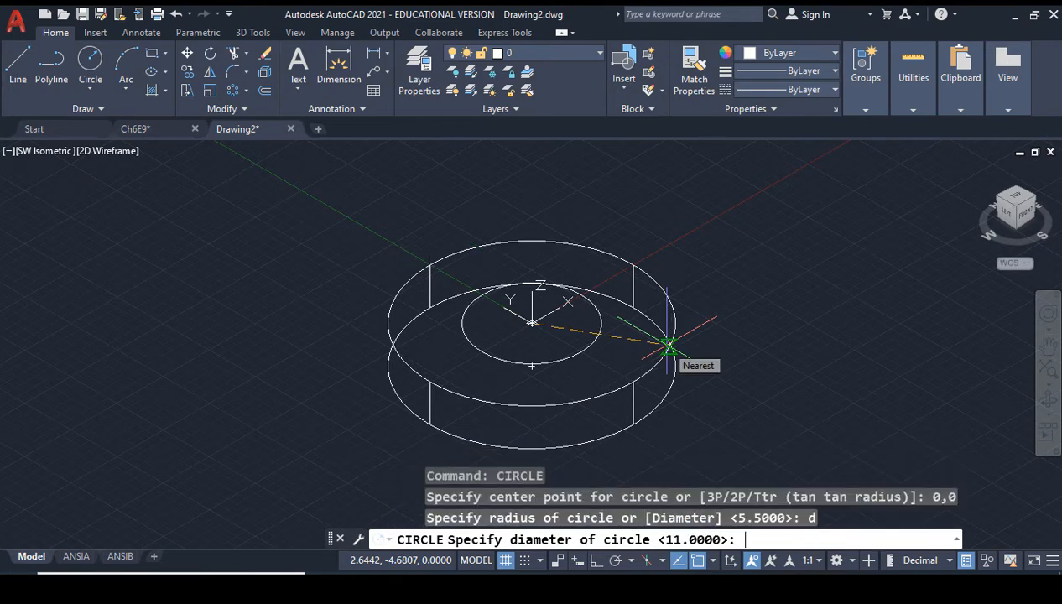
pyautogui.write('5')
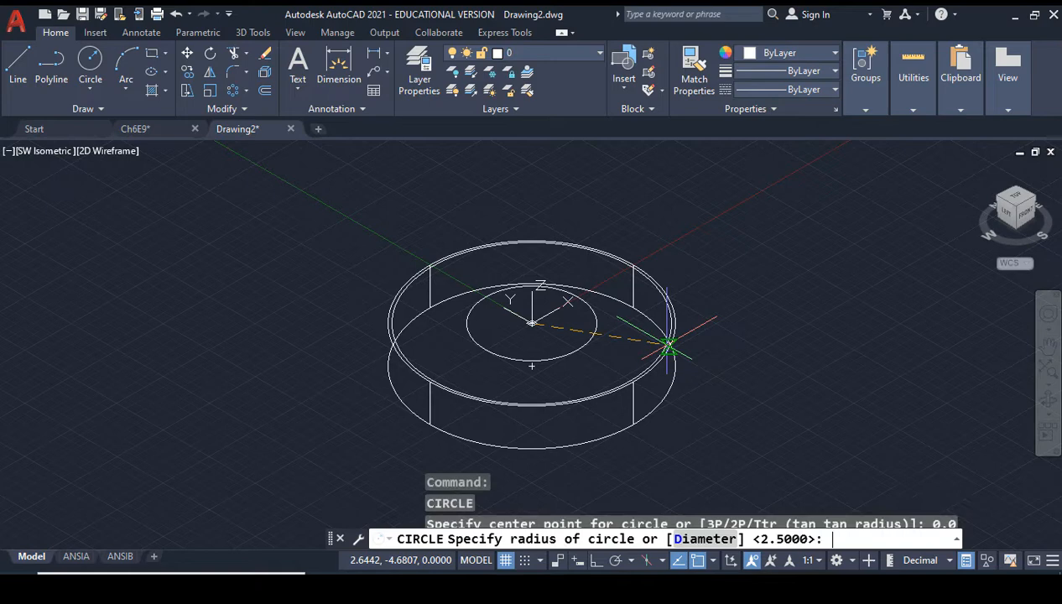
pyautogui.write('d')
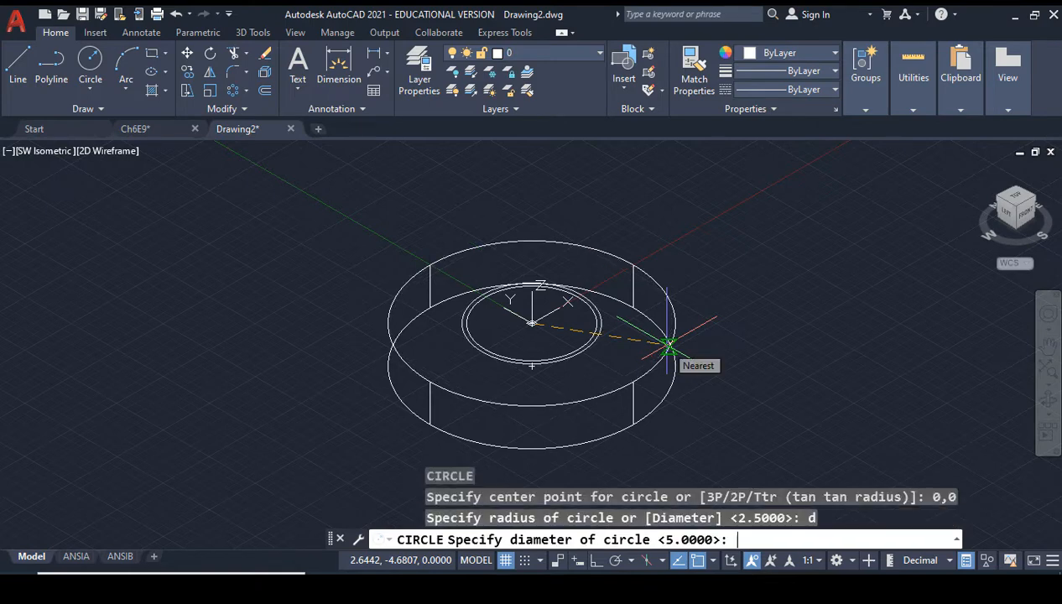
pyautogui.write('3')
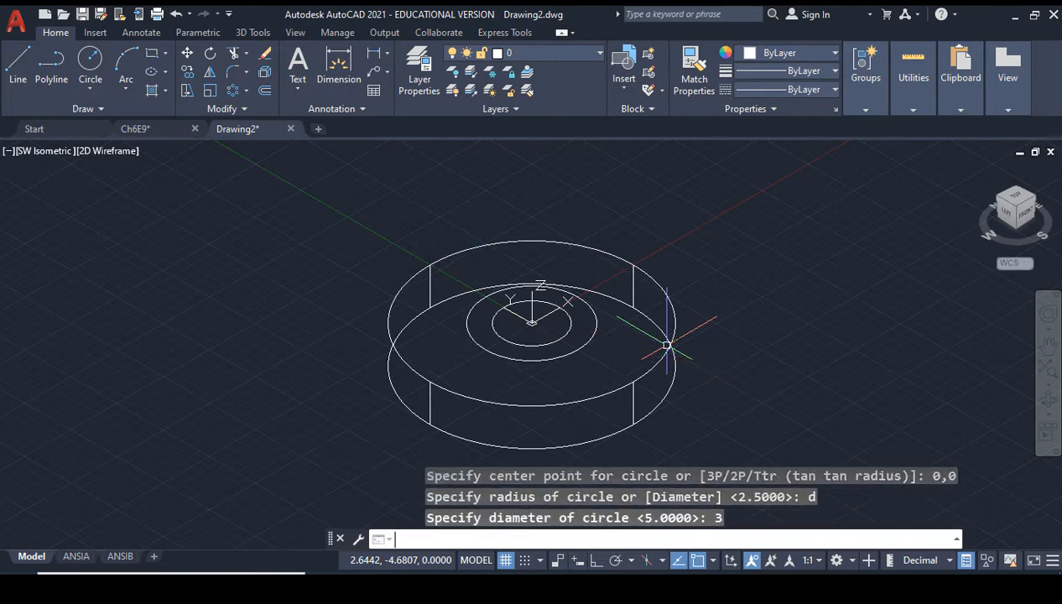
# Step: Presspull the ring area between the circles up 4 units
pyautogui.write('presspul')
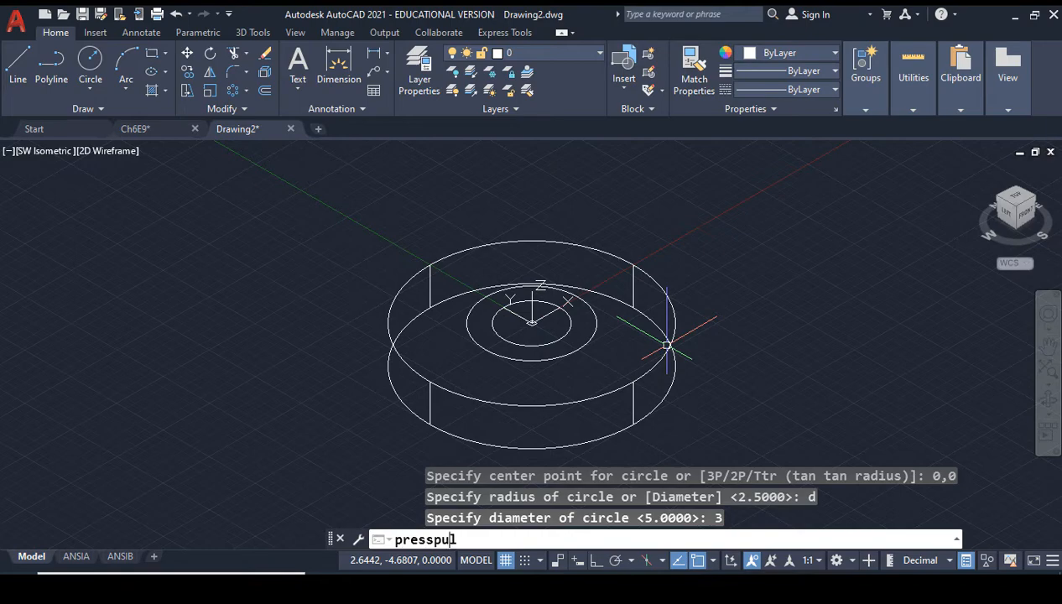
pyautogui.press('Return')
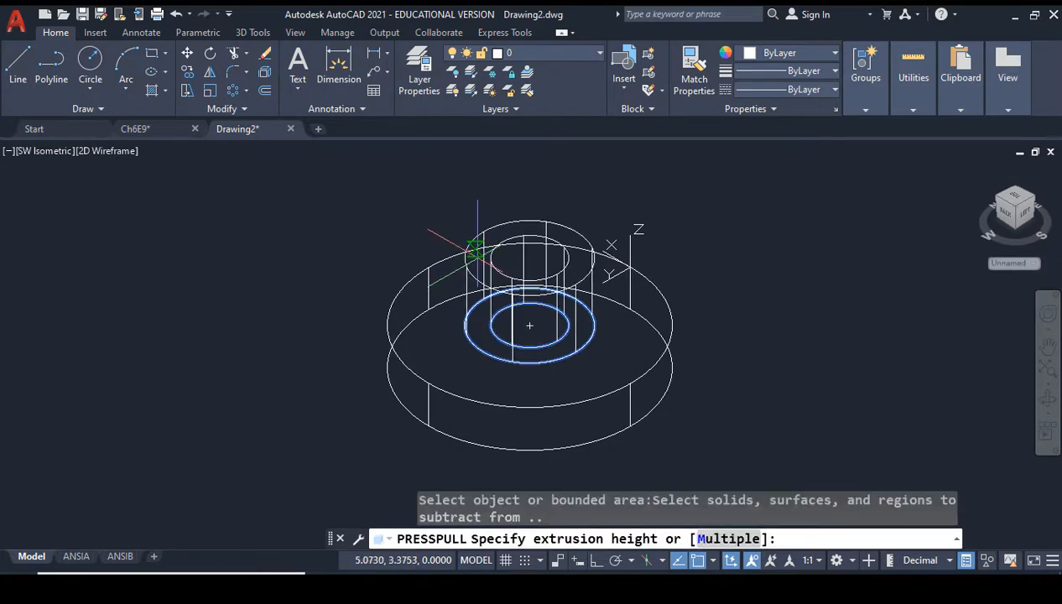
pyautogui.write('4')
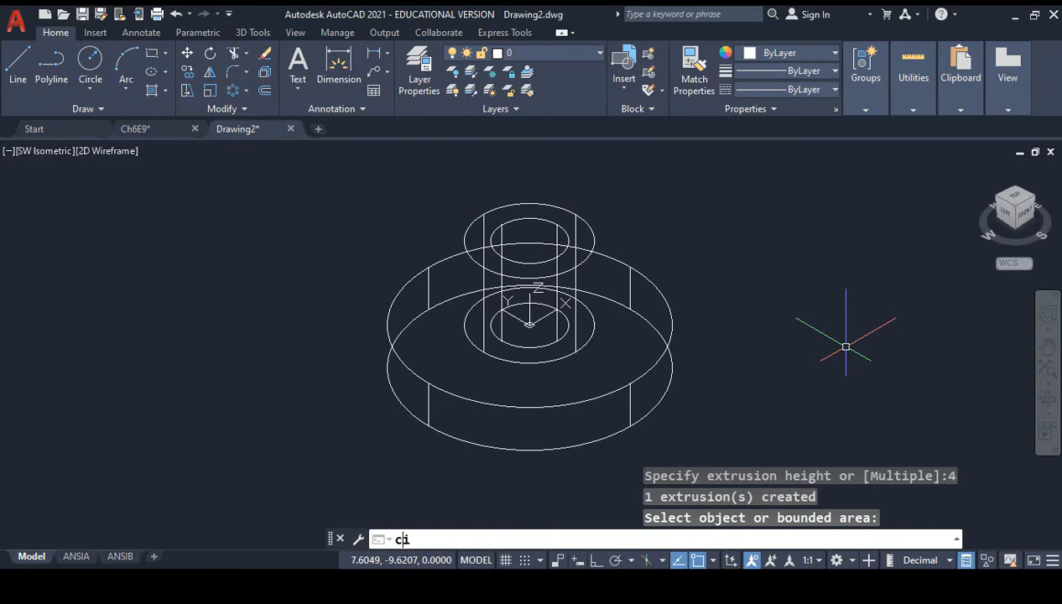
pyautogui.write('IRCLE')
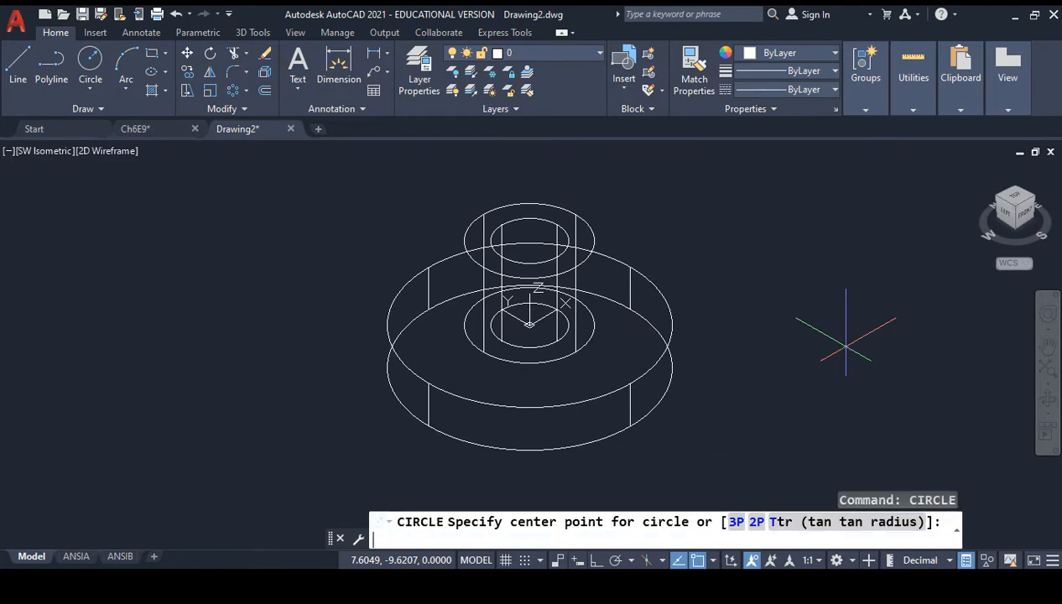
# Step: Draw a hole circle at -4,0, array it three times and subtract, shown Conceptual
pyautogui.write('-4,')
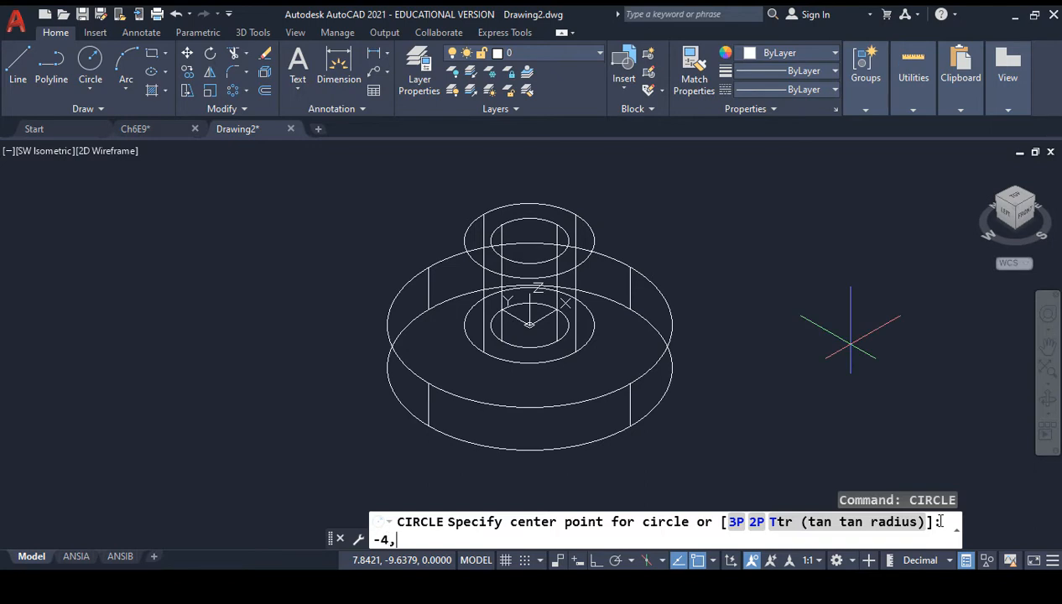
pyautogui.write('0')
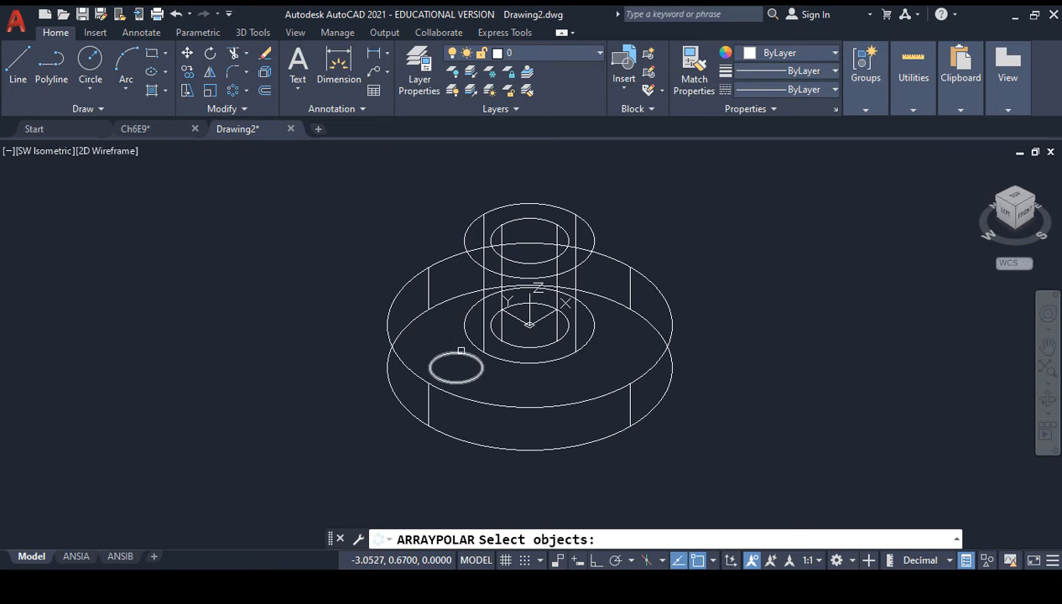
pyautogui.click(456, 368)
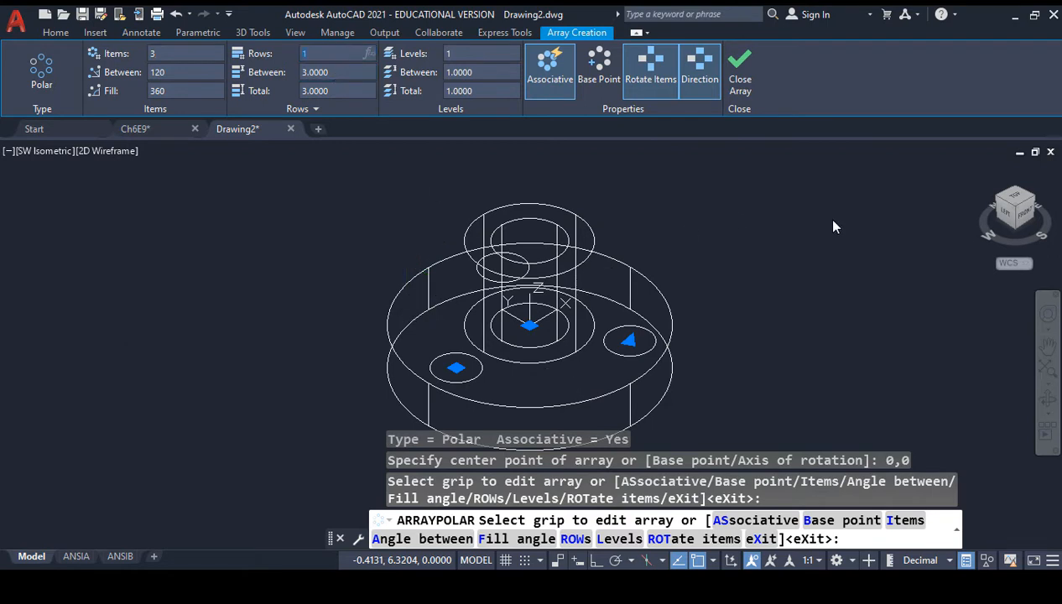
pyautogui.moveTo(765, 275)
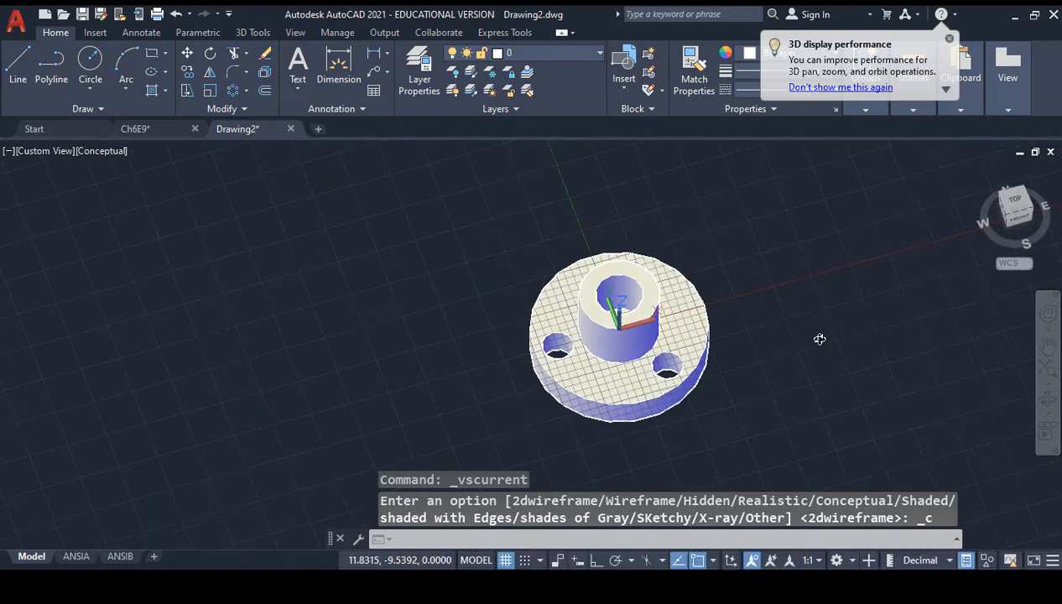
pyautogui.click(1015, 205)
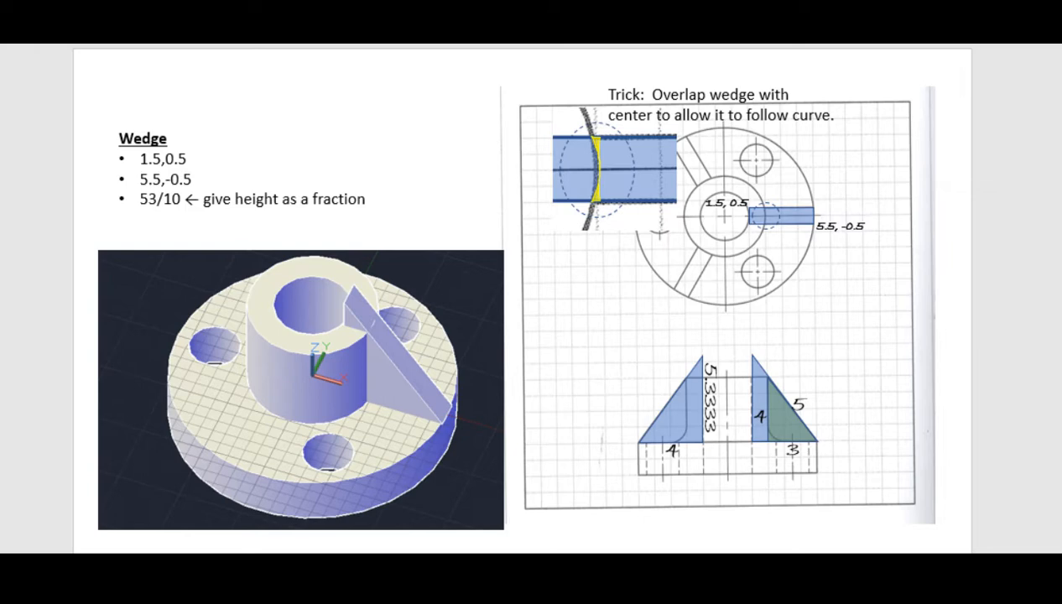
pyautogui.moveTo(784, 220)
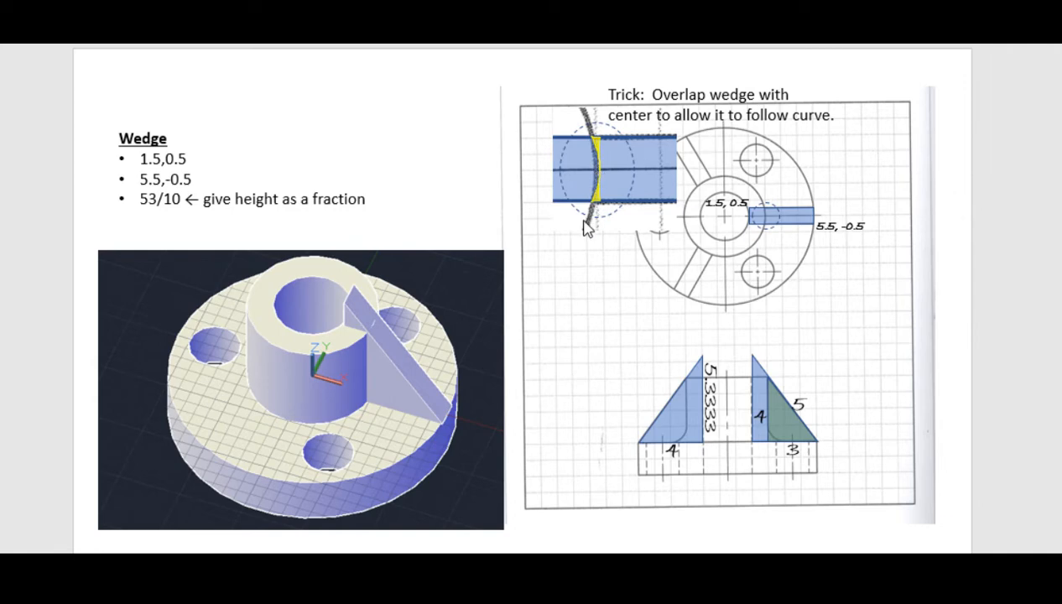
pyautogui.moveTo(584, 233)
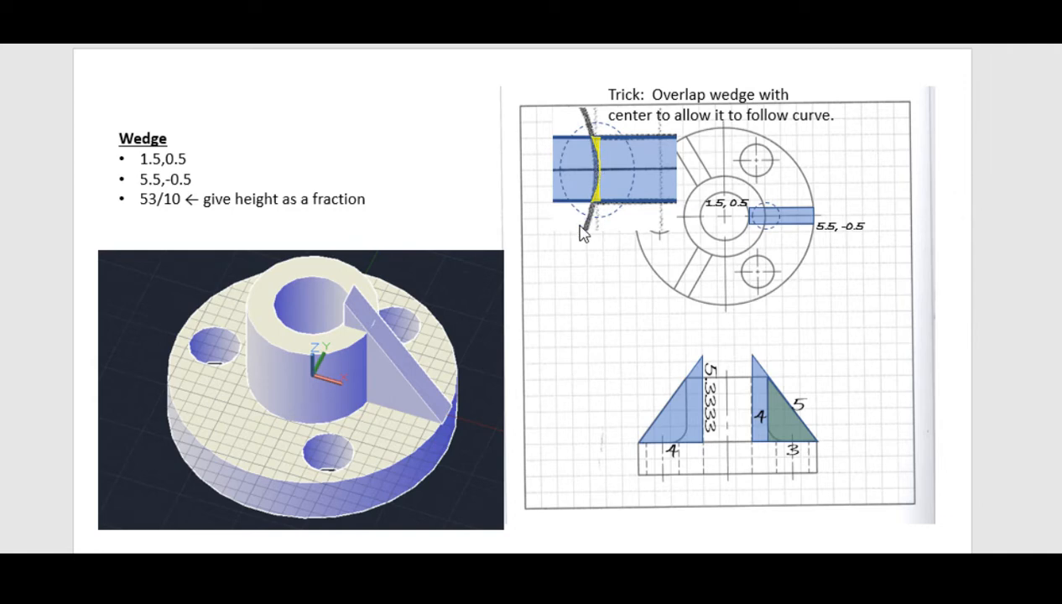
pyautogui.moveTo(382, 337)
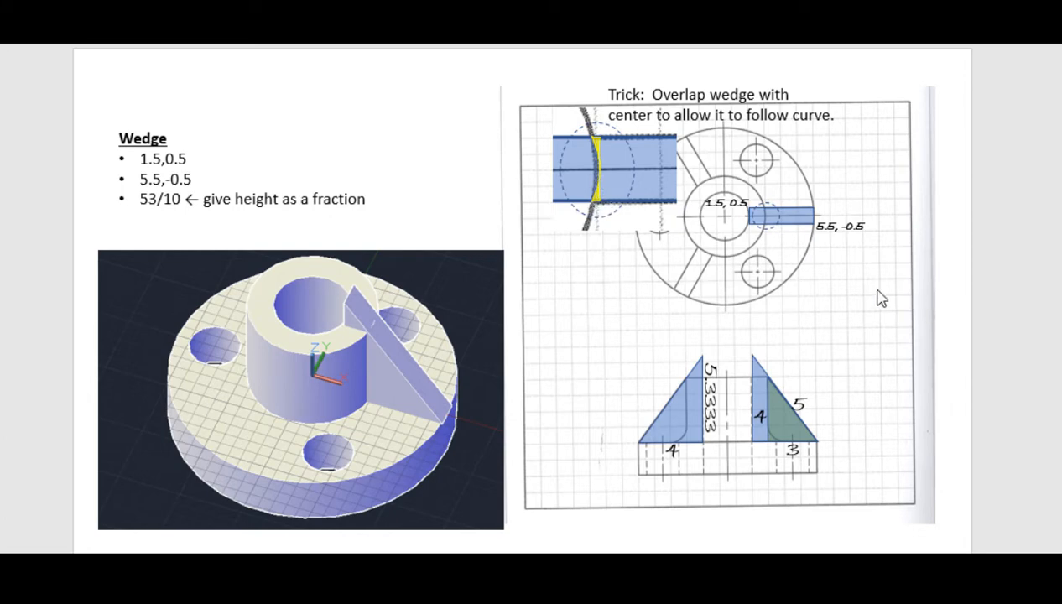
pyautogui.moveTo(322, 195)
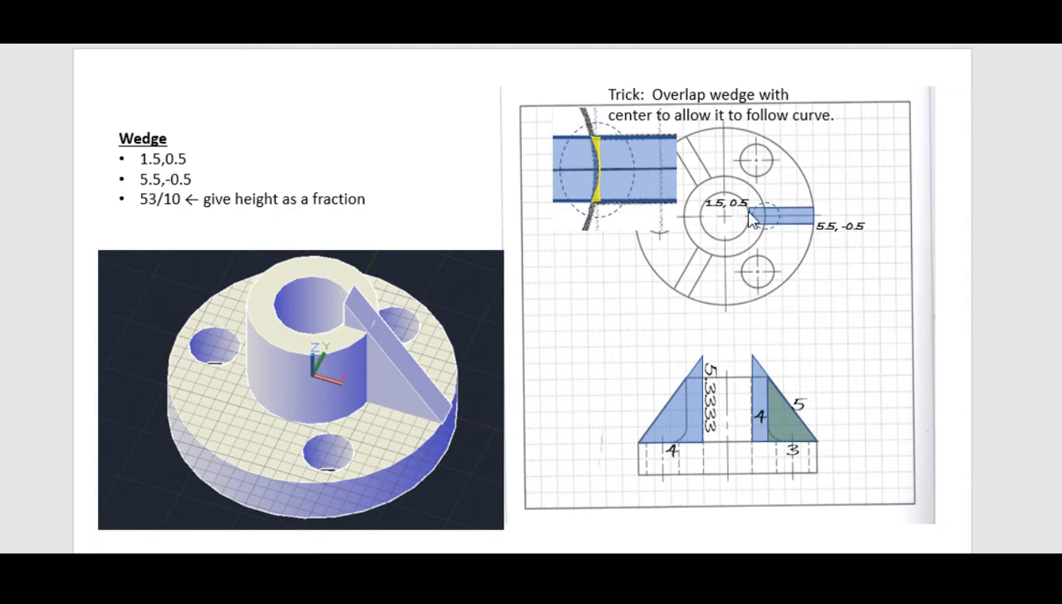
pyautogui.moveTo(726, 214)
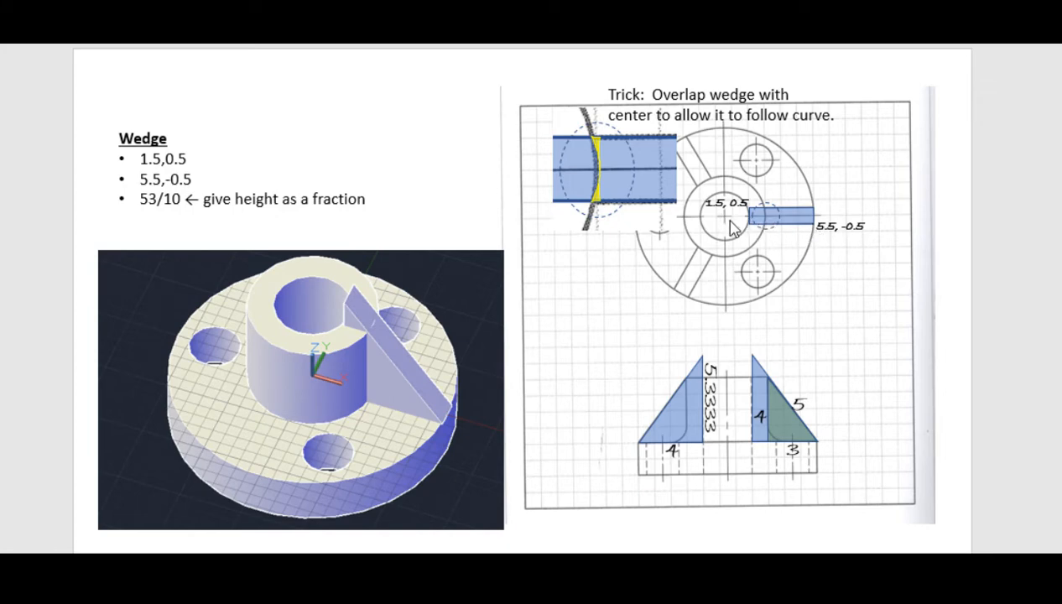
pyautogui.moveTo(726, 211)
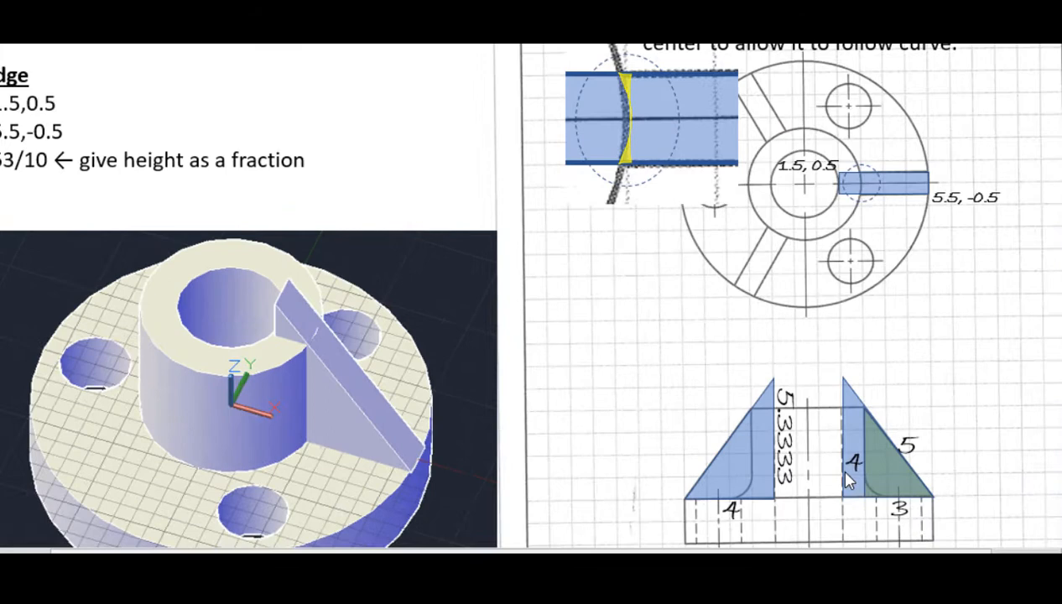
pyautogui.scroll(-3)
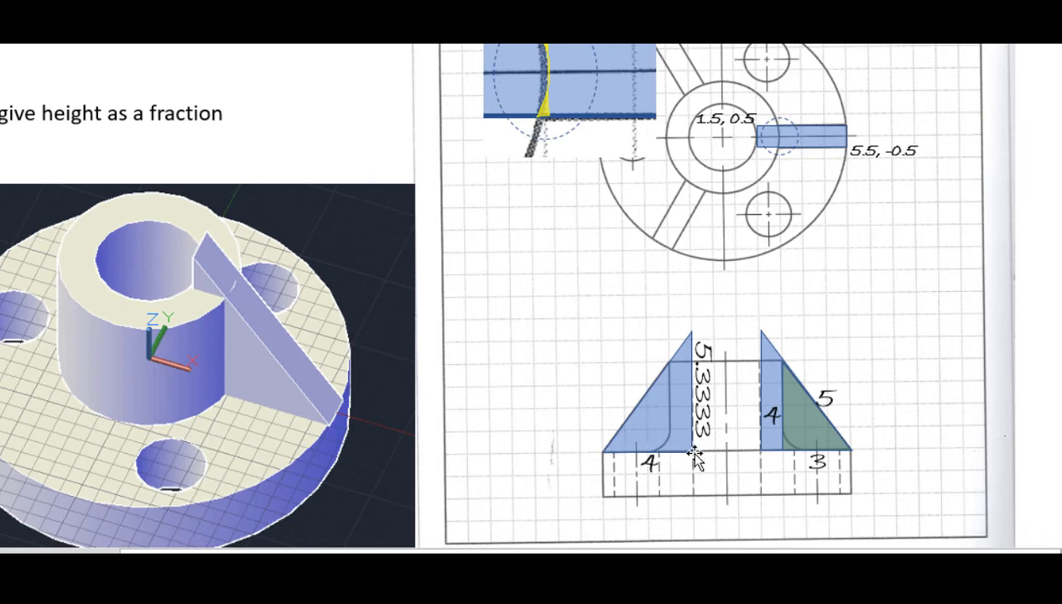
pyautogui.moveTo(692, 335)
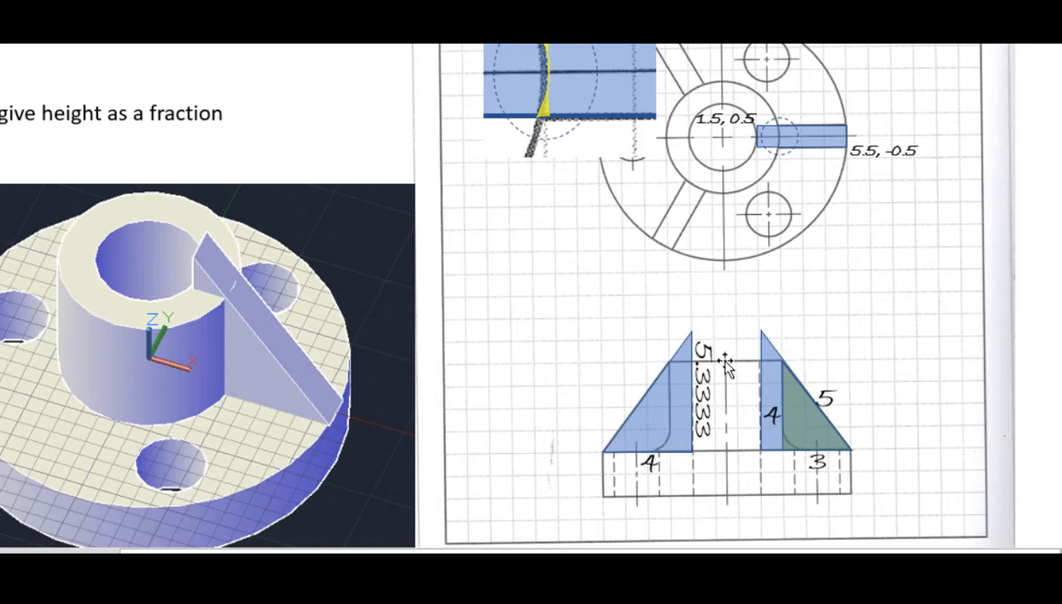
pyautogui.click(705, 405)
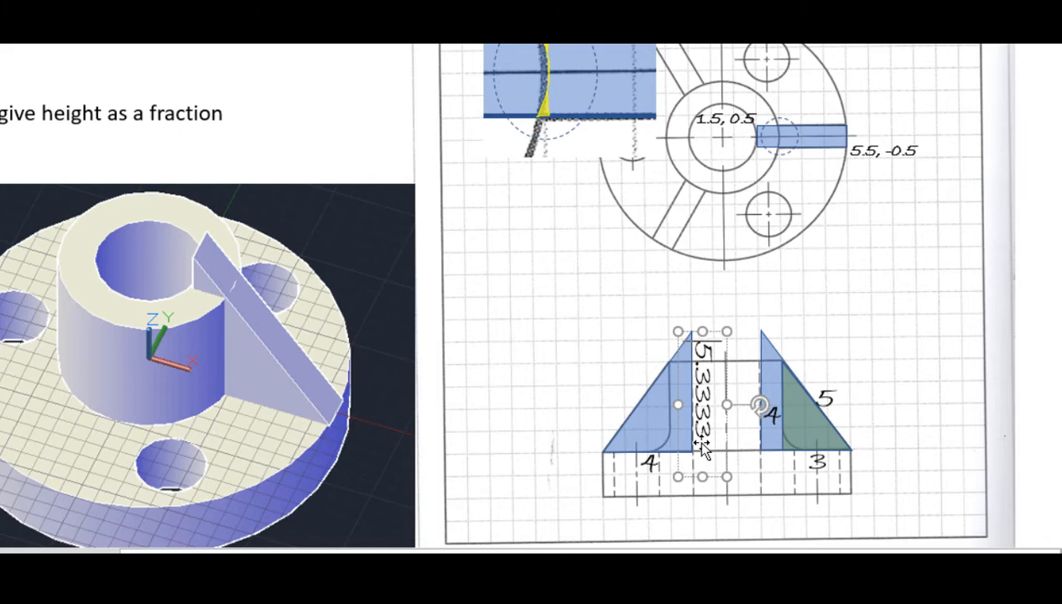
pyautogui.moveTo(443, 420)
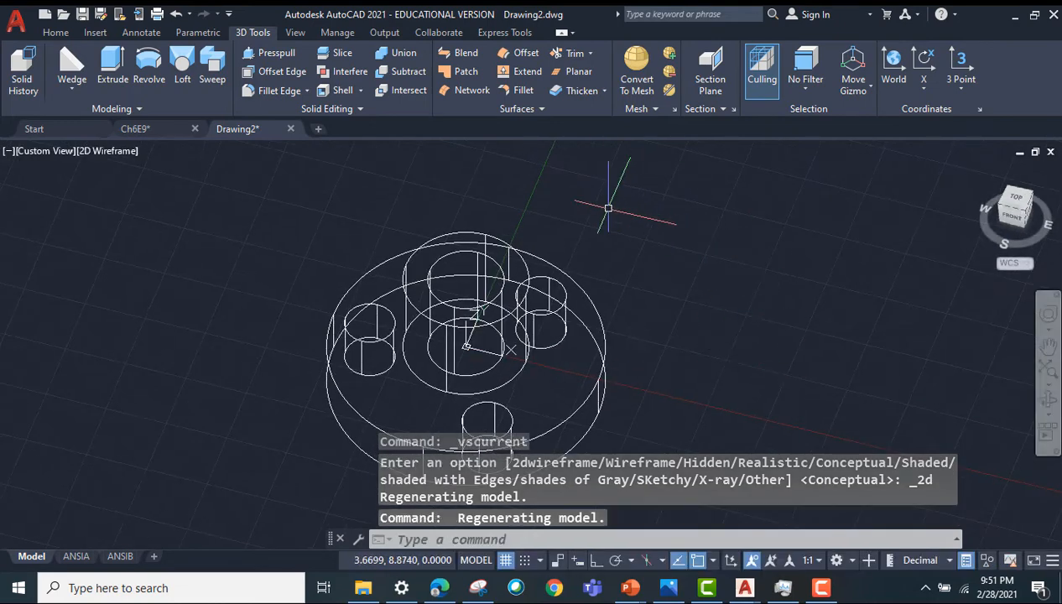
pyautogui.moveTo(440, 147)
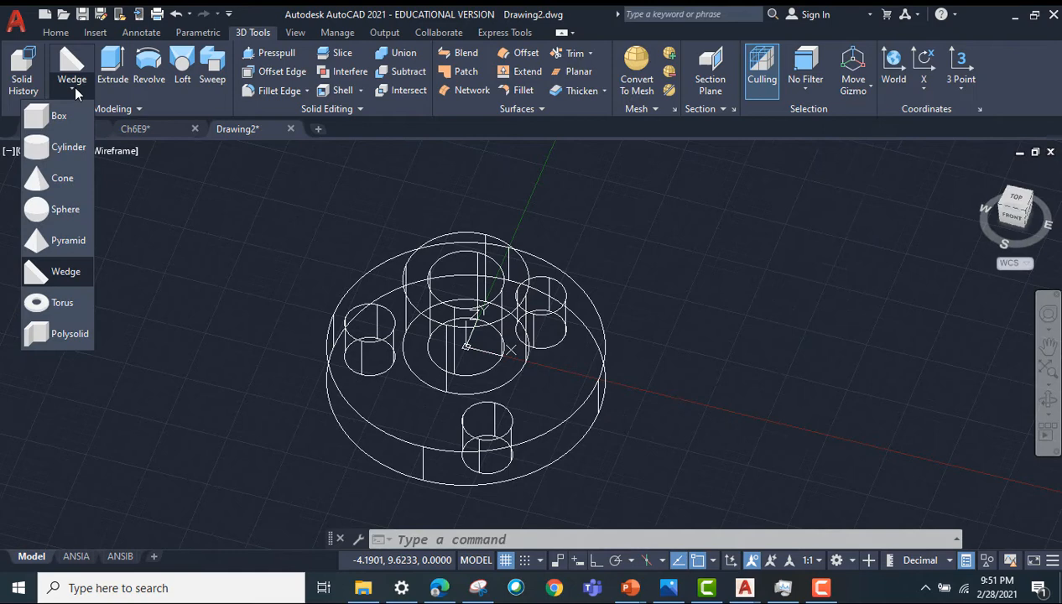
pyautogui.moveTo(67, 276)
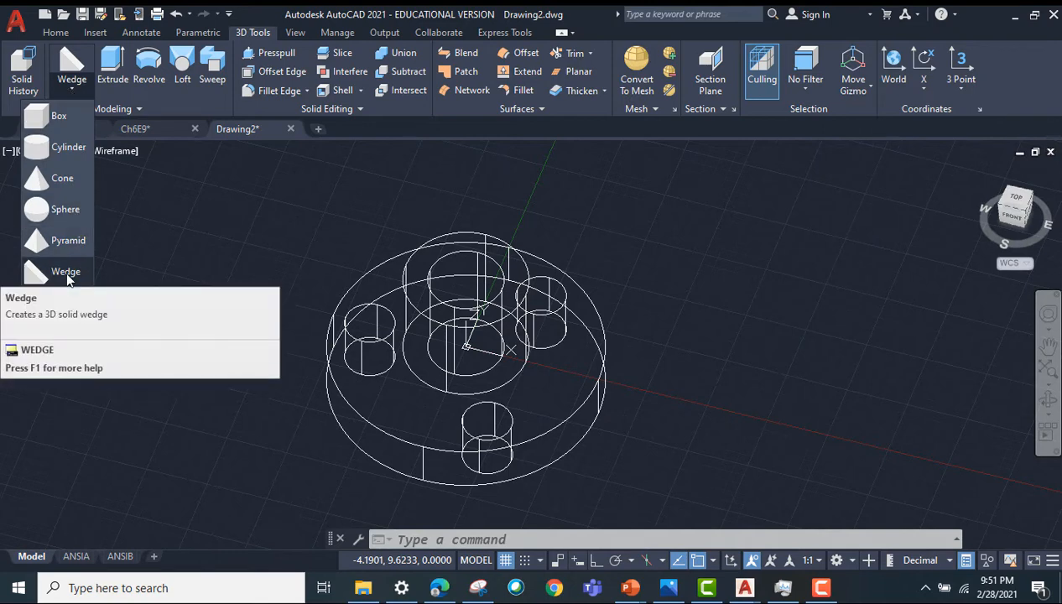
pyautogui.moveTo(66, 271)
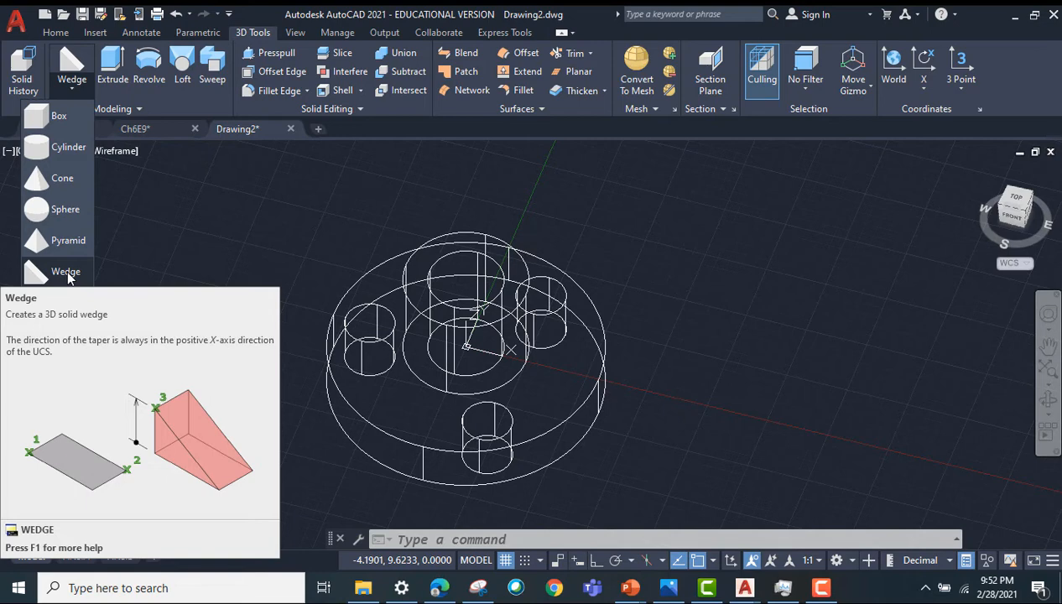
# Step: Create a wedge from corner 1.5,0.5 to 5.5,-0.5 with height 53/10
pyautogui.click(65, 271)
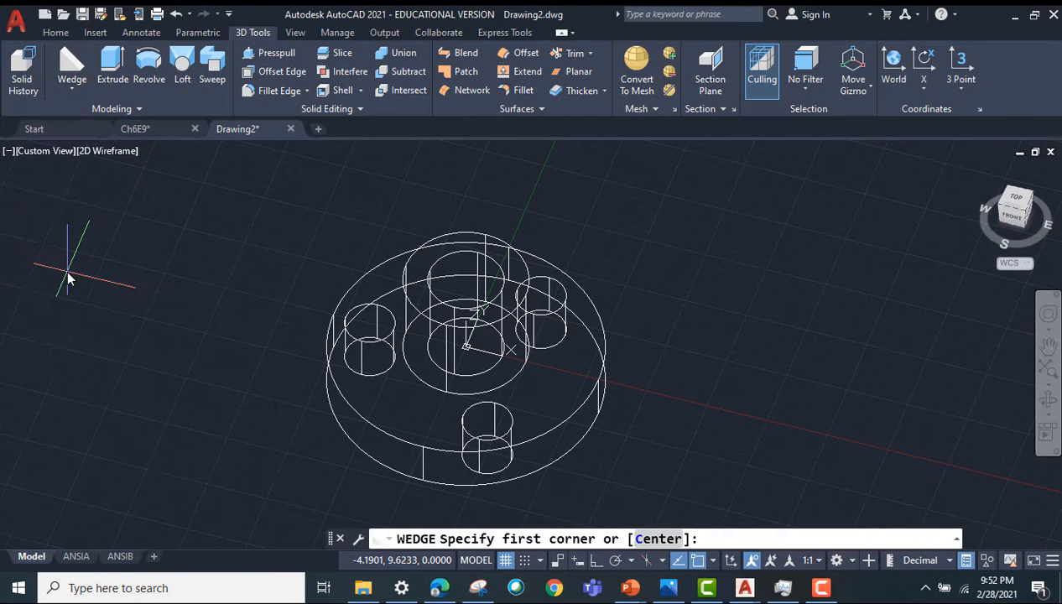
pyautogui.moveTo(71, 277)
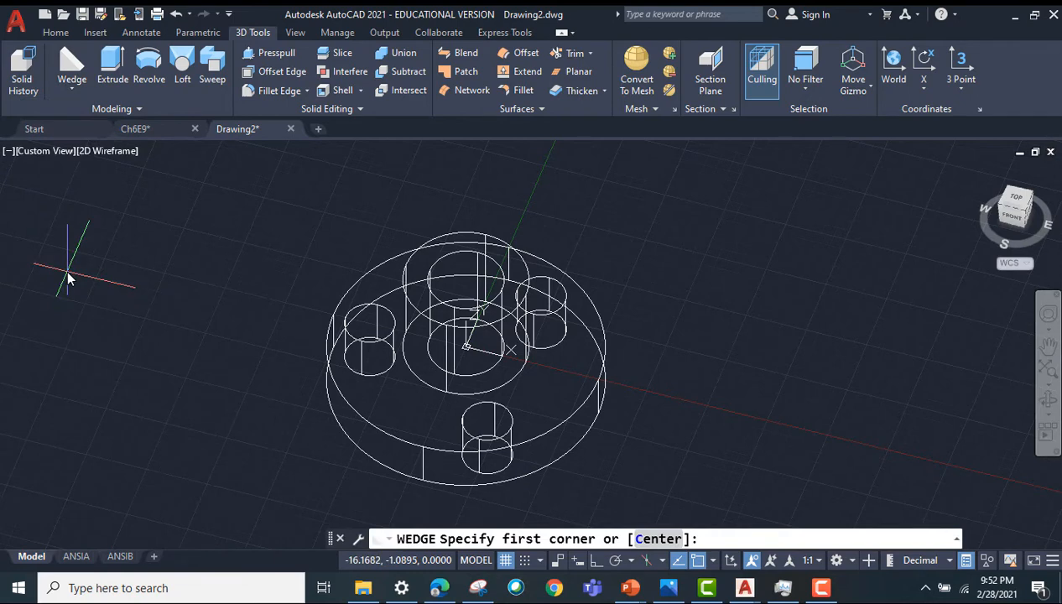
pyautogui.moveTo(617, 503)
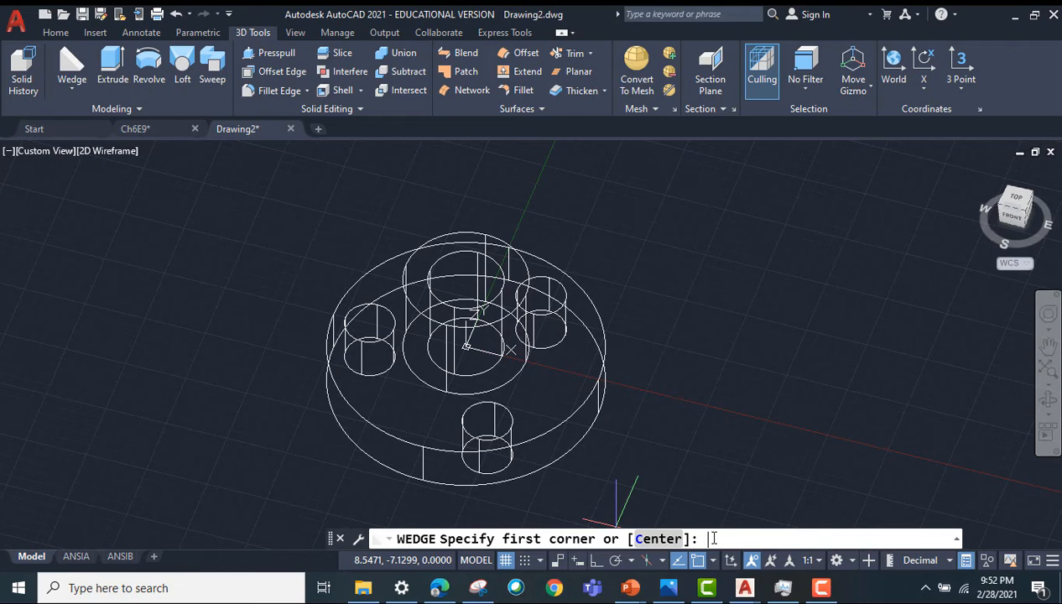
pyautogui.write('1.5,0.5')
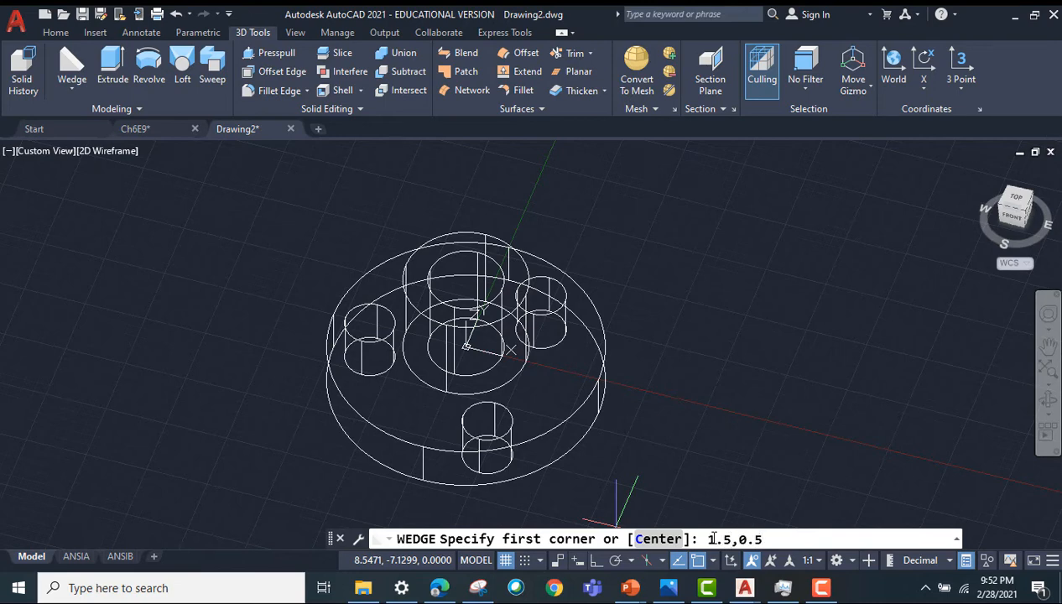
pyautogui.press('Return')
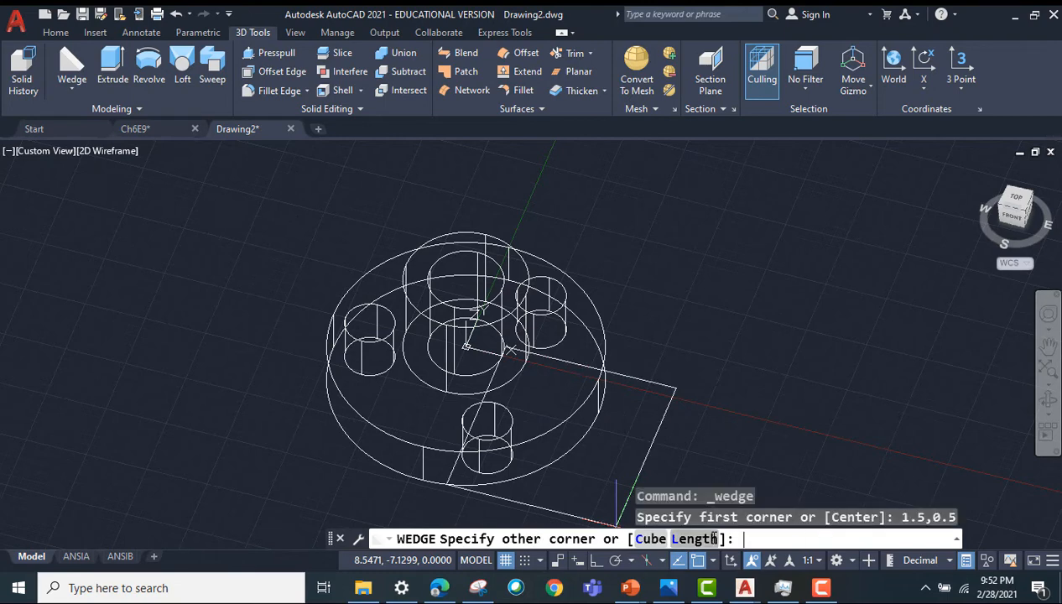
pyautogui.moveTo(876, 411)
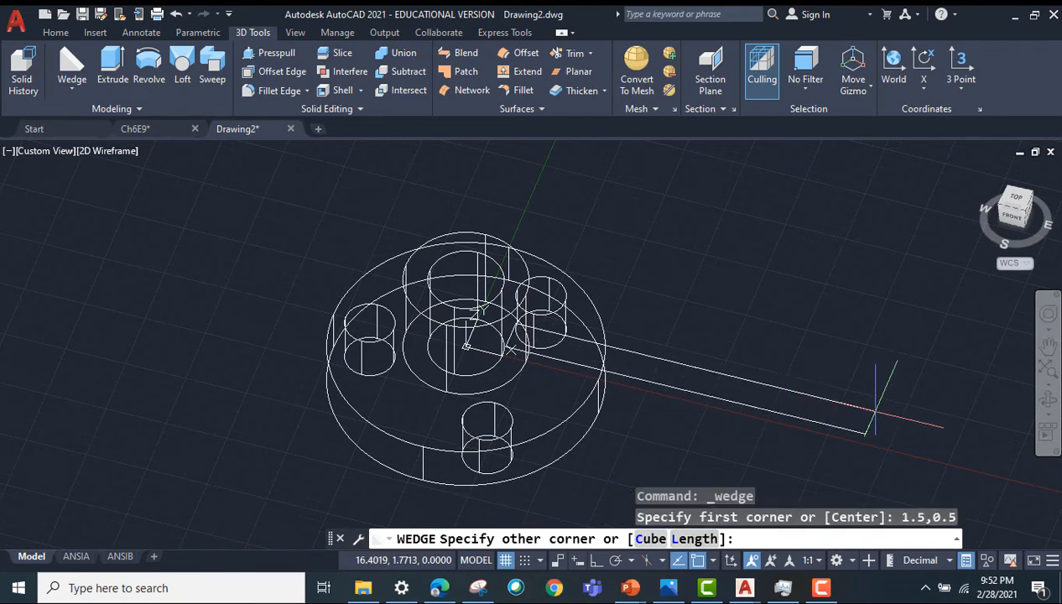
pyautogui.write('5.5,')
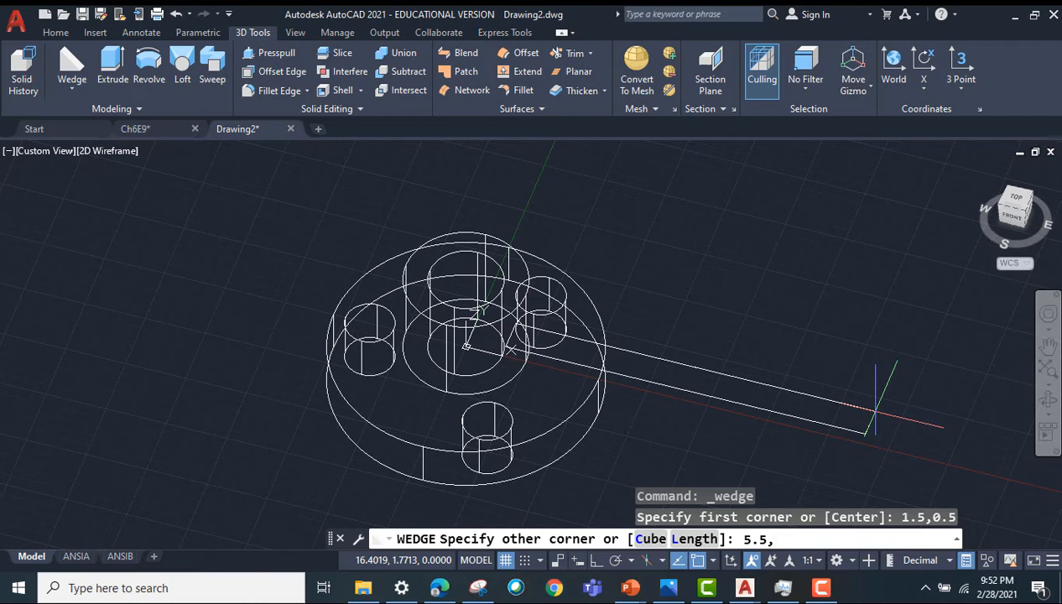
pyautogui.write('-0.5')
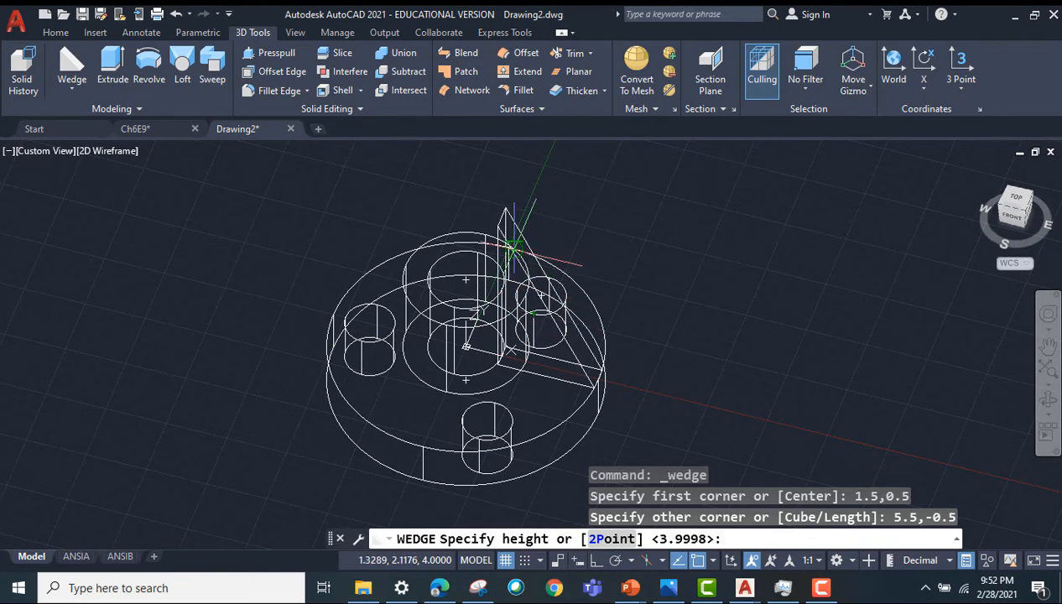
pyautogui.moveTo(545, 260)
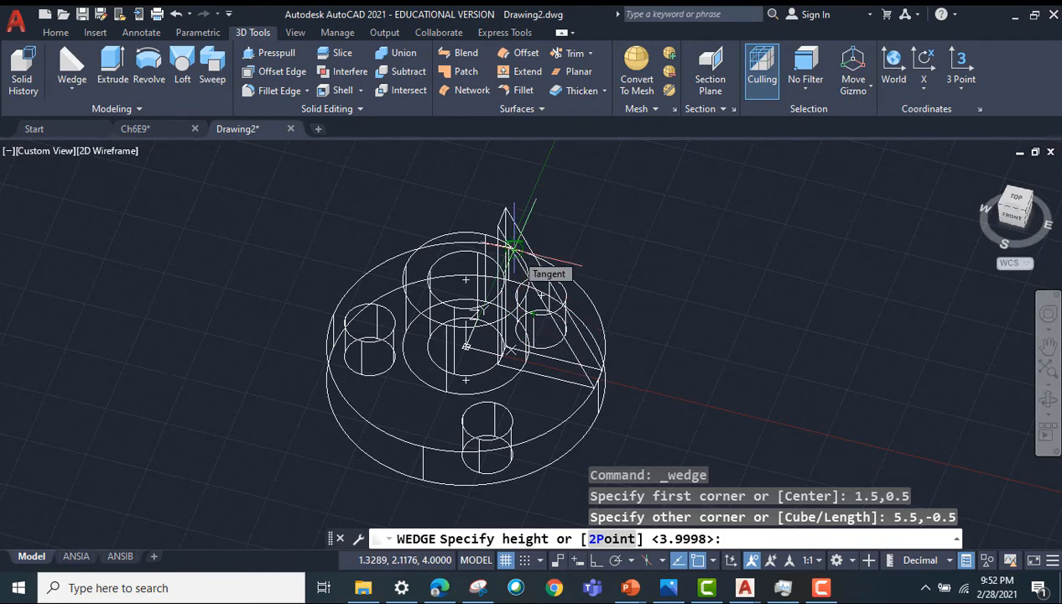
pyautogui.write('53')
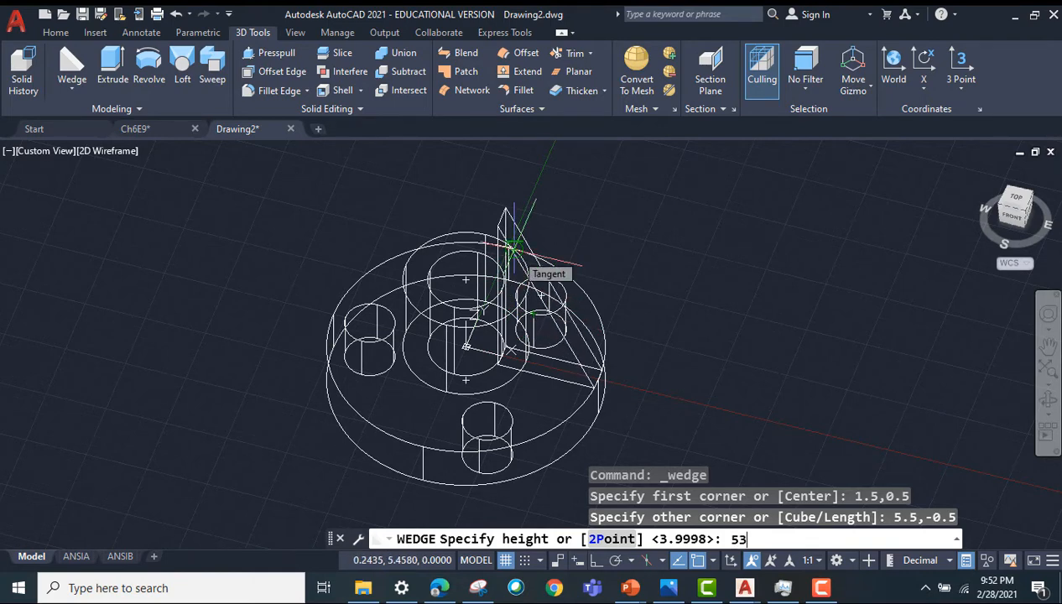
pyautogui.write('/10')
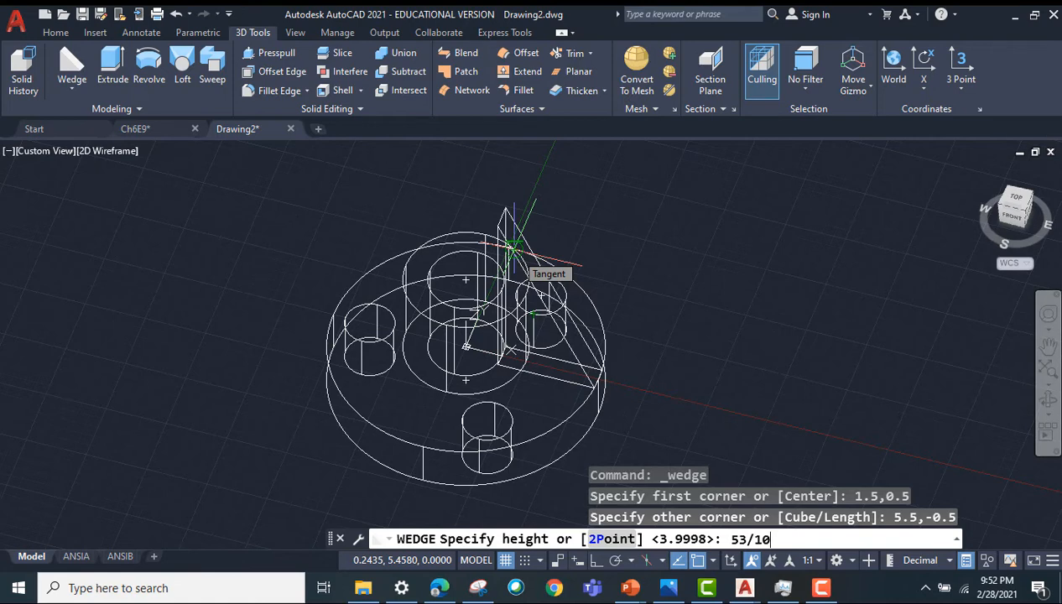
pyautogui.press('Return')
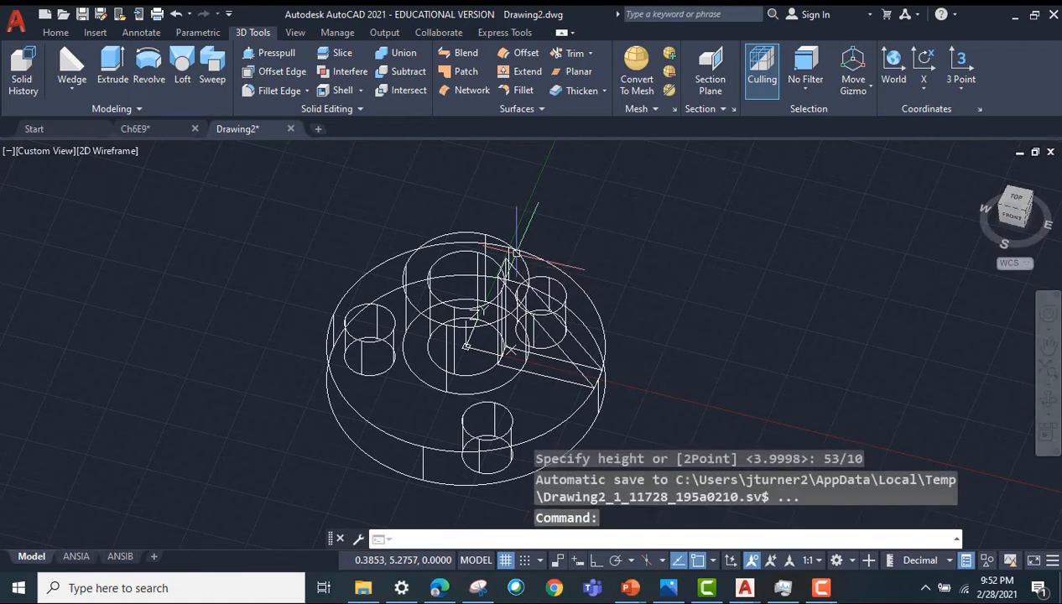
# Step: Set the viewport visual style to Conceptual and pan the hub into view
pyautogui.click(108, 151)
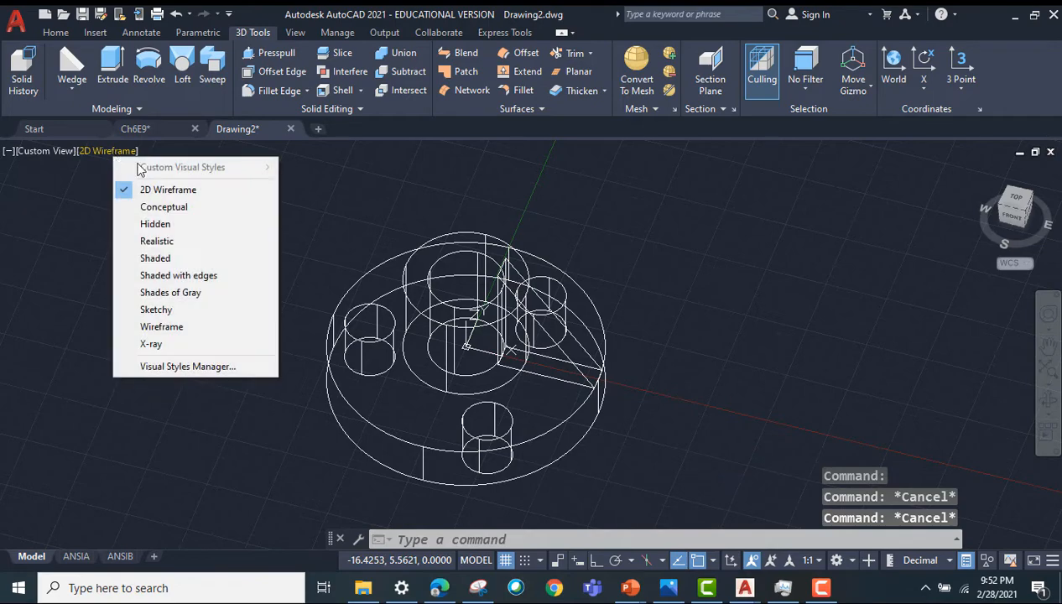
pyautogui.click(164, 206)
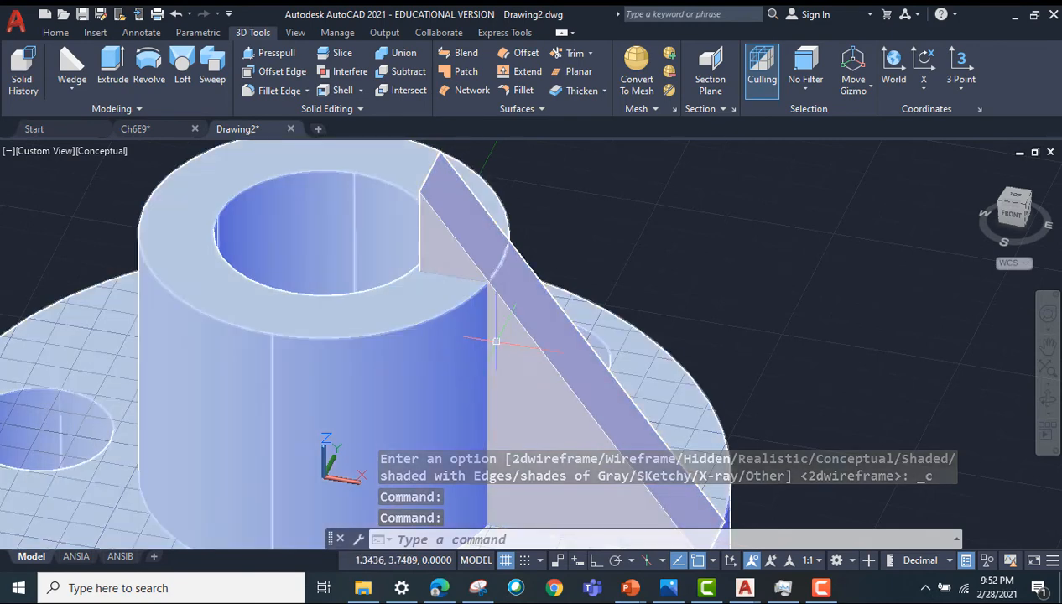
pyautogui.moveTo(472, 325)
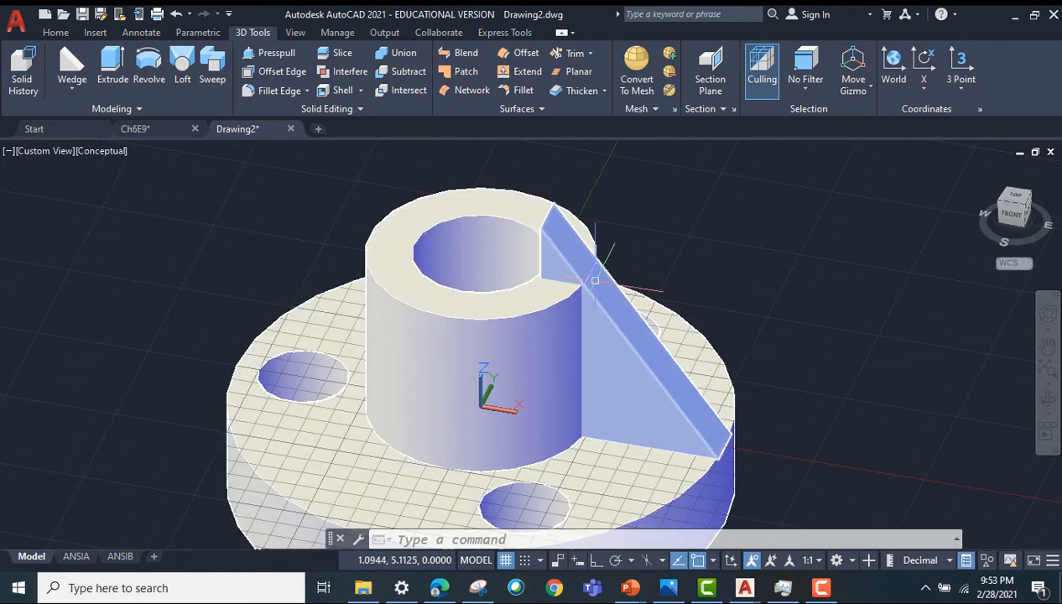
pyautogui.moveTo(596, 280); pyautogui.dragTo(562, 371)
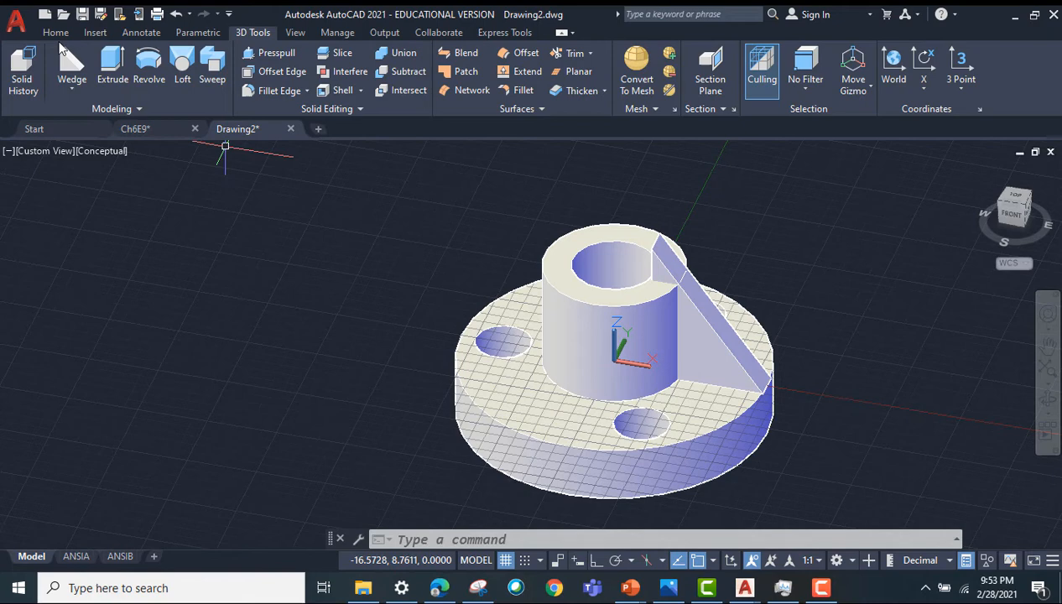
# Step: Polar-array the wedge rib about 0,0 into 3 items over 360°
pyautogui.click(55, 32)
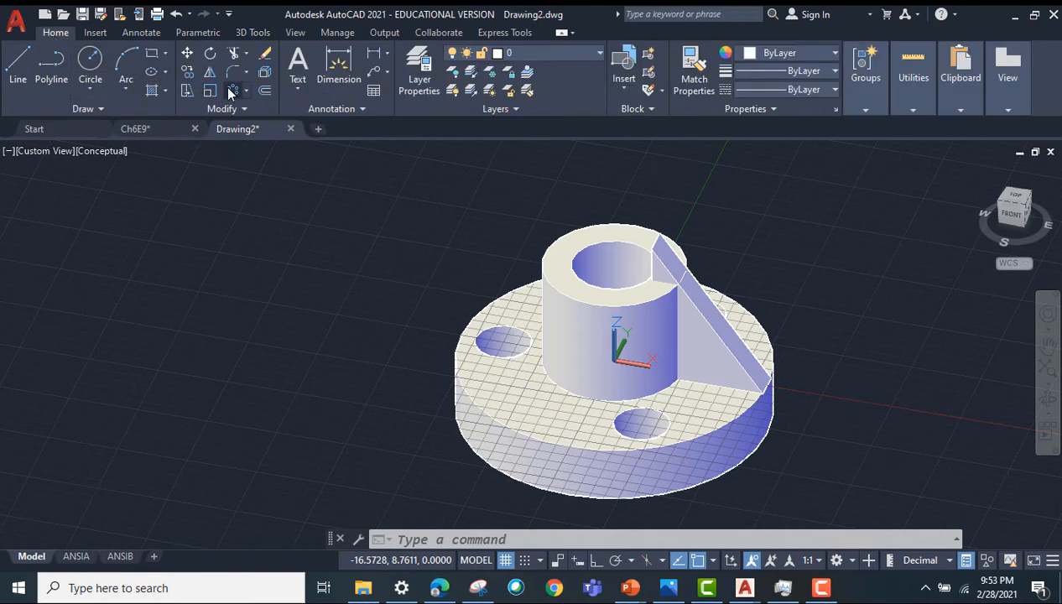
pyautogui.moveTo(232, 91)
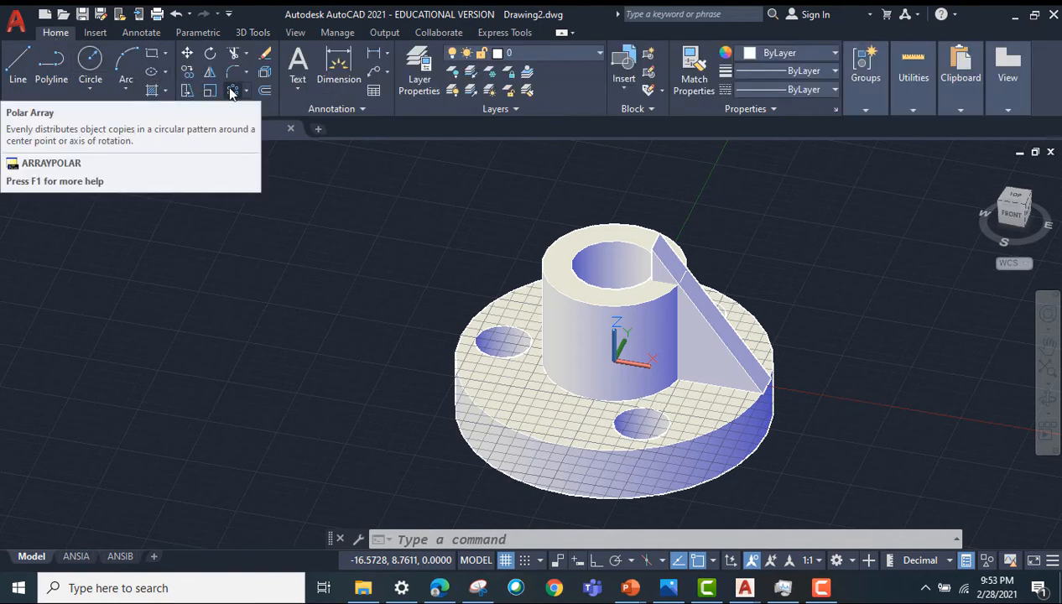
pyautogui.click(233, 91)
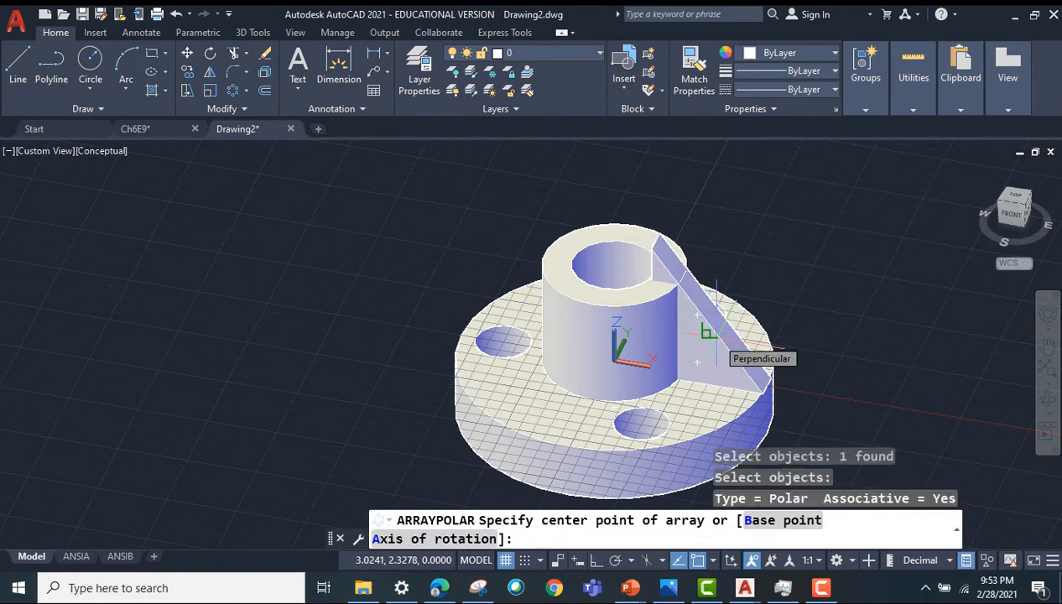
pyautogui.write('0,0')
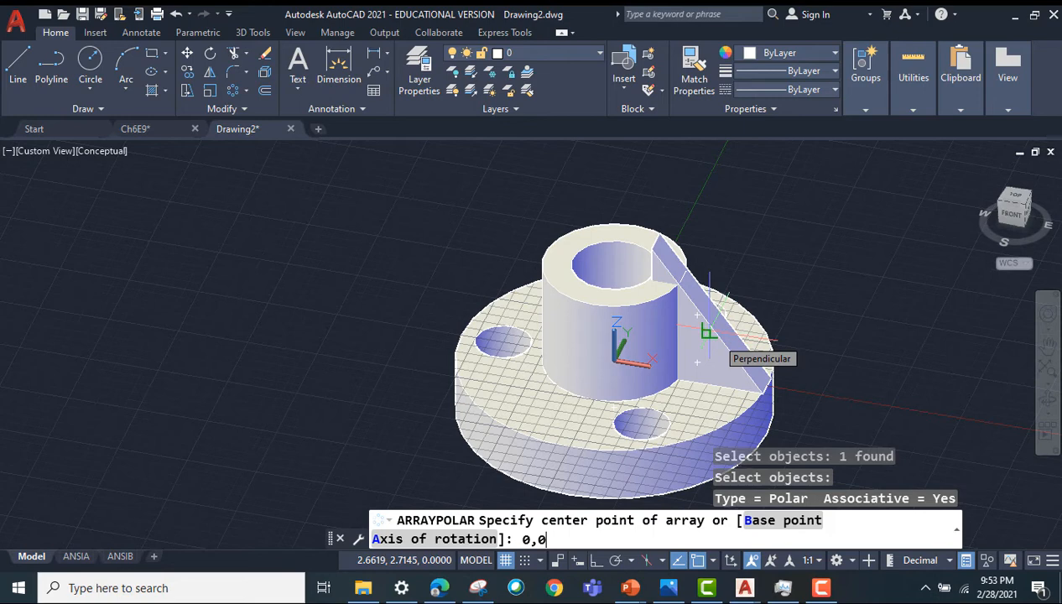
pyautogui.press('Return')
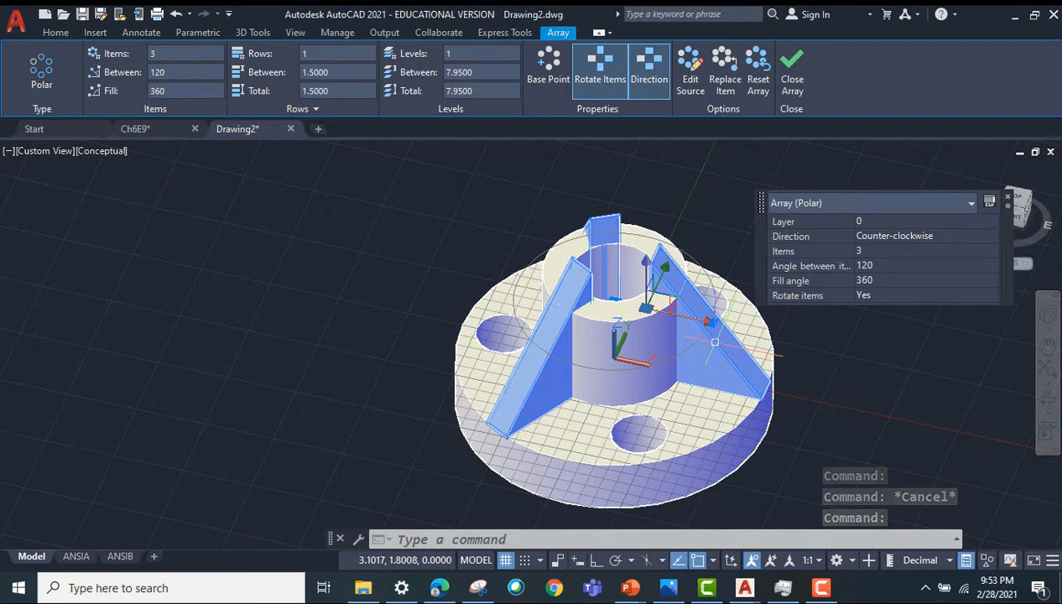
pyautogui.click(791, 72)
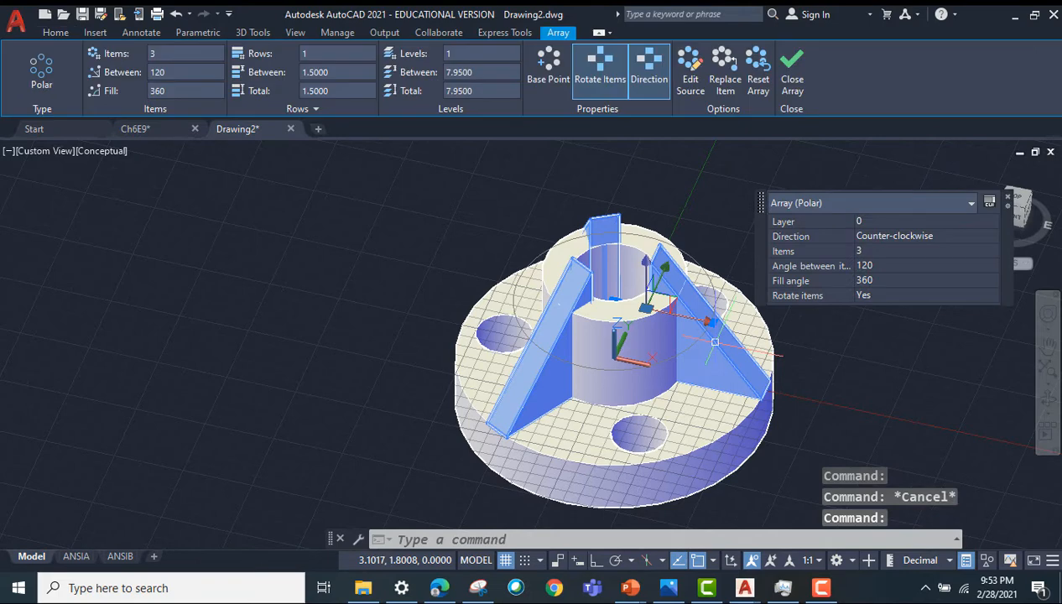
pyautogui.click(791, 67)
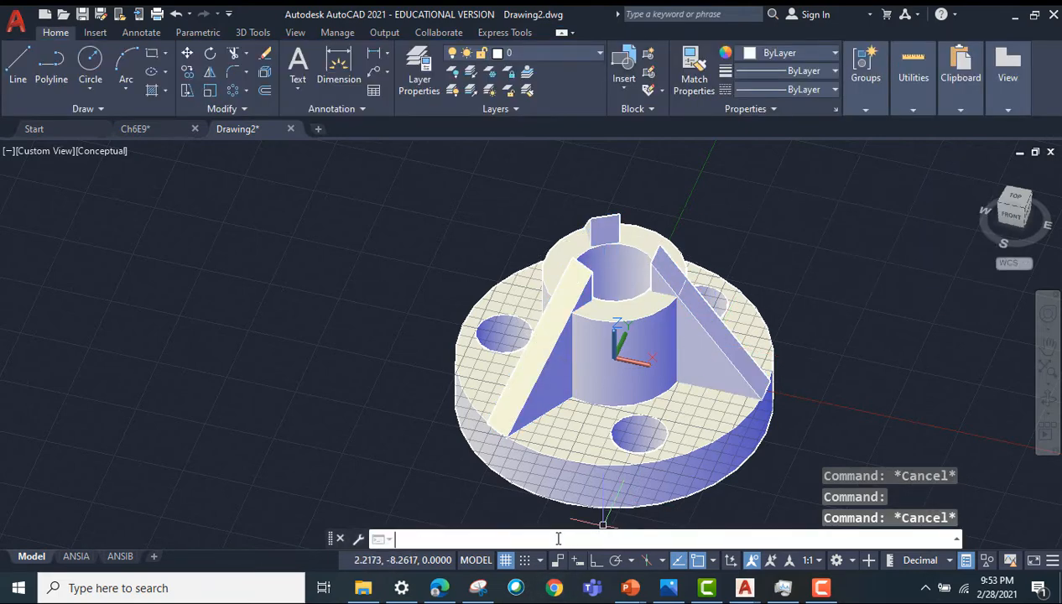
# Step: Explode the rib array and check one rib's properties
pyautogui.write('expl')
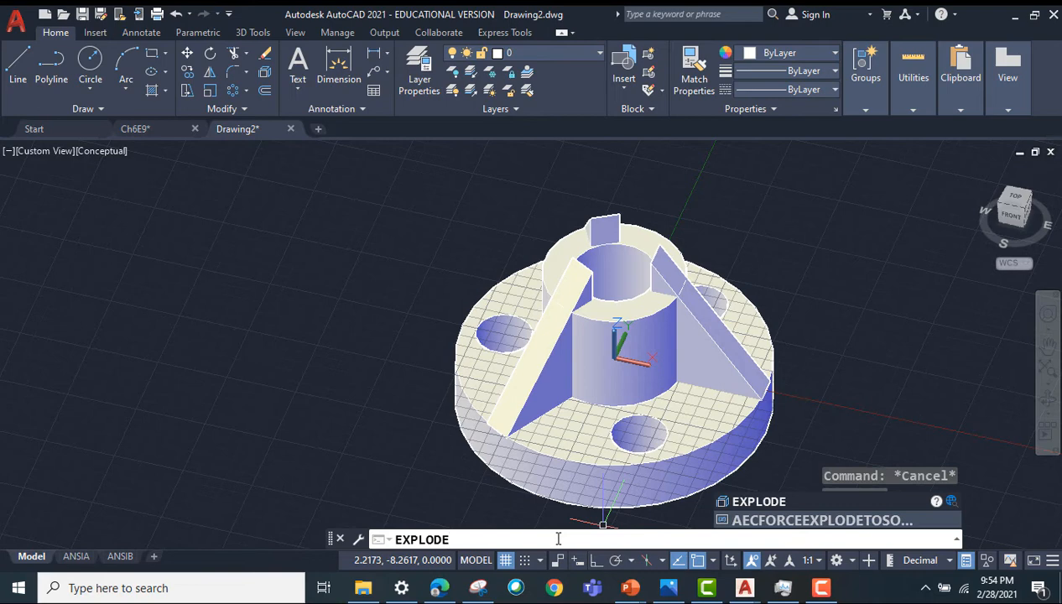
pyautogui.click(758, 501)
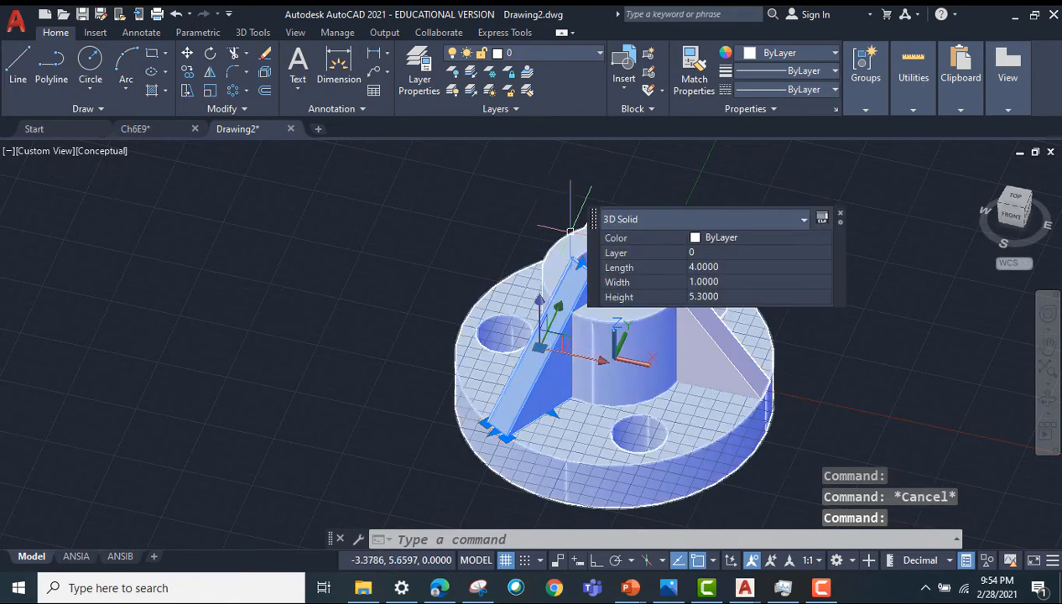
pyautogui.press('Escape')
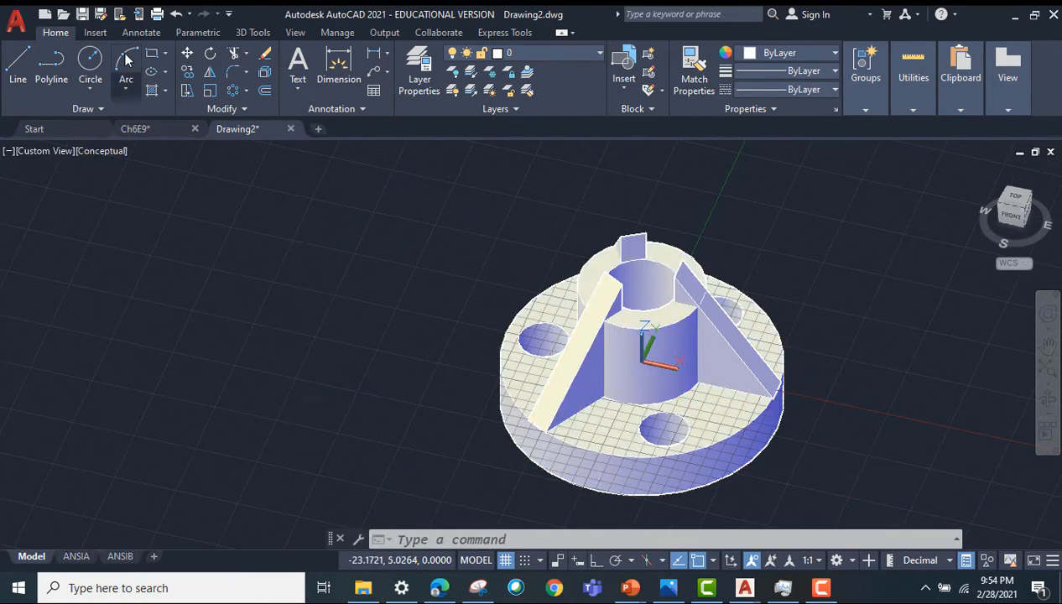
# Step: Fillet one edge of the hub with a 0.5 radius
pyautogui.click(252, 32)
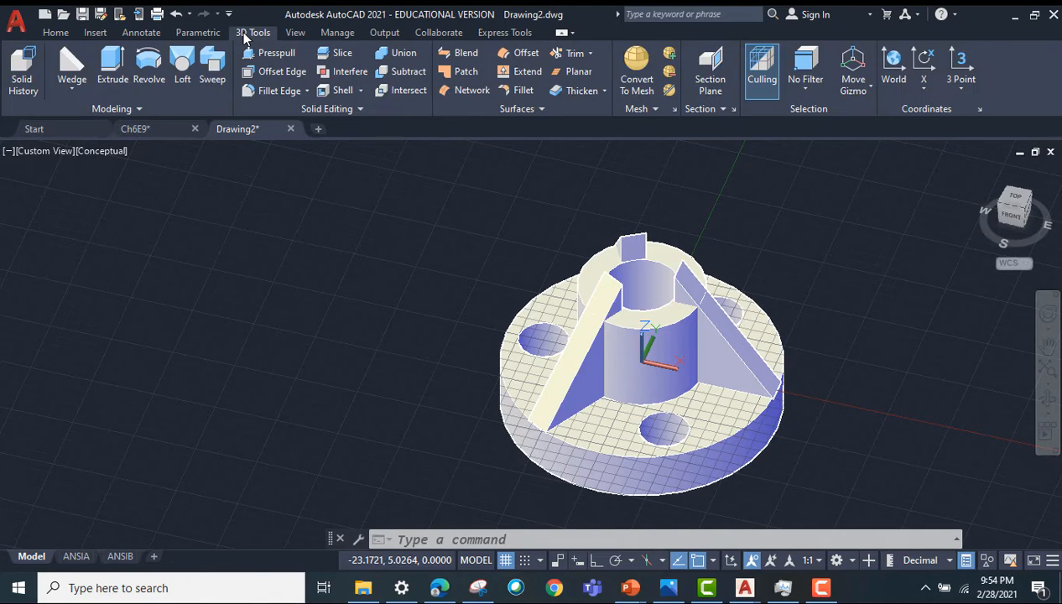
pyautogui.moveTo(279, 89)
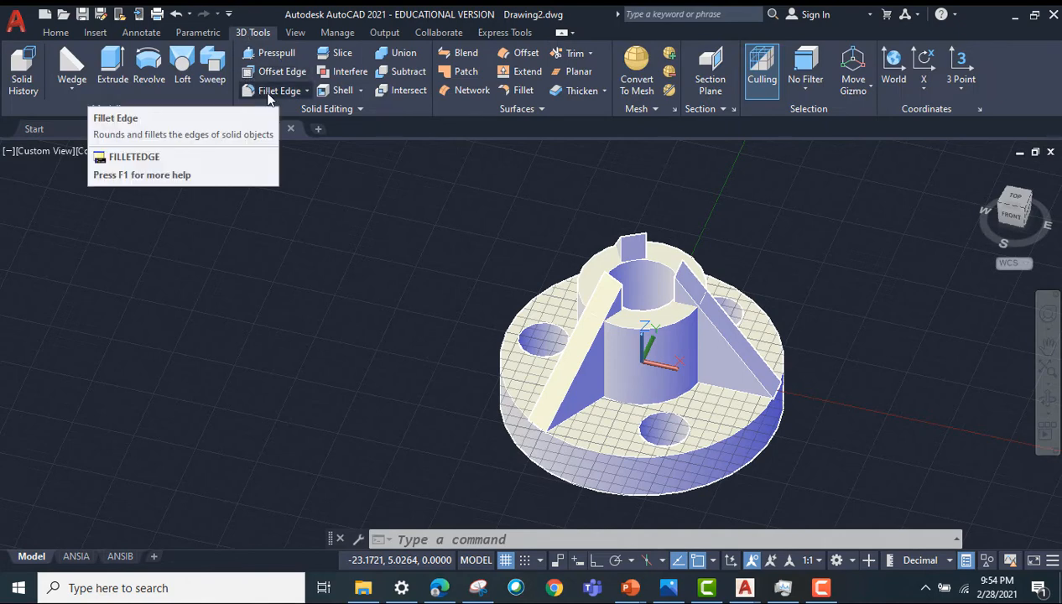
pyautogui.moveTo(279, 91)
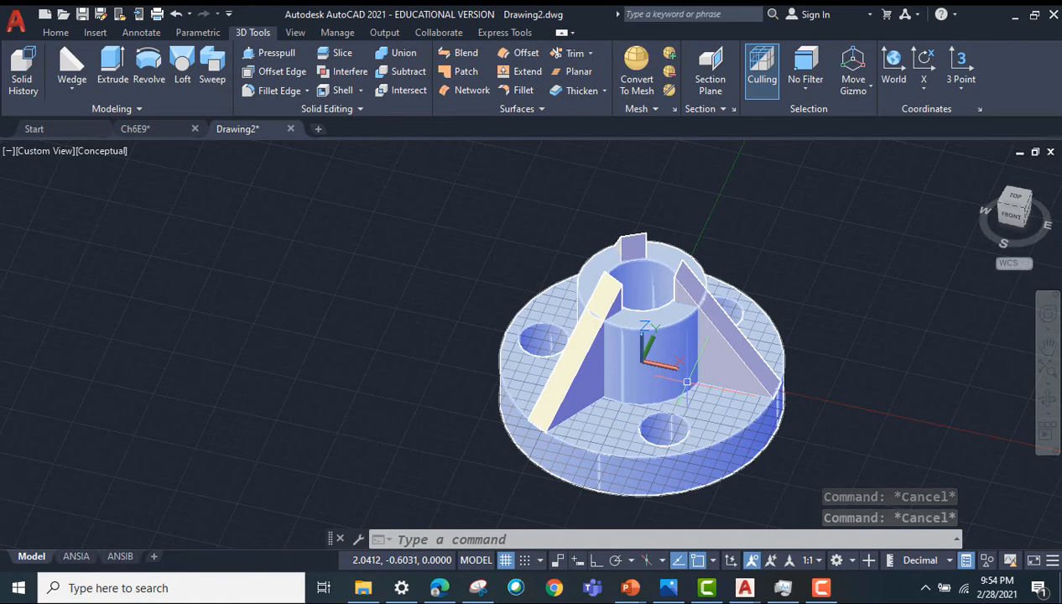
pyautogui.click(306, 91)
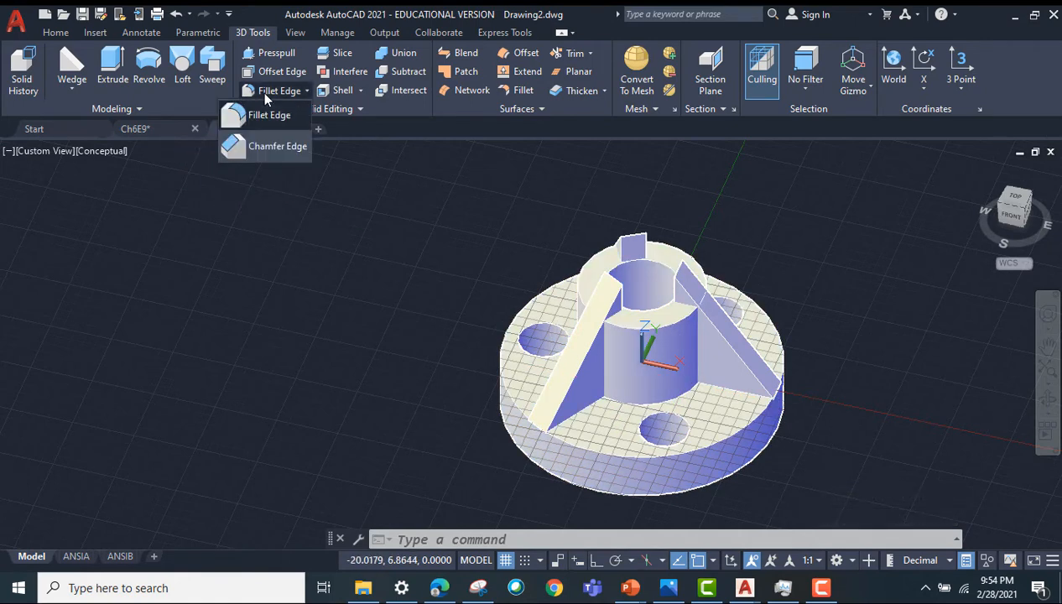
pyautogui.click(269, 115)
pyautogui.write('R')
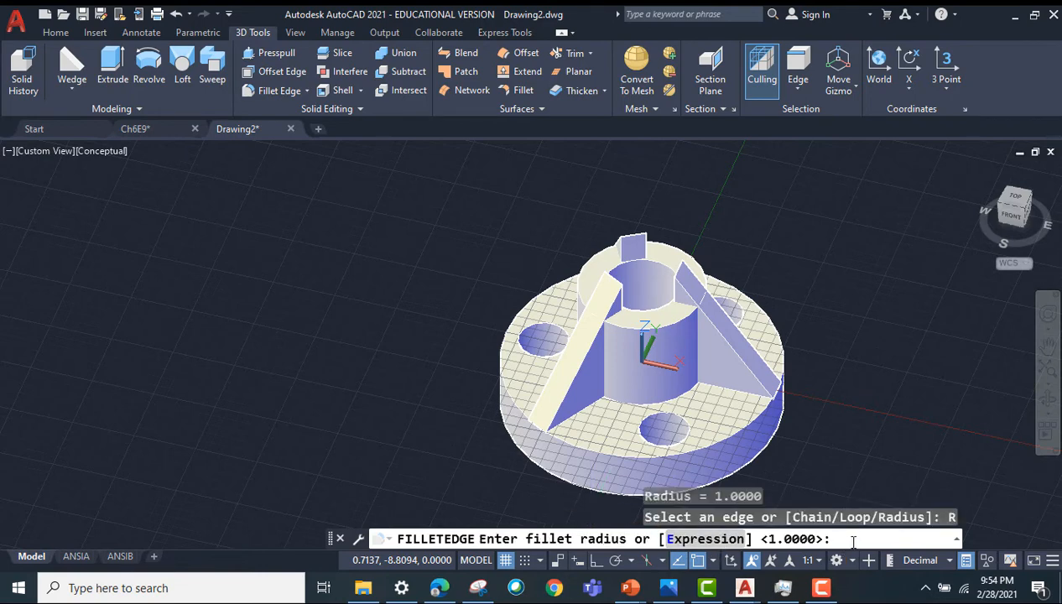
pyautogui.write('0.5')
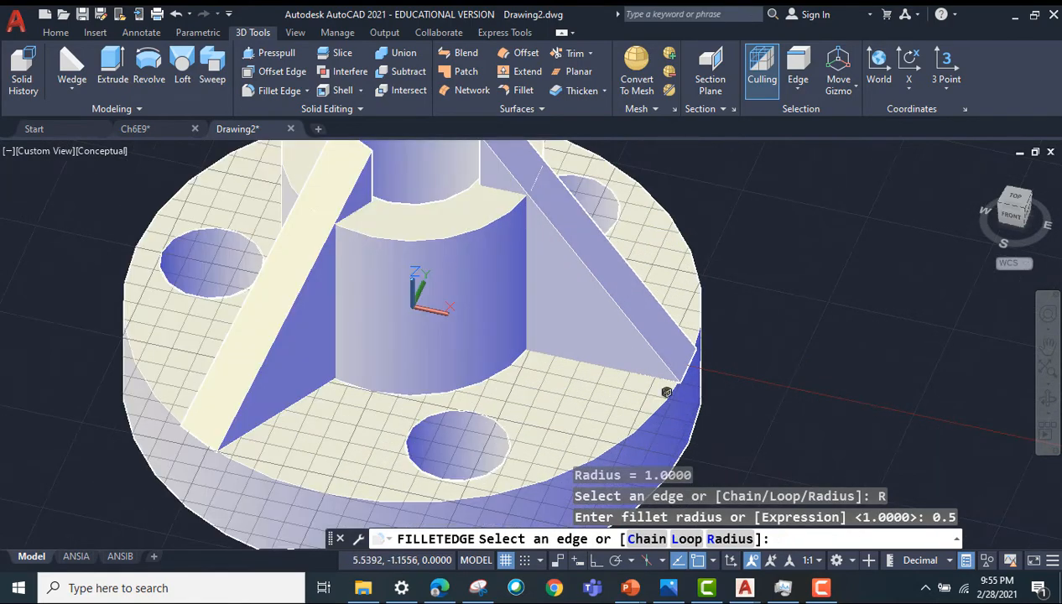
pyautogui.click(471, 380)
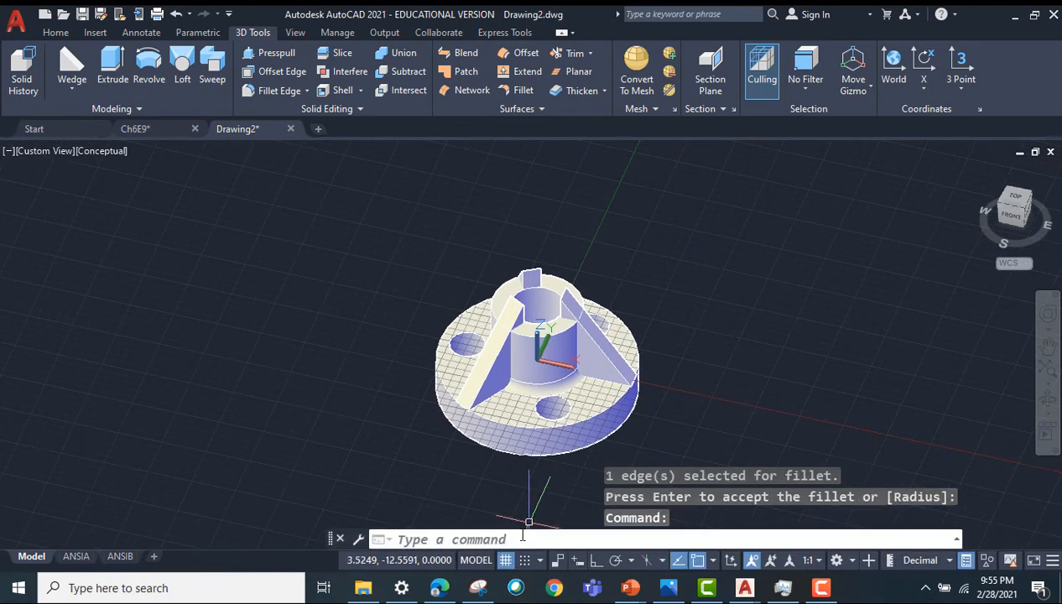
pyautogui.write('union')
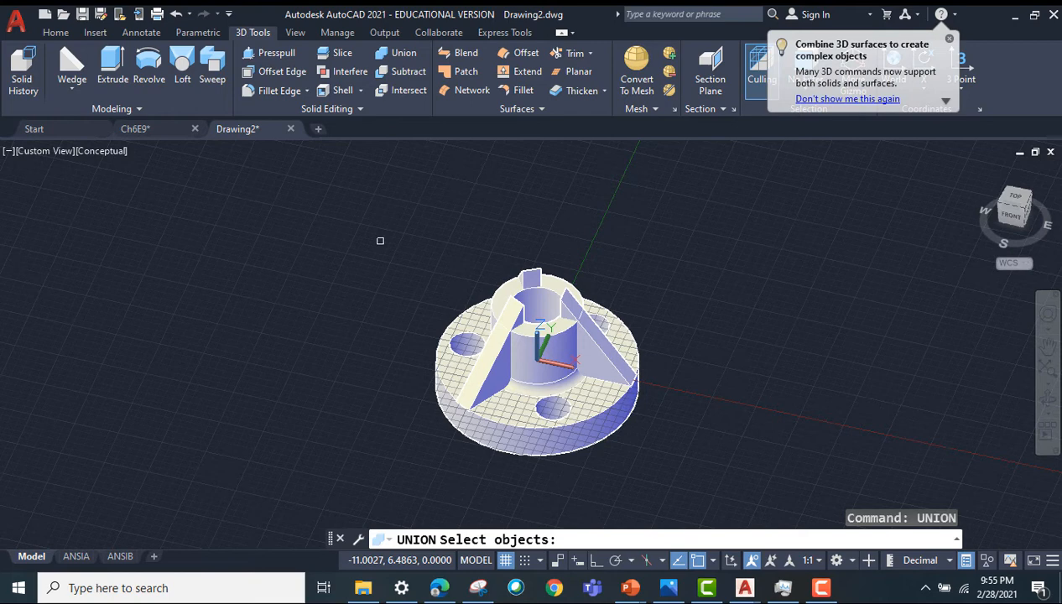
pyautogui.moveTo(380, 241); pyautogui.dragTo(659, 447)
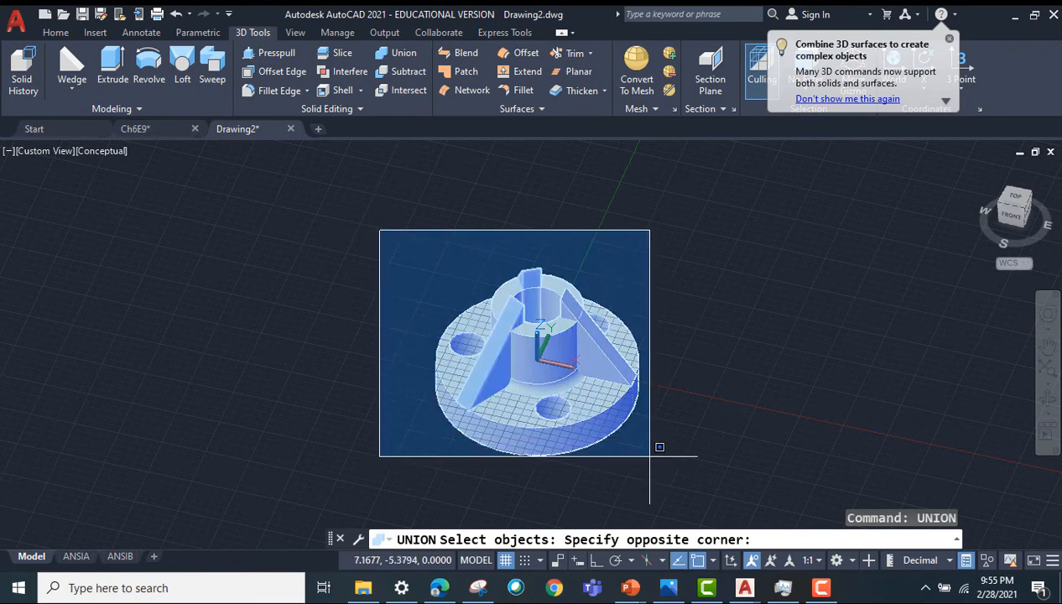
pyautogui.moveTo(708, 457)
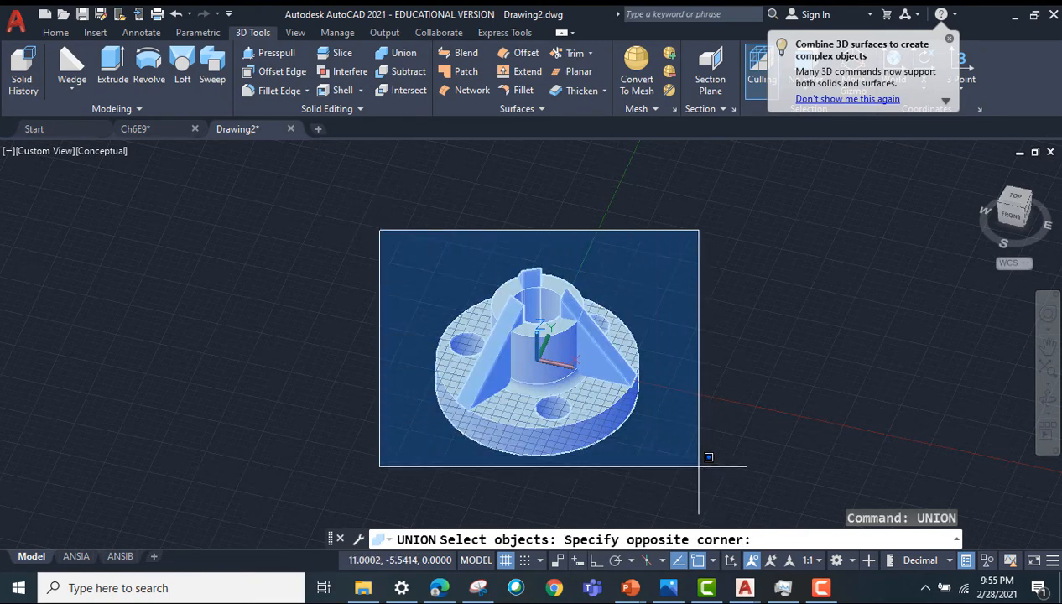
pyautogui.click(709, 458)
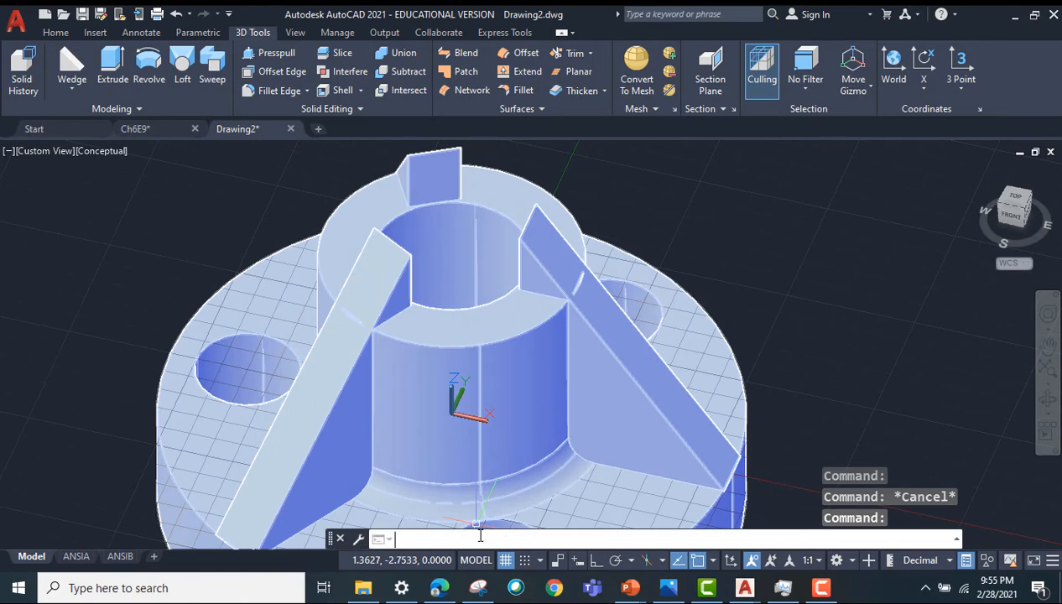
# Step: Move the UCS origin to 0,0,4 at the top of the hub
pyautogui.write('UCS')
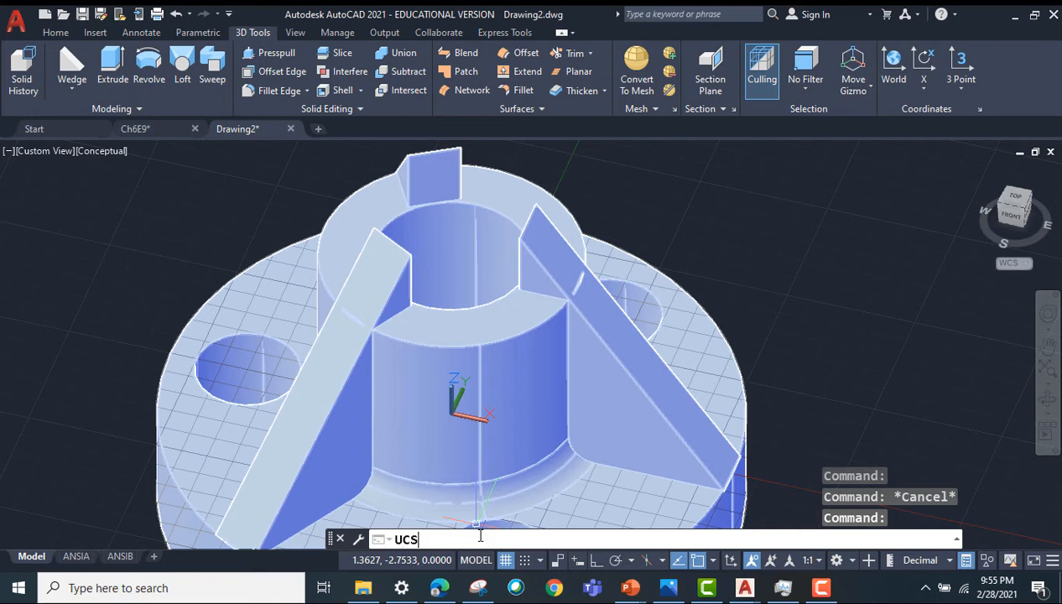
pyautogui.press('Return')
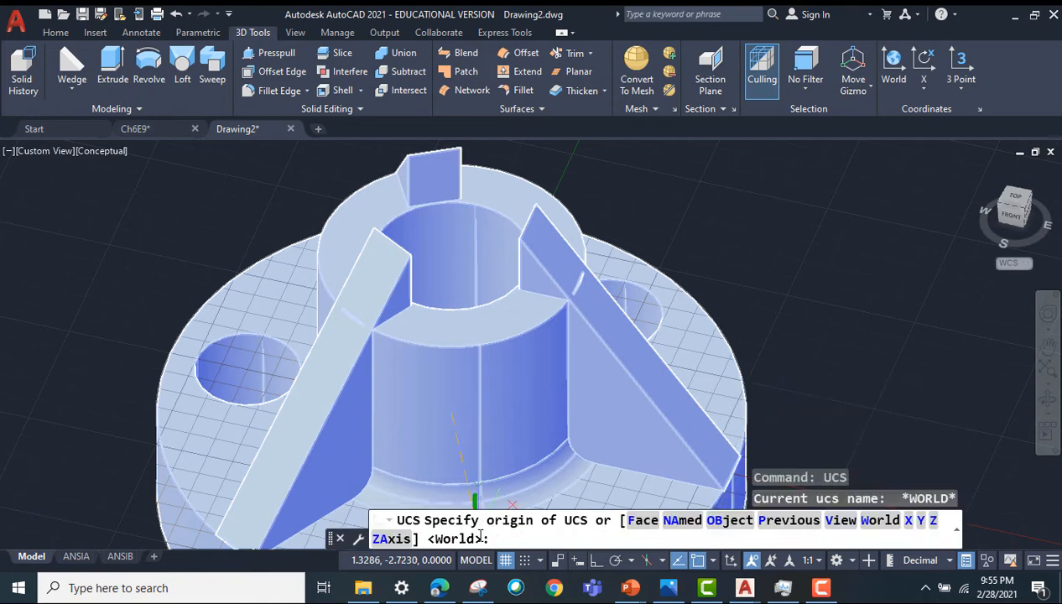
pyautogui.write('0,0,4')
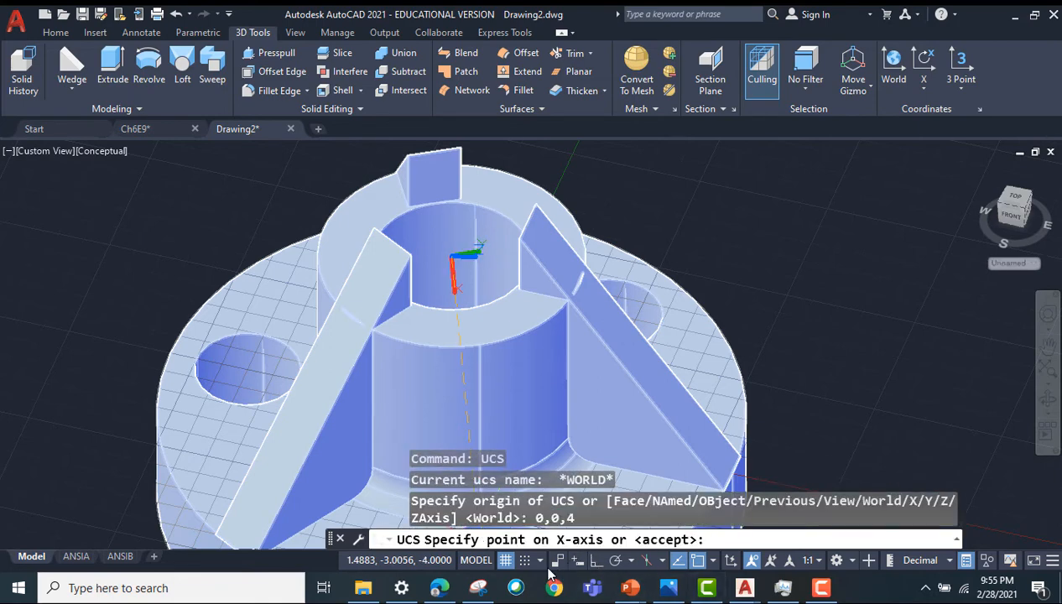
pyautogui.moveTo(596, 570)
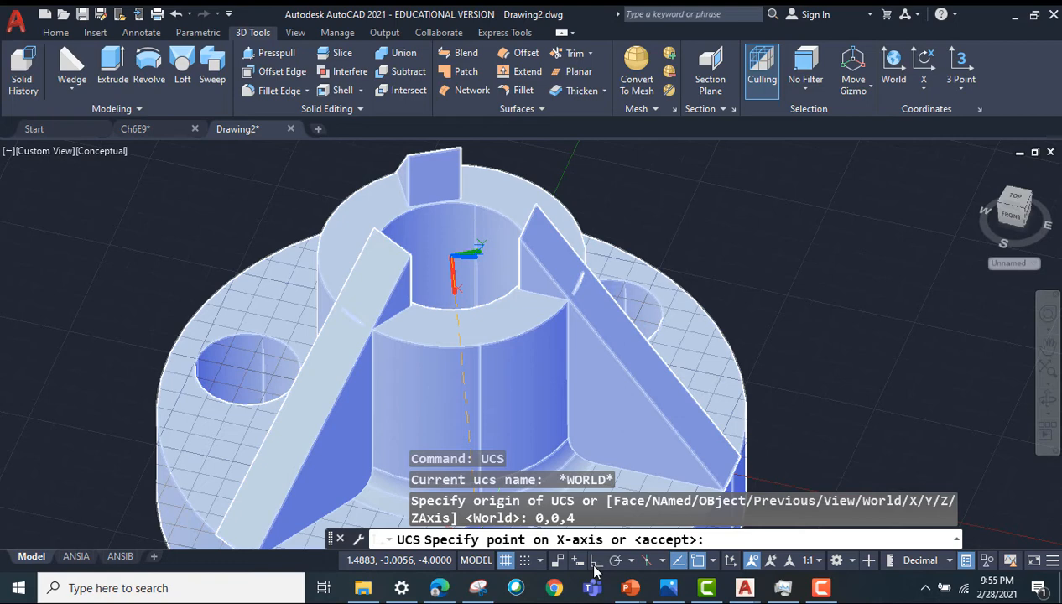
pyautogui.click(595, 560)
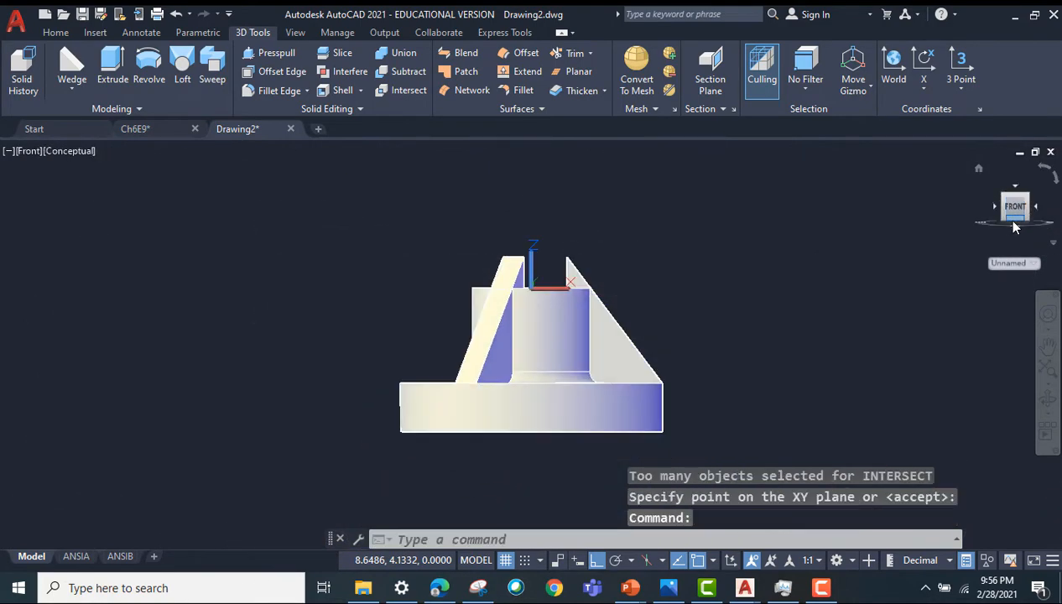
# Step: Cycle the ViewCube through Right, Back, Left and Front, then return home
pyautogui.click(1015, 207)
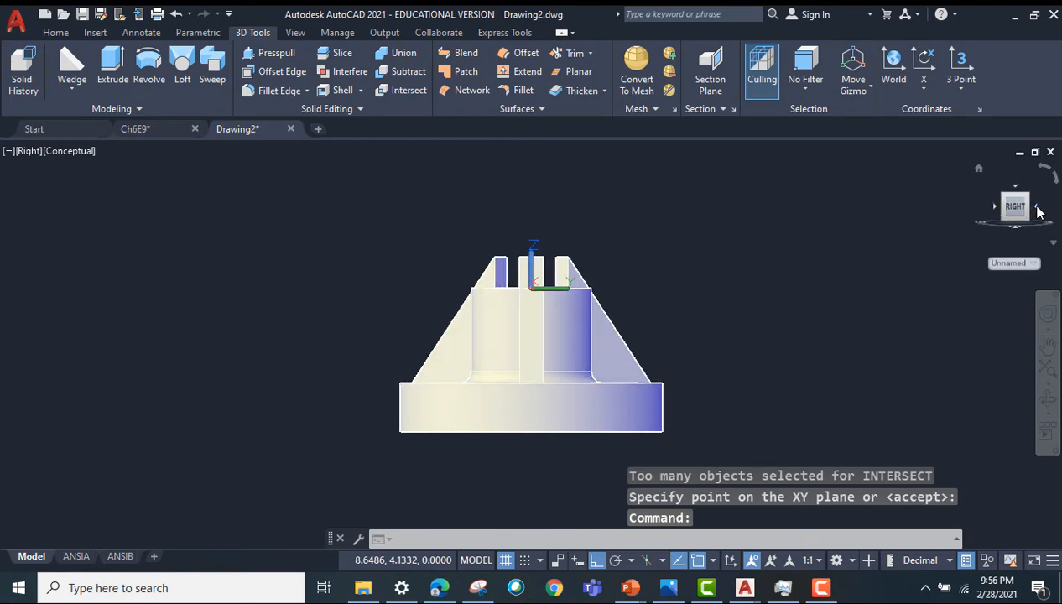
pyautogui.click(1015, 207)
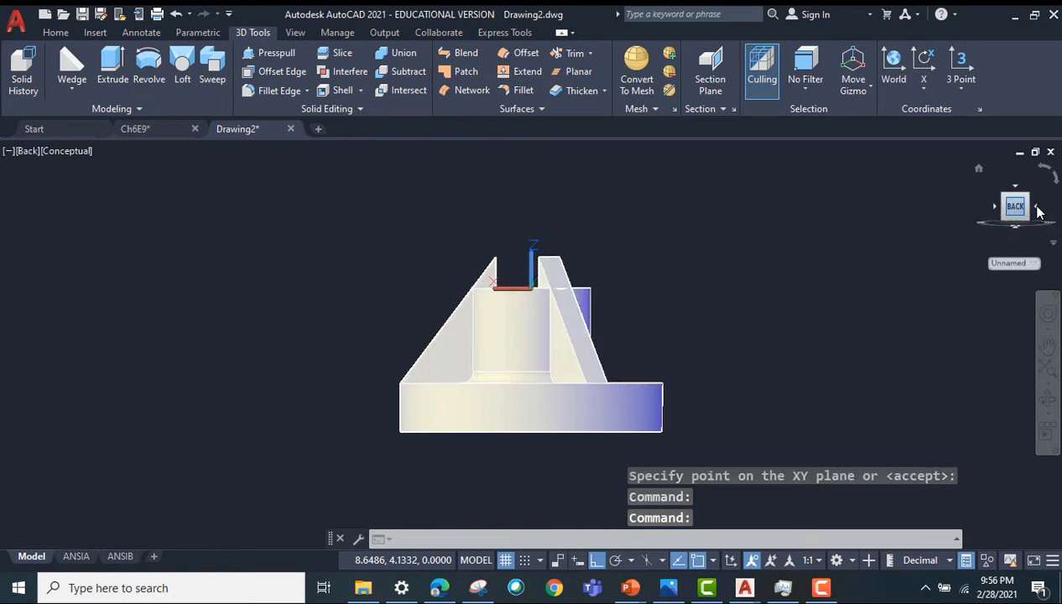
pyautogui.click(1015, 206)
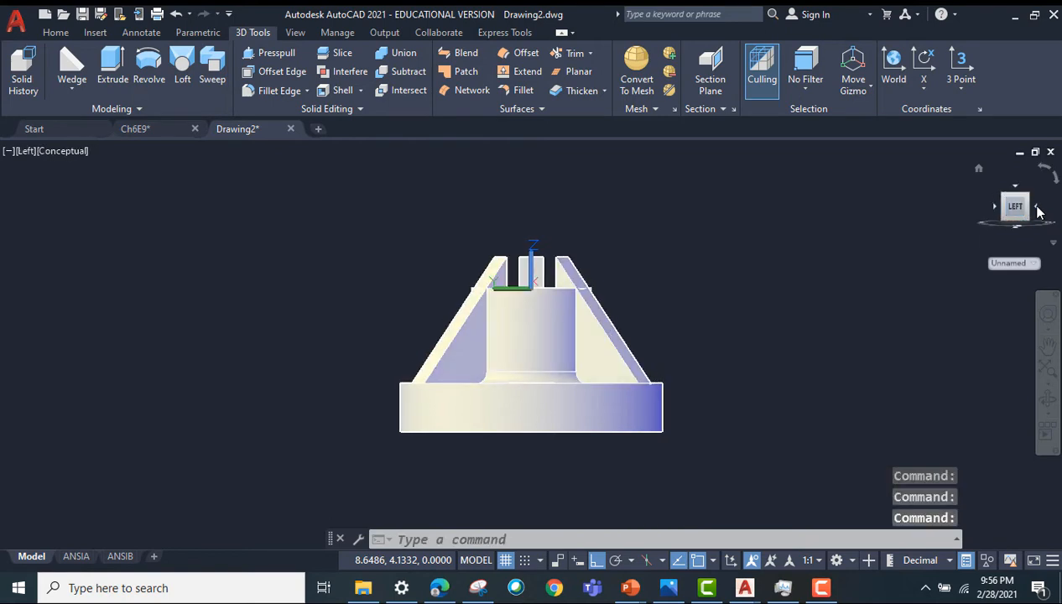
pyautogui.click(1014, 206)
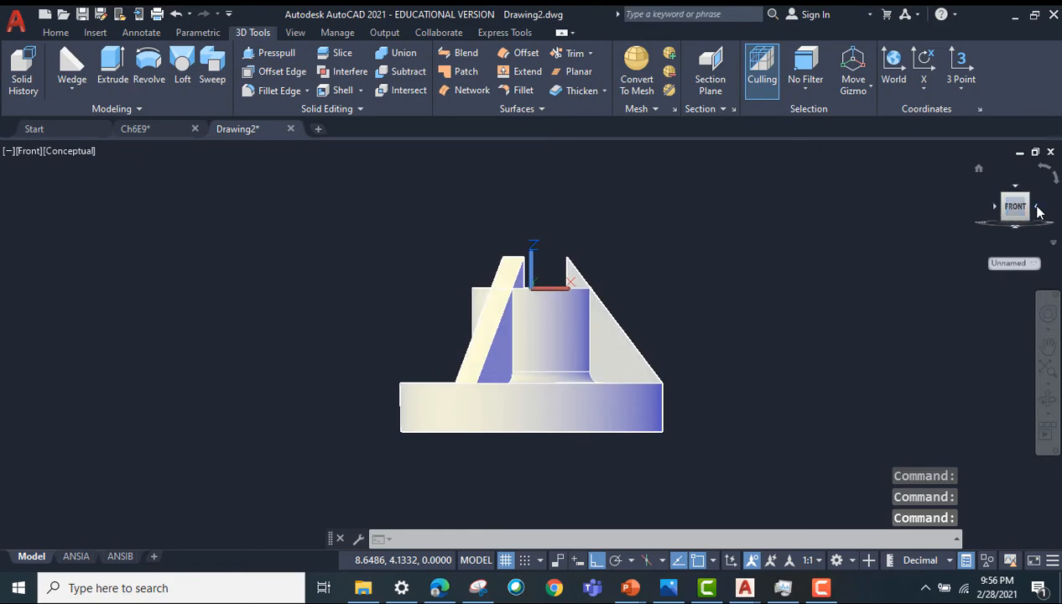
pyautogui.click(1037, 207)
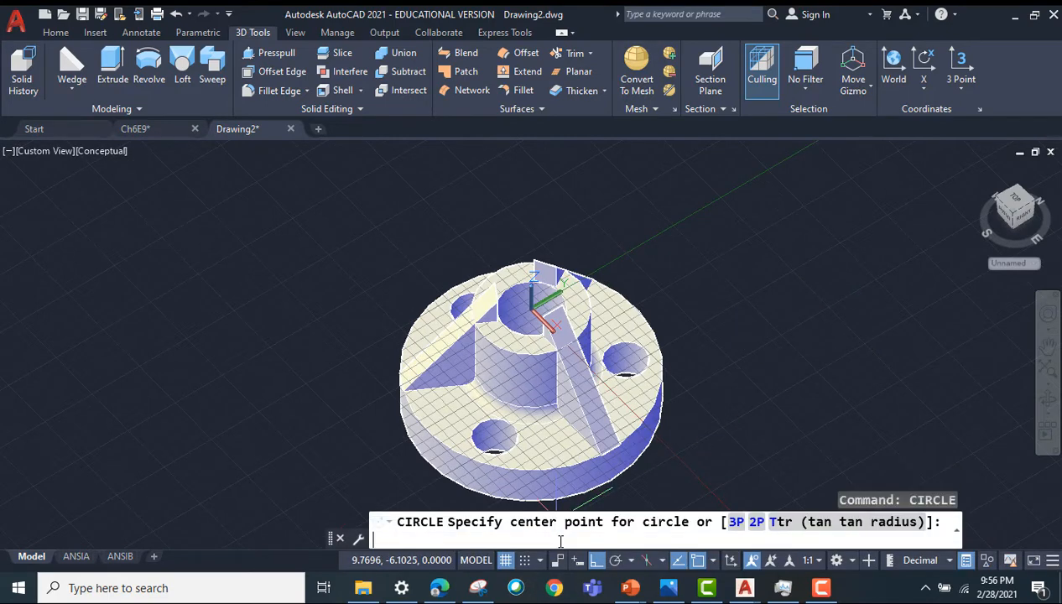
# Step: Draw a 5-diameter circle at 0,0 on the hub top and extrude it upward
pyautogui.write('0,0')
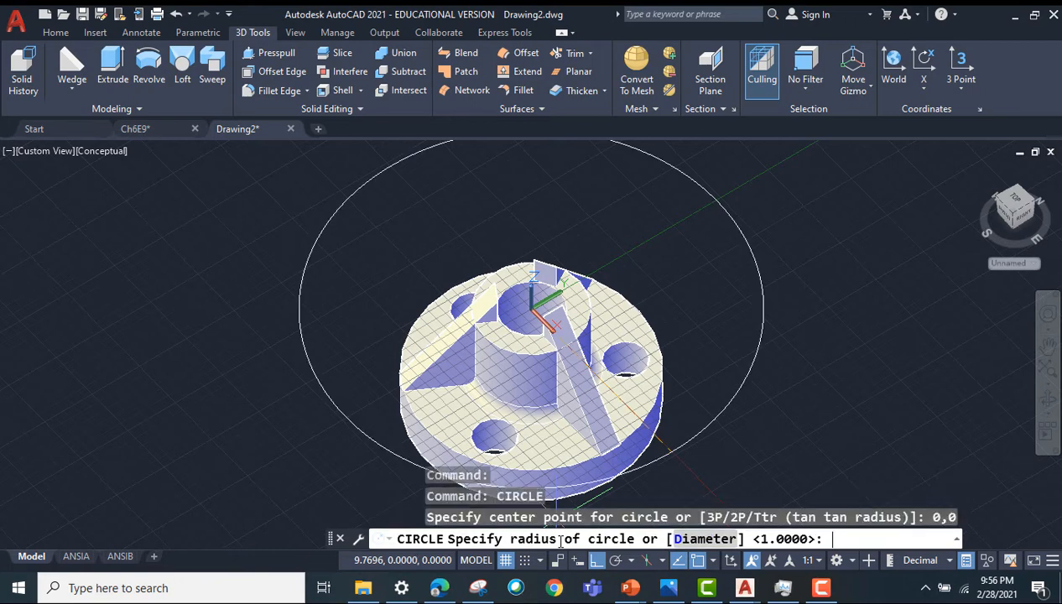
pyautogui.write('d')
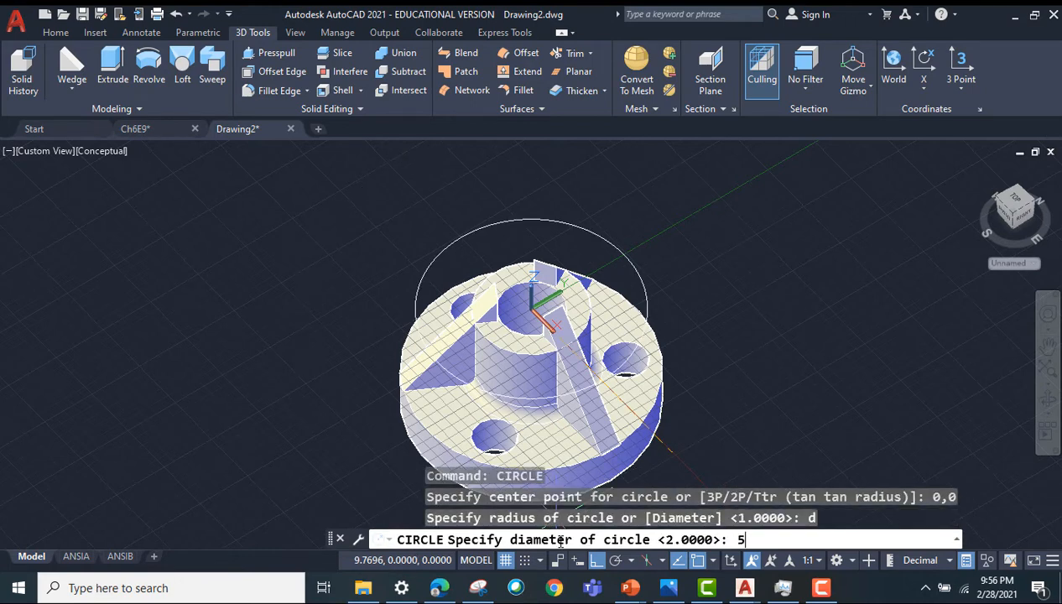
pyautogui.press('Return')
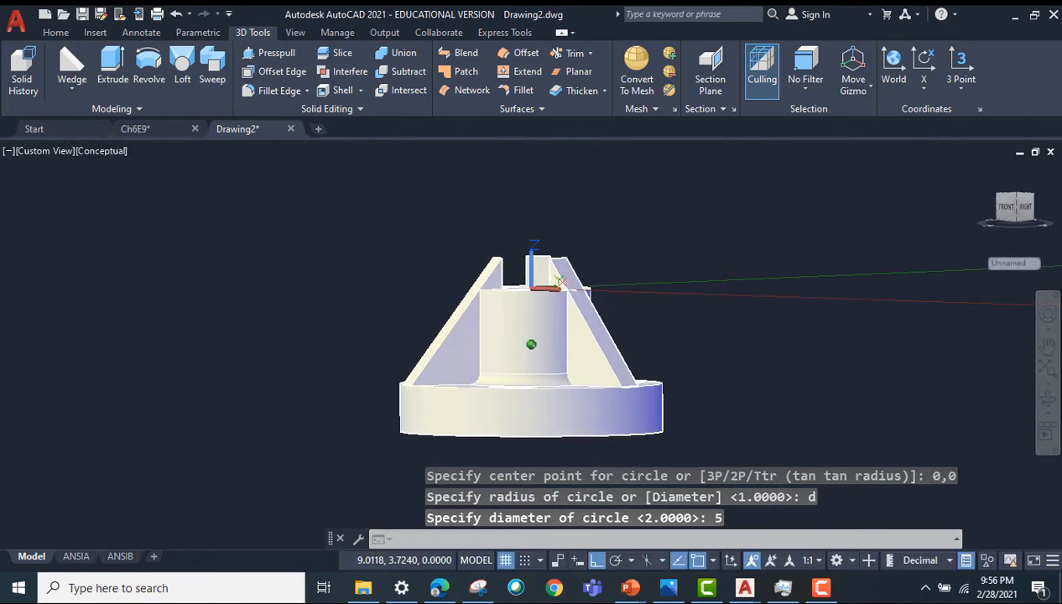
pyautogui.press('Return')
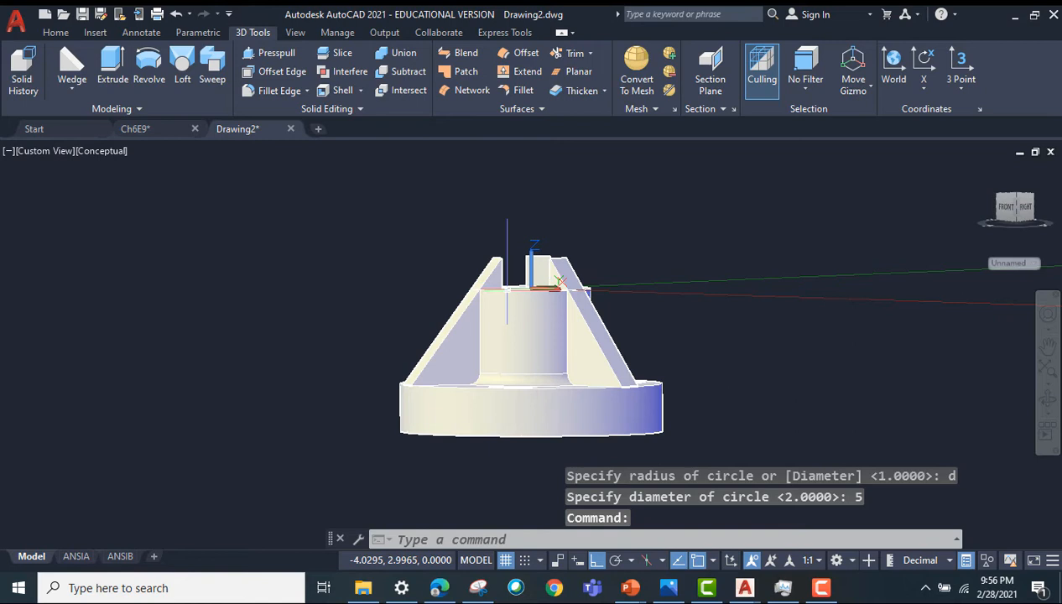
pyautogui.moveTo(371, 264)
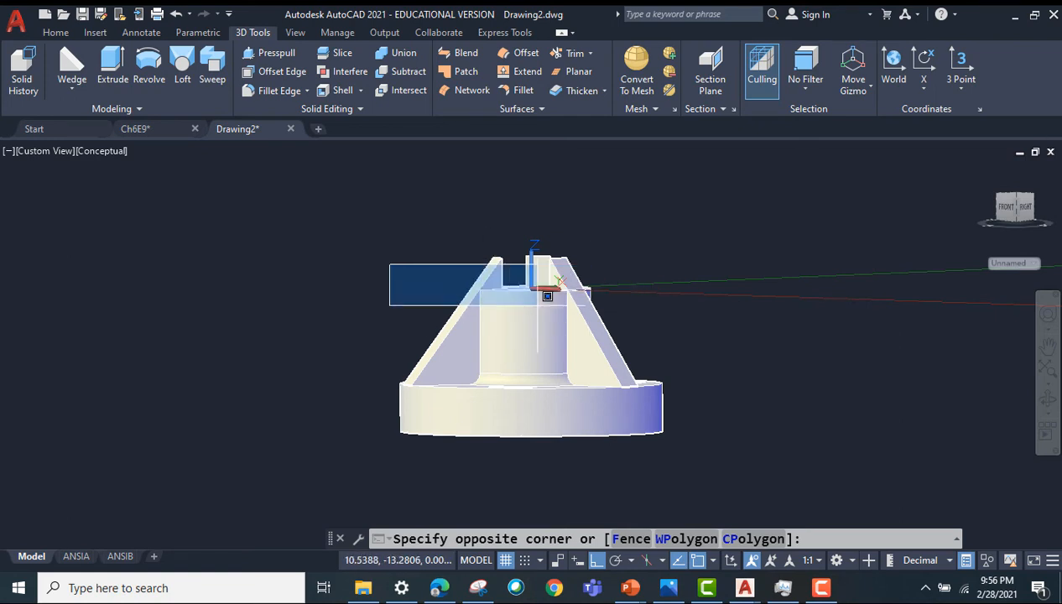
pyautogui.moveTo(415, 270)
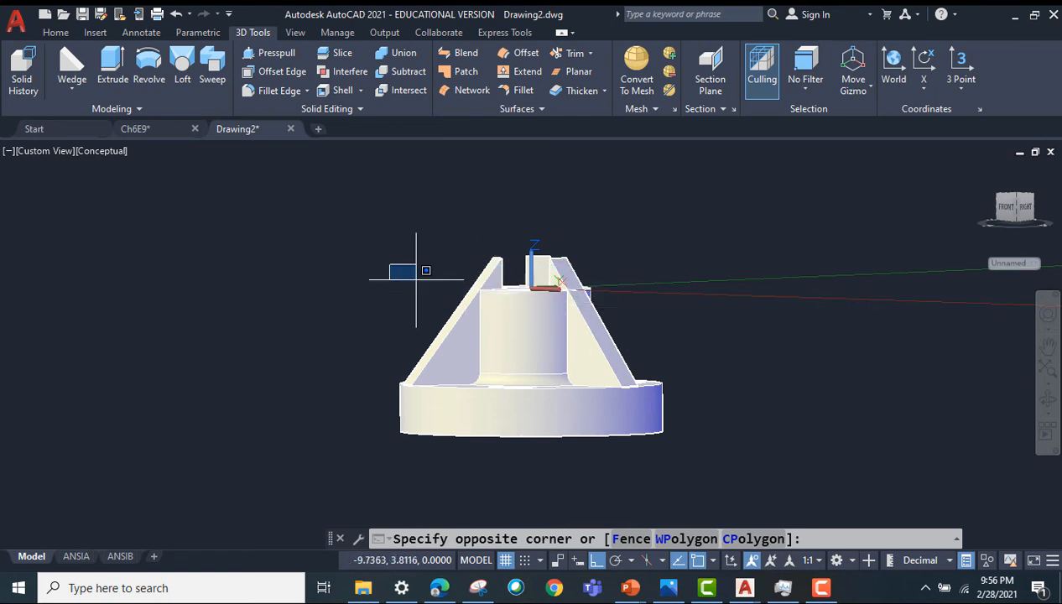
pyautogui.click(631, 304)
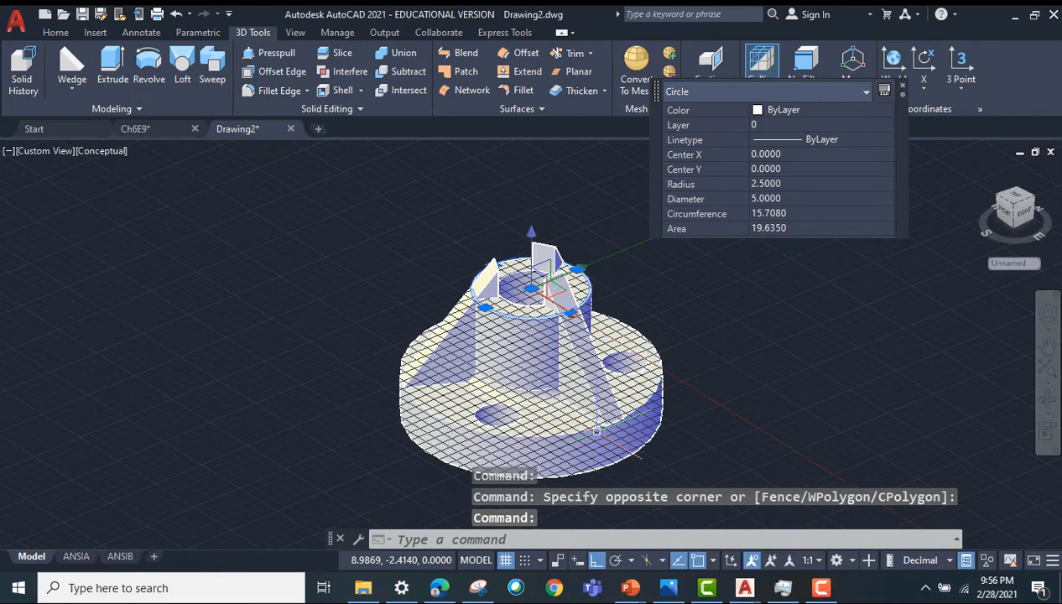
pyautogui.write('e')
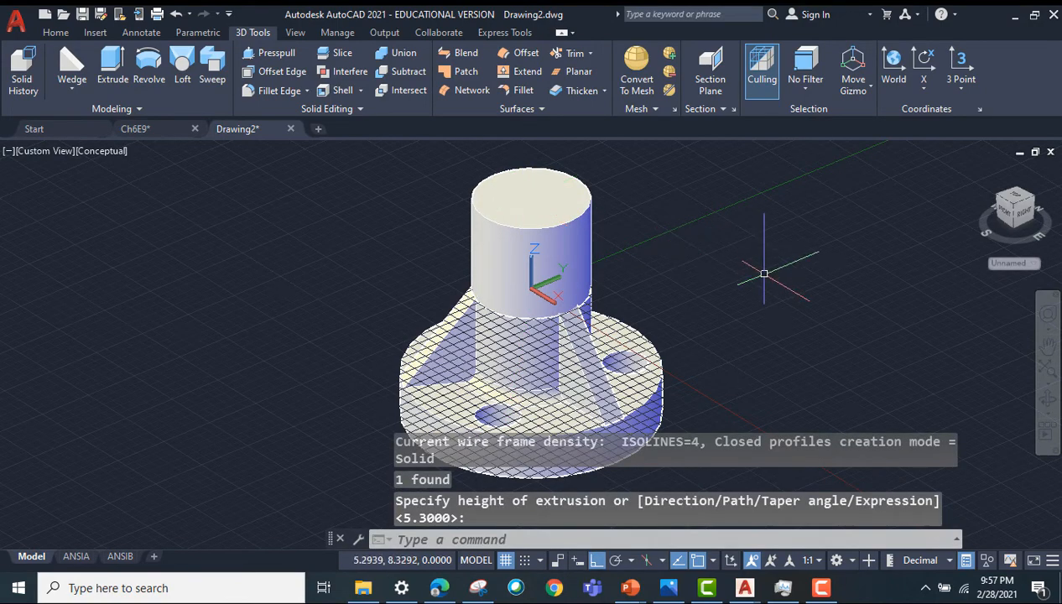
# Step: Subtract the tall cylinder from the hub solid
pyautogui.write('sub')
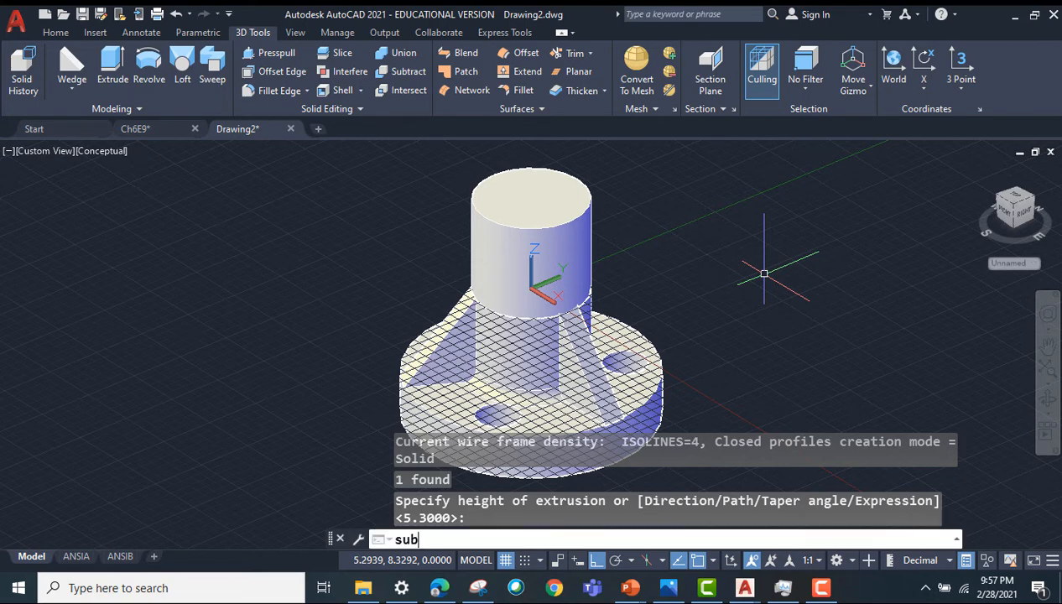
pyautogui.press('Return')
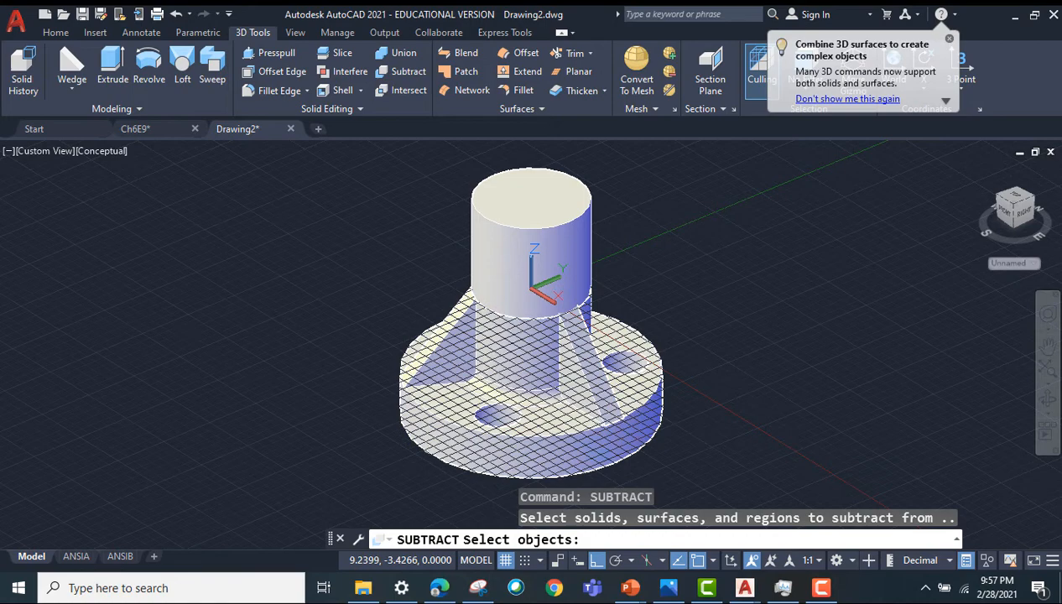
pyautogui.click(530, 401)
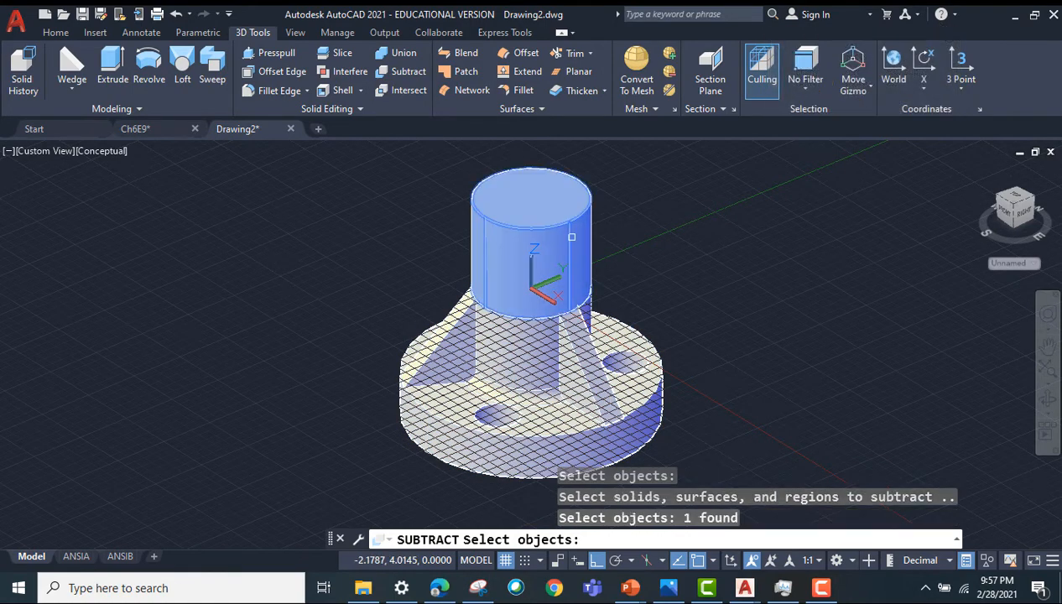
pyautogui.click(531, 244)
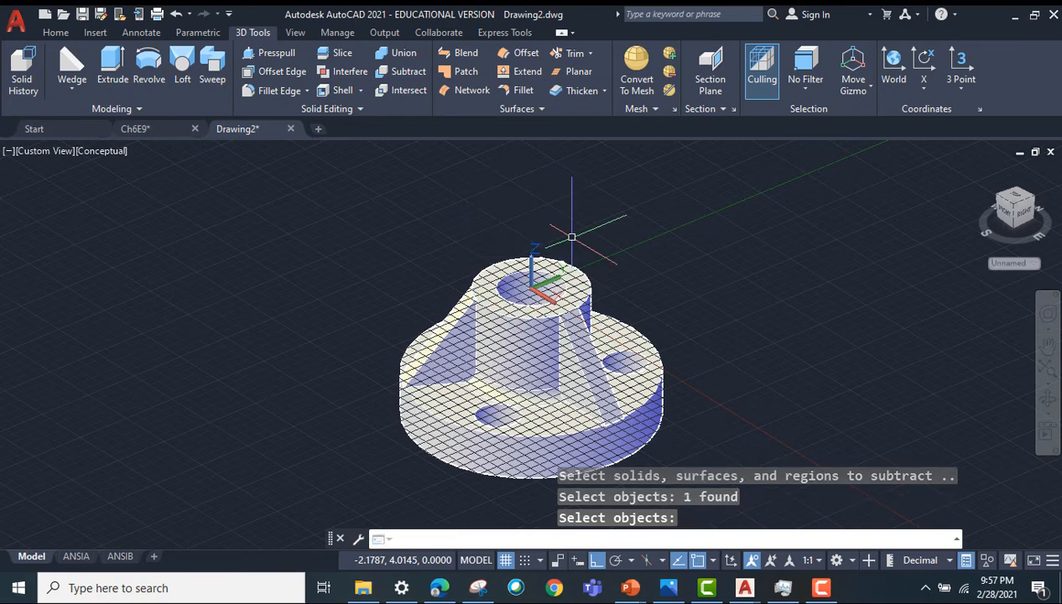
pyautogui.moveTo(554, 524)
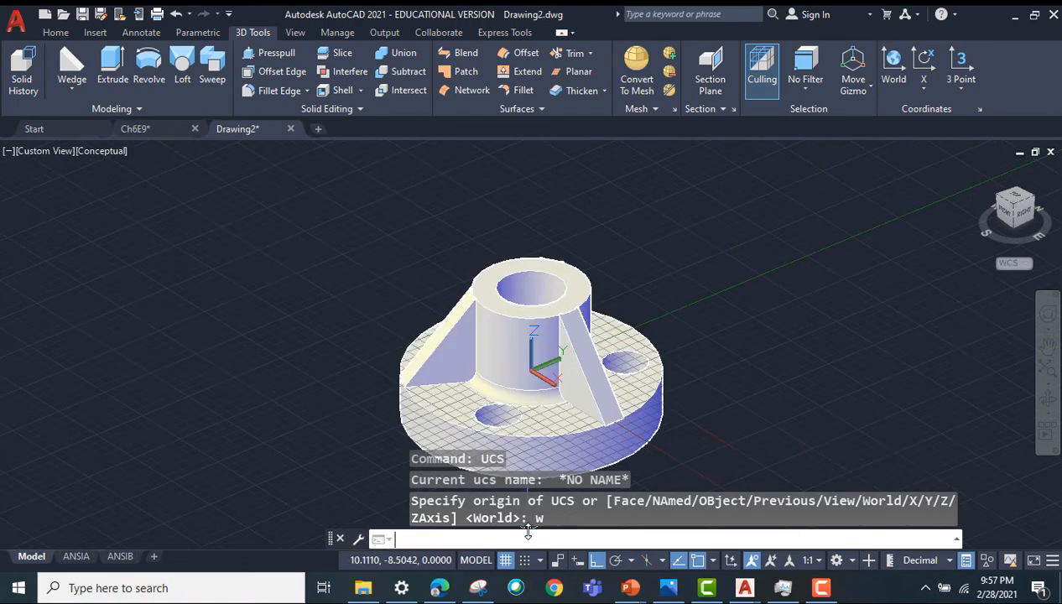
# Step: Return the UCS to World and scale the whole hub down about base point 0,0,0
pyautogui.press('Return')
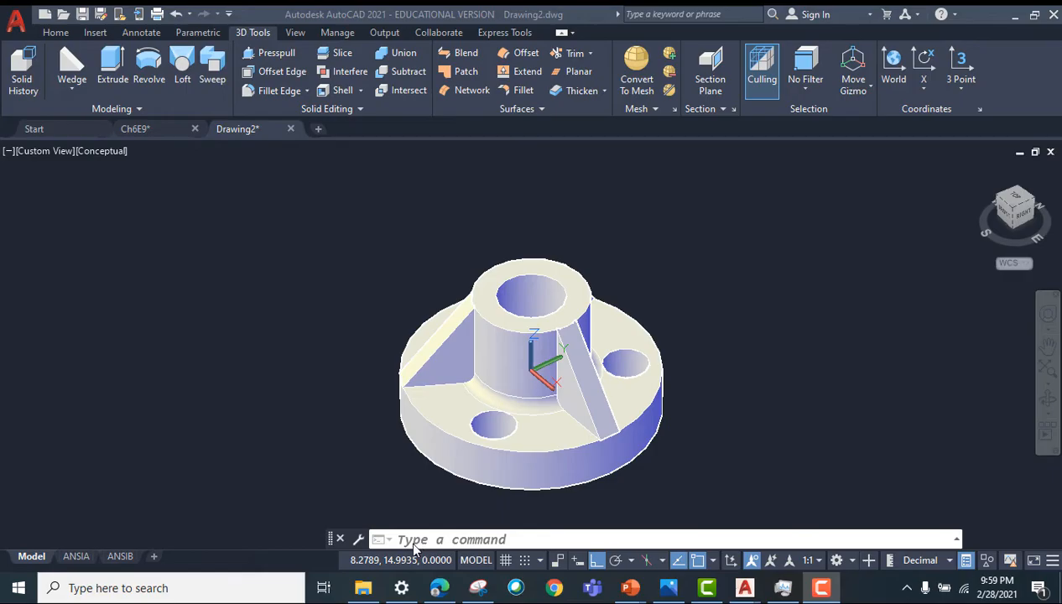
pyautogui.click(453, 539)
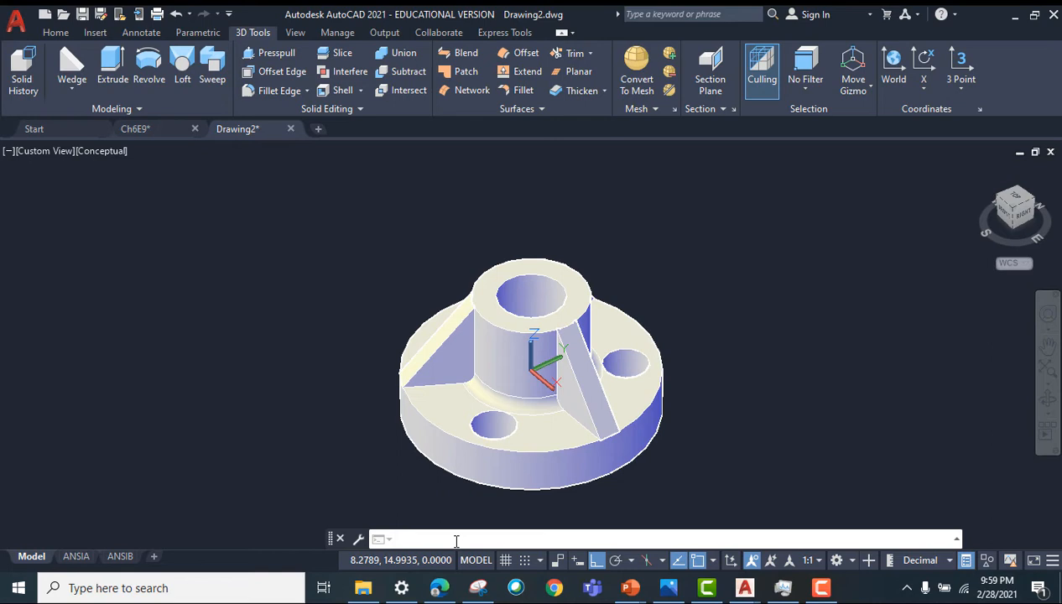
pyautogui.write('SCALE Select objects:')
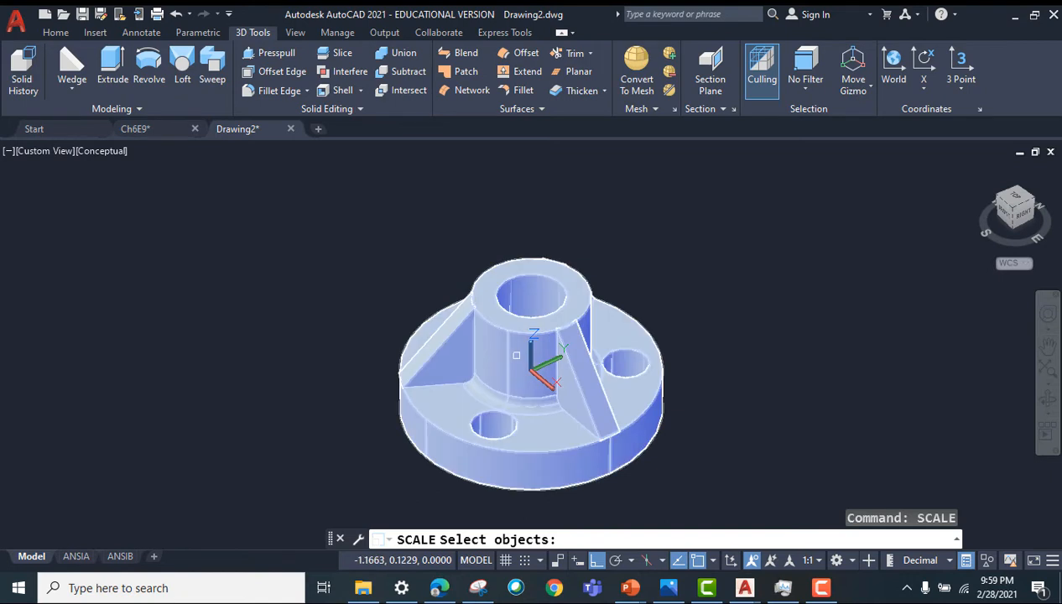
pyautogui.click(529, 369)
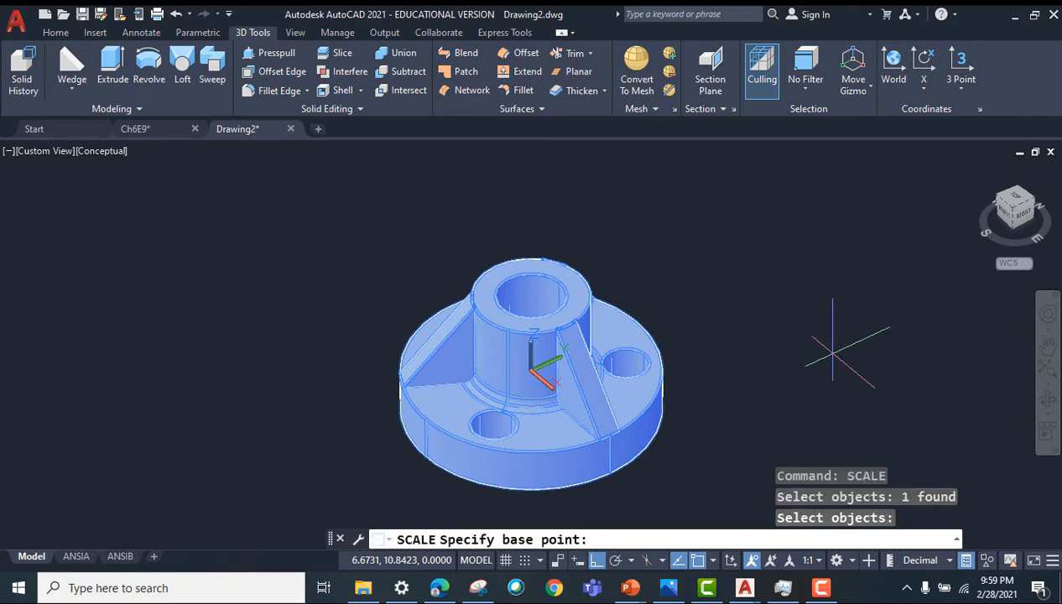
pyautogui.write('0,0,0')
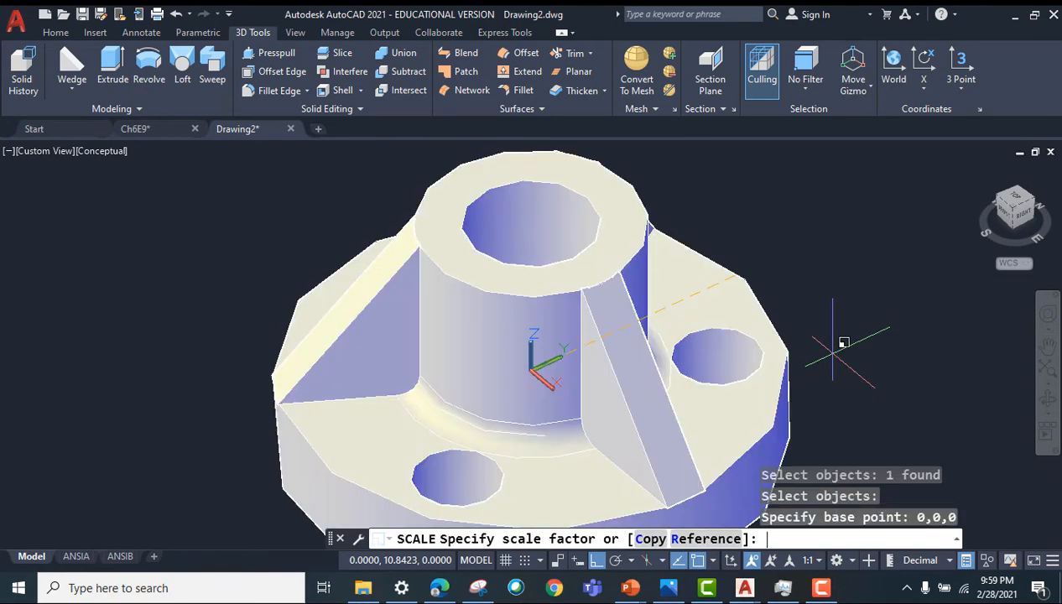
pyautogui.write('0.')
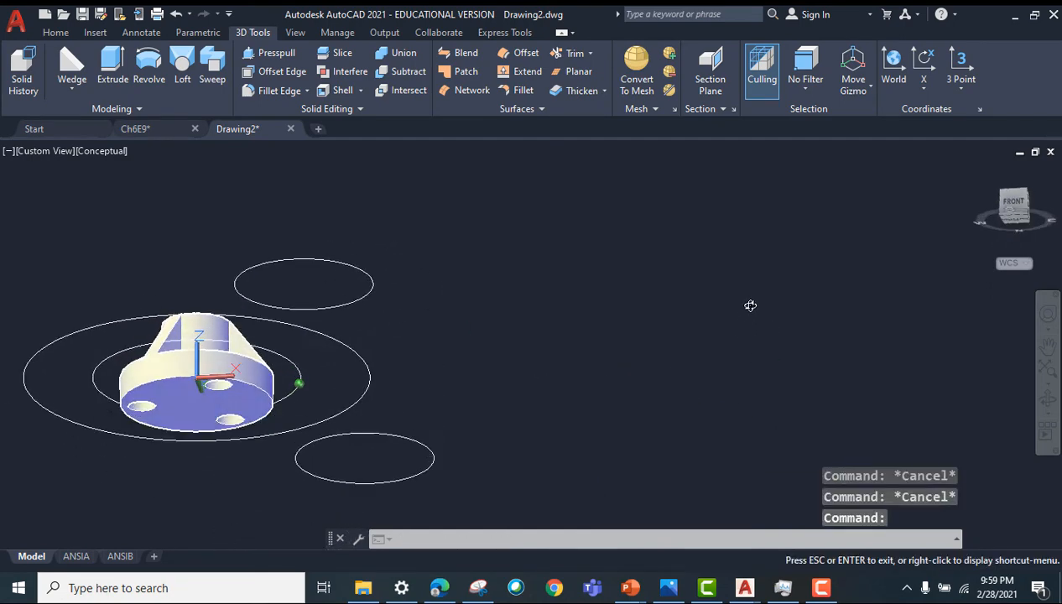
# Step: View the model from the front, erase the three stray circles, and switch to the ANSIA layout
pyautogui.moveTo(749, 306); pyautogui.dragTo(711, 382)
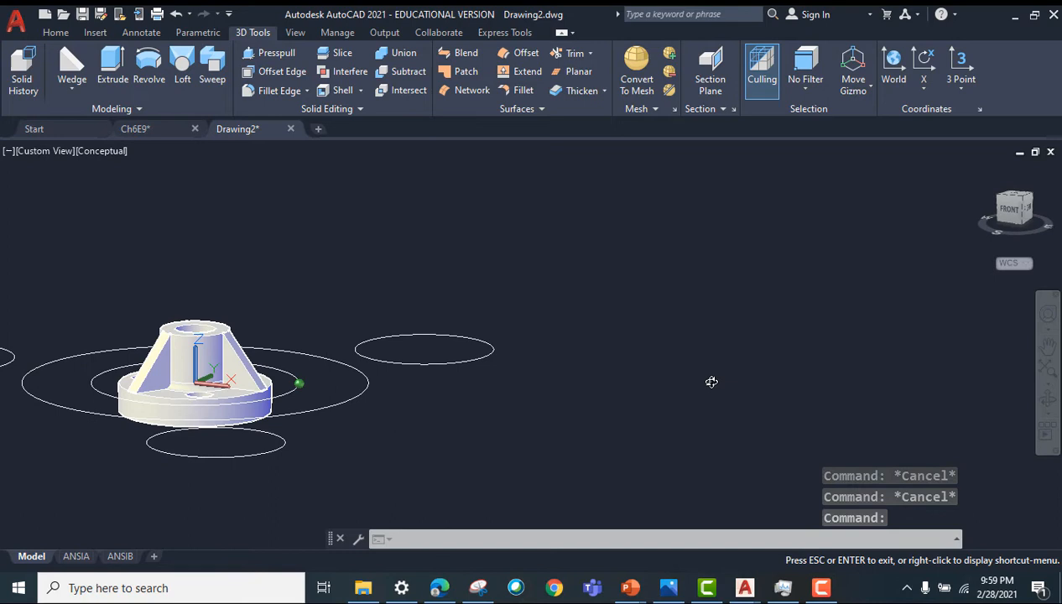
pyautogui.click(1007, 207)
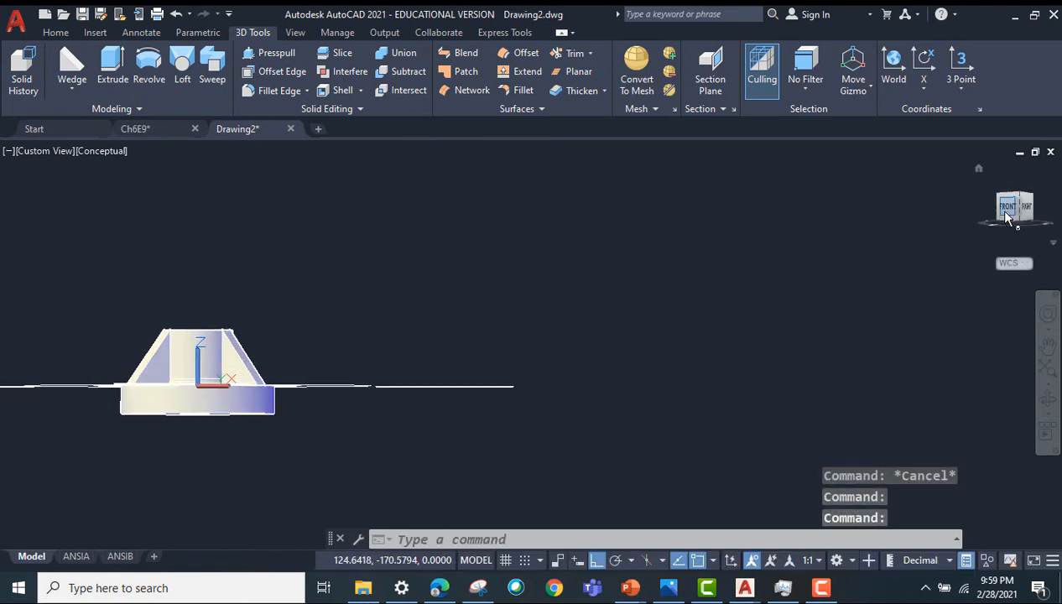
pyautogui.click(1008, 207)
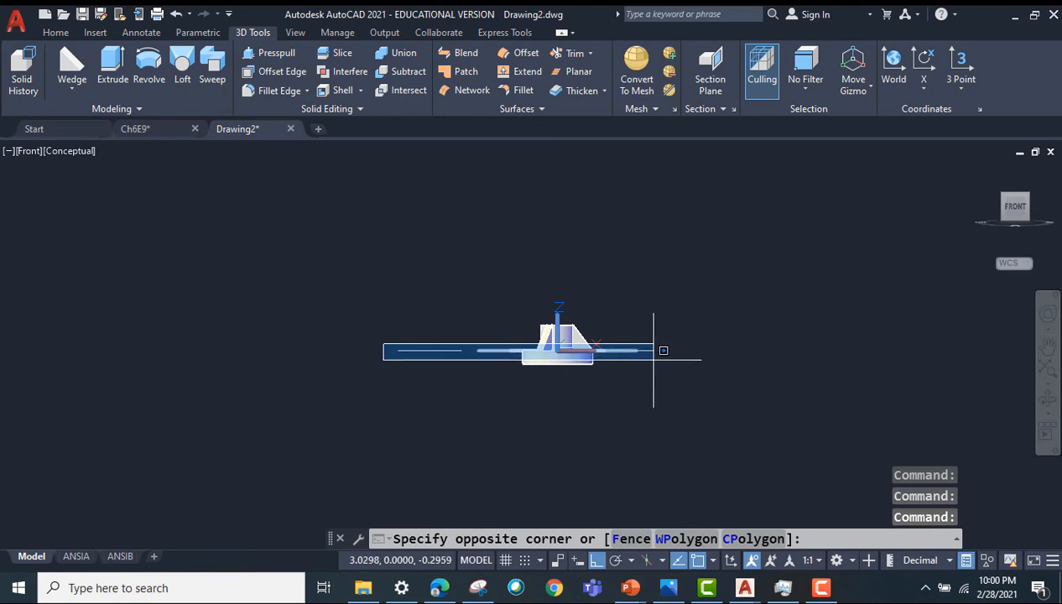
pyautogui.click(662, 351)
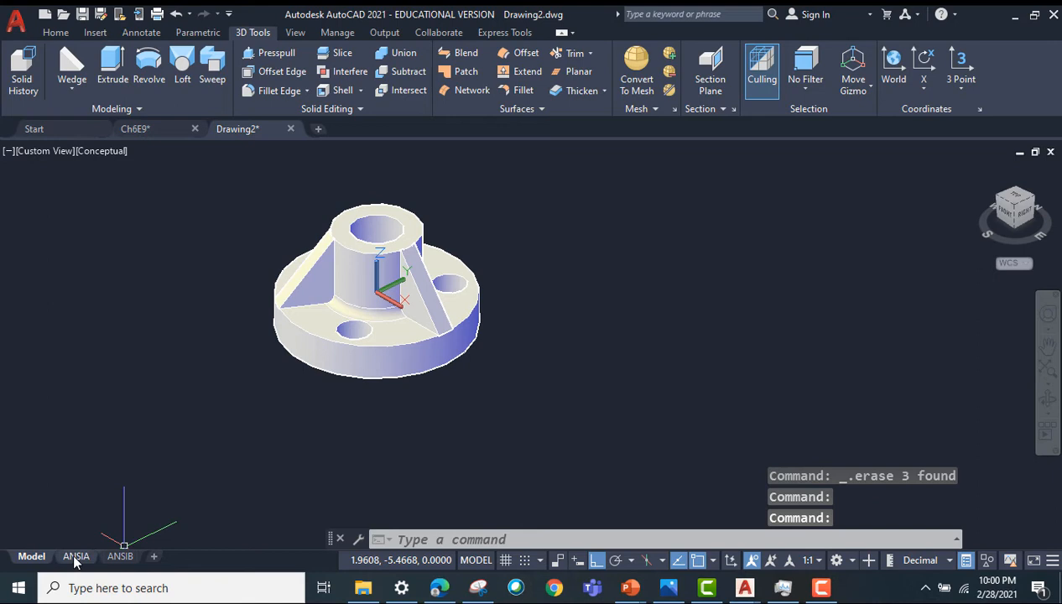
pyautogui.click(76, 556)
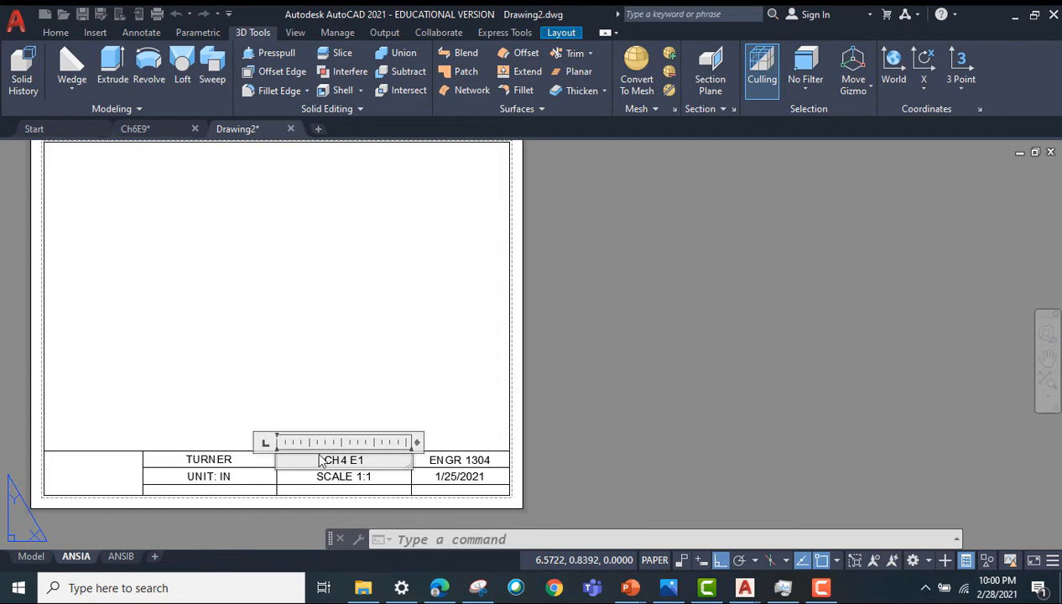
# Step: Change the title block number from CH4 E1 to CH6 E9 and revise the date
pyautogui.doubleClick(342, 460)
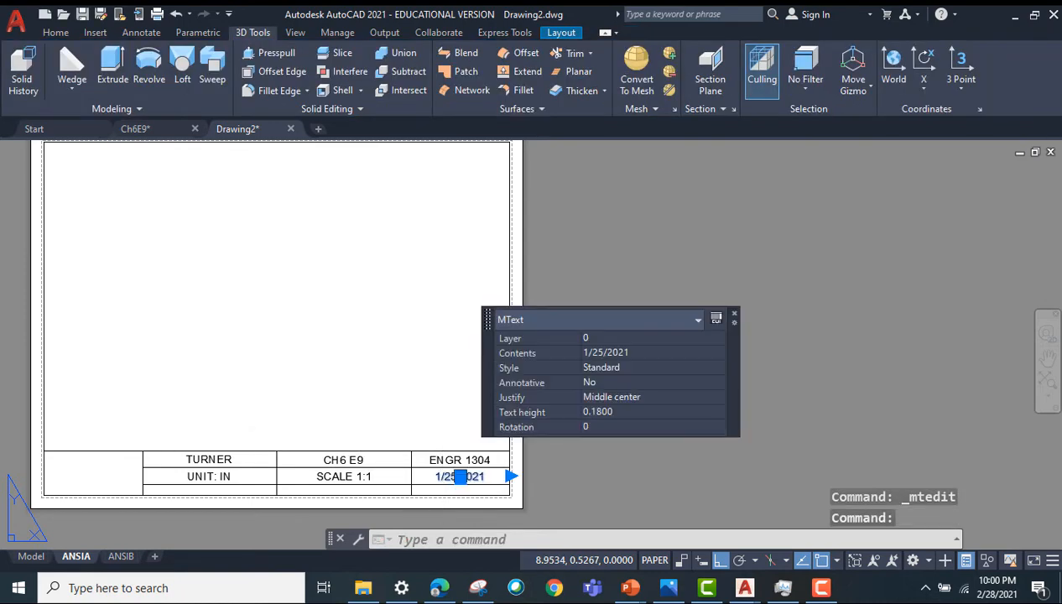
pyautogui.doubleClick(460, 476)
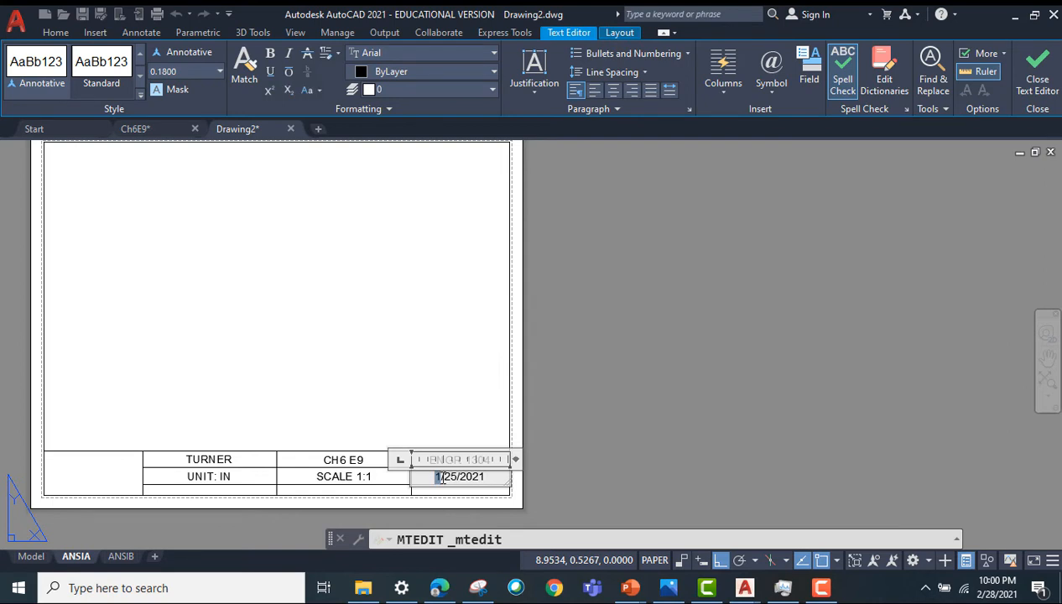
pyautogui.write('2')
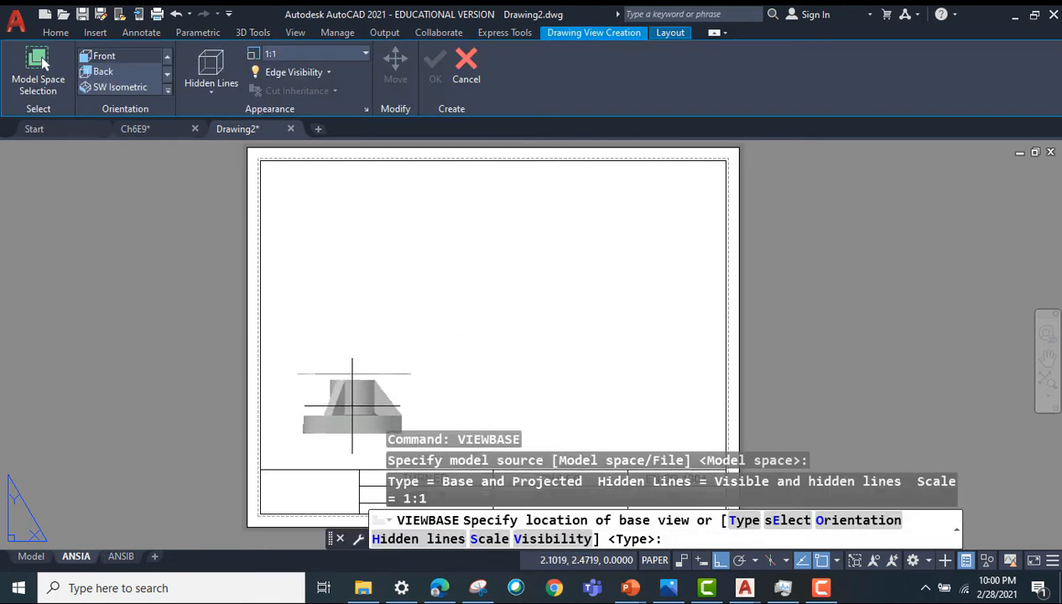
pyautogui.moveTo(364, 365)
pyautogui.write('S')
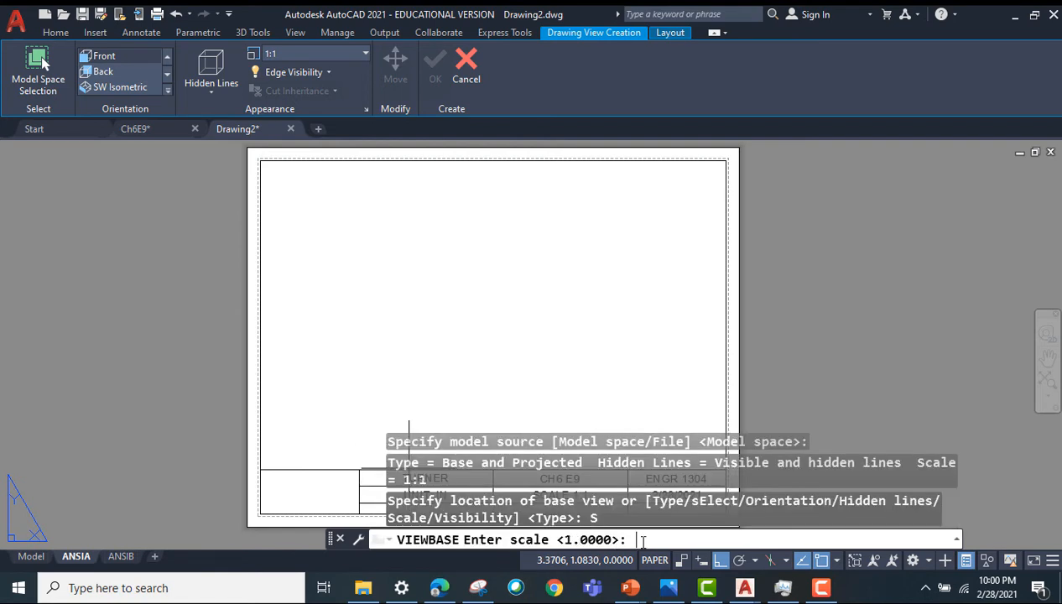
# Step: Place a 1.25-scale front base view with top, side and isometric projected views
pyautogui.write('1.25')
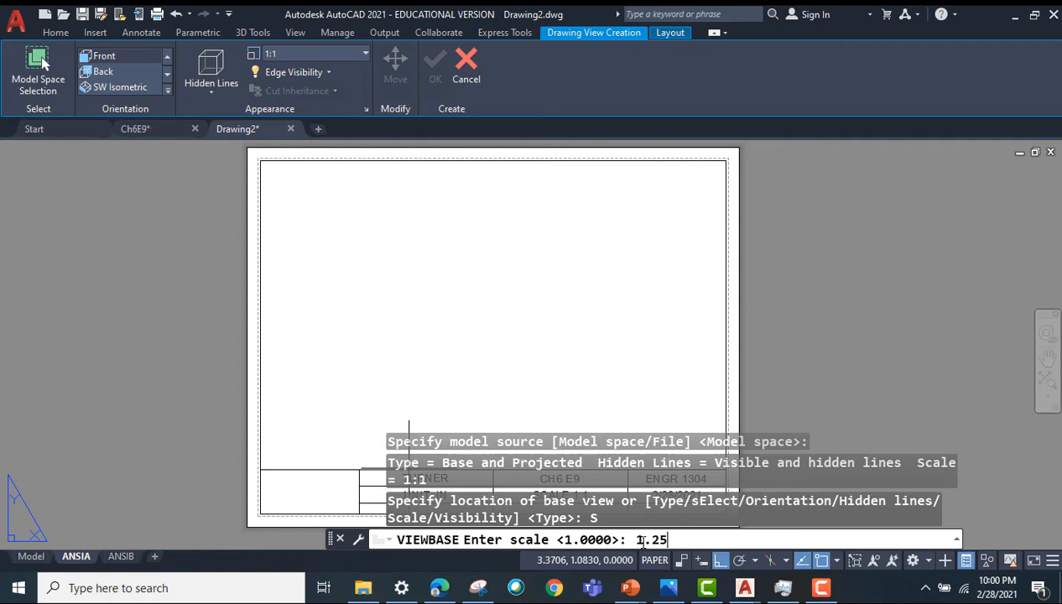
pyautogui.press('Return')
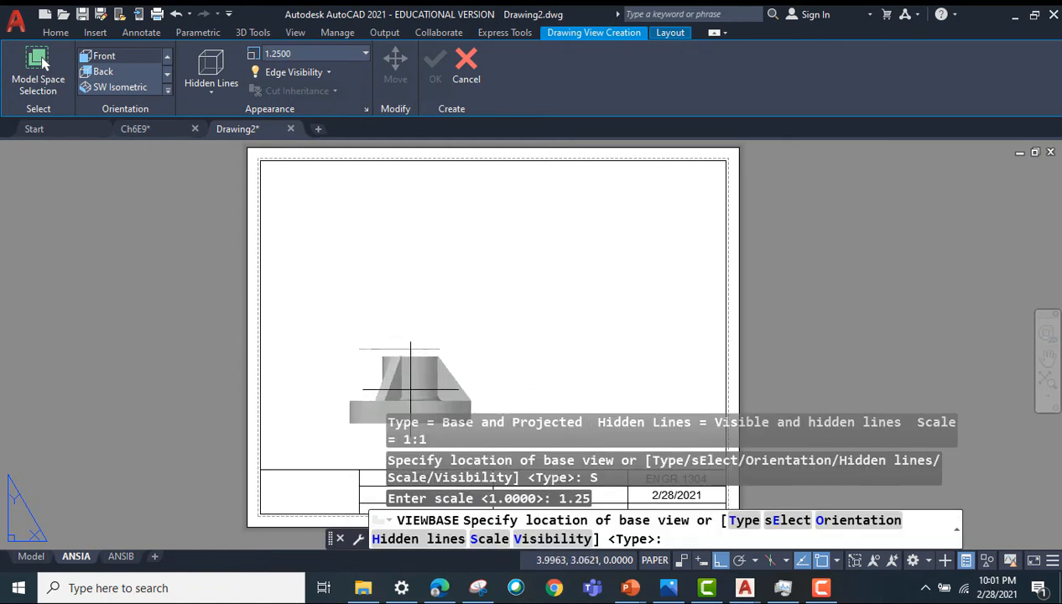
pyautogui.moveTo(336, 399)
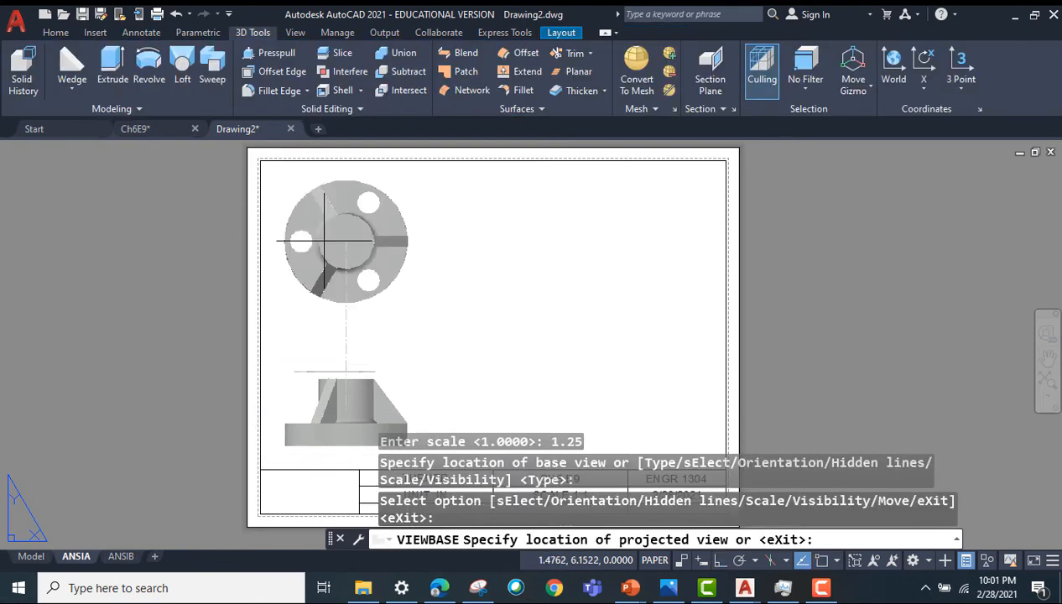
pyautogui.click(344, 369)
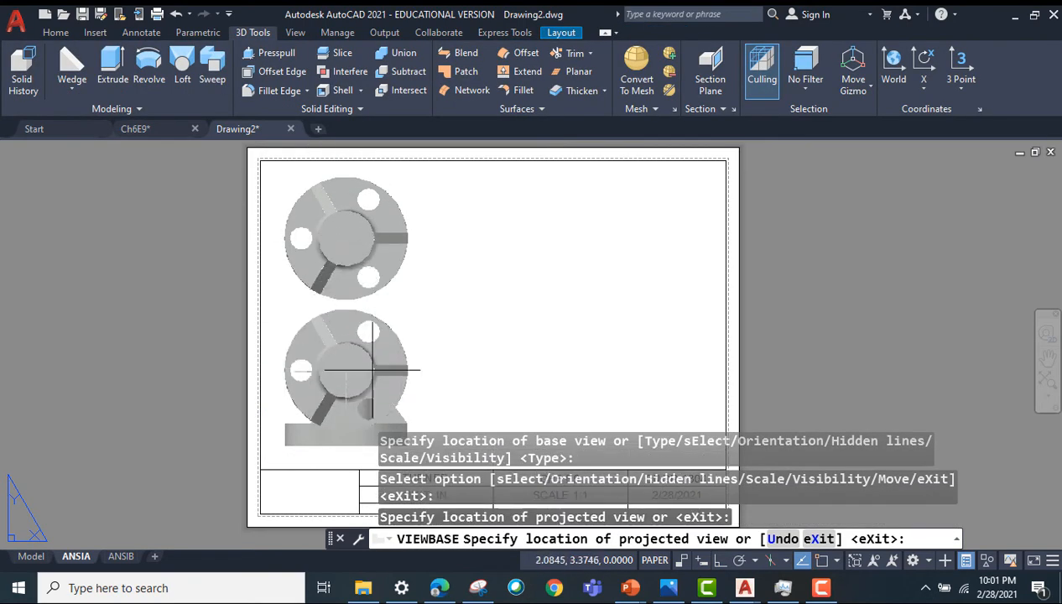
pyautogui.click(610, 291)
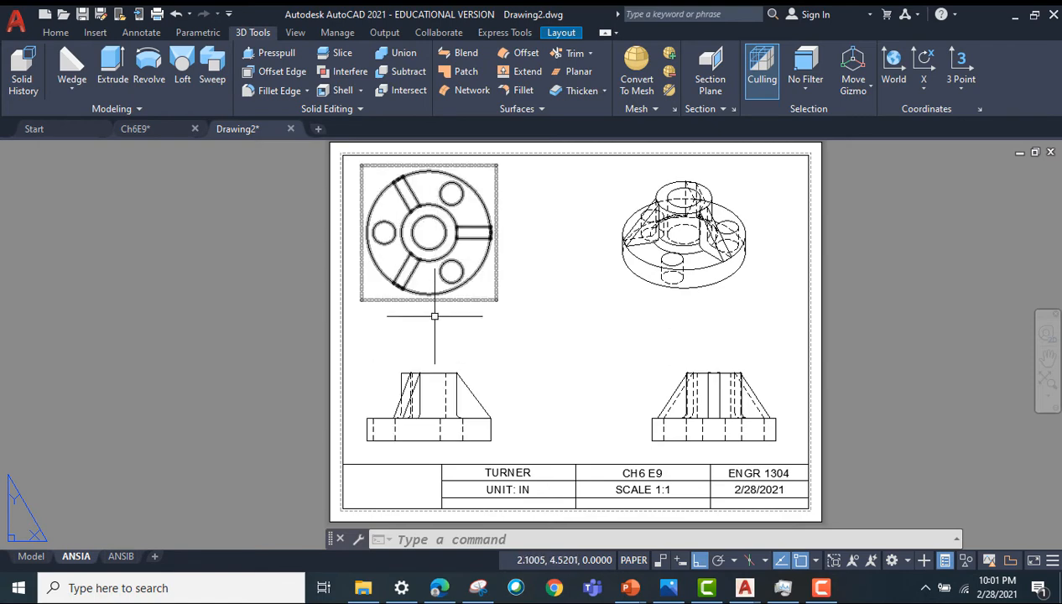
# Step: Erase the lower-left front hidden-line view and enter the VIEWSECTION command
pyautogui.click(428, 407)
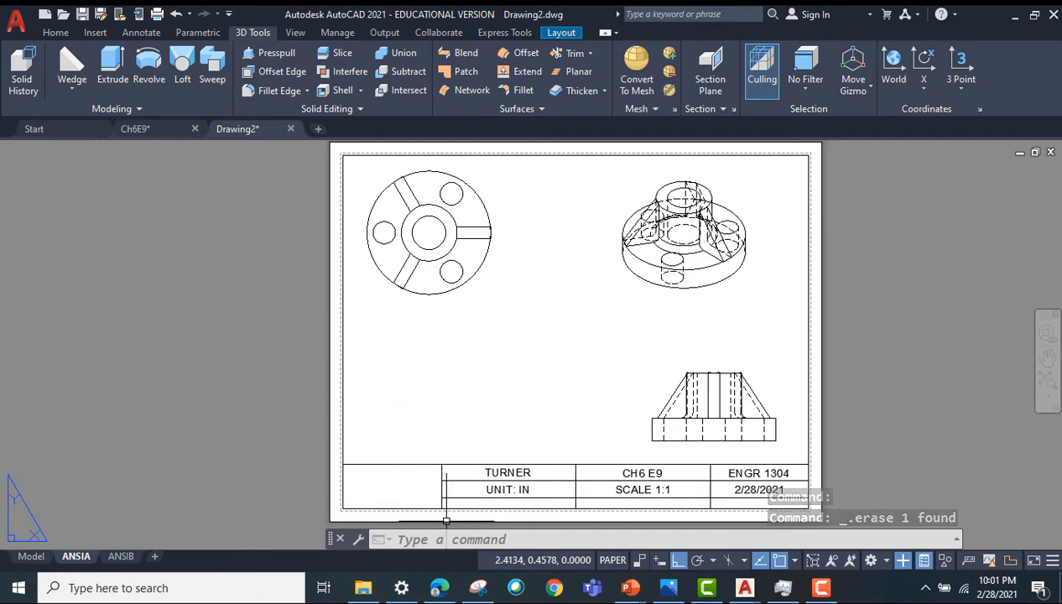
pyautogui.write('v')
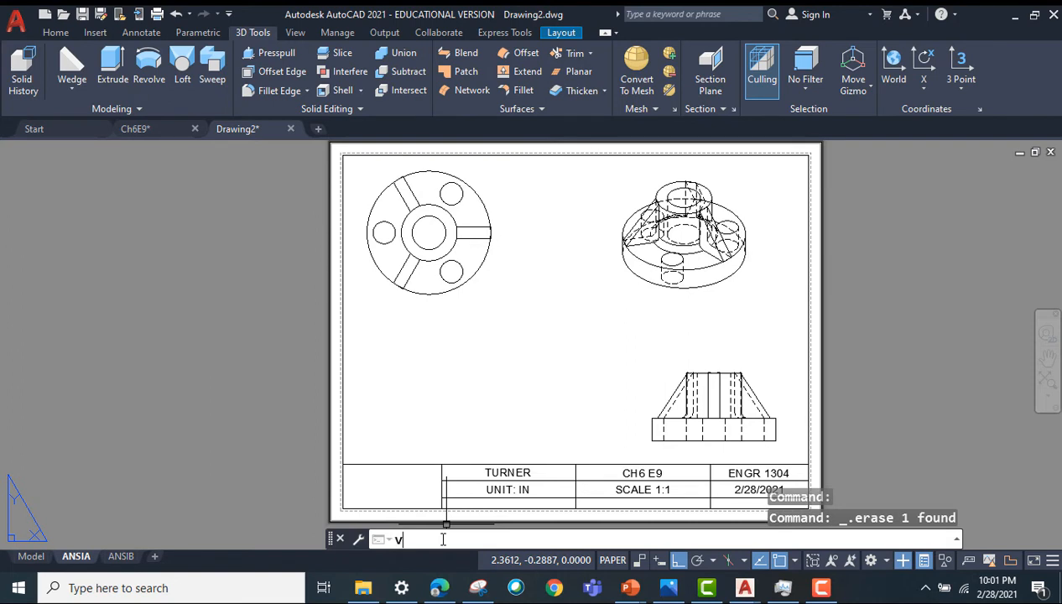
pyautogui.write('iewsection')
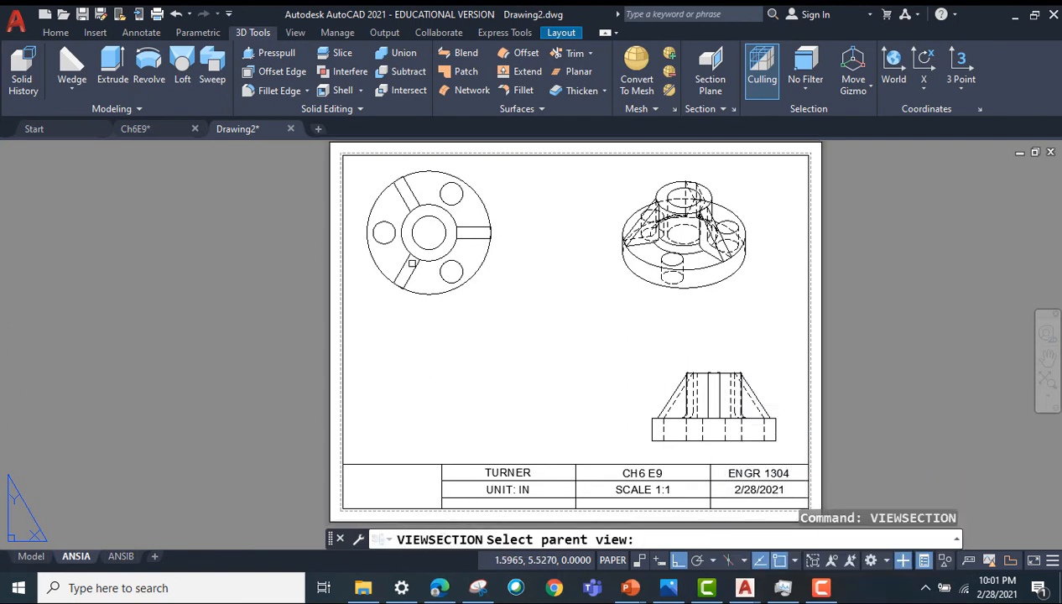
# Step: Cut an aligned A–A section from the top view through the hub centre and place it below
pyautogui.click(429, 232)
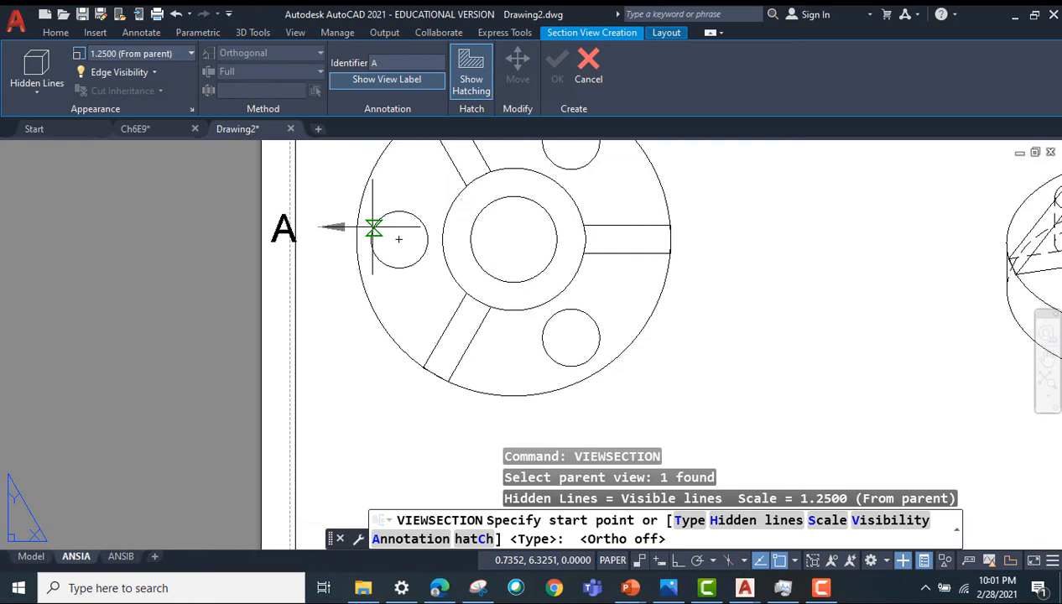
pyautogui.moveTo(513, 241)
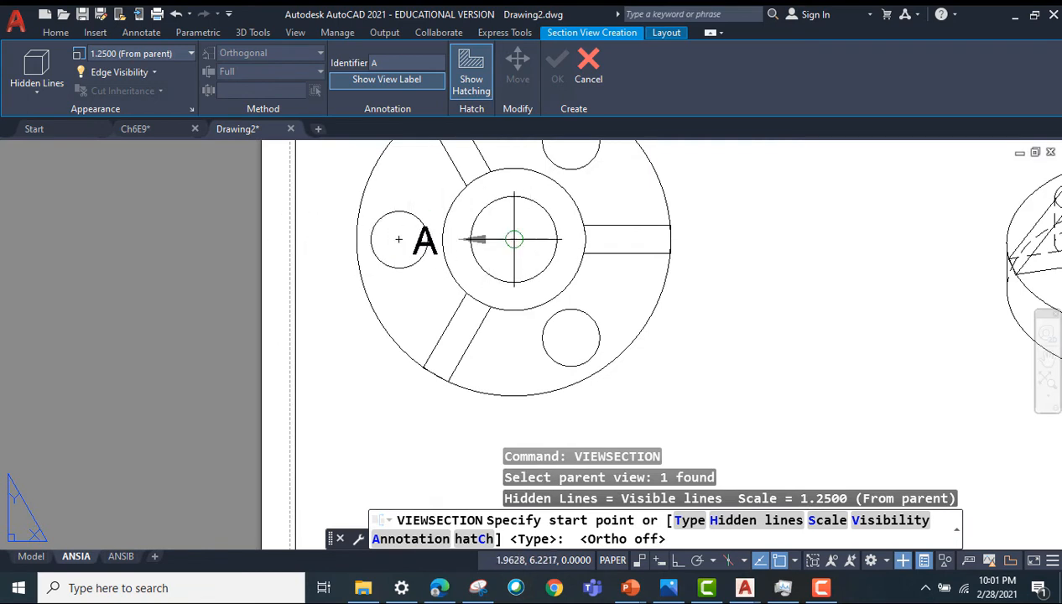
pyautogui.moveTo(398, 240)
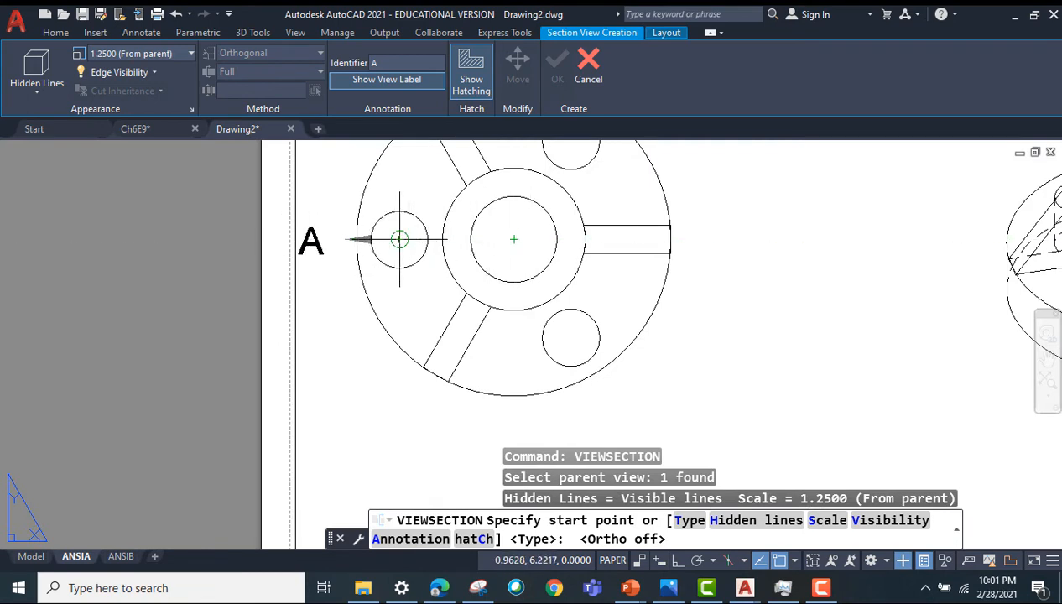
pyautogui.moveTo(344, 239)
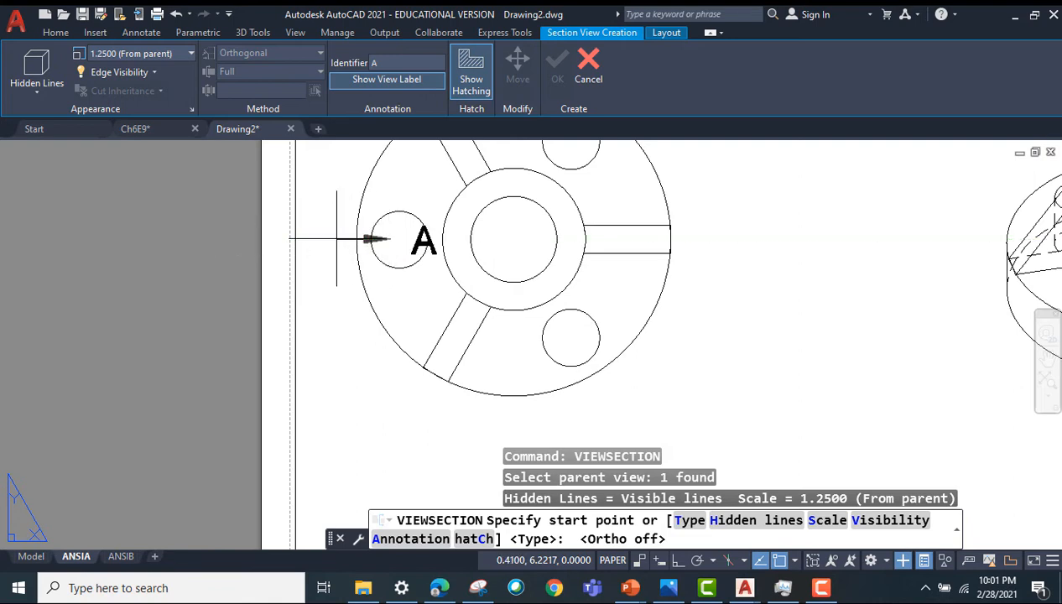
pyautogui.click(513, 239)
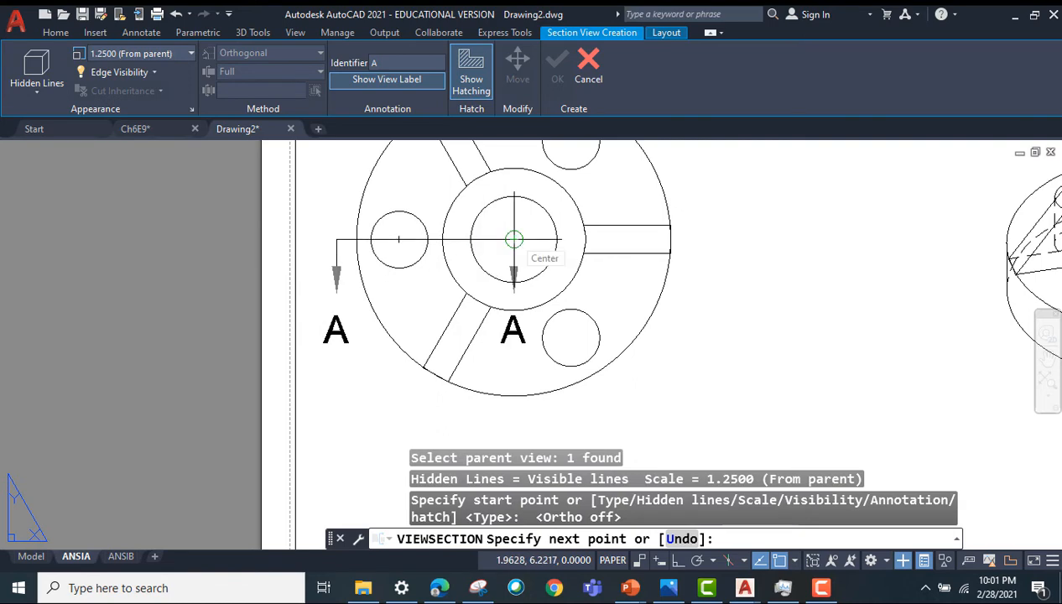
pyautogui.click(570, 338)
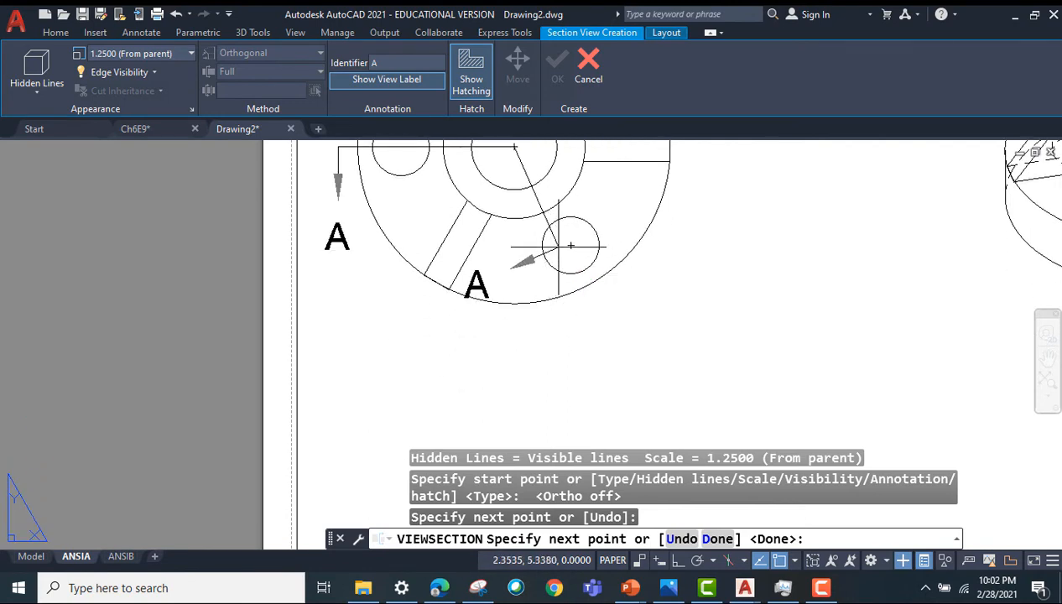
pyautogui.moveTo(570, 244)
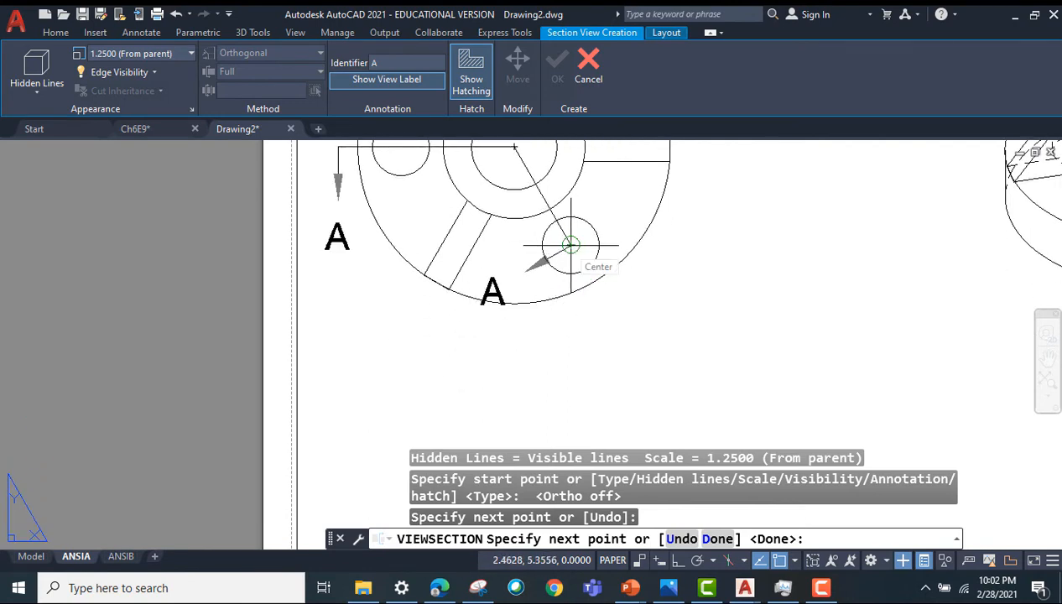
pyautogui.moveTo(612, 323)
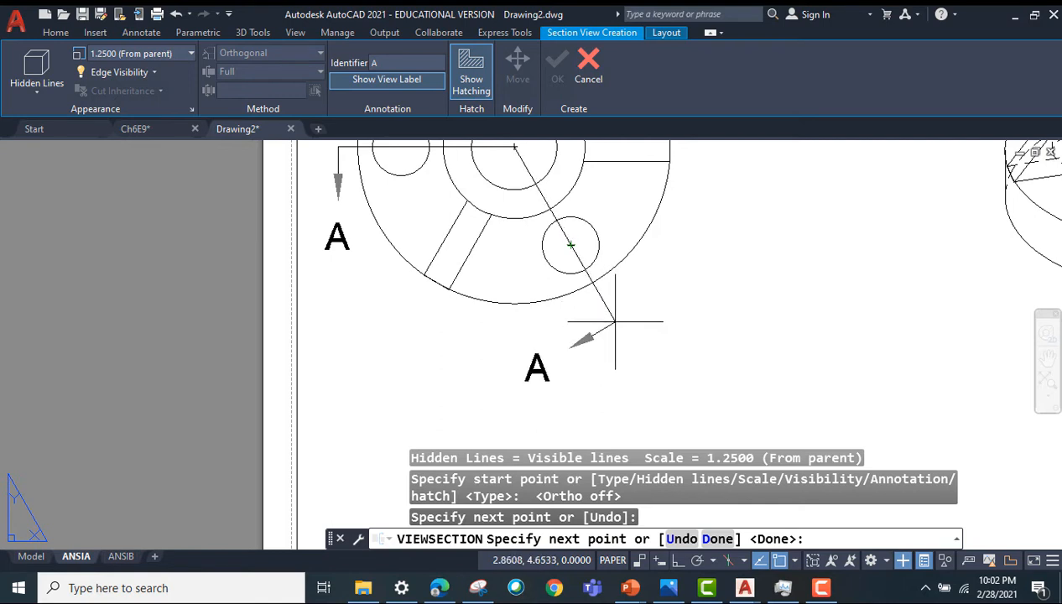
pyautogui.moveTo(600, 310)
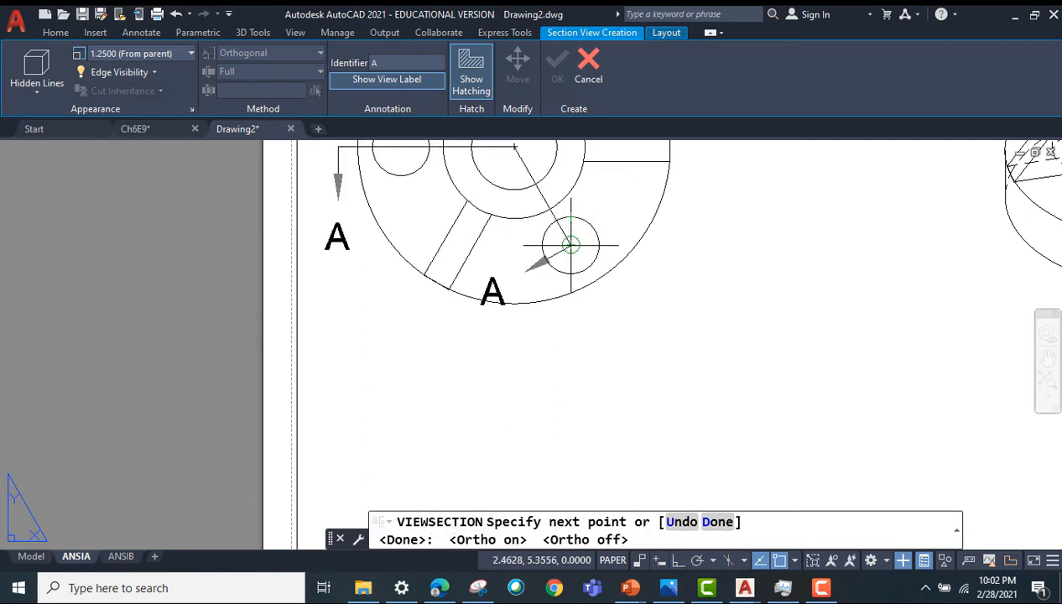
pyautogui.moveTo(609, 313)
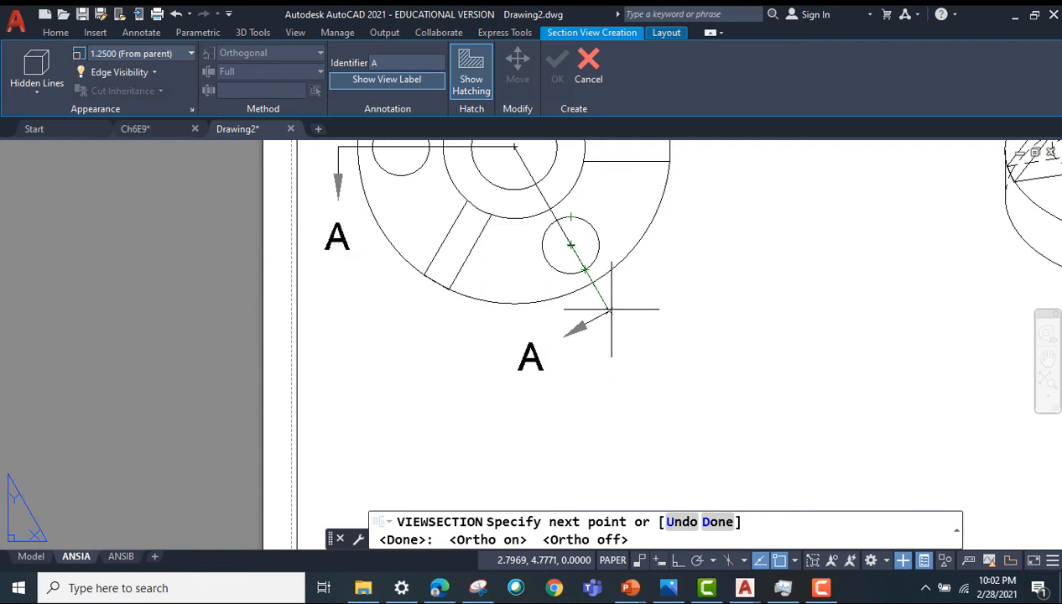
pyautogui.rightClick(608, 312)
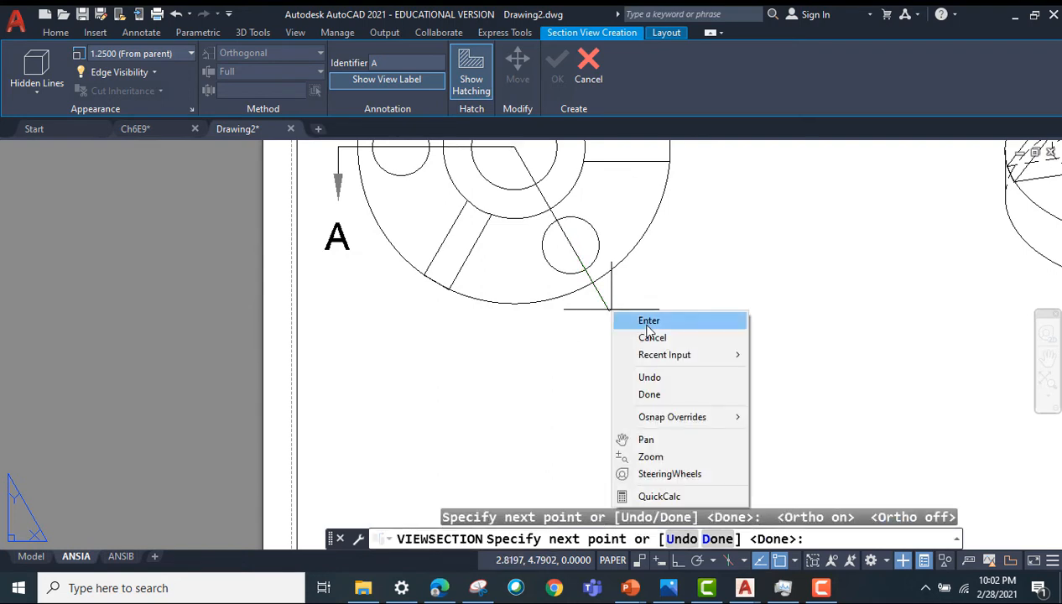
pyautogui.click(648, 321)
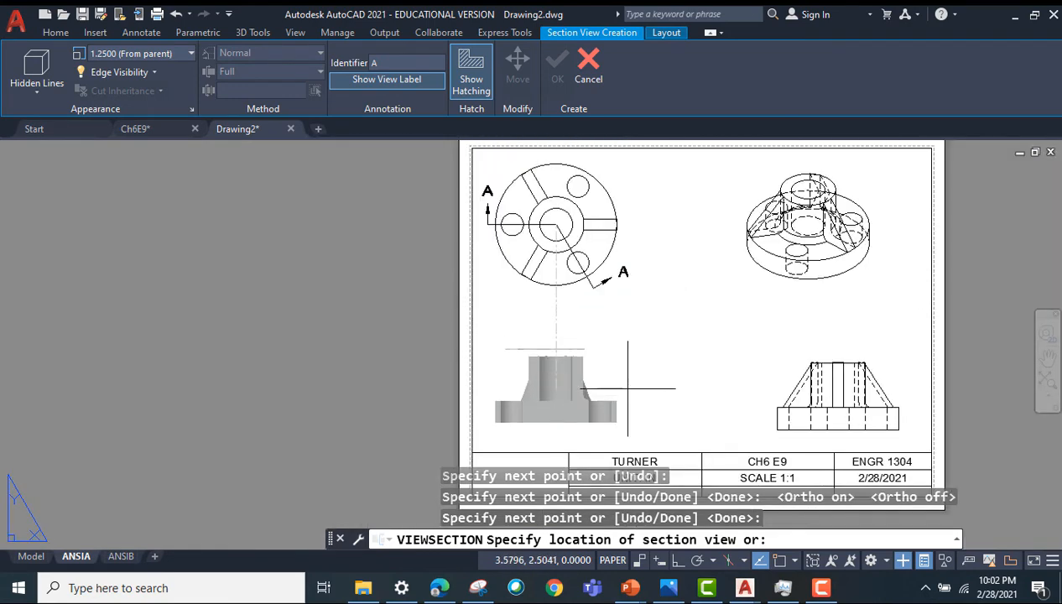
pyautogui.moveTo(579, 390)
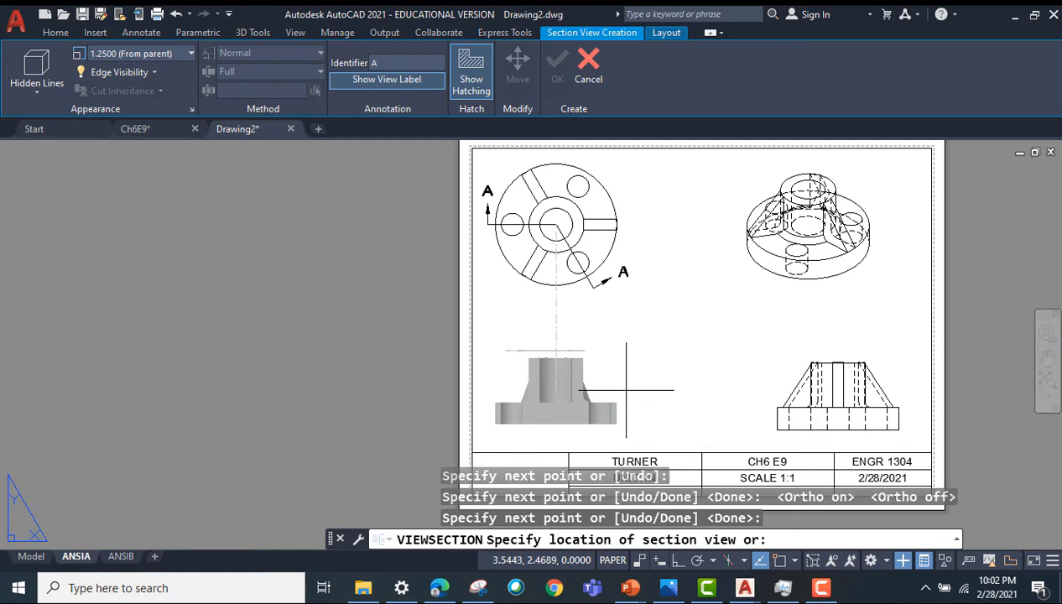
pyautogui.moveTo(625, 382)
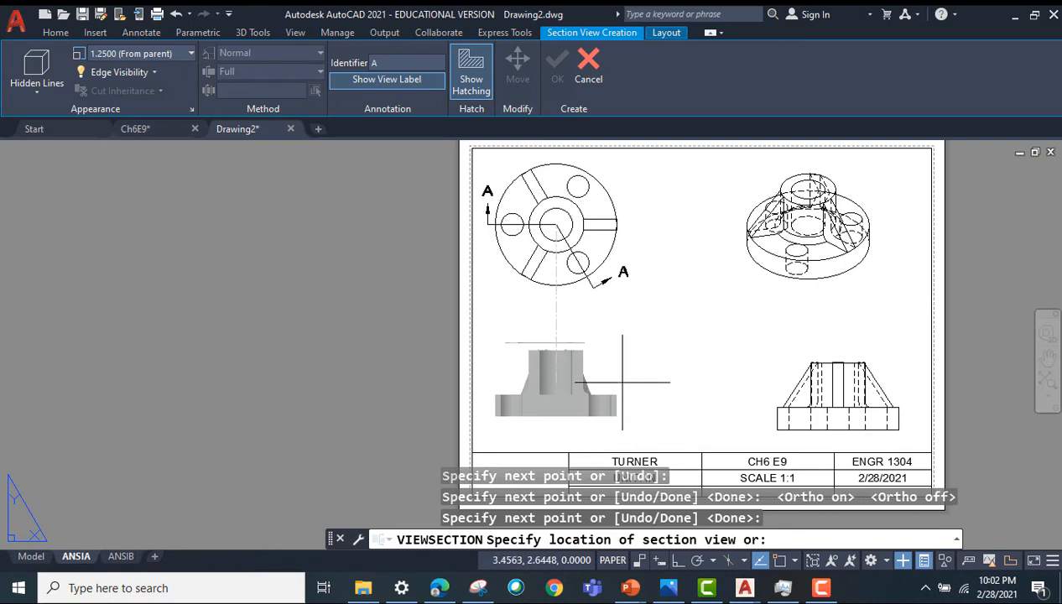
pyautogui.click(554, 383)
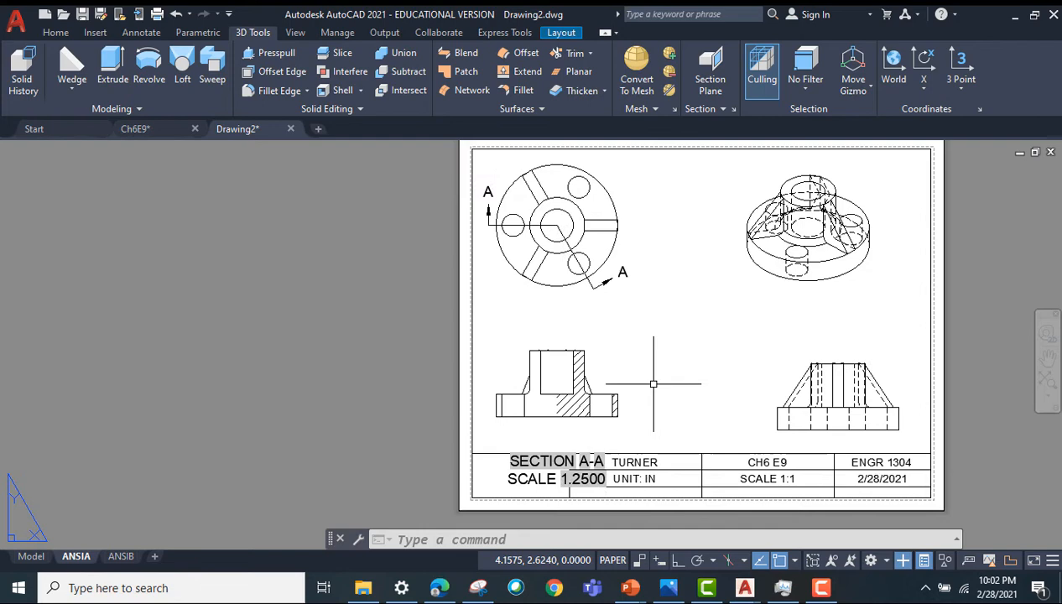
pyautogui.click(837, 396)
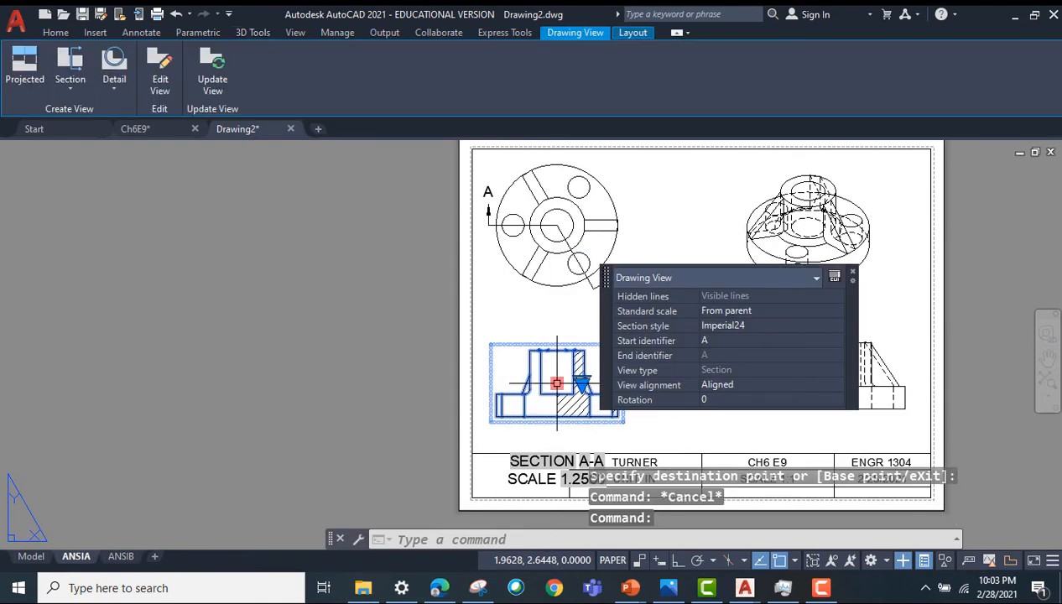
pyautogui.rightClick(556, 383)
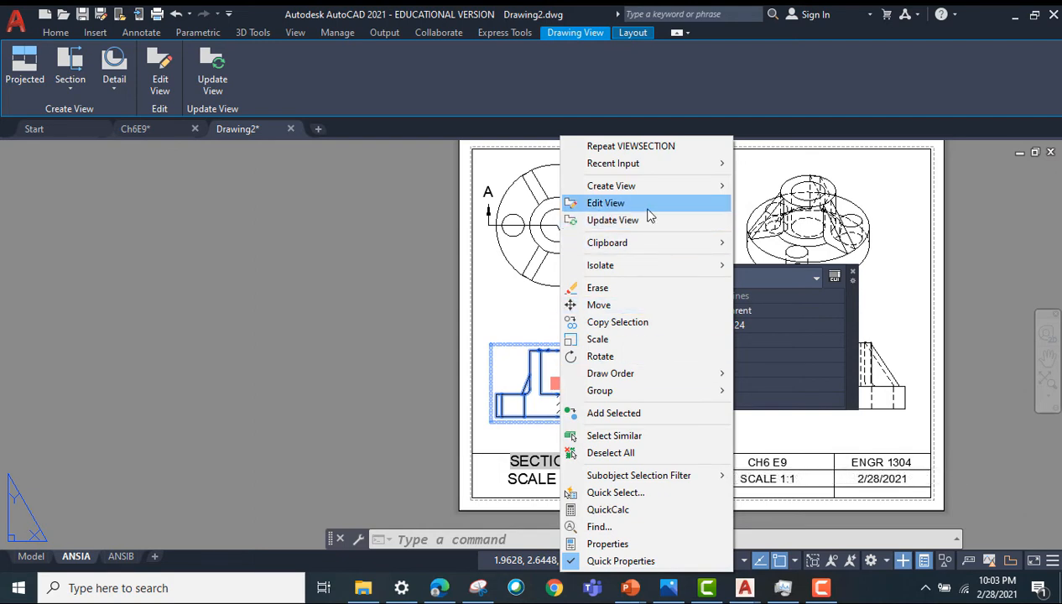
# Step: Edit SECTION A-A to a 0.5000 distance cut depth with hatching turned off
pyautogui.click(606, 203)
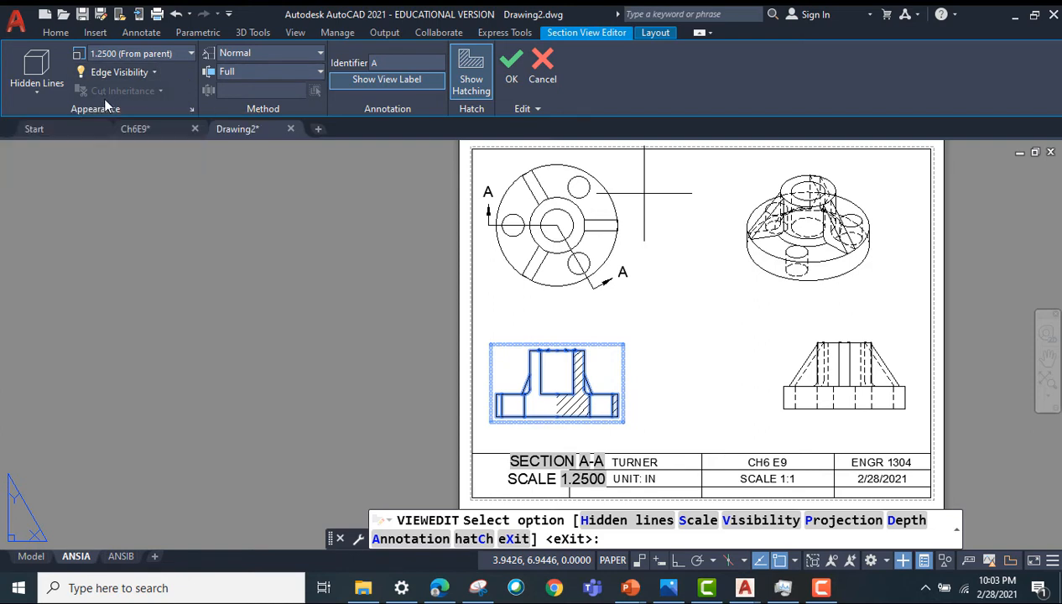
pyautogui.moveTo(311, 71)
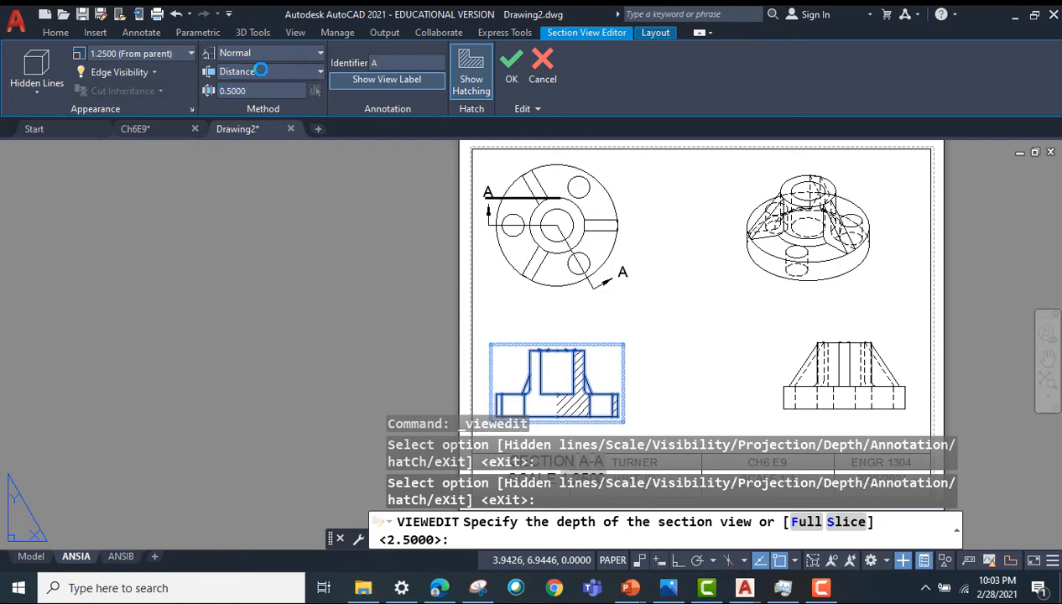
pyautogui.click(319, 72)
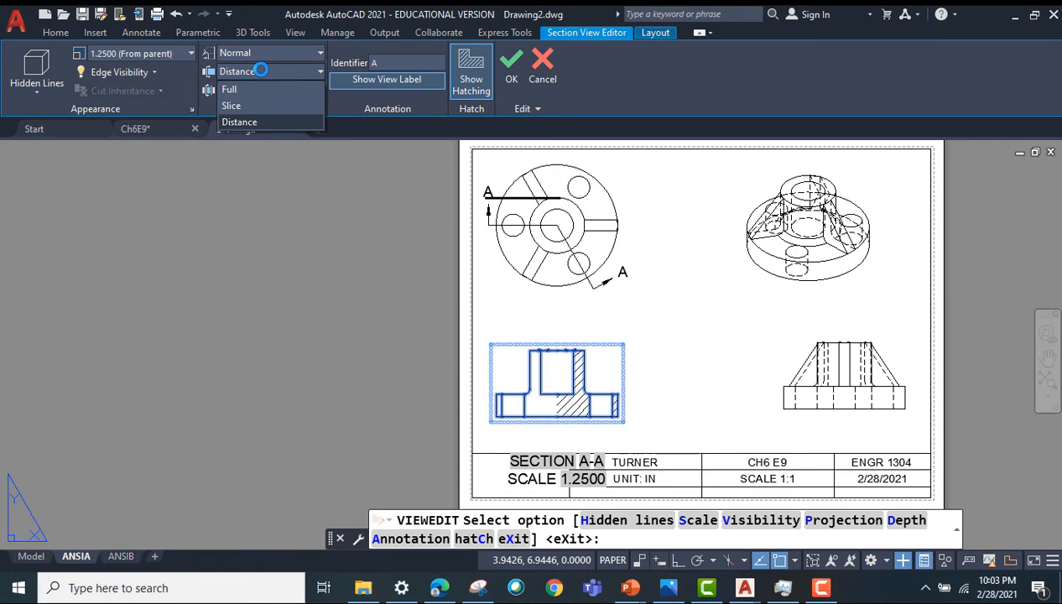
pyautogui.click(231, 105)
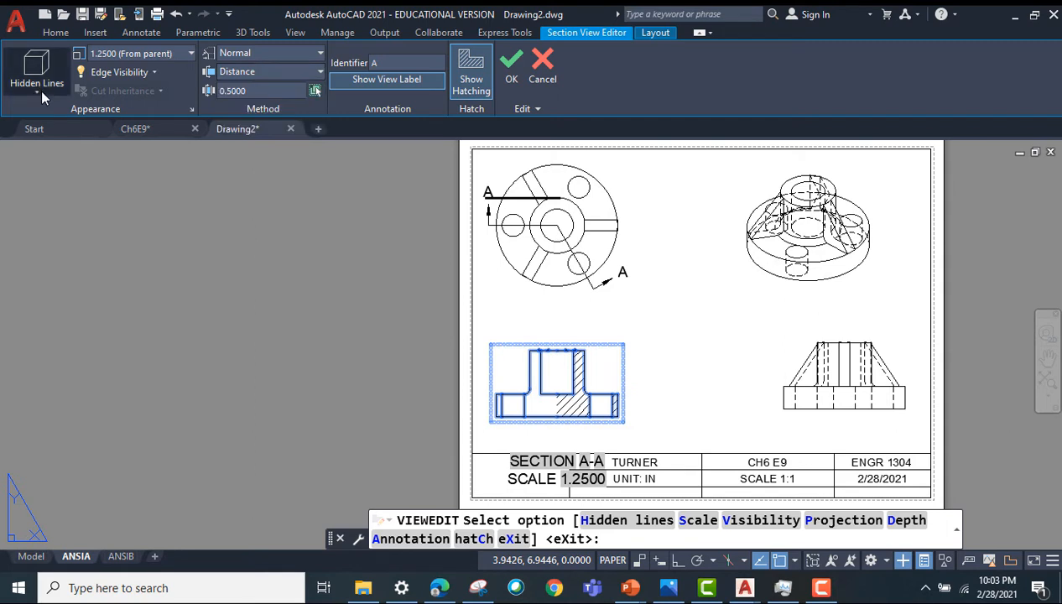
pyautogui.moveTo(68, 147)
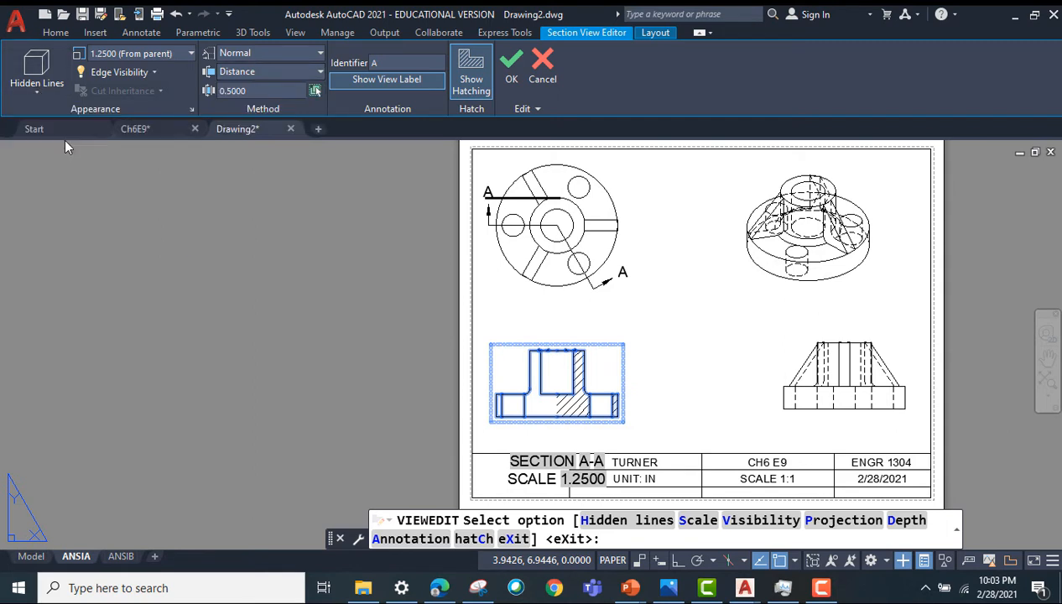
pyautogui.moveTo(46, 91)
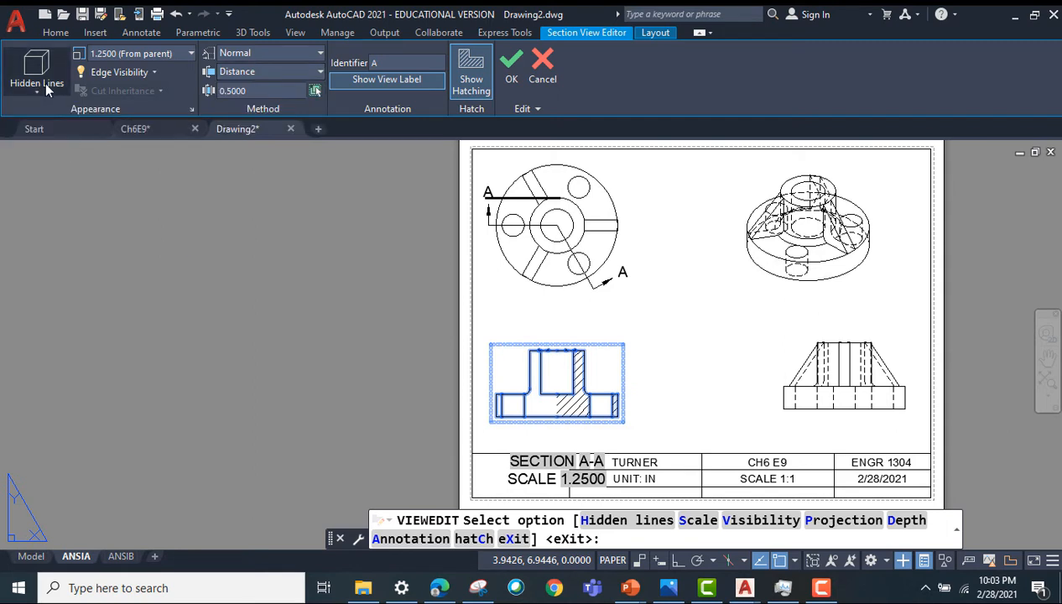
pyautogui.click(471, 67)
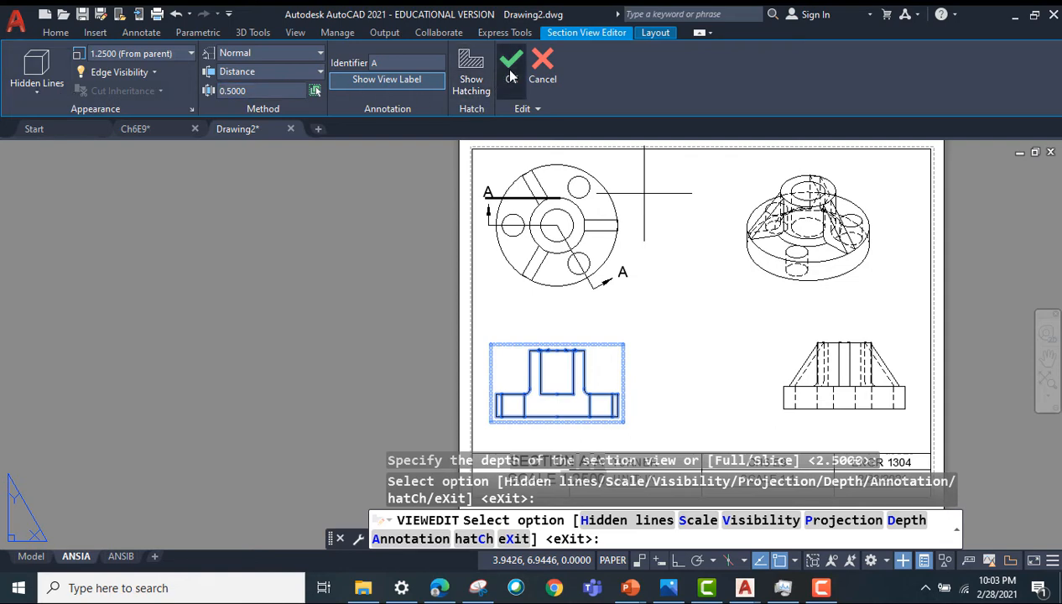
pyautogui.click(510, 60)
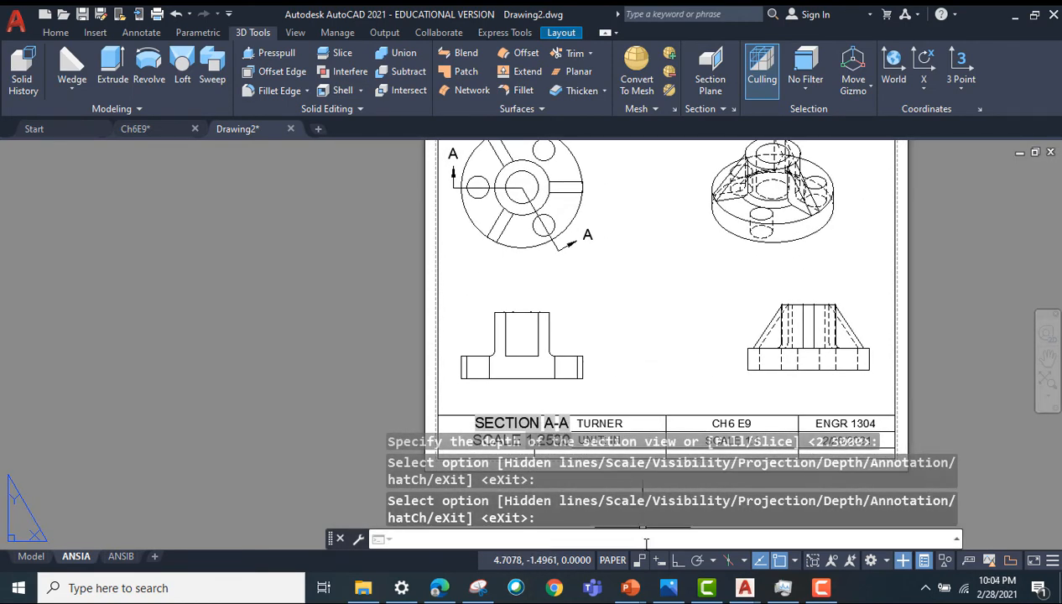
# Step: Draw sloped lines from the hub's top corners down to the flange in the section view
pyautogui.write('LINE Specify next point or [Undo]:')
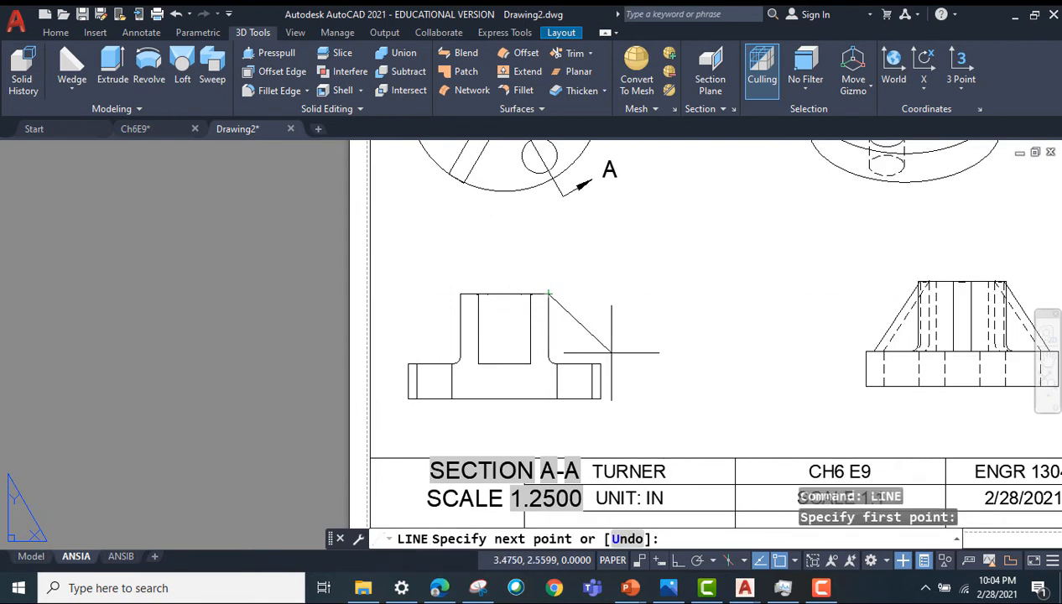
pyautogui.click(600, 363)
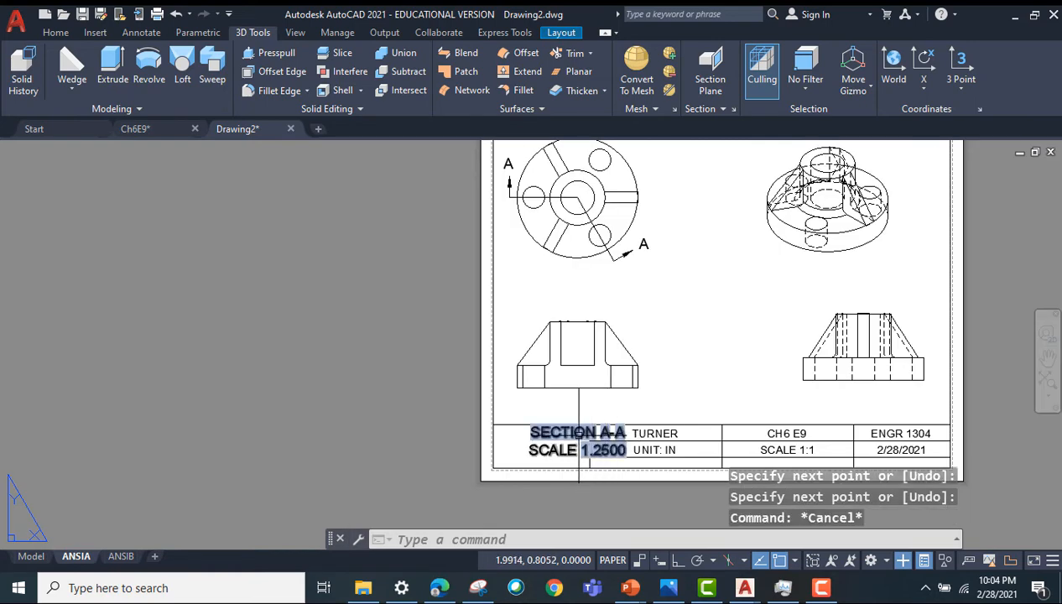
# Step: Move the SECTION A-A label above the section view
pyautogui.click(577, 432)
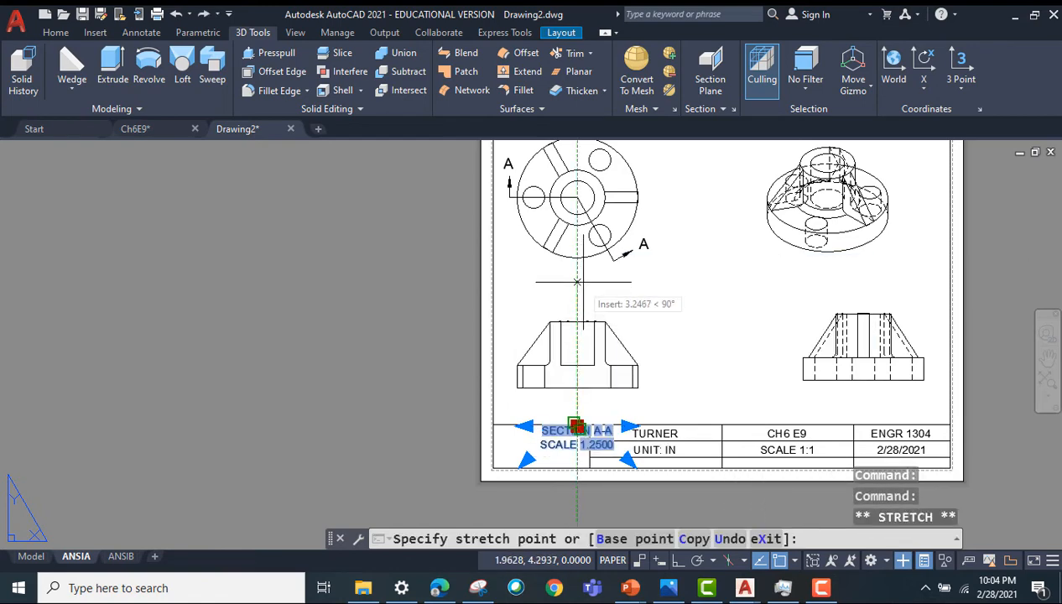
pyautogui.click(576, 292)
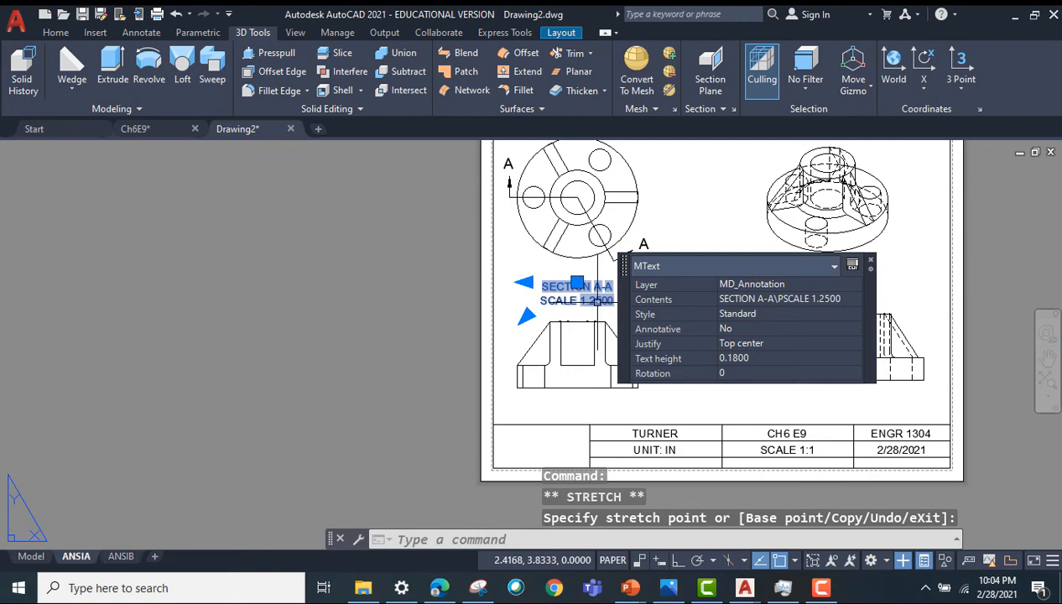
pyautogui.press('Escape')
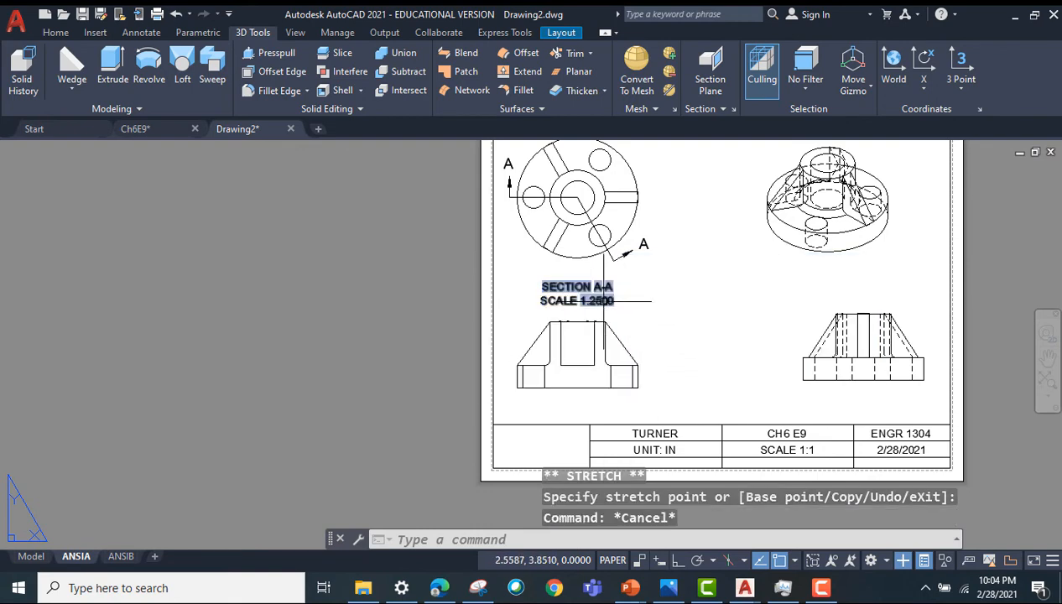
# Step: Change the title block scale entry from 1:1 to 1.25
pyautogui.click(787, 449)
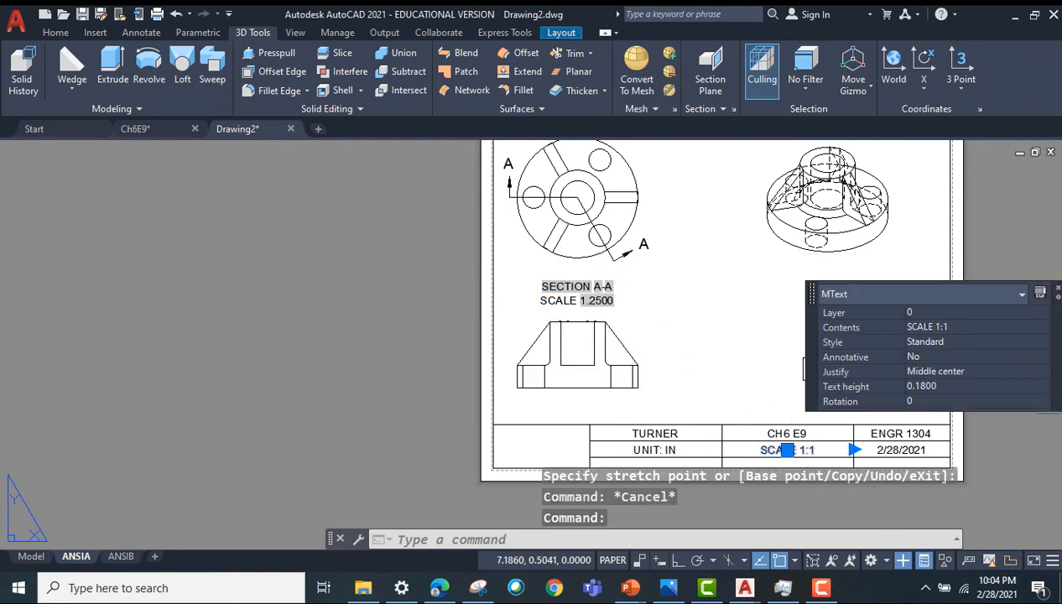
pyautogui.doubleClick(786, 433)
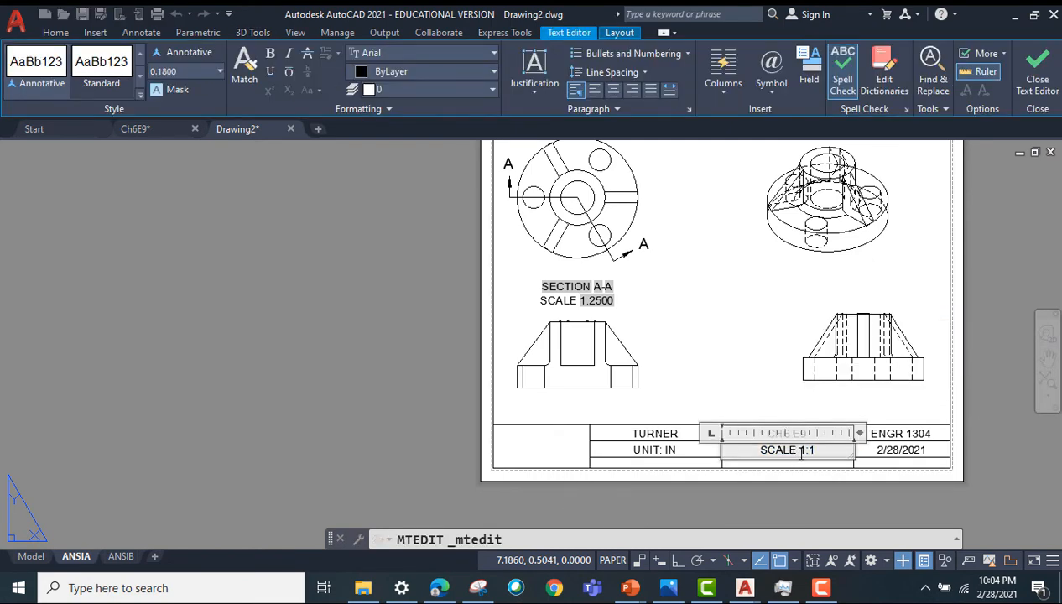
pyautogui.doubleClick(808, 450)
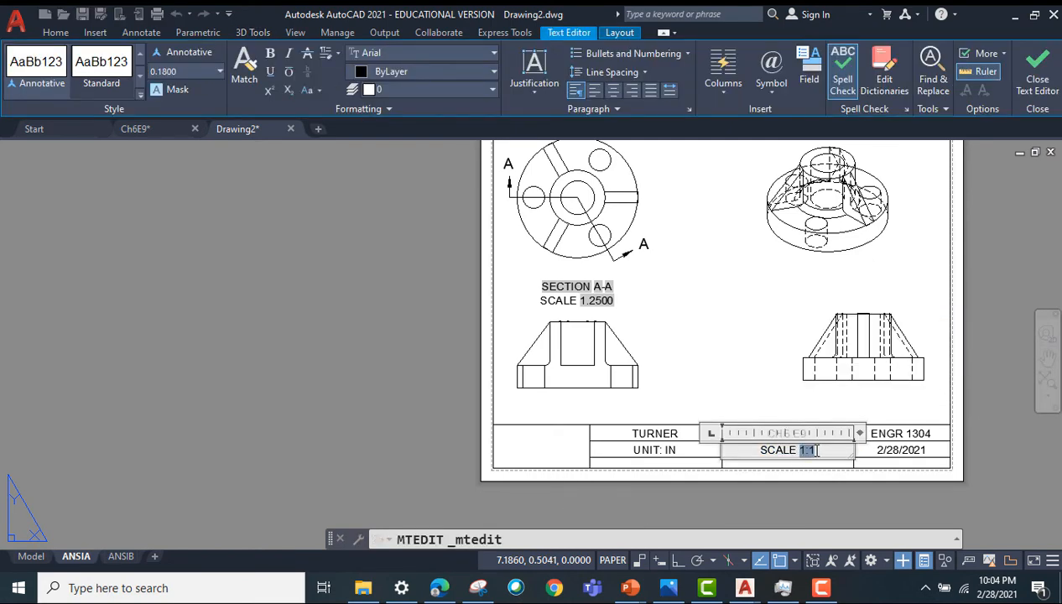
pyautogui.write('1.25')
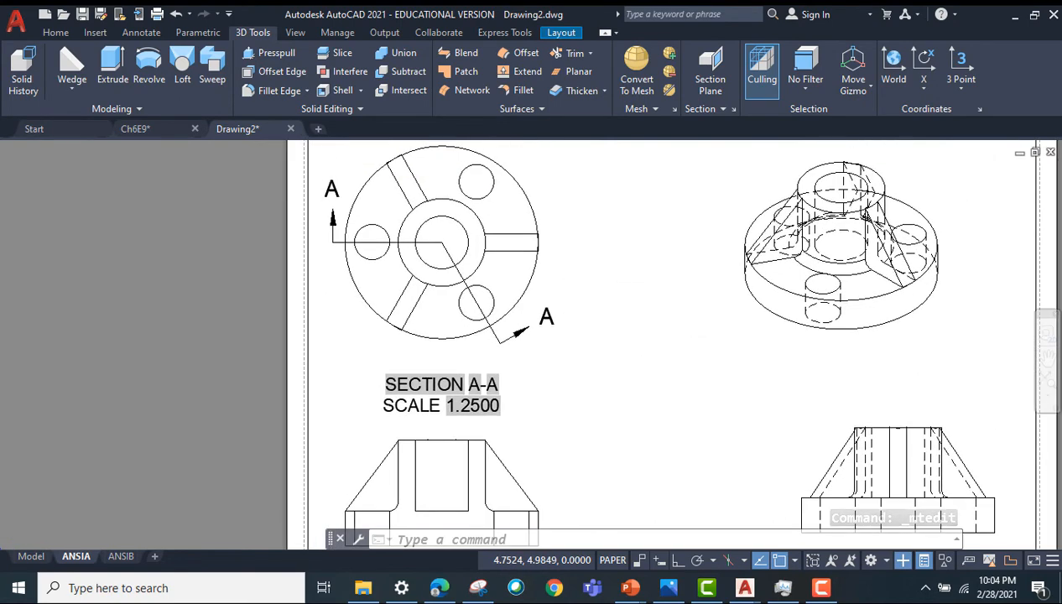
# Step: Expand the Annotate tab's Dimensions panel to show the full list of dimension types
pyautogui.click(141, 32)
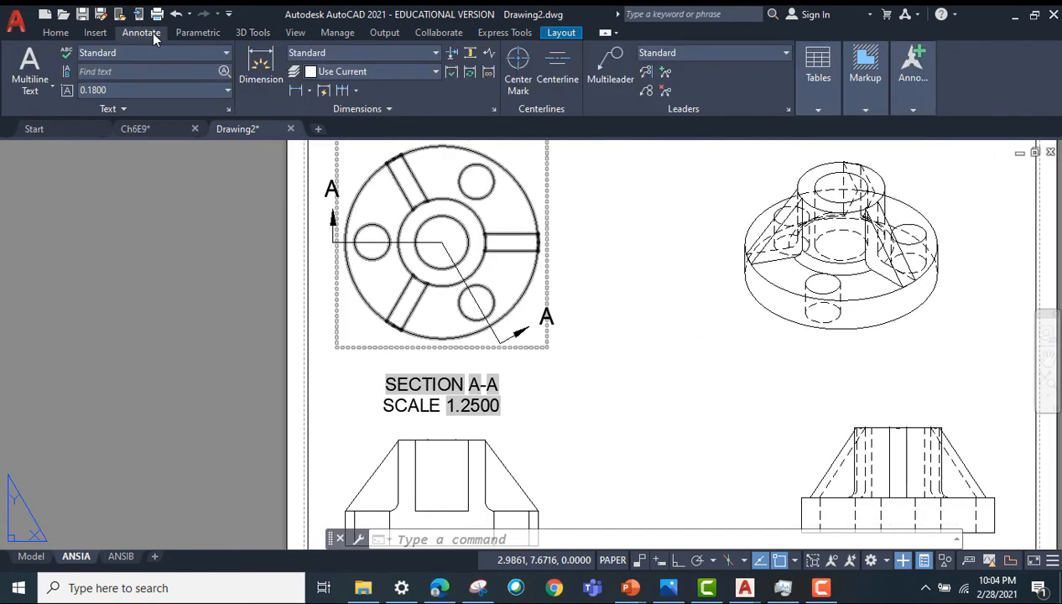
pyautogui.moveTo(295, 91)
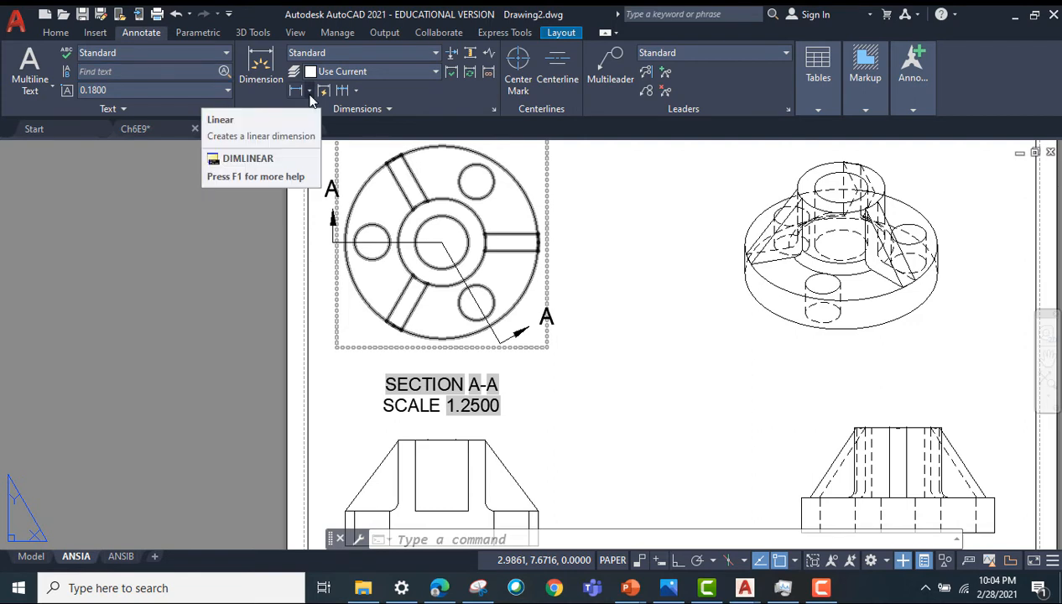
pyautogui.click(310, 90)
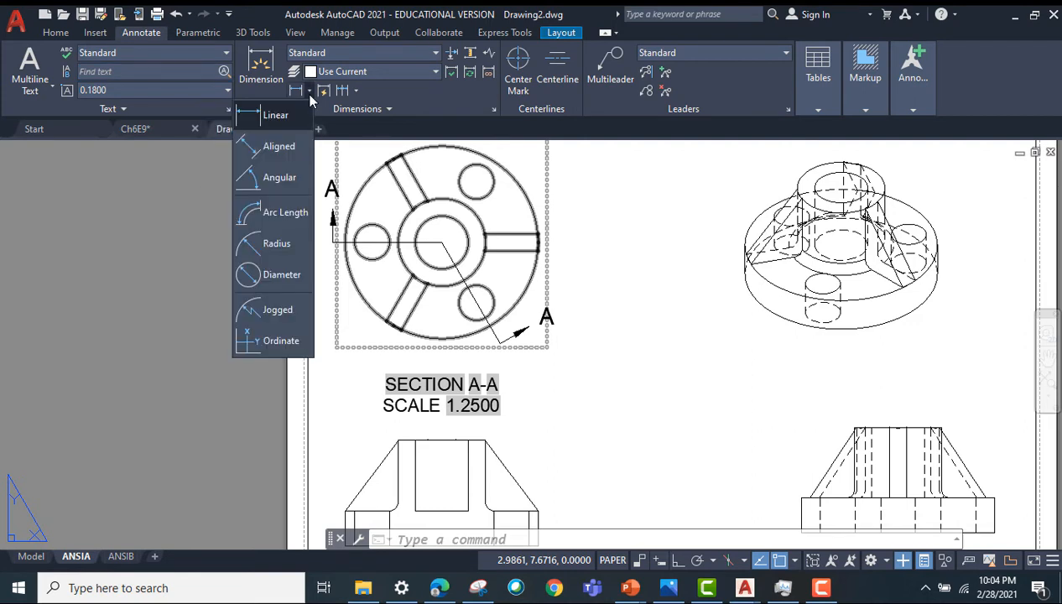
pyautogui.moveTo(275, 115)
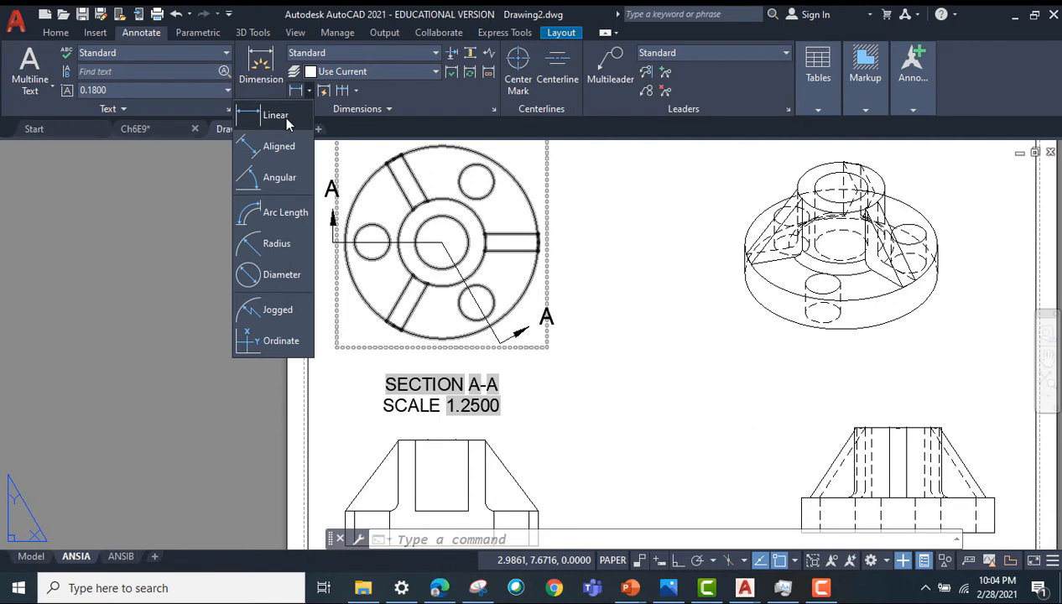
pyautogui.moveTo(275, 115)
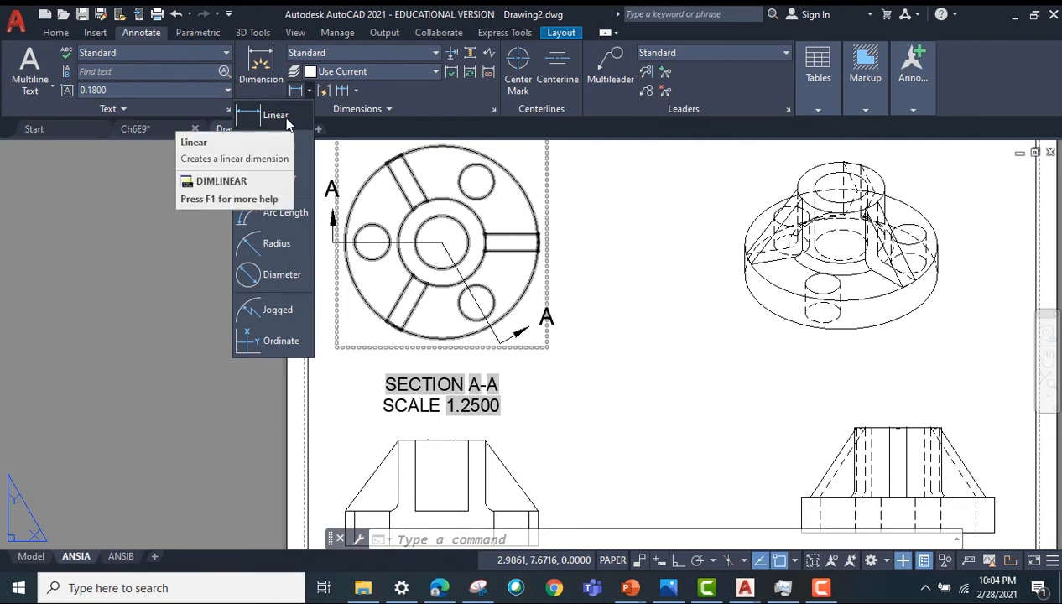
pyautogui.moveTo(282, 274)
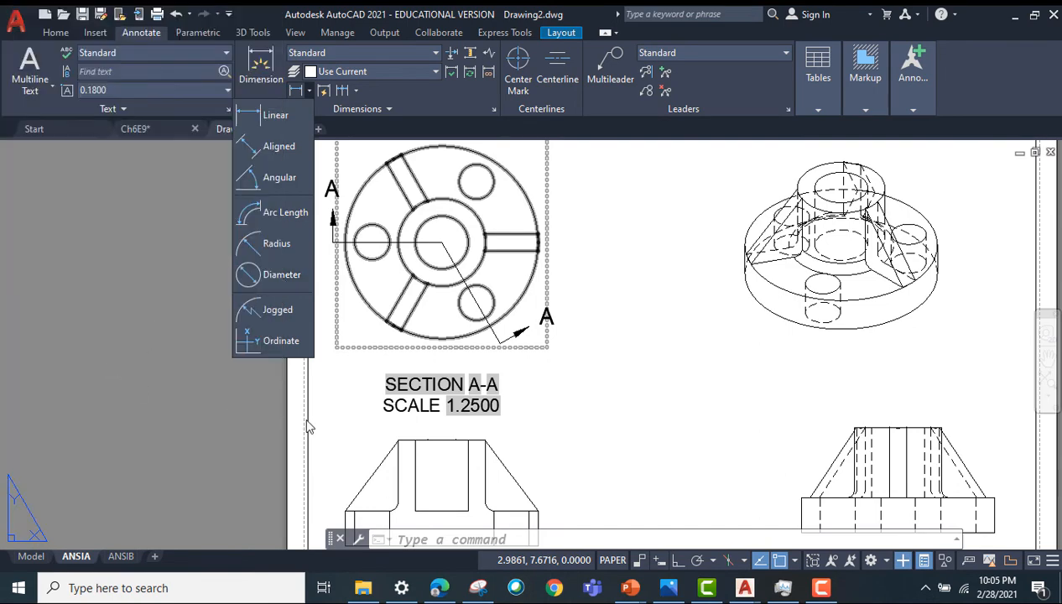
pyautogui.moveTo(293, 250)
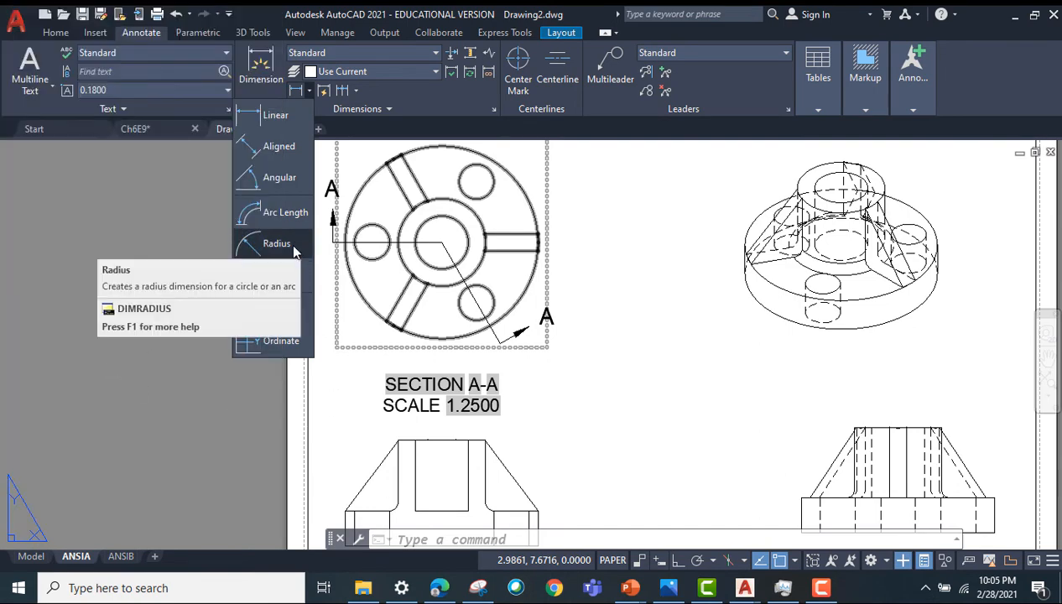
pyautogui.moveTo(277, 243)
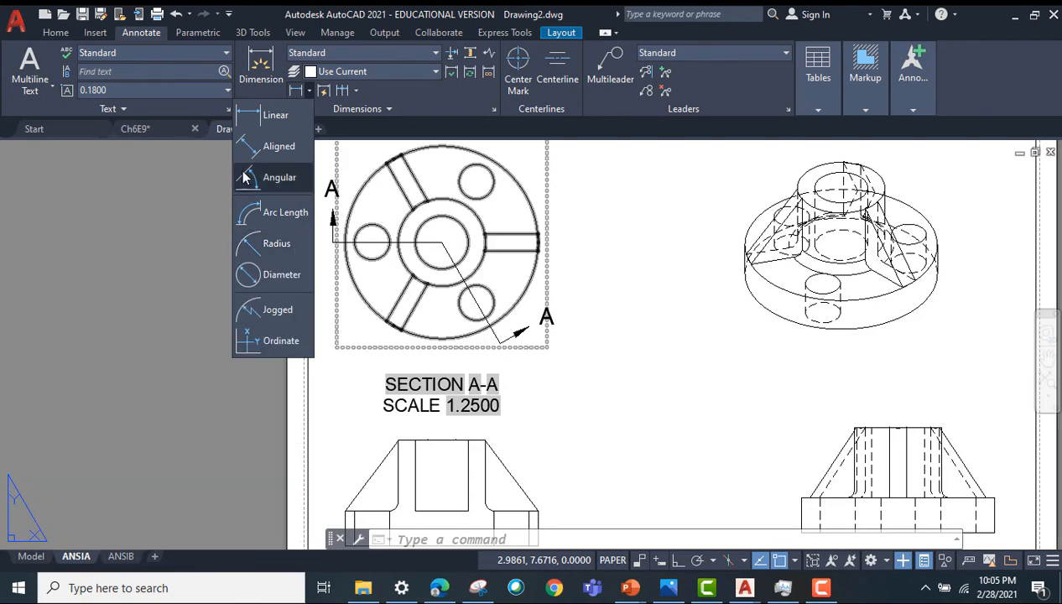
pyautogui.moveTo(315, 94)
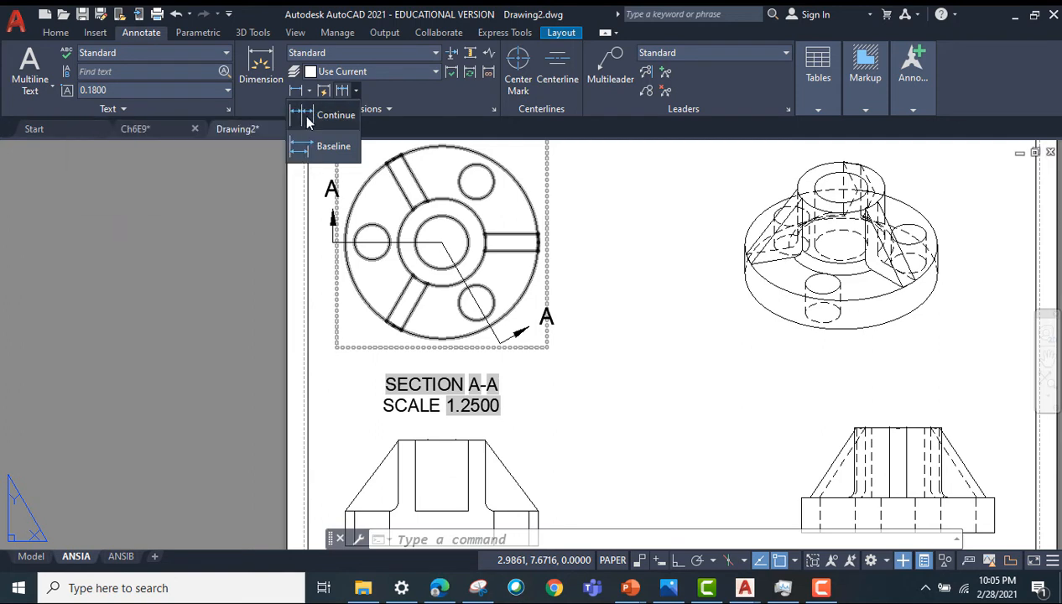
pyautogui.moveTo(336, 114)
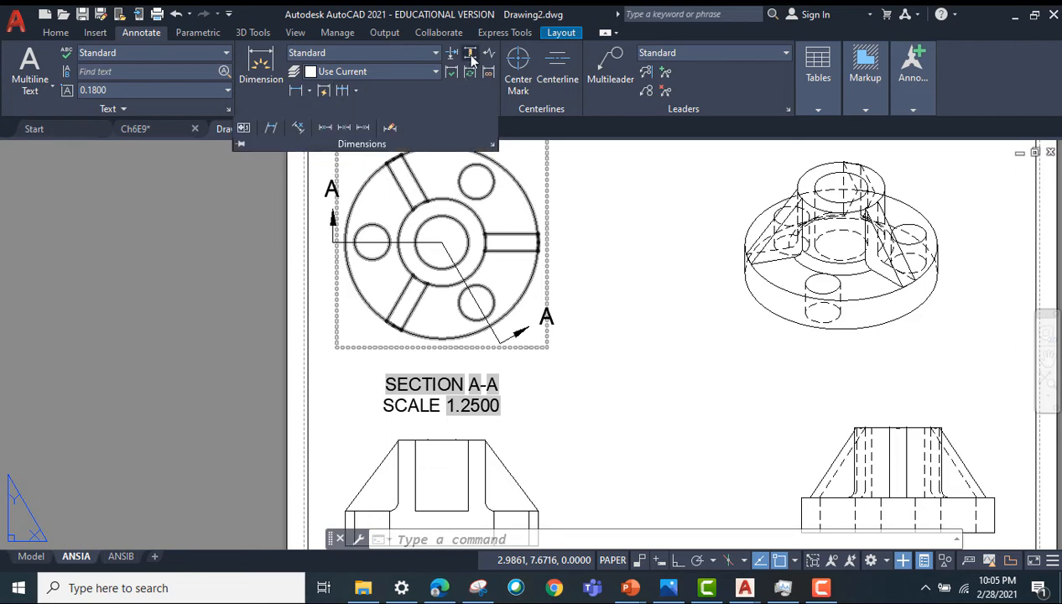
pyautogui.moveTo(471, 54)
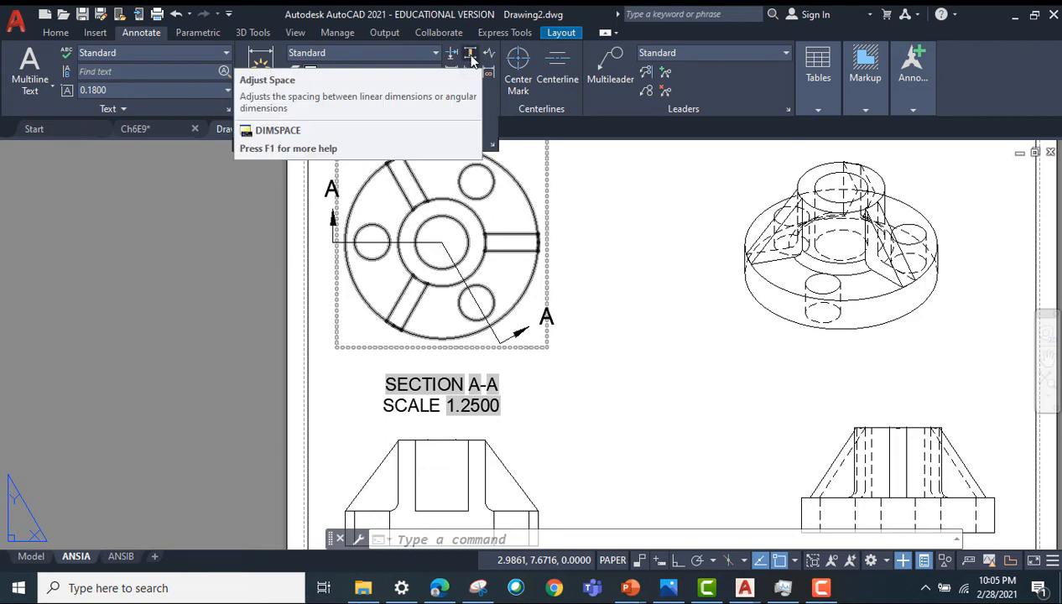
pyautogui.moveTo(470, 53)
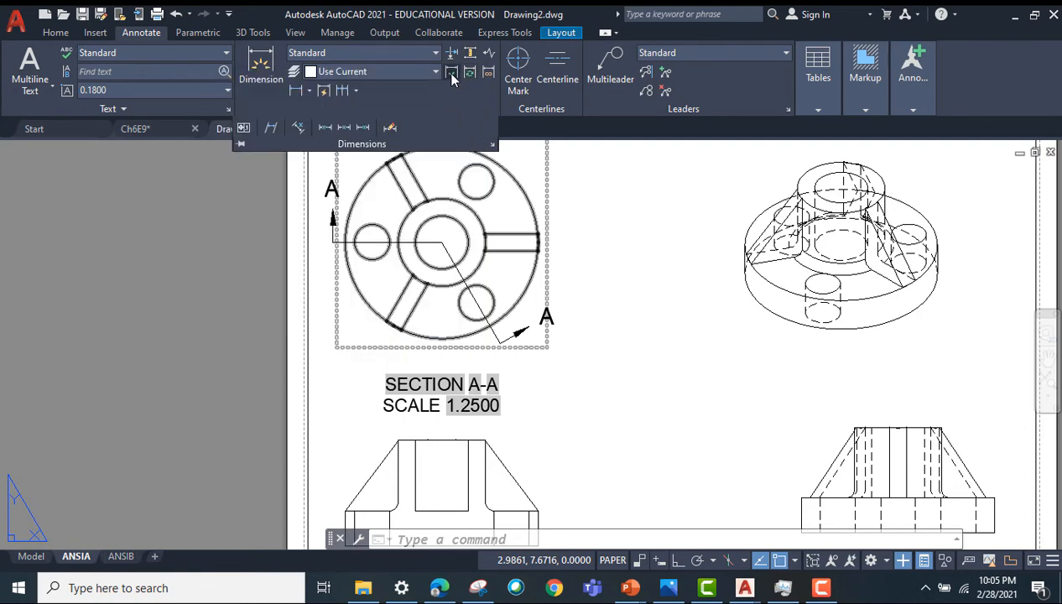
pyautogui.moveTo(451, 72)
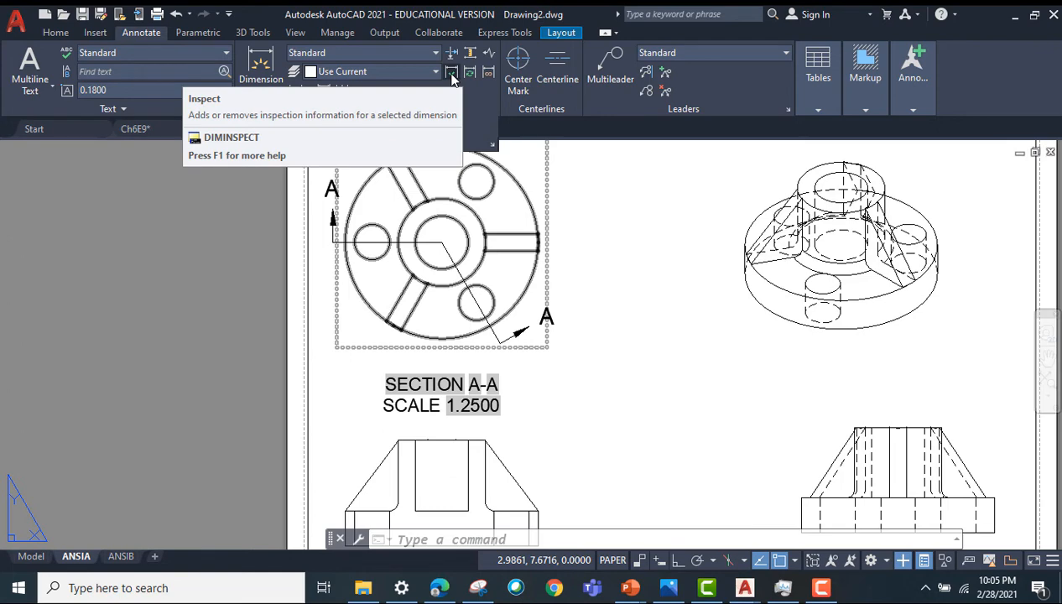
pyautogui.moveTo(470, 73)
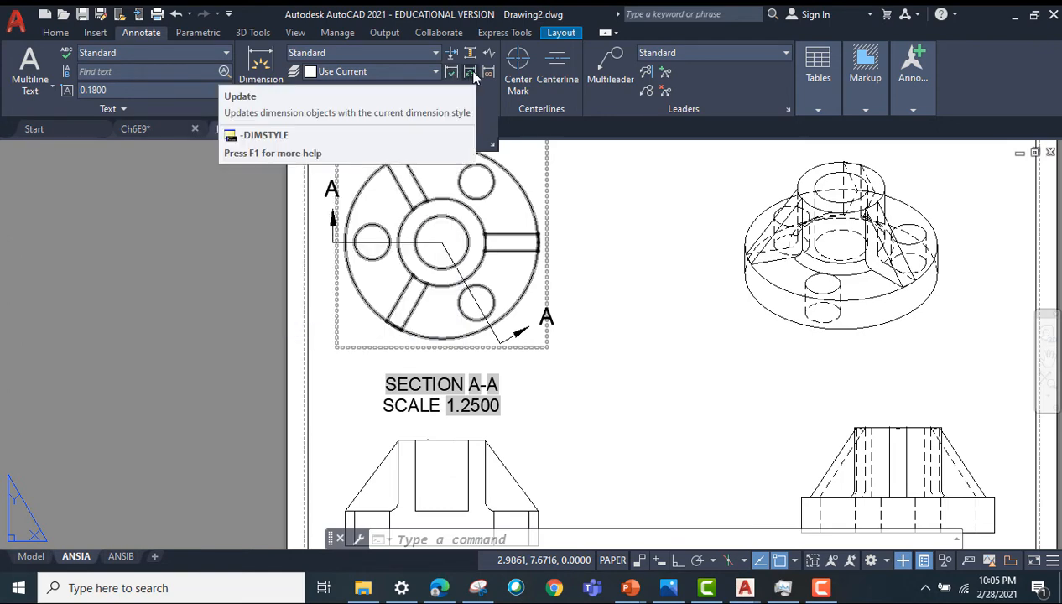
pyautogui.moveTo(451, 71)
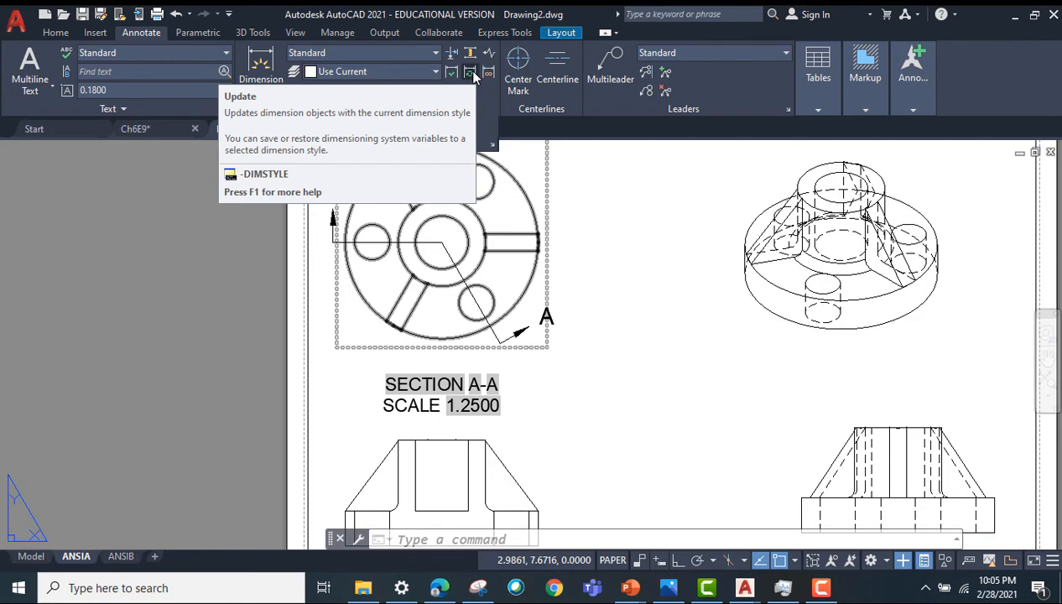
# Step: Cancel the dimension Update command and run DIMSTYLE to open the Dimension Style Manager
pyautogui.click(469, 71)
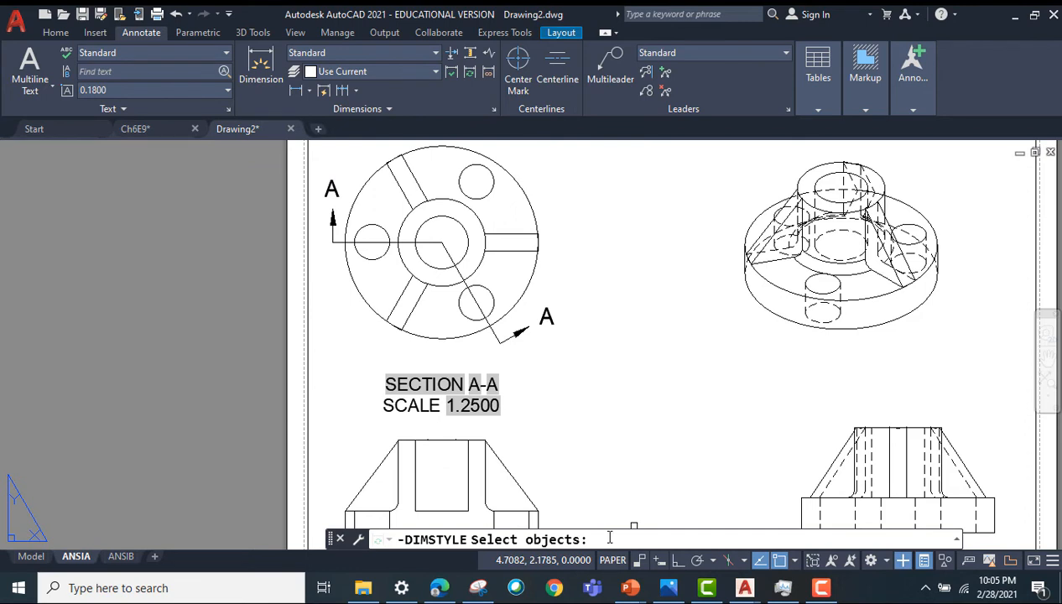
pyautogui.press('Escape')
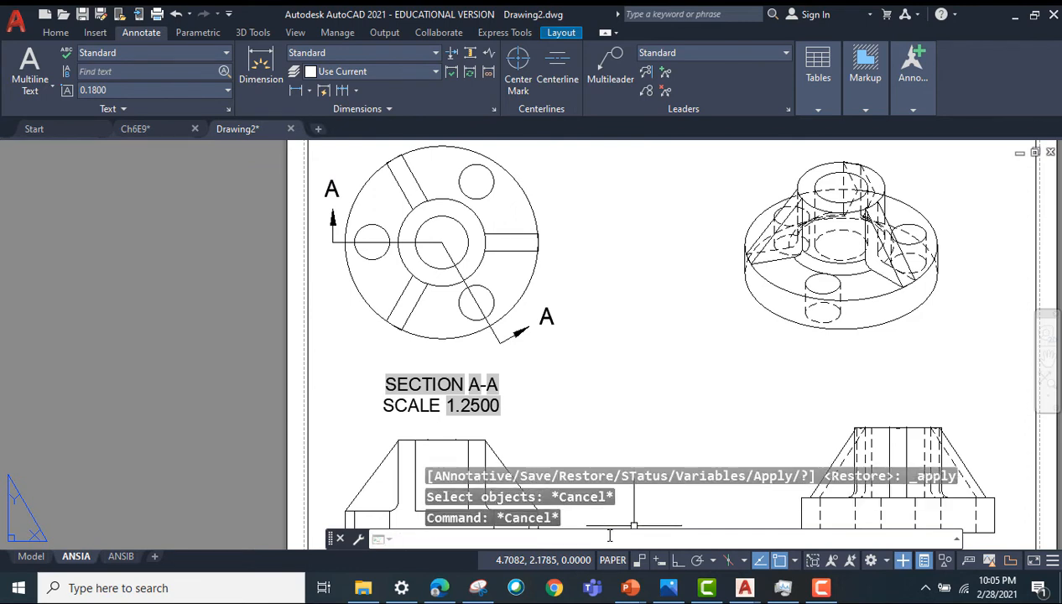
pyautogui.write('DIMSTYLE')
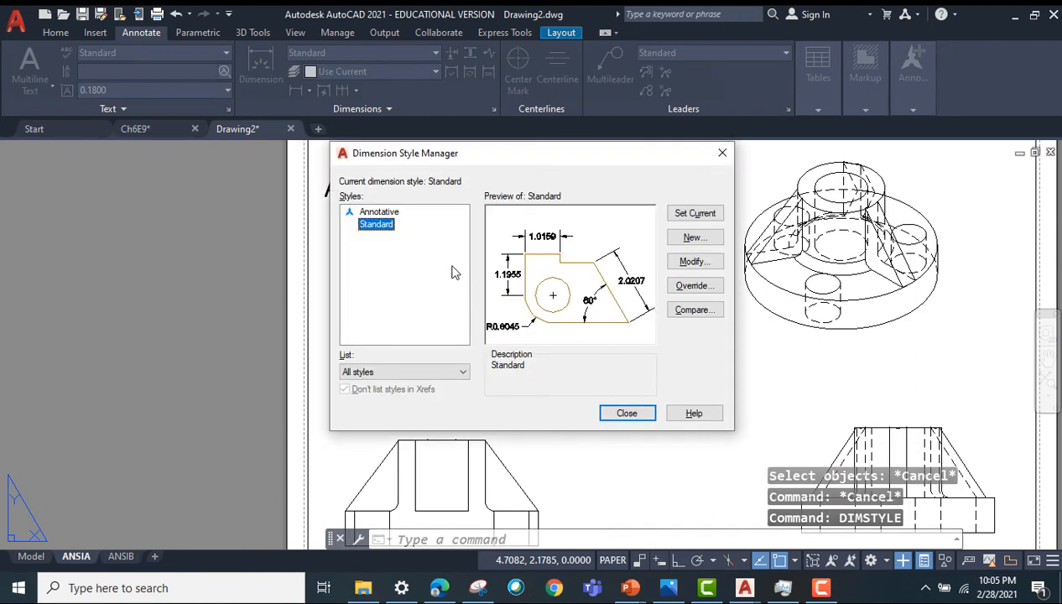
pyautogui.moveTo(694, 238)
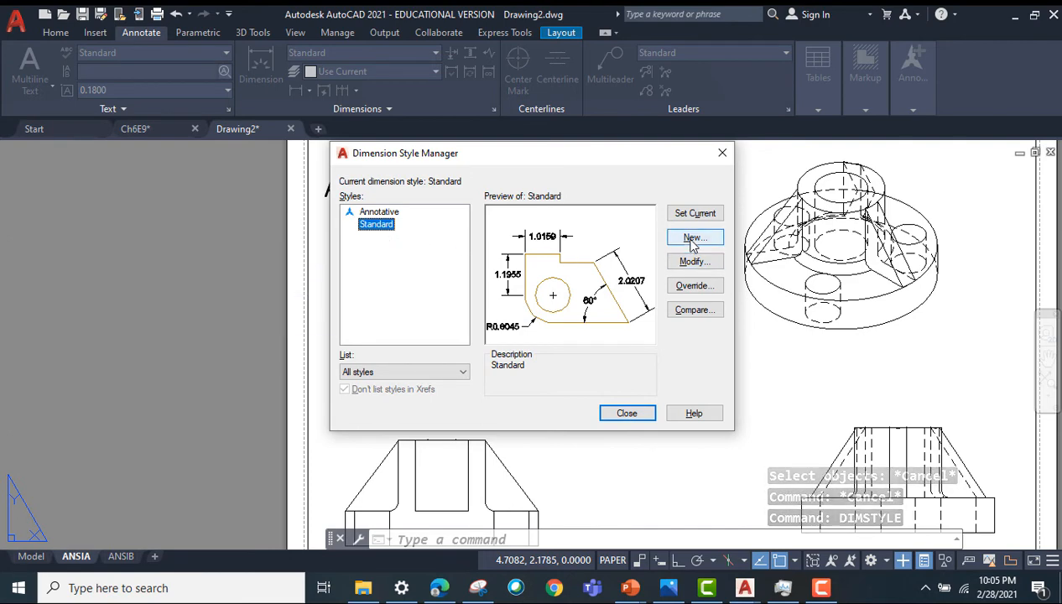
pyautogui.moveTo(695, 238)
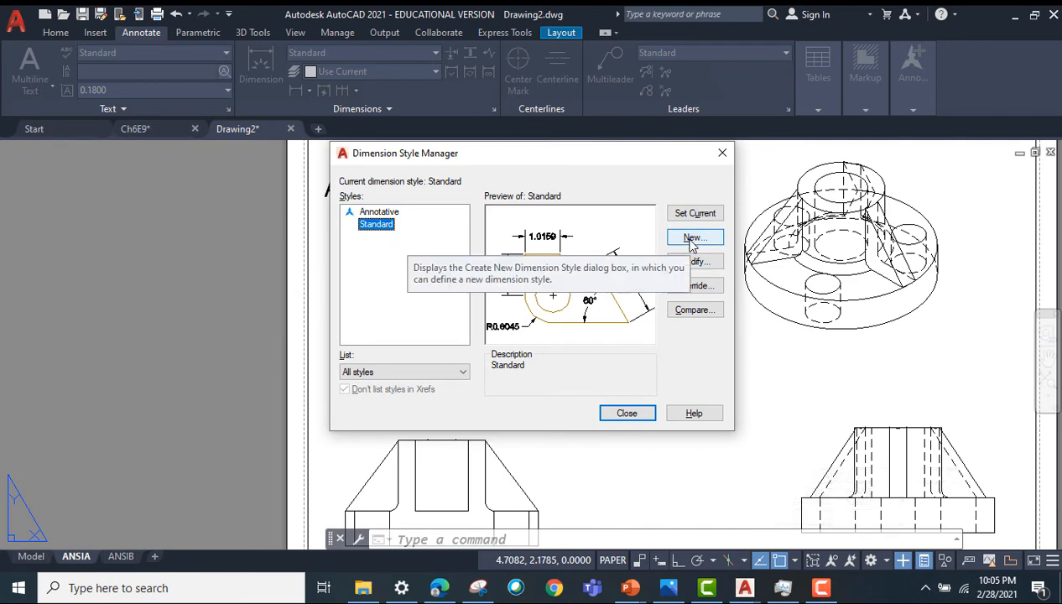
pyautogui.moveTo(520, 243)
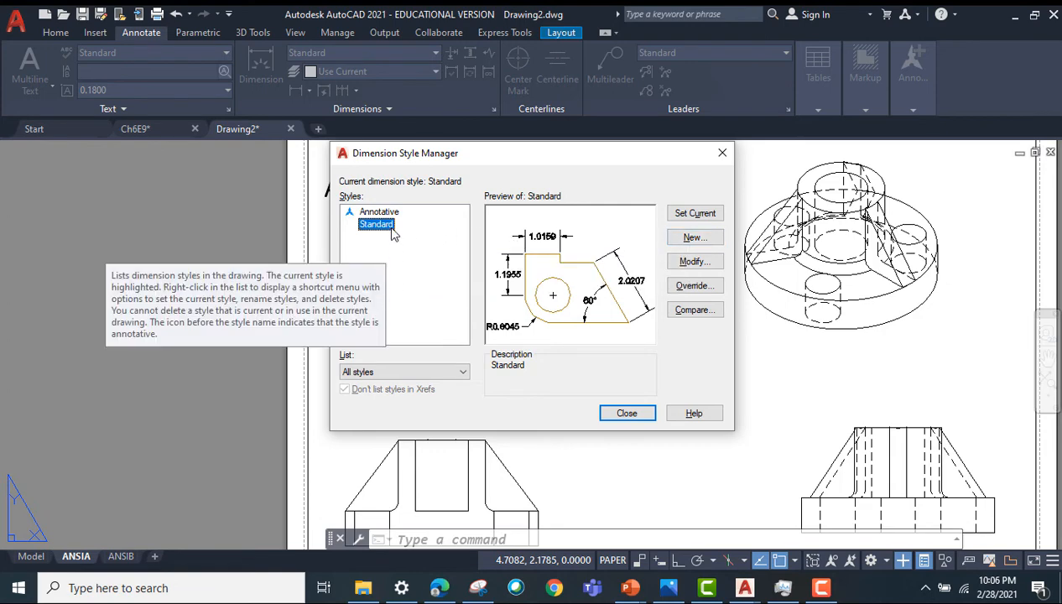
pyautogui.moveTo(388, 246)
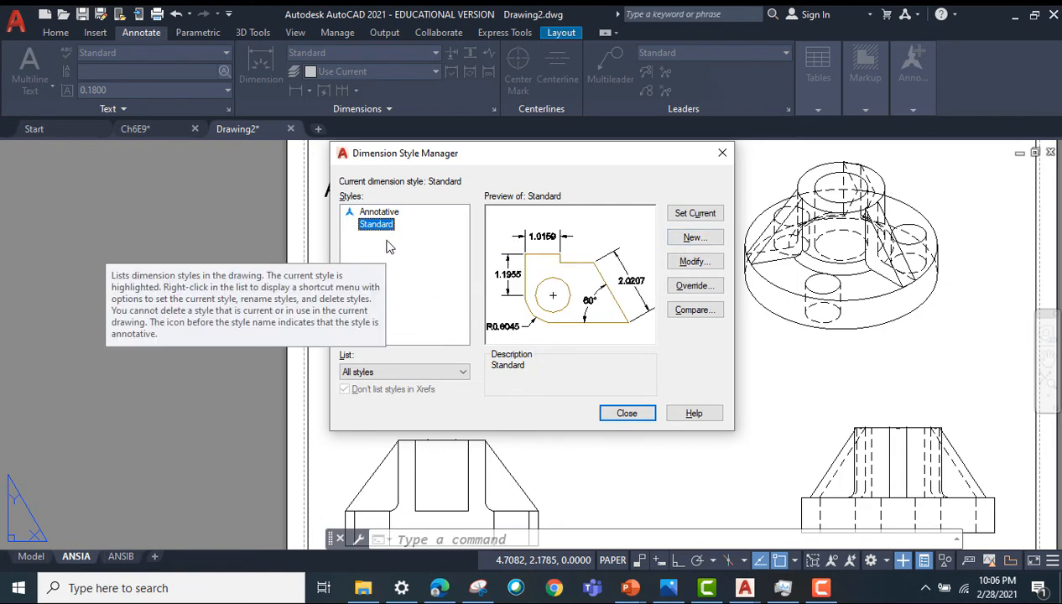
pyautogui.moveTo(396, 254)
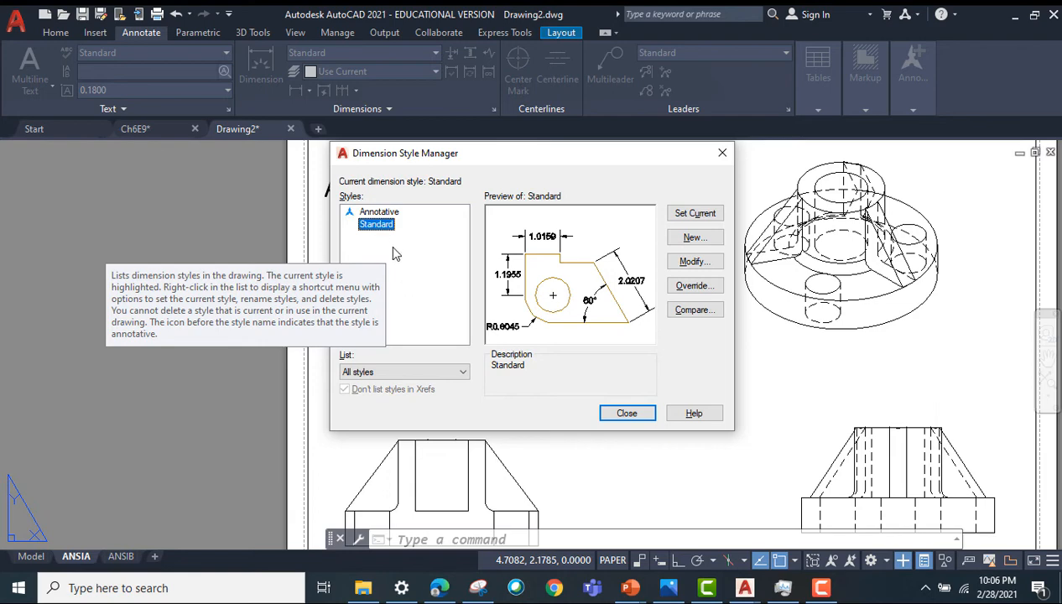
pyautogui.moveTo(411, 265)
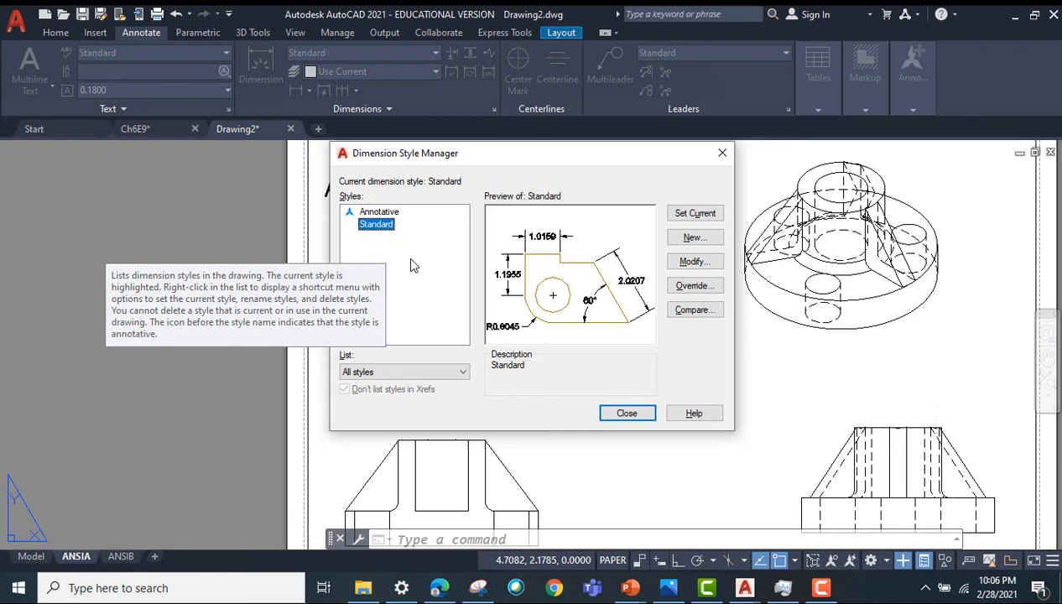
pyautogui.moveTo(695, 212)
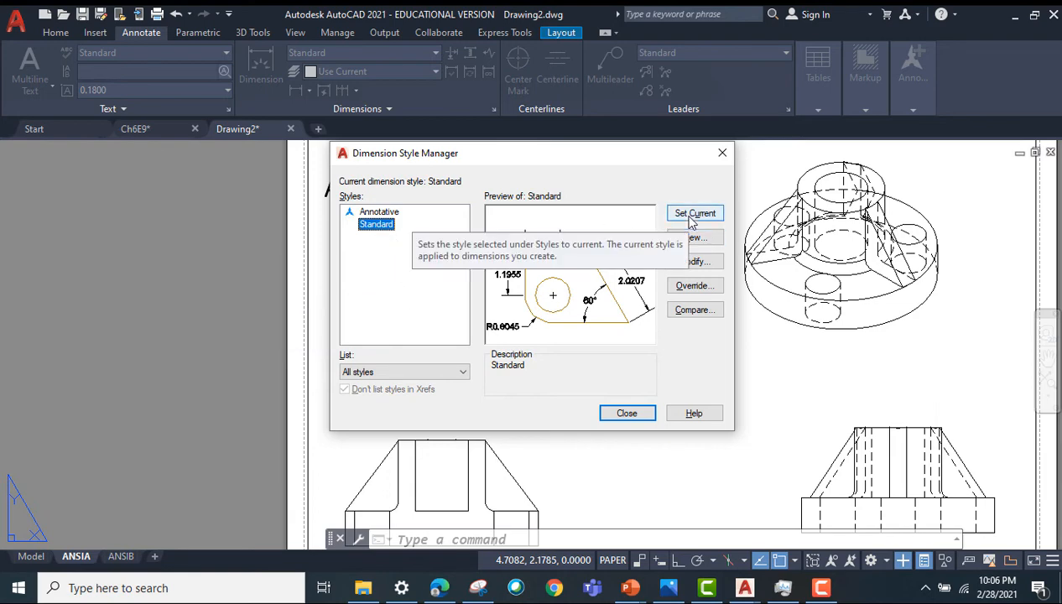
pyautogui.moveTo(691, 261)
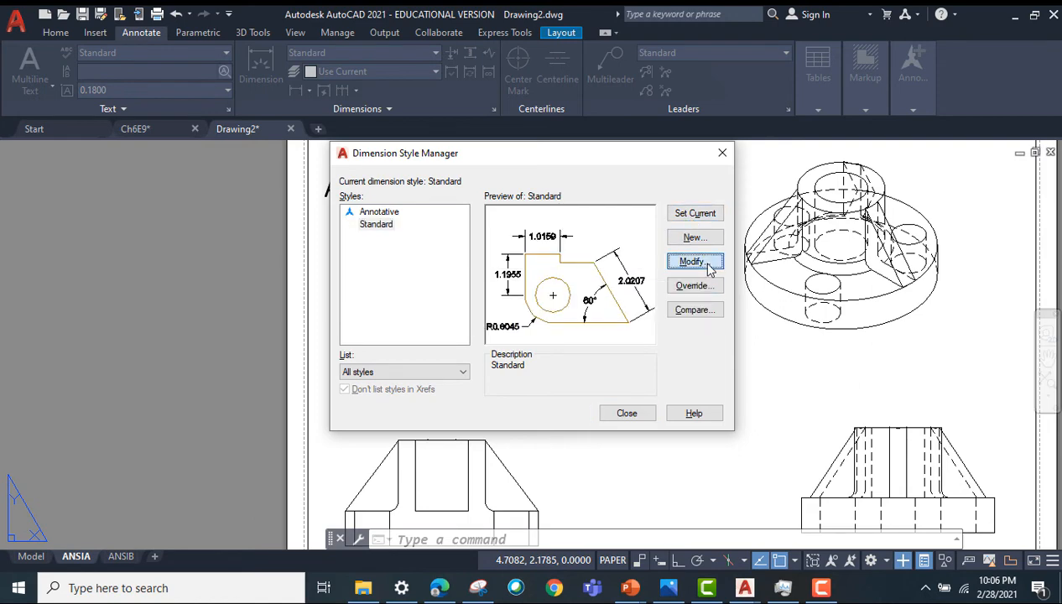
# Step: Modify the Standard style, setting arrow size and text height to 0.15
pyautogui.click(695, 262)
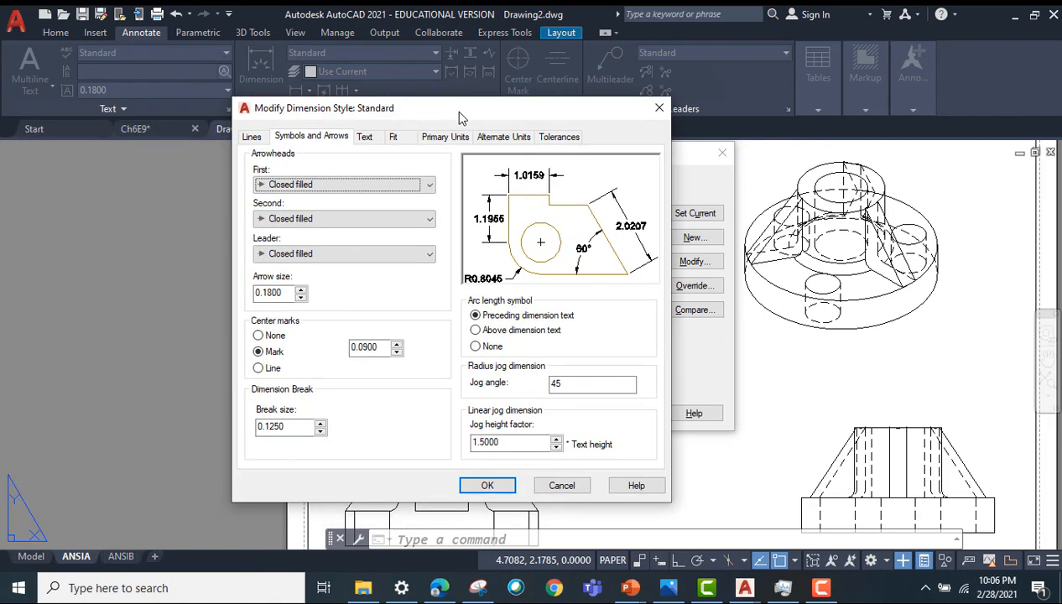
pyautogui.click(280, 291)
pyautogui.write('0.15')
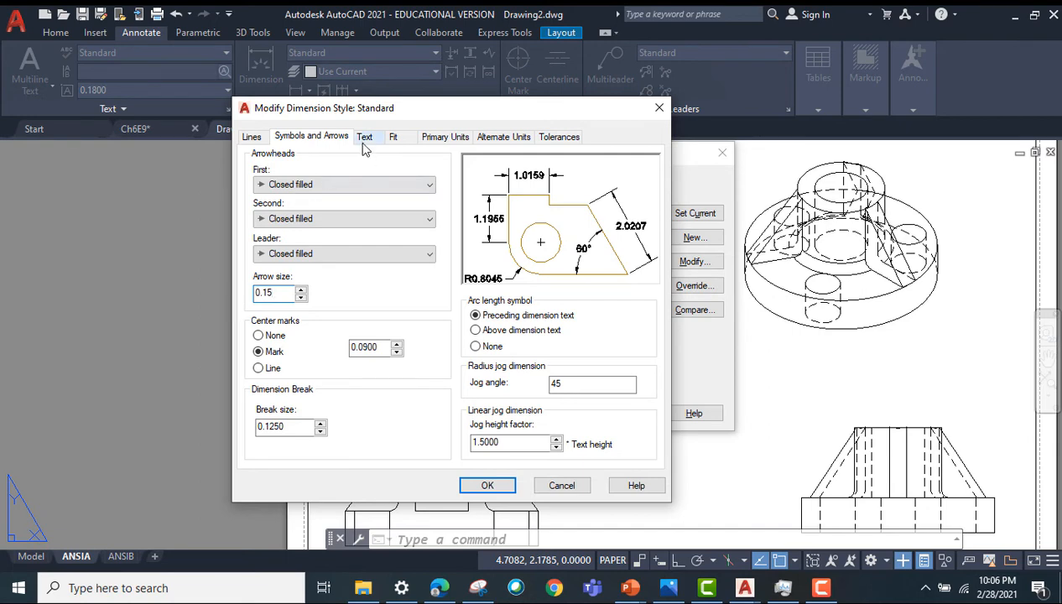
pyautogui.click(364, 136)
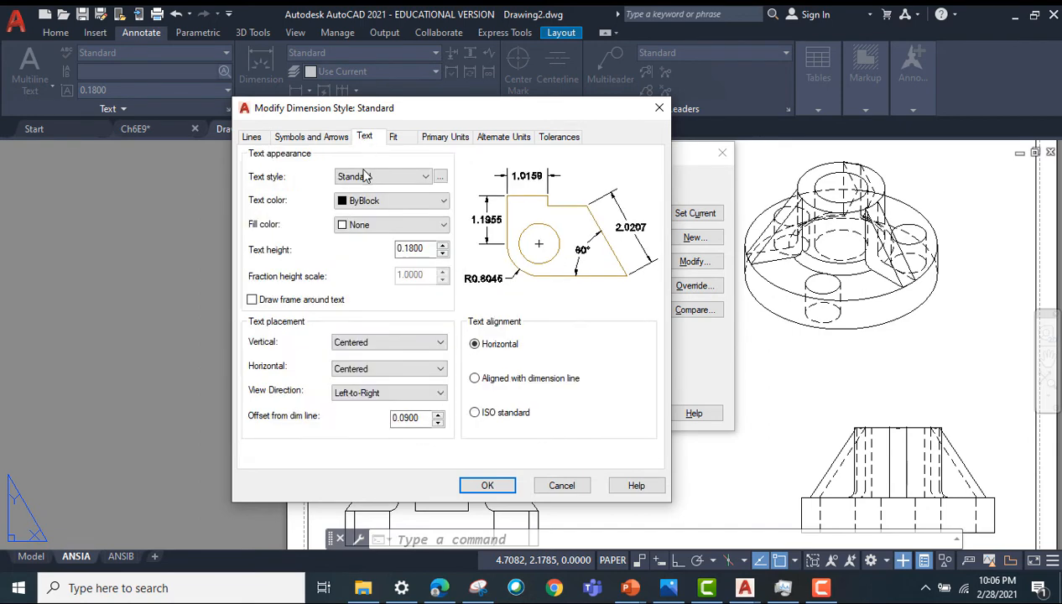
pyautogui.tripleClick(411, 248)
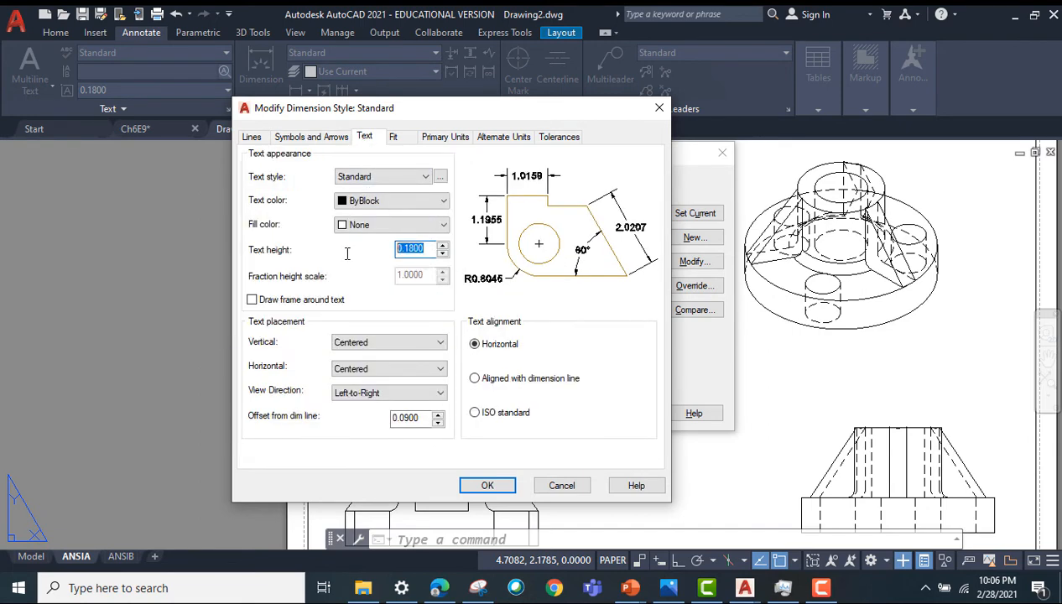
pyautogui.write('0.15')
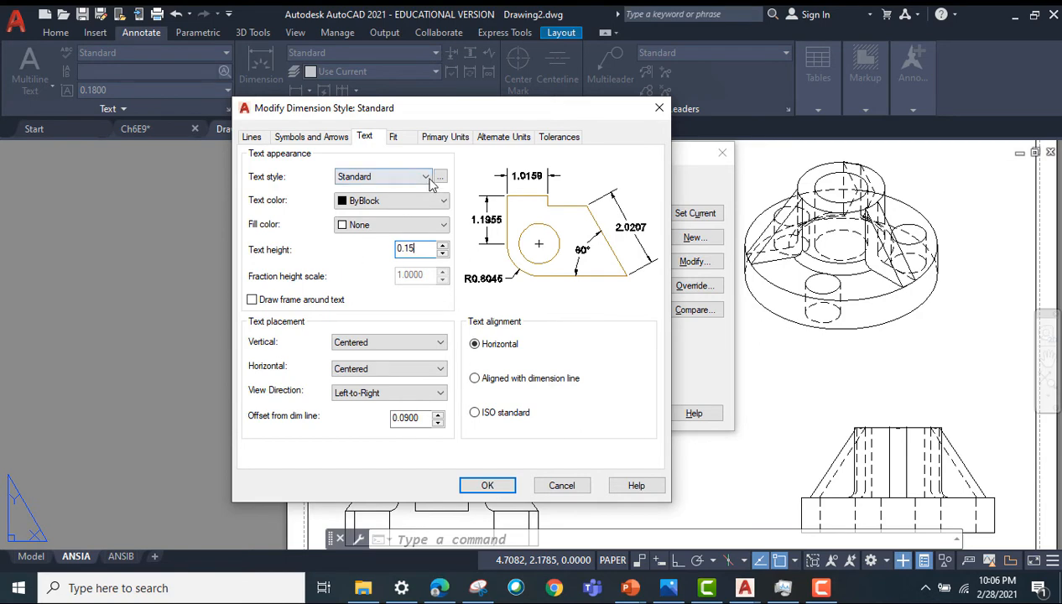
# Step: Set the Standard style's linear precision to 0.00 in Primary Units
pyautogui.click(392, 136)
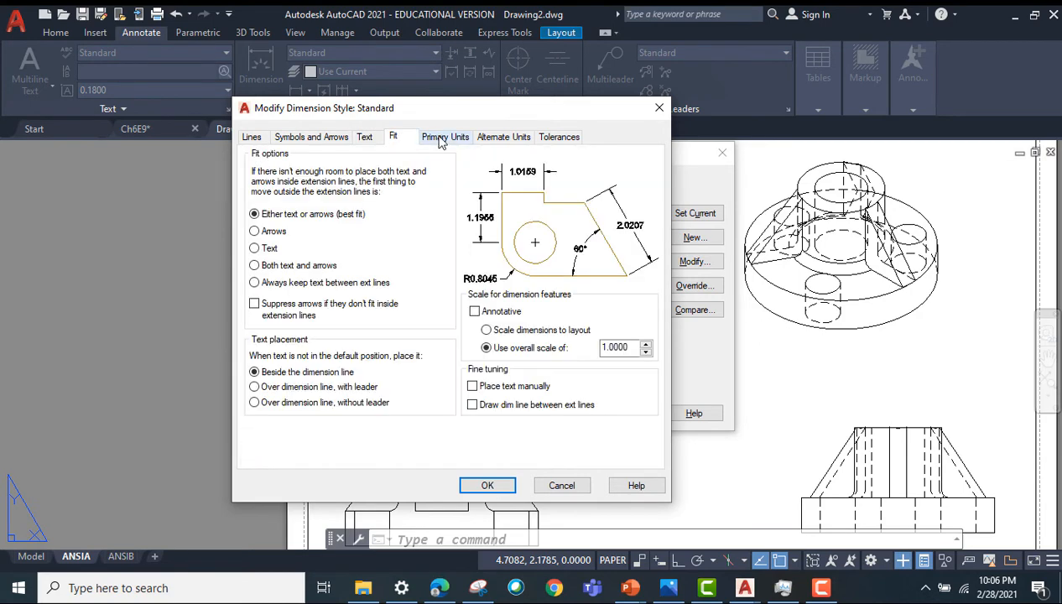
pyautogui.click(445, 137)
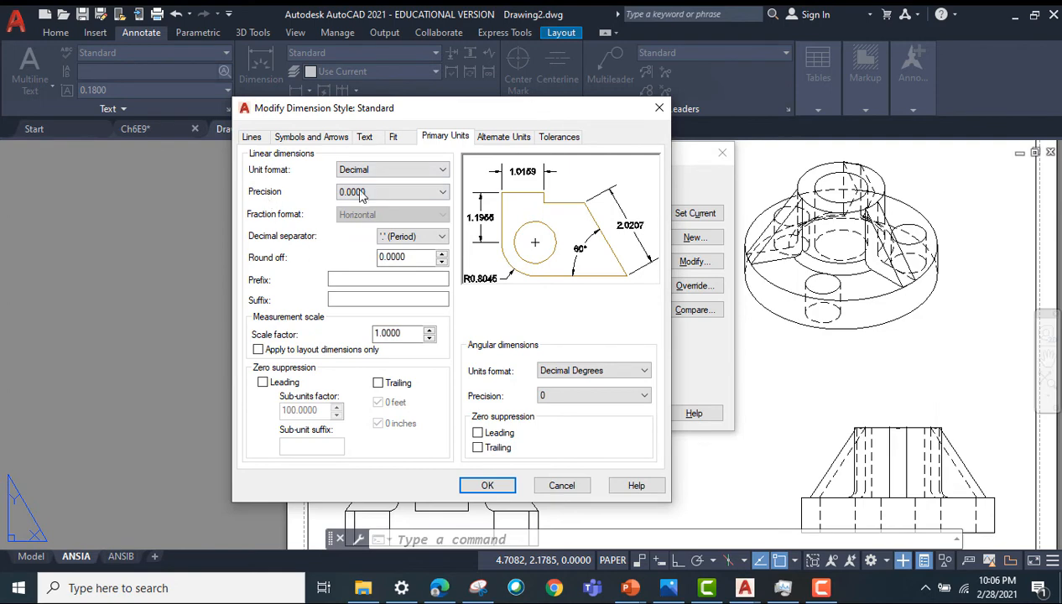
pyautogui.click(442, 191)
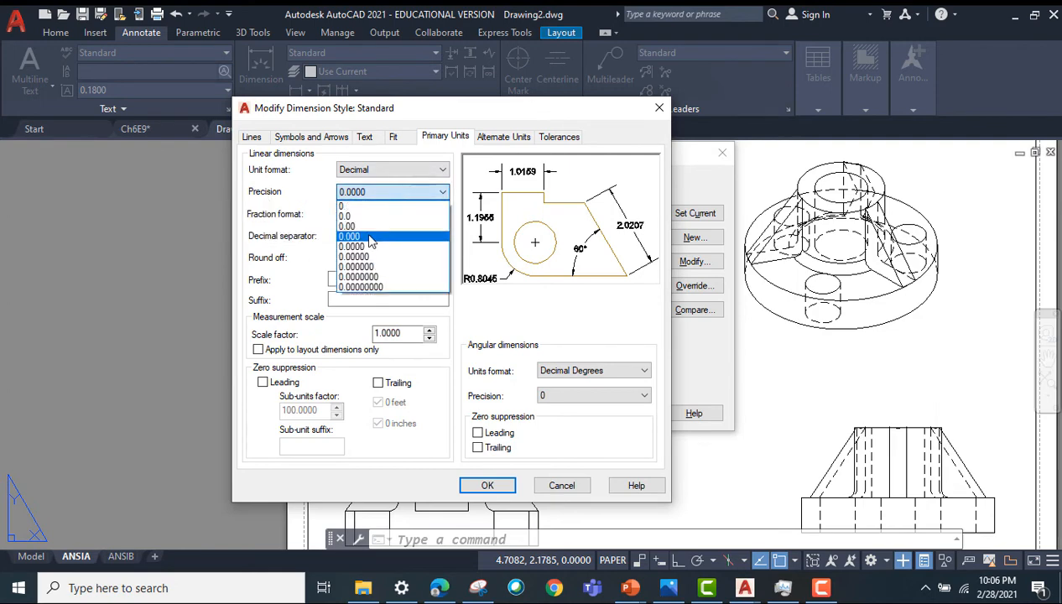
pyautogui.click(347, 225)
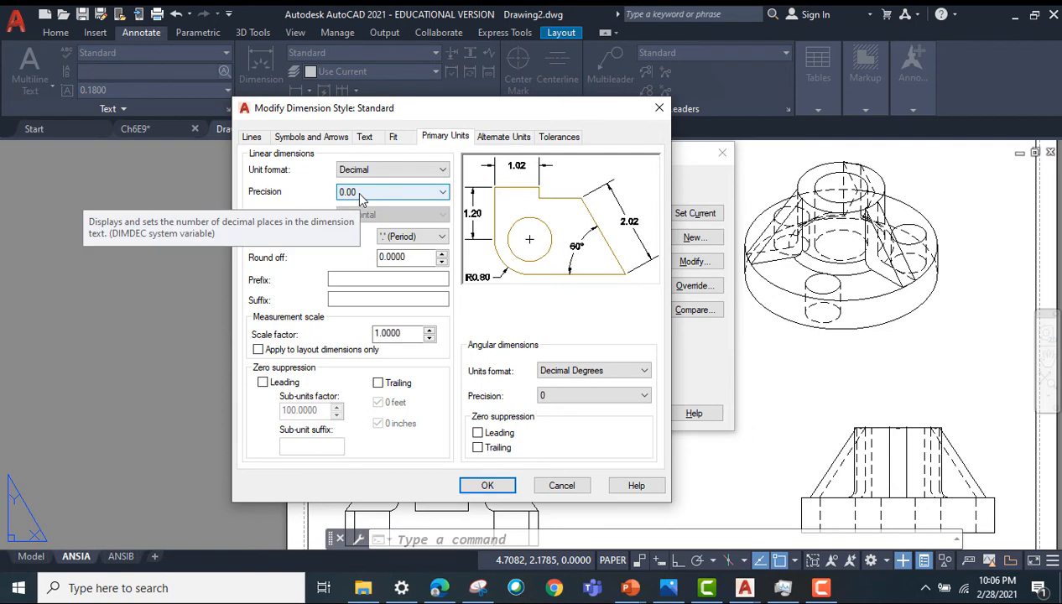
pyautogui.click(391, 137)
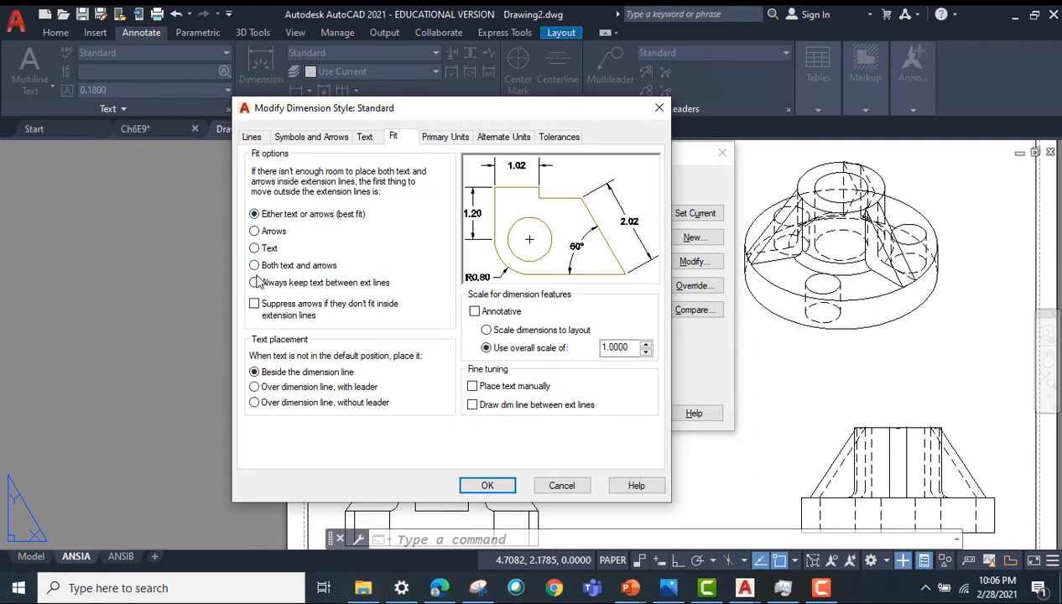
# Step: Enable 'Suppress arrows if they don't fit' and 'Always keep text between ext lines'
pyautogui.click(255, 304)
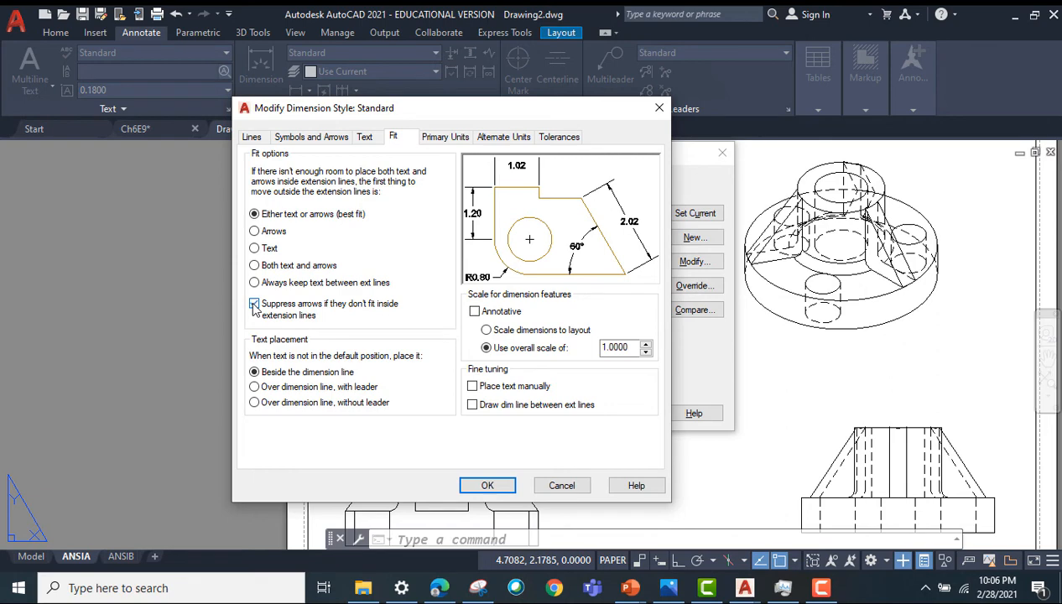
pyautogui.click(254, 304)
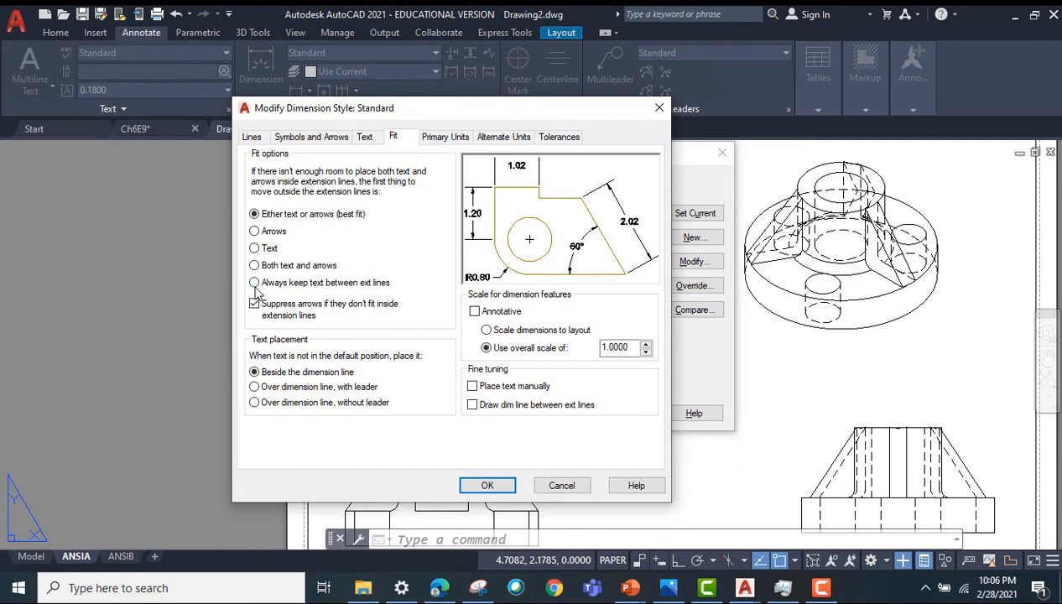
pyautogui.click(254, 282)
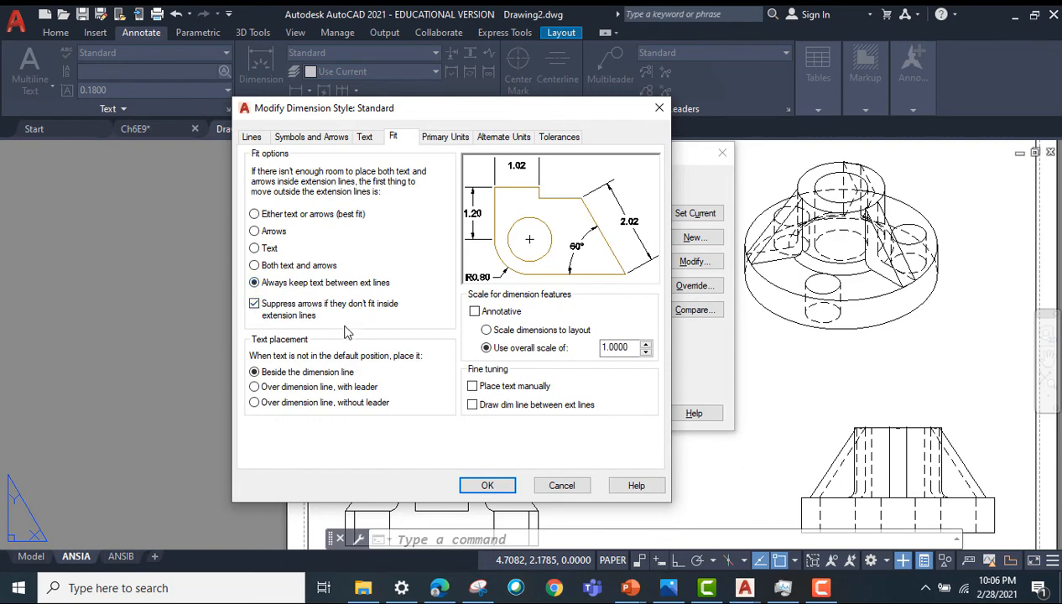
pyautogui.moveTo(254, 265)
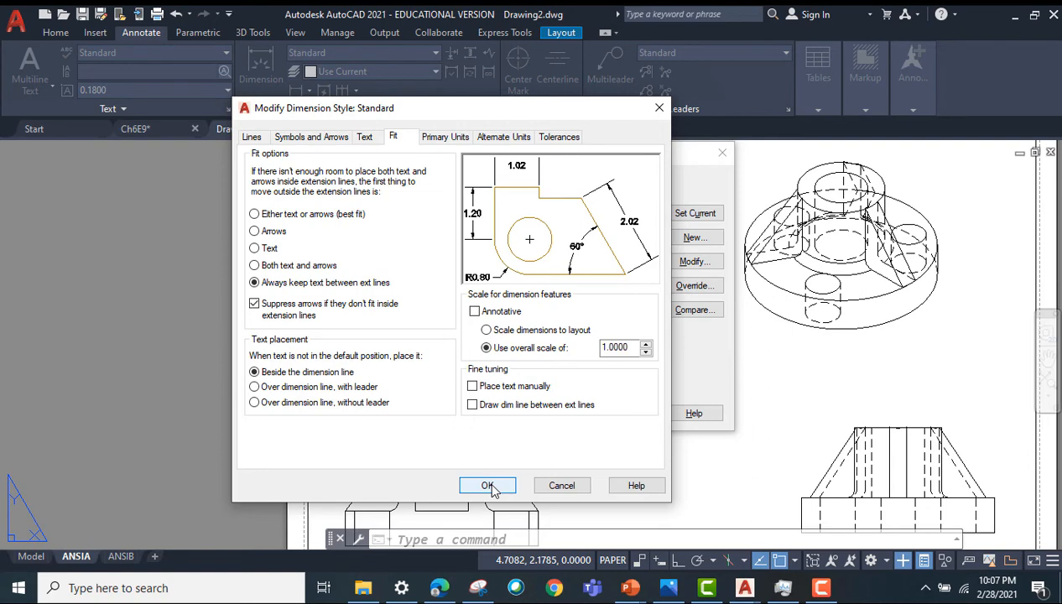
pyautogui.click(445, 136)
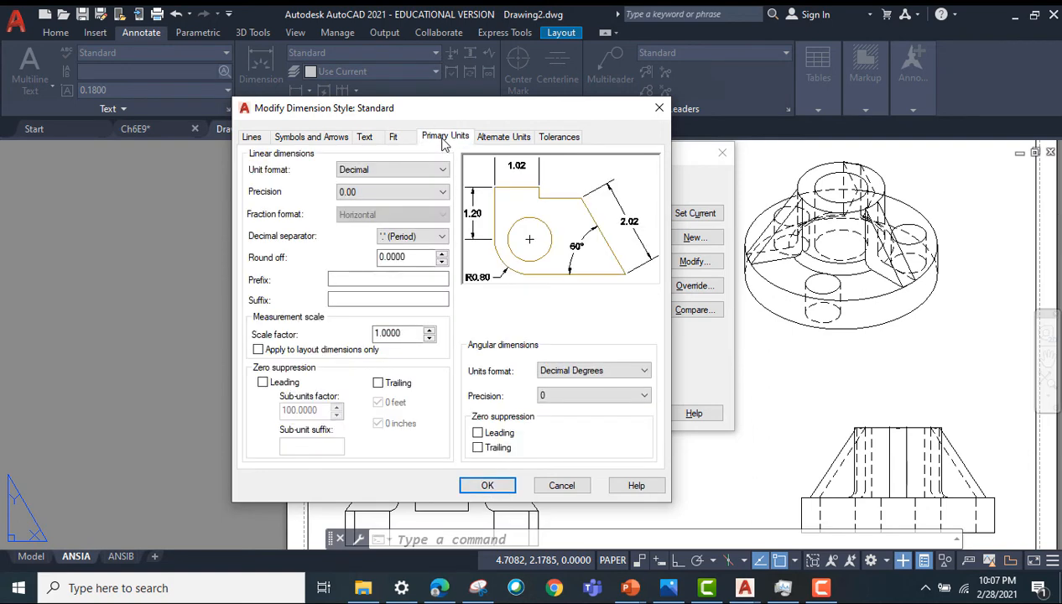
# Step: Check unit format, try Symmetrical, Deviation and Limits tolerances, then set Method to None
pyautogui.click(442, 170)
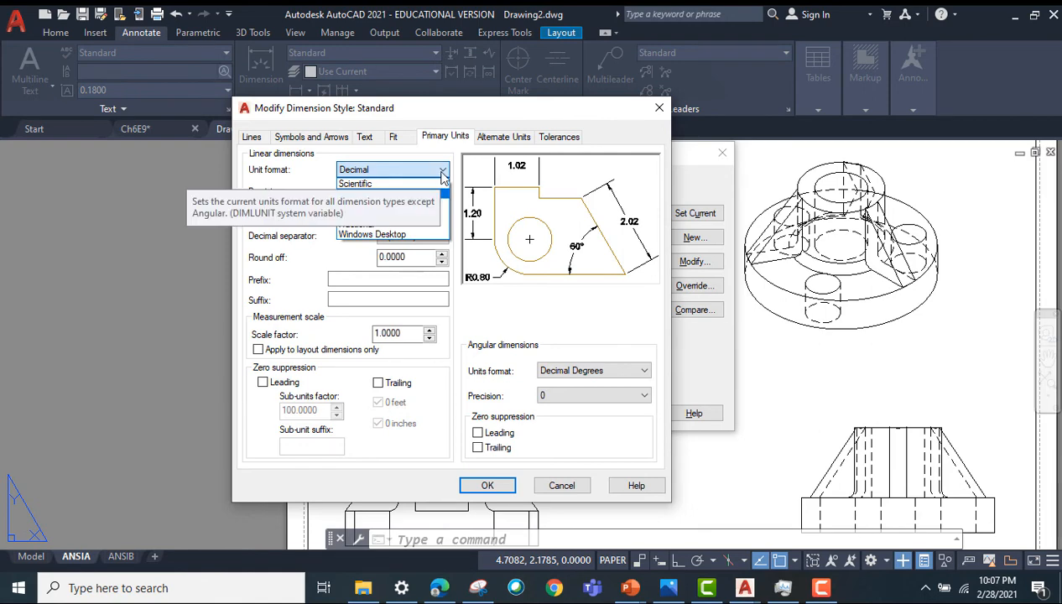
pyautogui.click(354, 168)
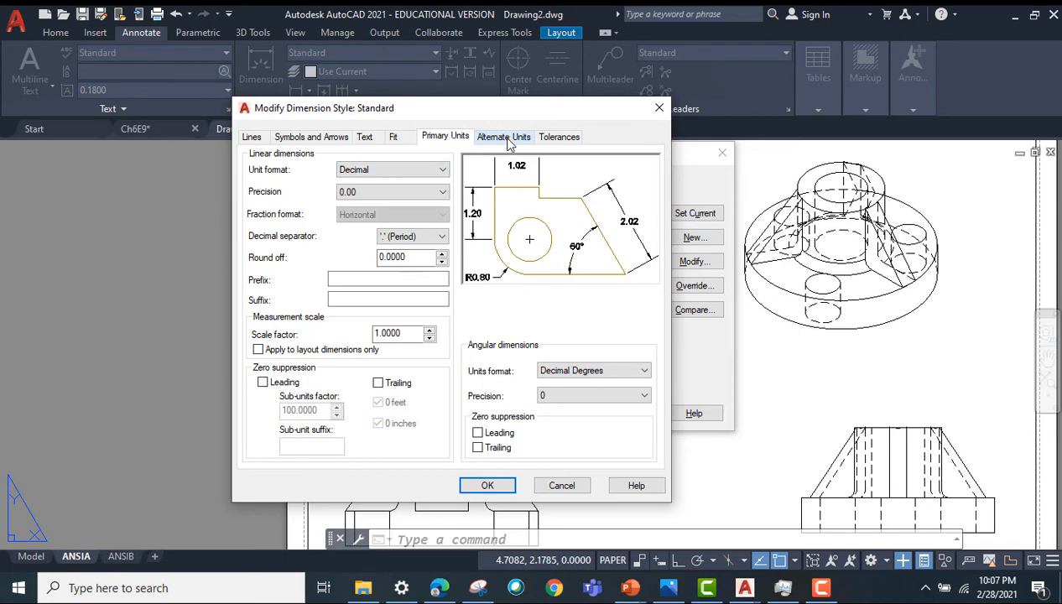
pyautogui.click(559, 136)
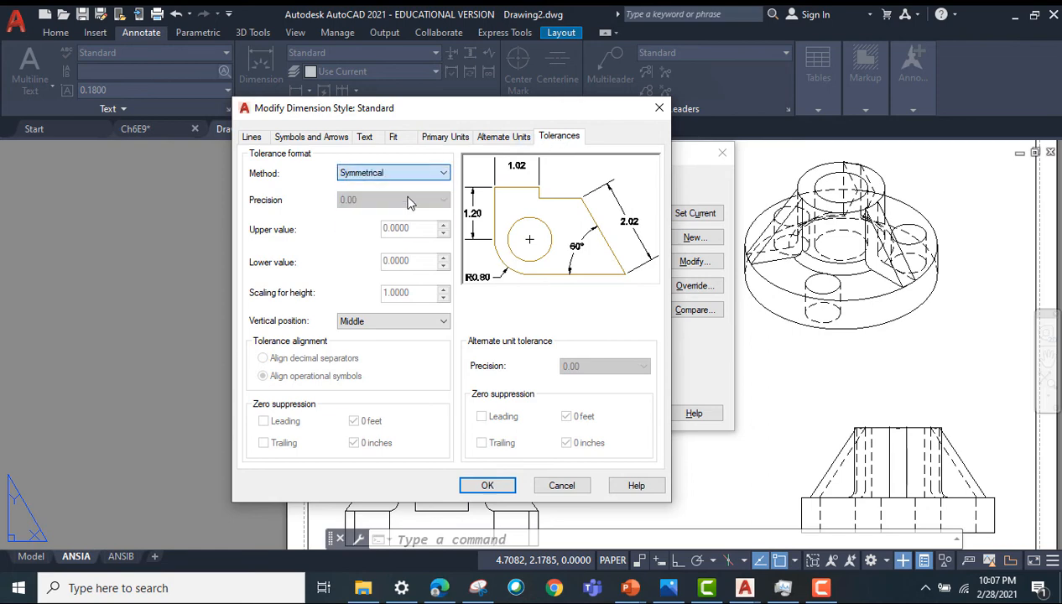
pyautogui.click(393, 200)
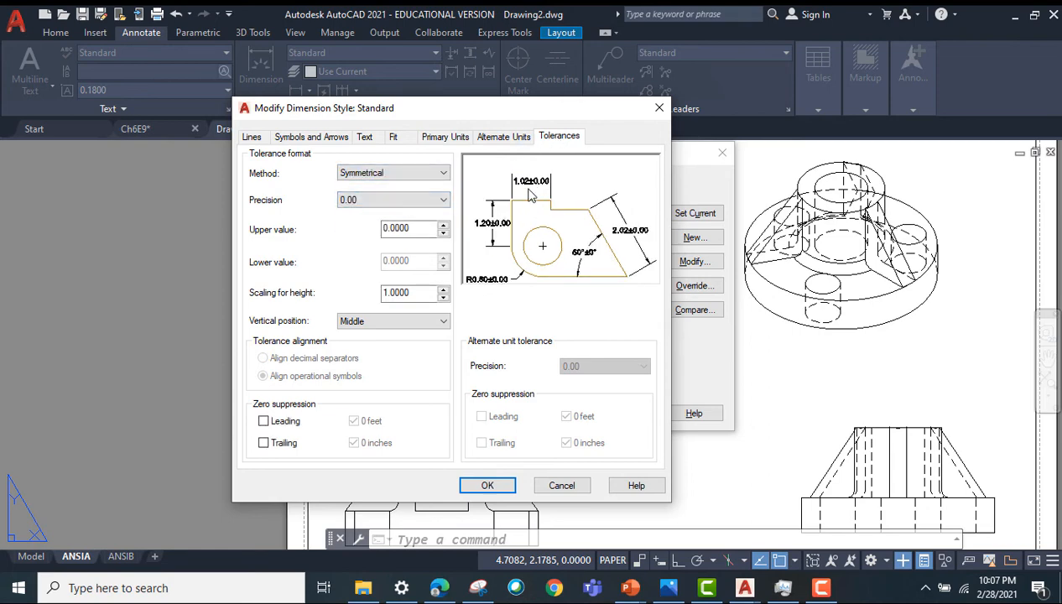
pyautogui.click(443, 173)
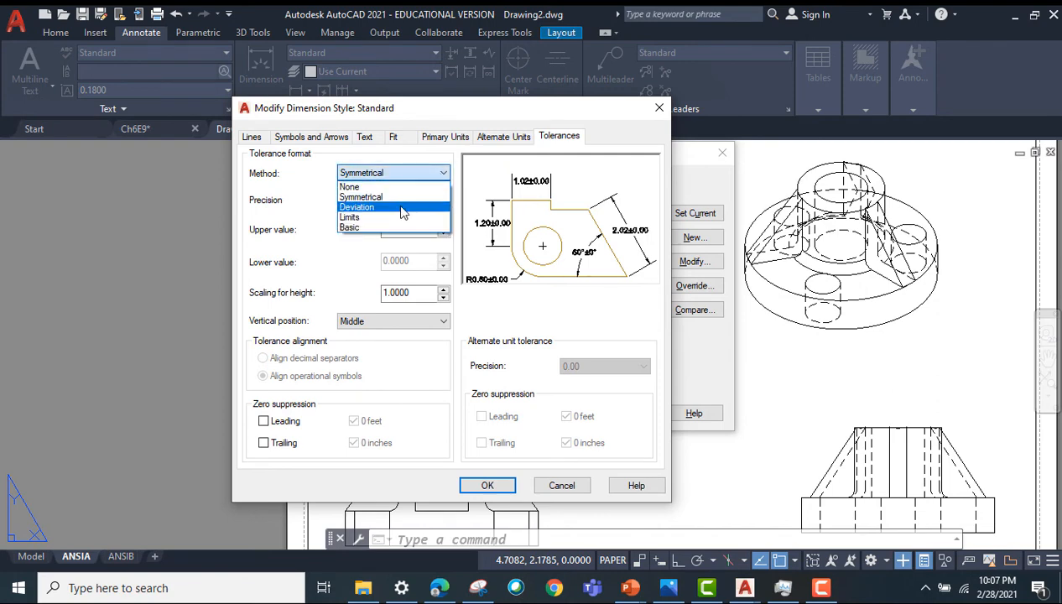
pyautogui.click(356, 206)
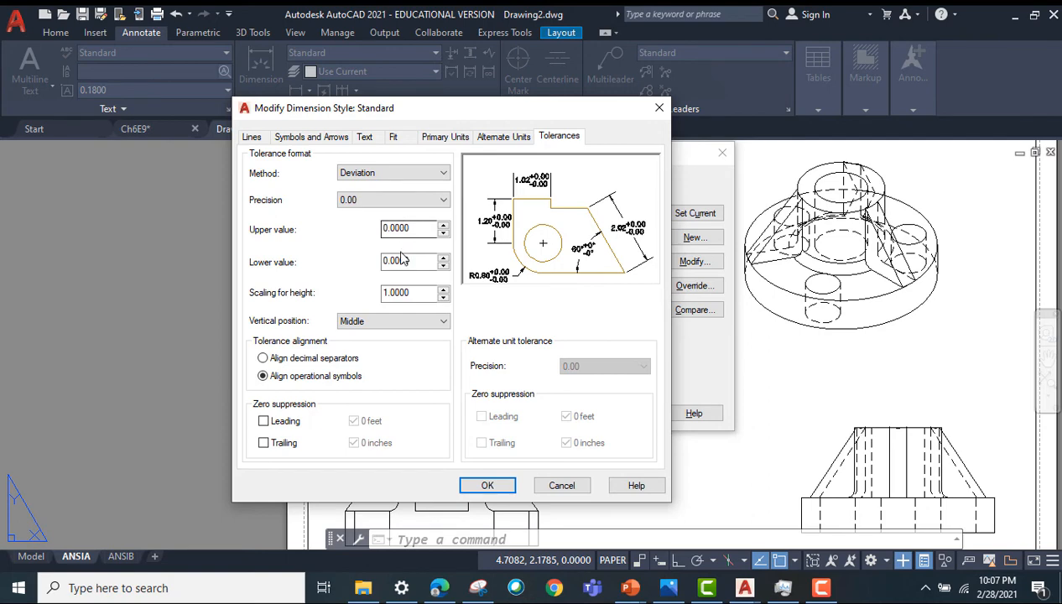
pyautogui.click(444, 173)
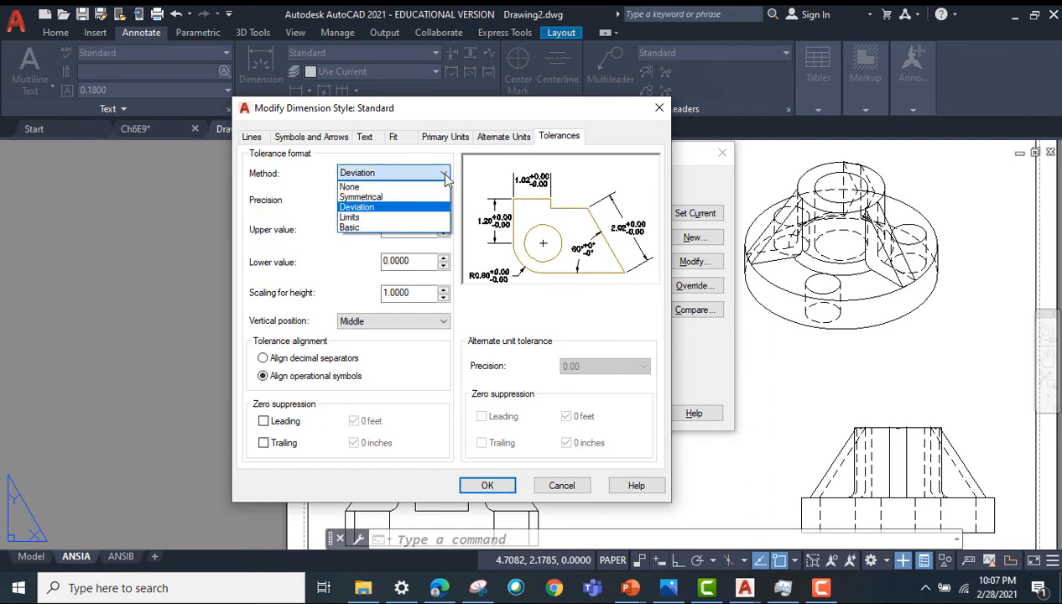
pyautogui.click(348, 217)
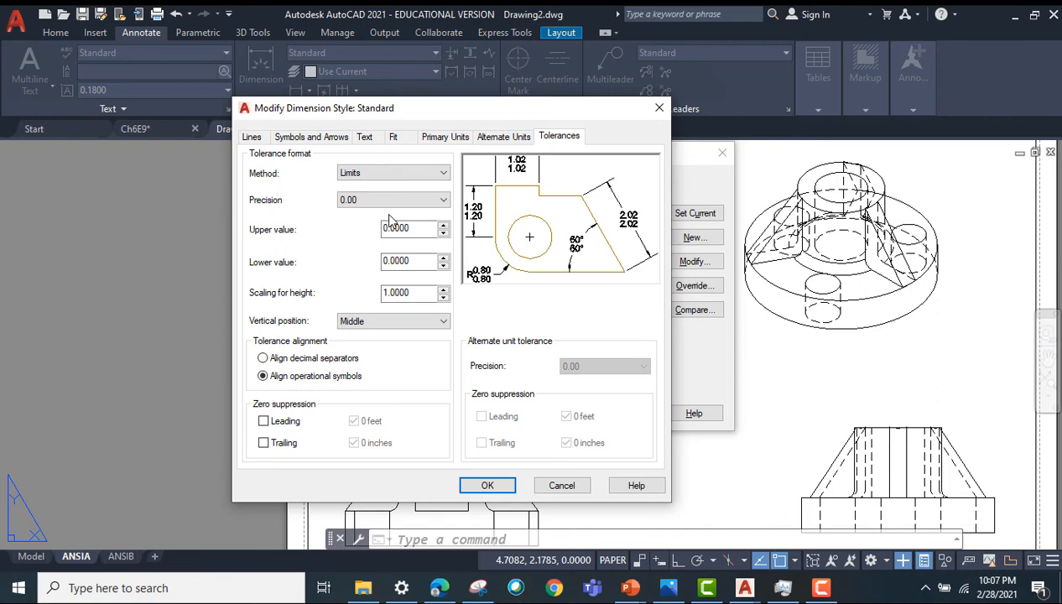
pyautogui.click(443, 173)
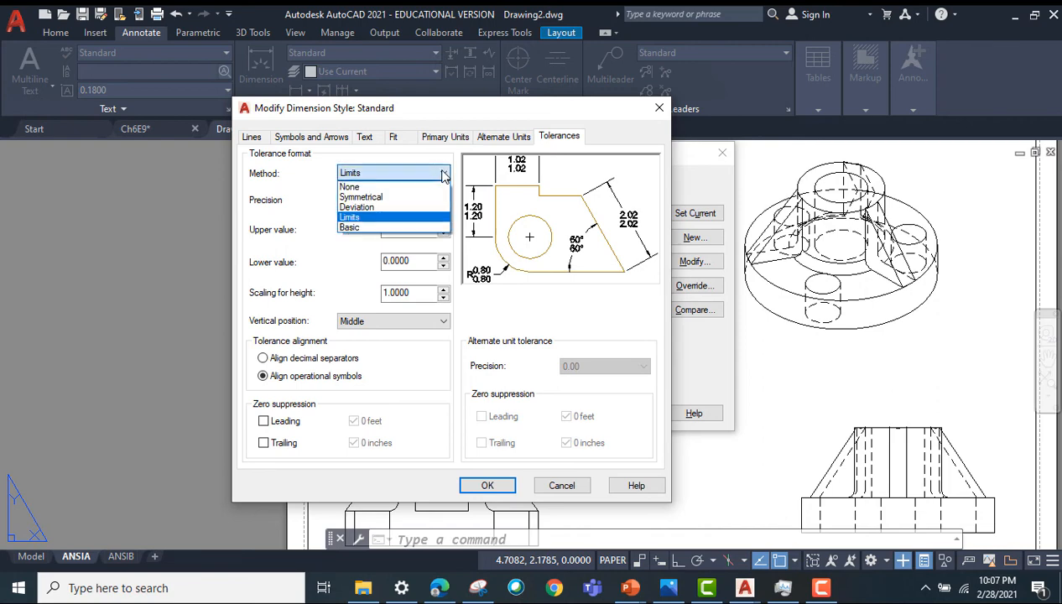
pyautogui.click(349, 186)
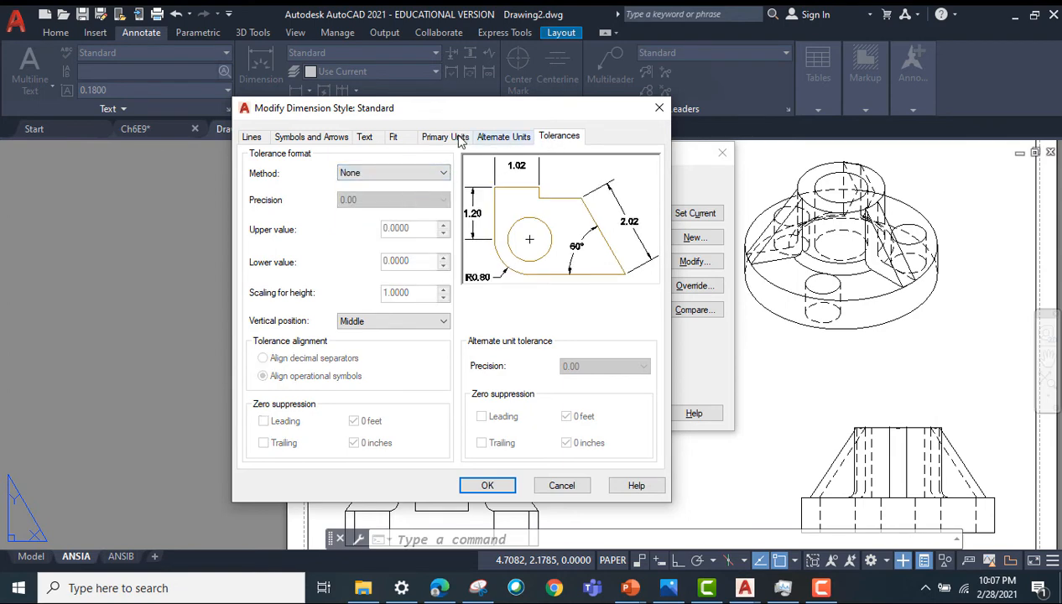
# Step: Review the Fit, Text and Symbols settings and accept the Standard style with OK
pyautogui.click(392, 136)
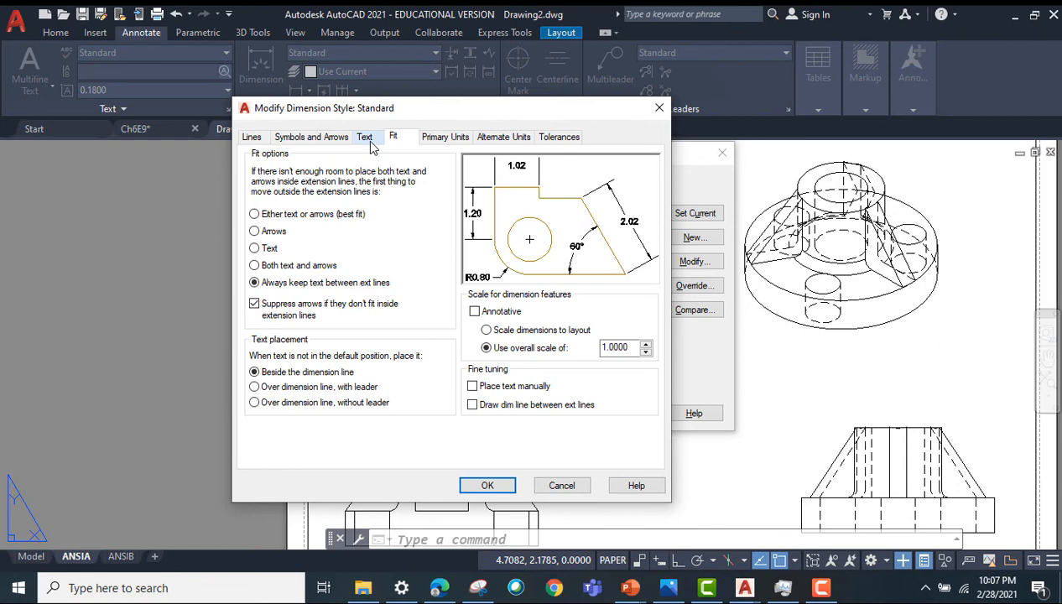
pyautogui.click(364, 136)
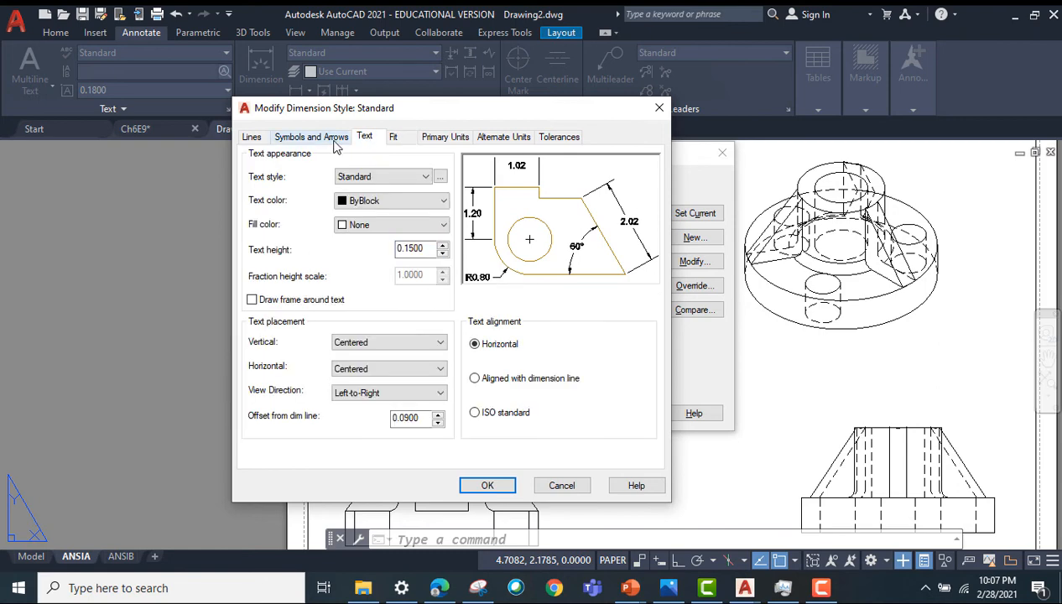
pyautogui.click(311, 136)
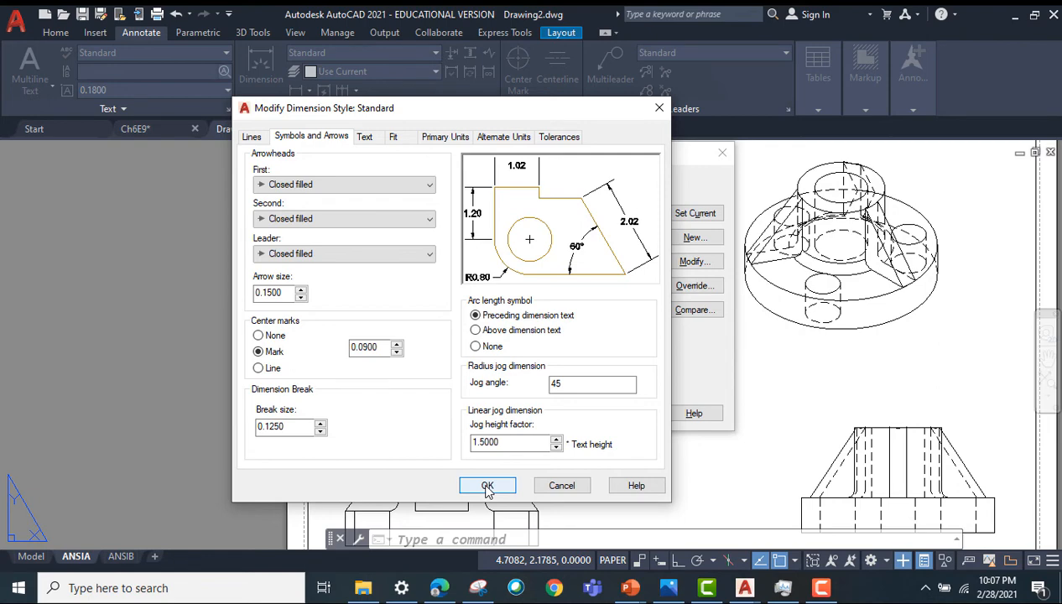
pyautogui.click(486, 485)
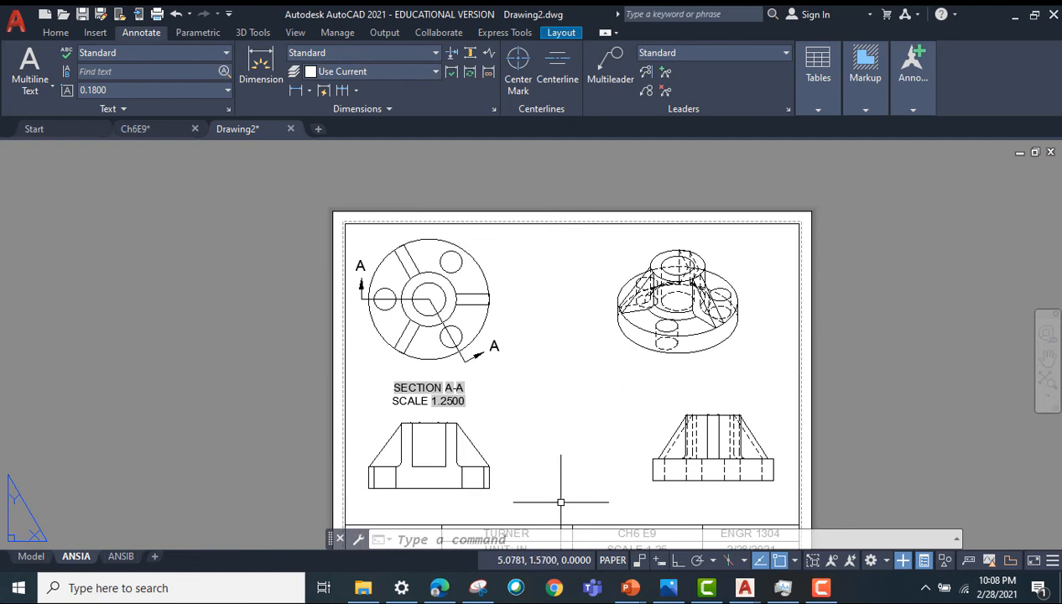
pyautogui.moveTo(541, 269)
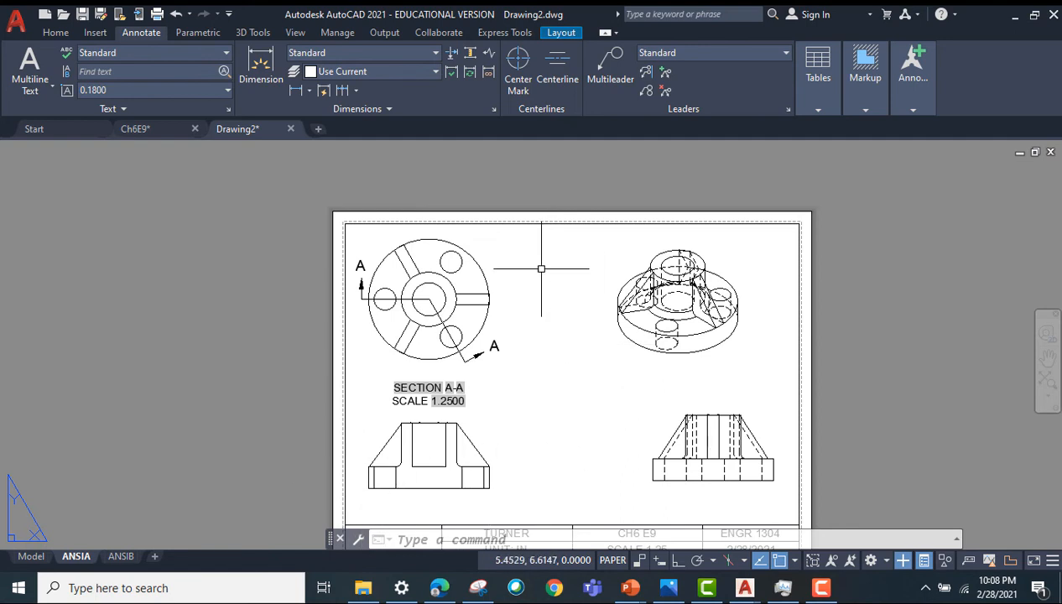
pyautogui.moveTo(772, 470)
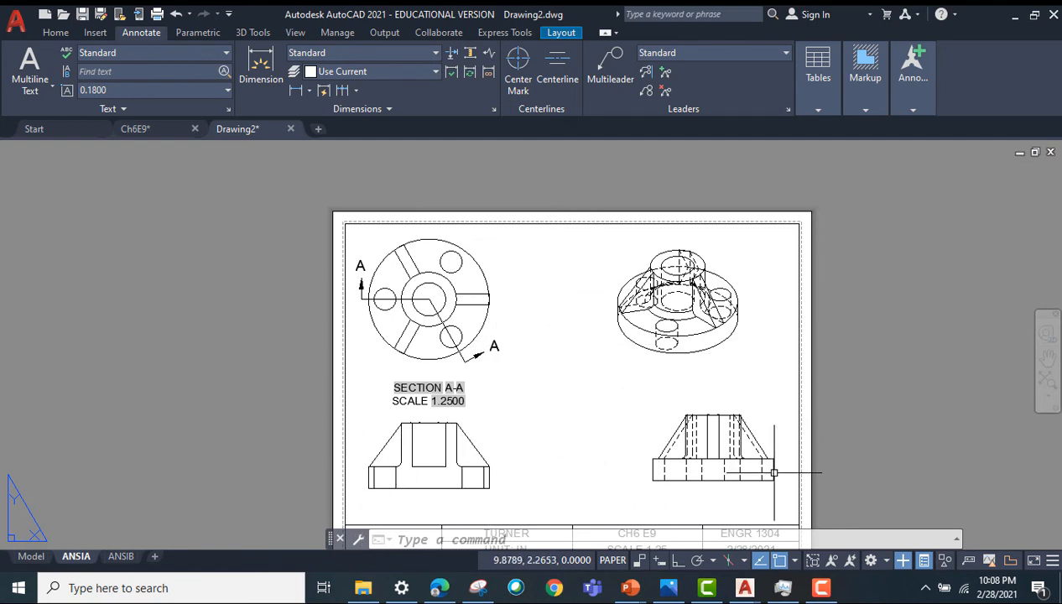
pyautogui.moveTo(535, 292)
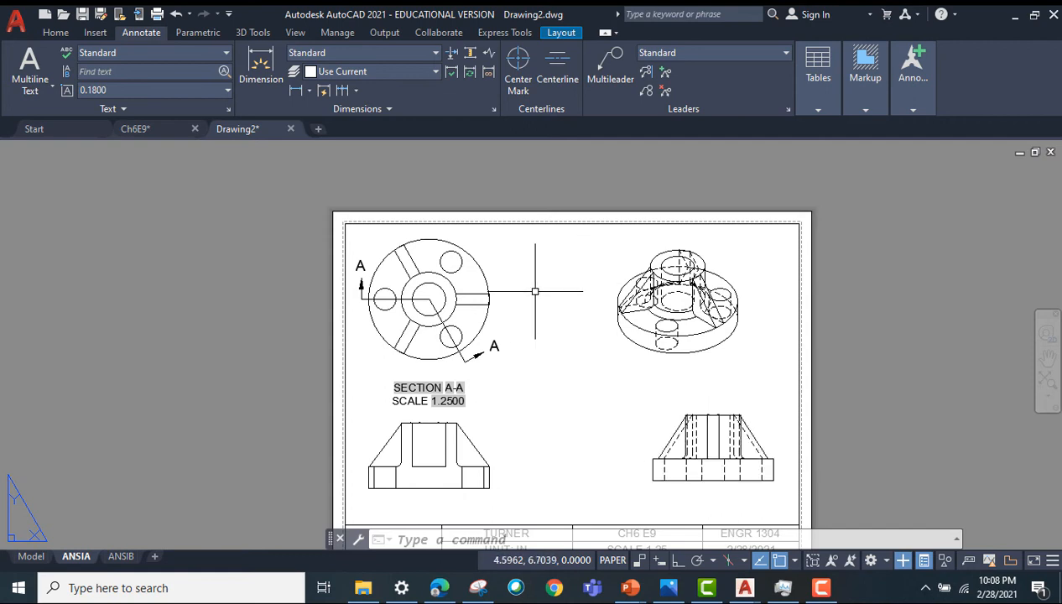
pyautogui.click(428, 298)
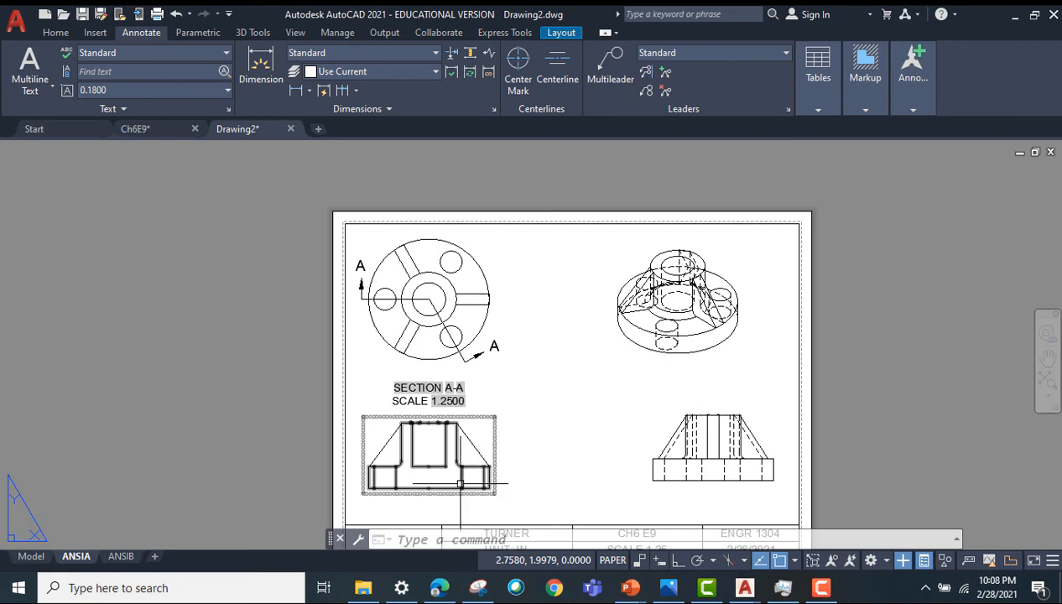
pyautogui.moveTo(464, 300)
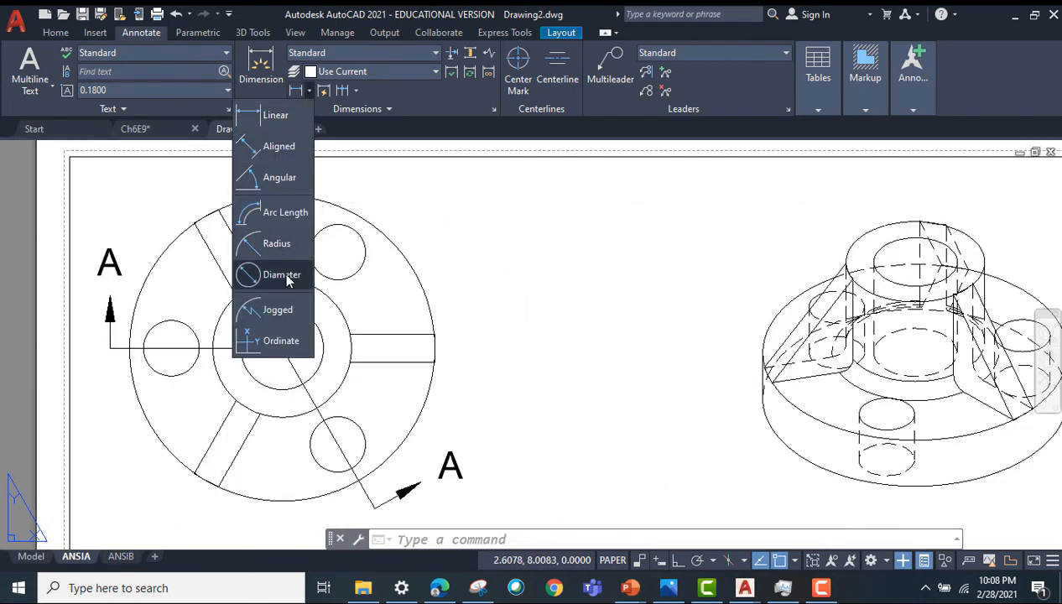
pyautogui.moveTo(282, 274)
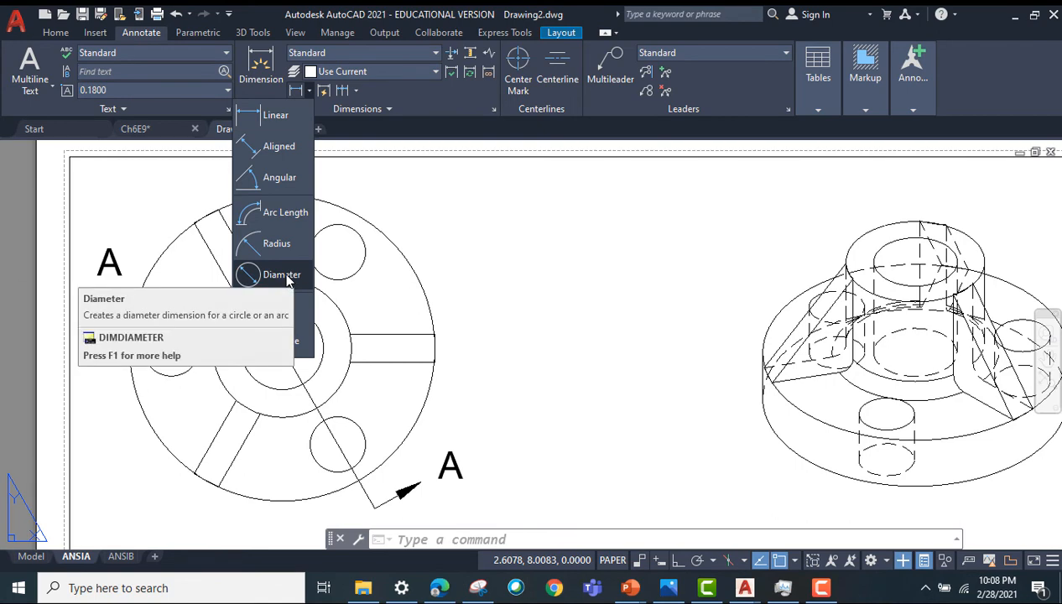
# Step: Dimension the top view's hole Ø0.40, bore Ø0.60, boss Ø1.00 and flange Ø2.20
pyautogui.click(282, 274)
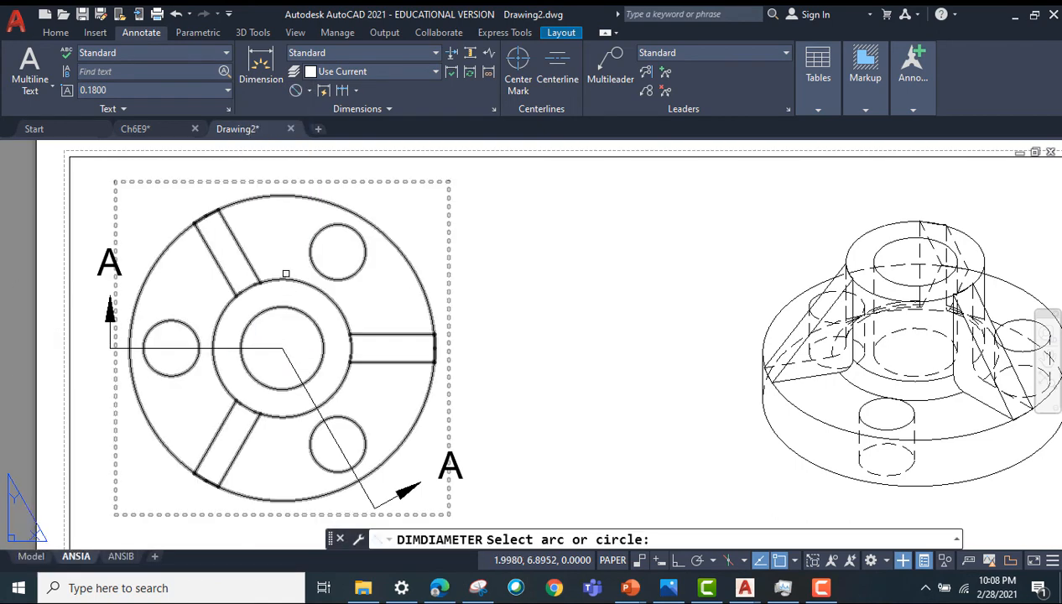
pyautogui.moveTo(367, 258)
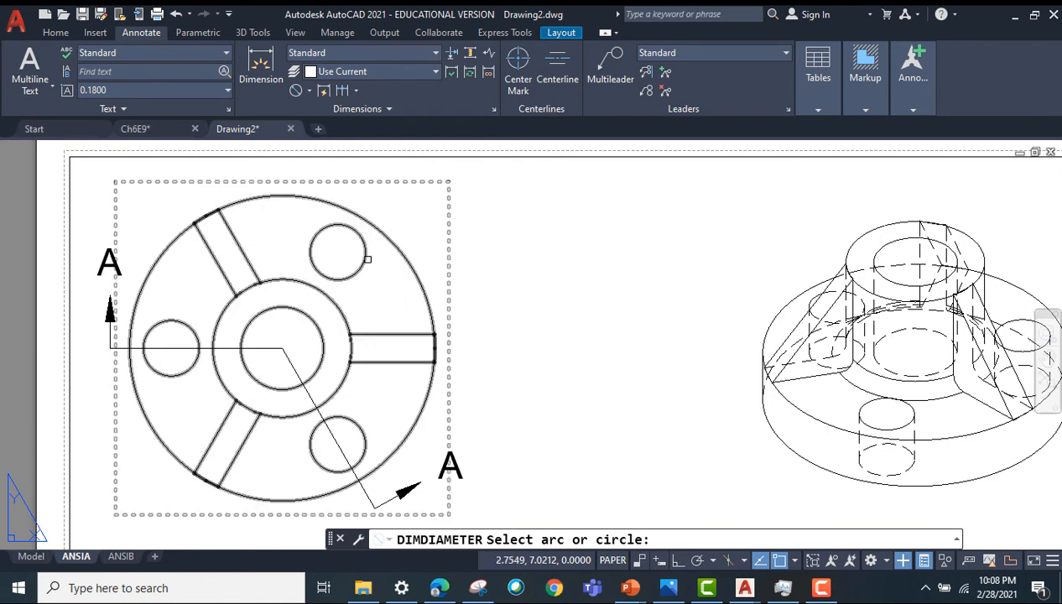
pyautogui.moveTo(363, 241)
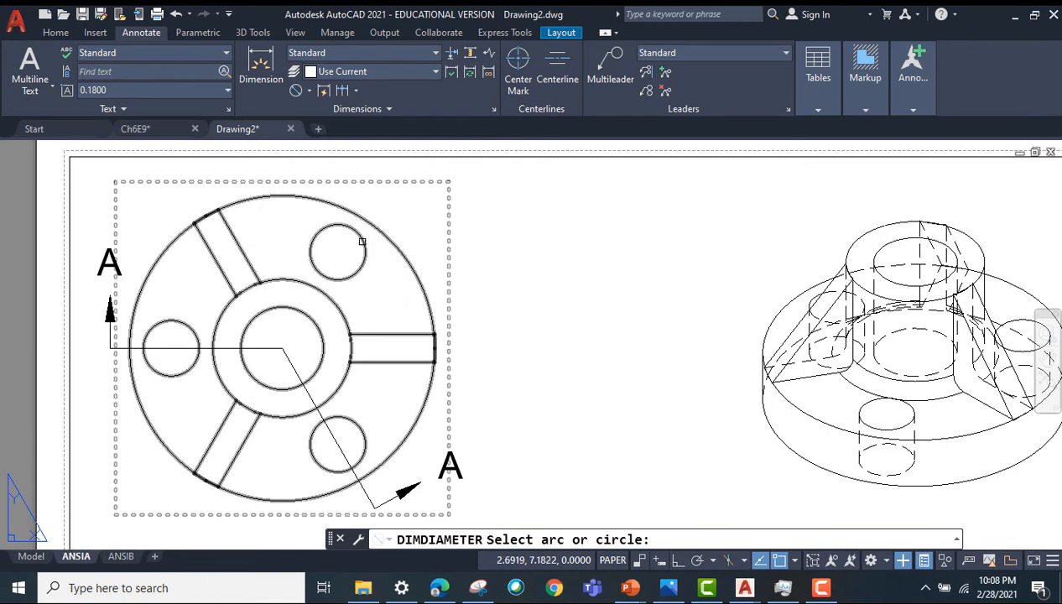
pyautogui.click(338, 251)
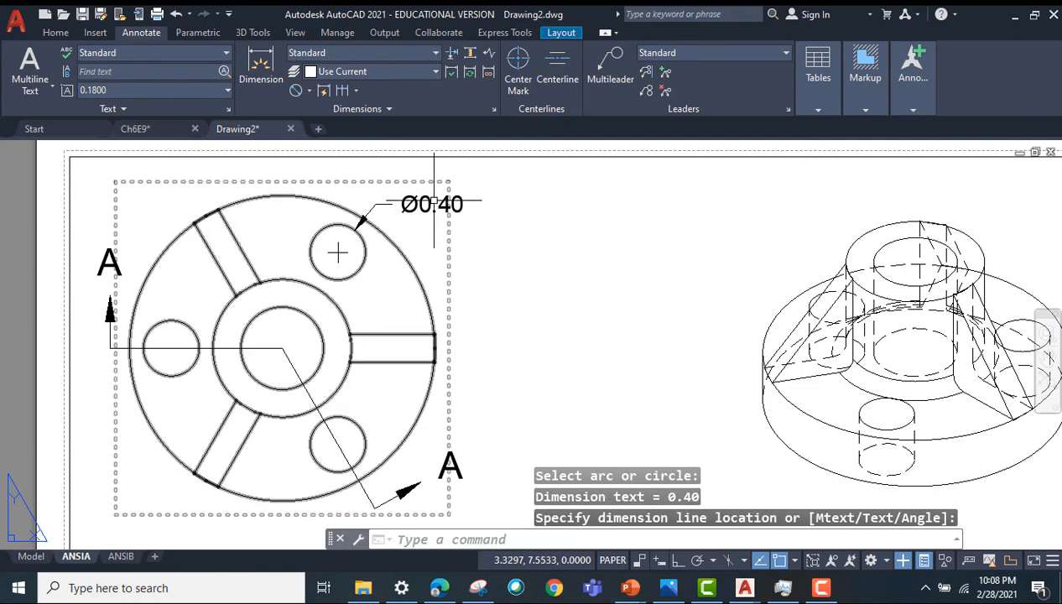
pyautogui.rightClick(432, 204)
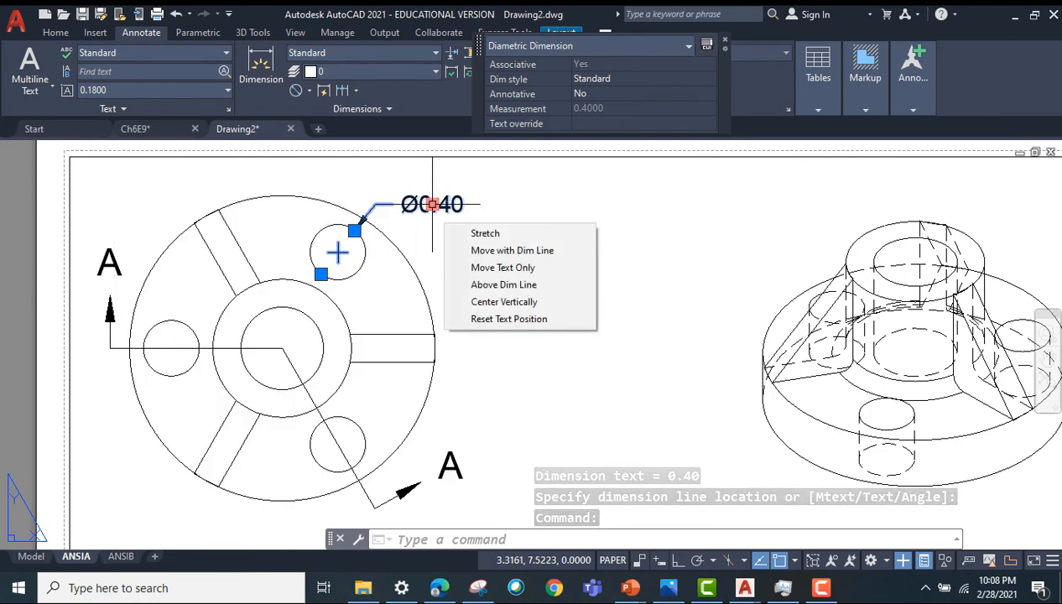
pyautogui.moveTo(495, 218)
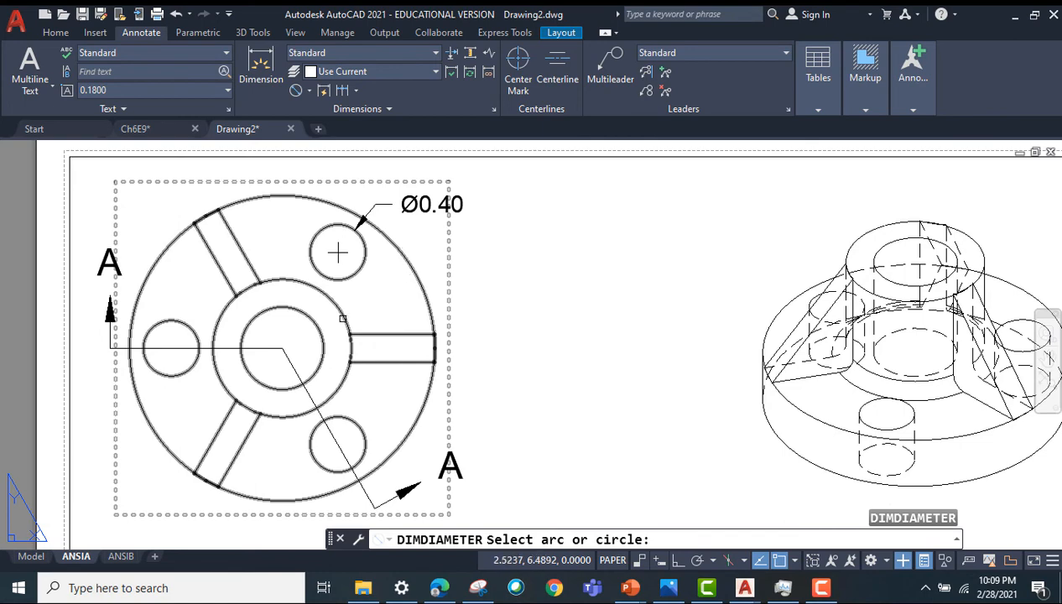
pyautogui.moveTo(308, 319)
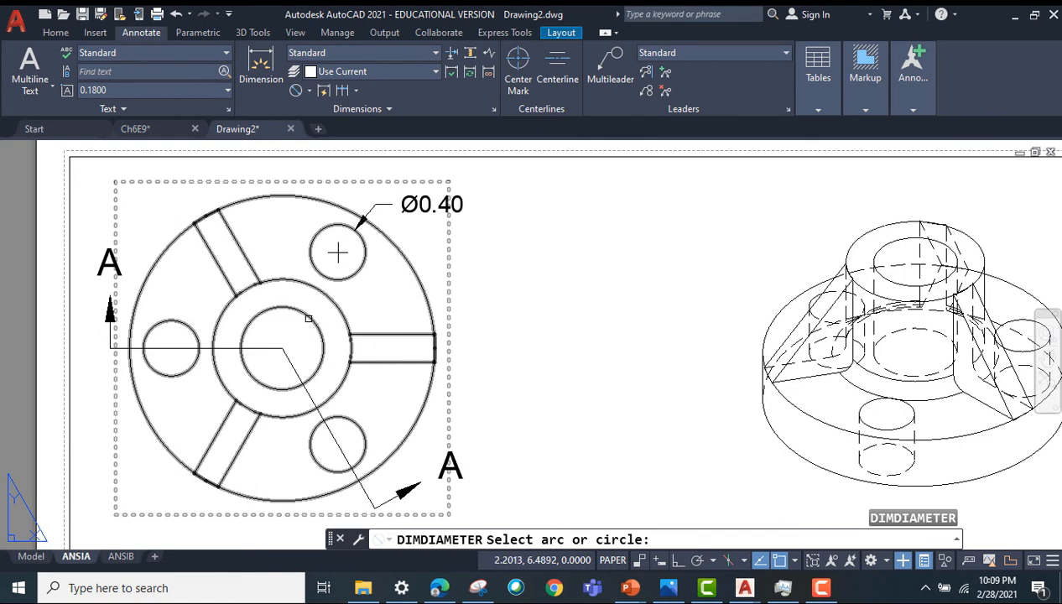
pyautogui.click(285, 349)
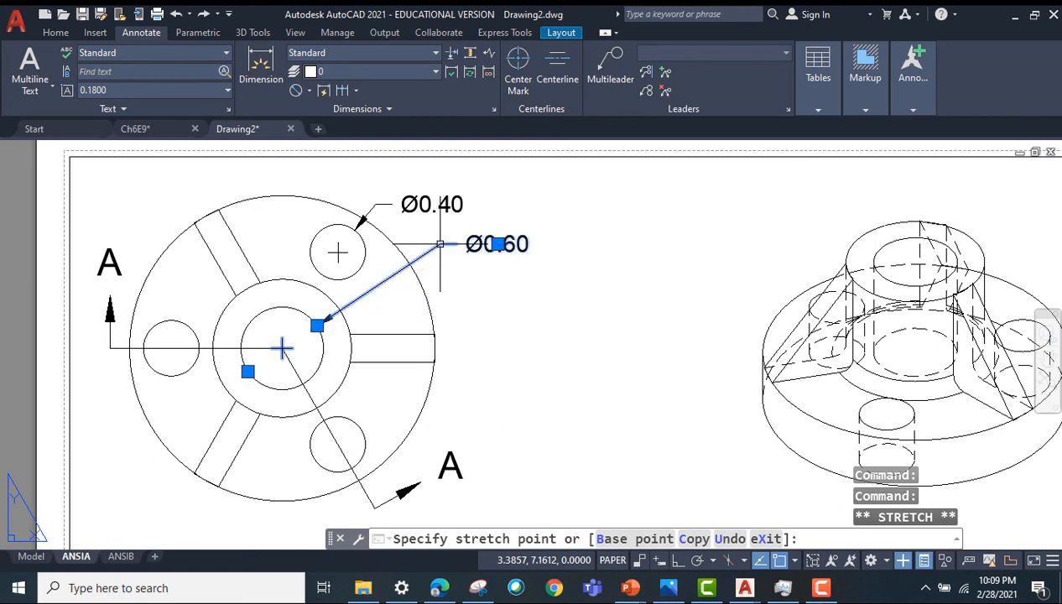
pyautogui.press('Escape')
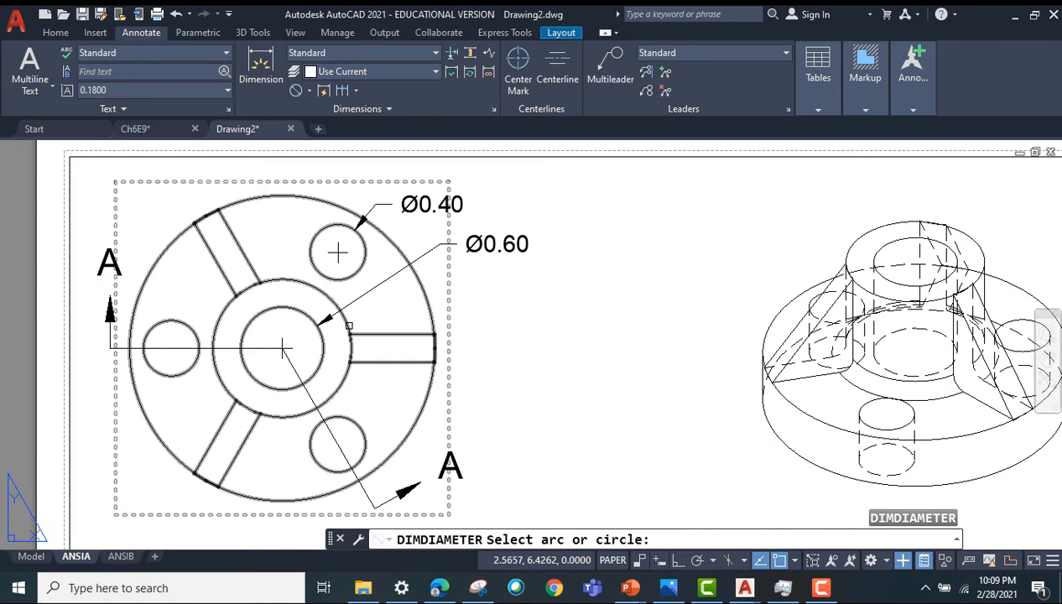
pyautogui.click(285, 348)
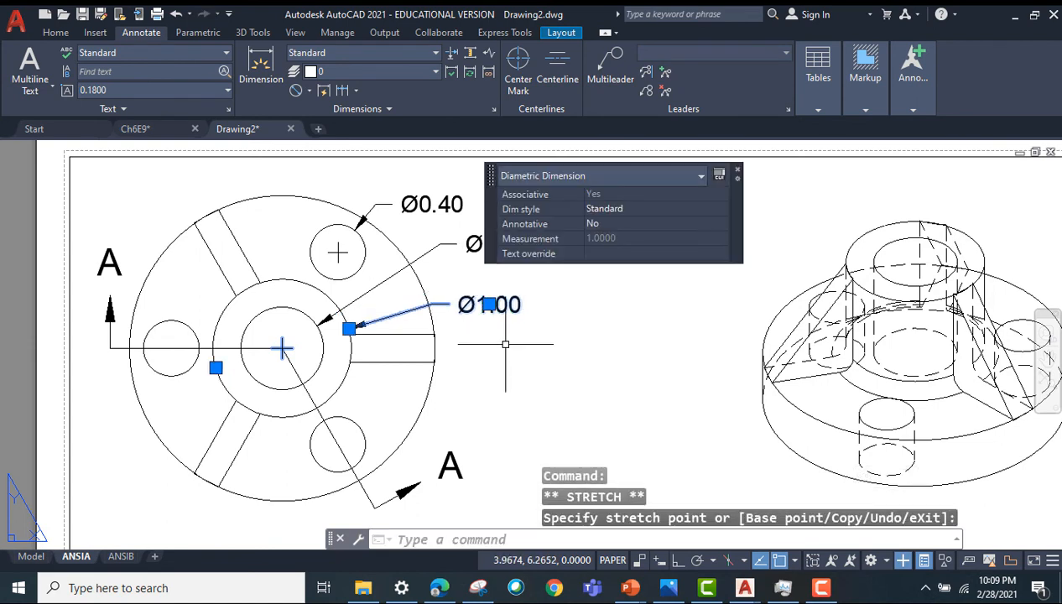
pyautogui.press('Escape')
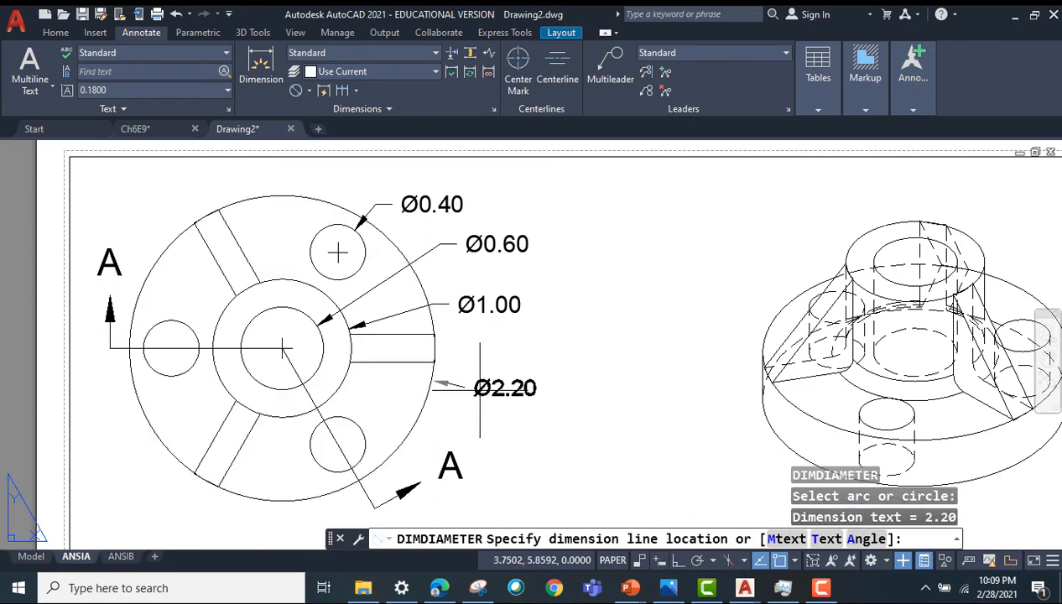
pyautogui.click(588, 348)
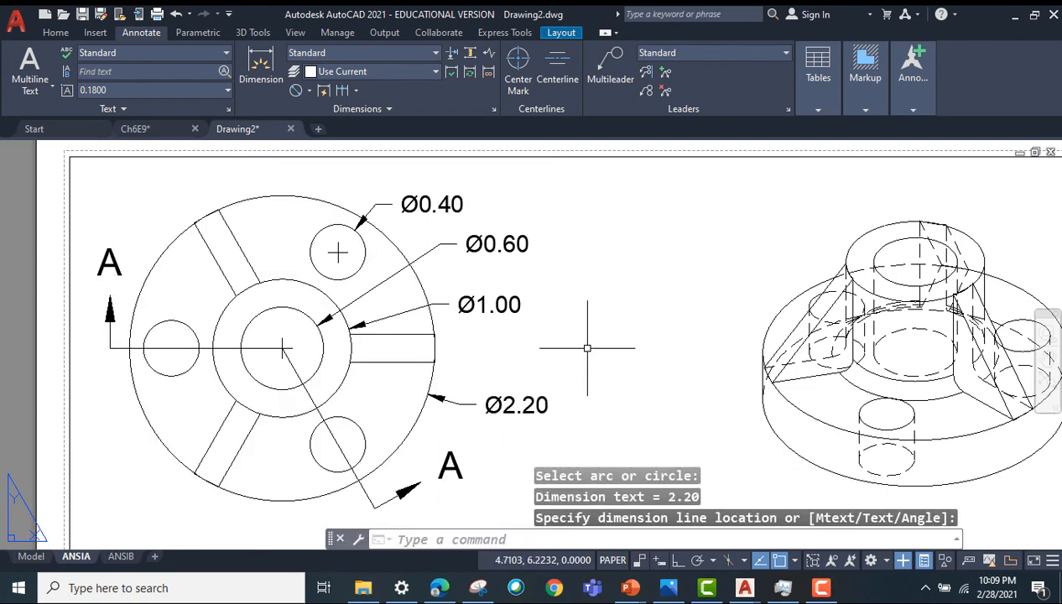
pyautogui.moveTo(606, 330)
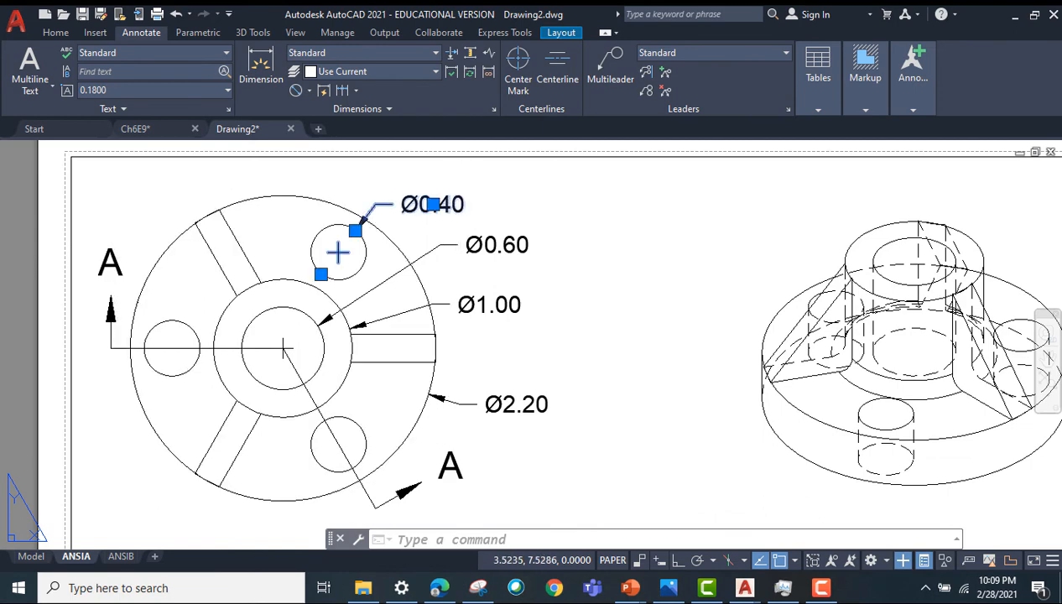
# Step: Add a second line reading '3PL' to the Ø0.40 hole dimension text
pyautogui.doubleClick(432, 204)
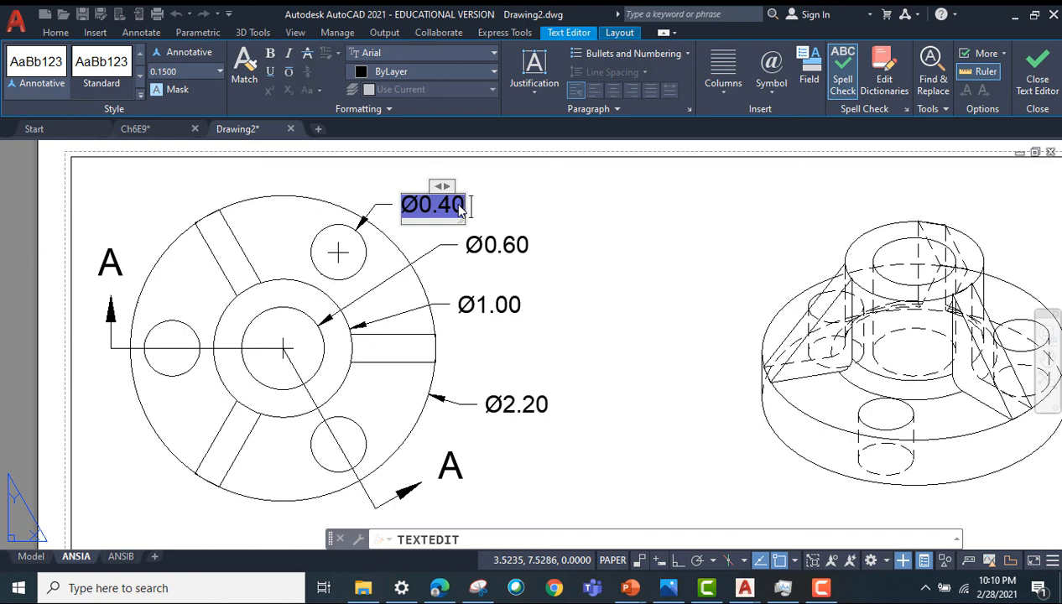
pyautogui.write('3PL')
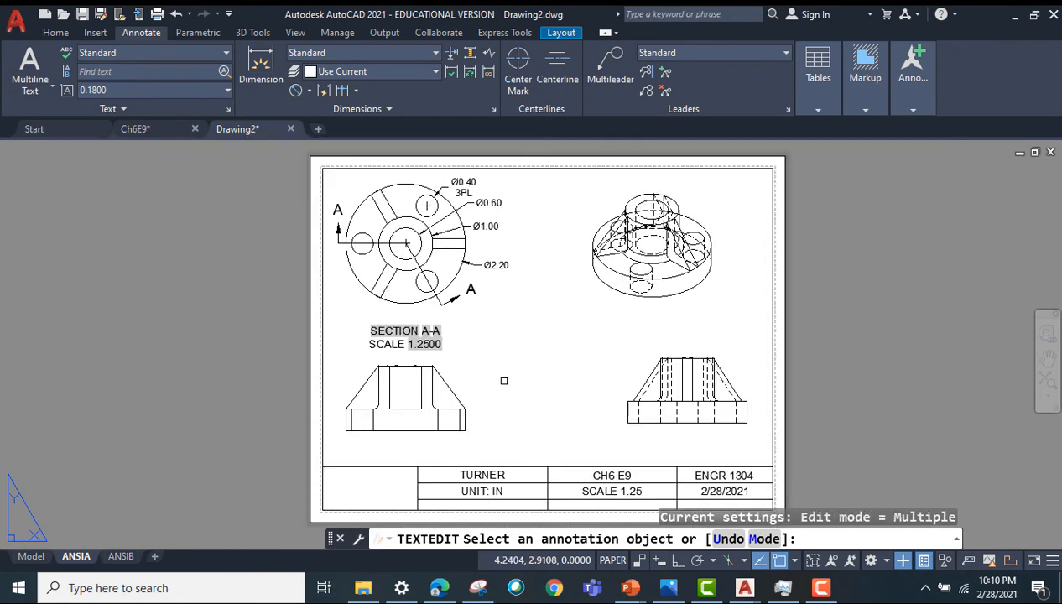
pyautogui.click(405, 399)
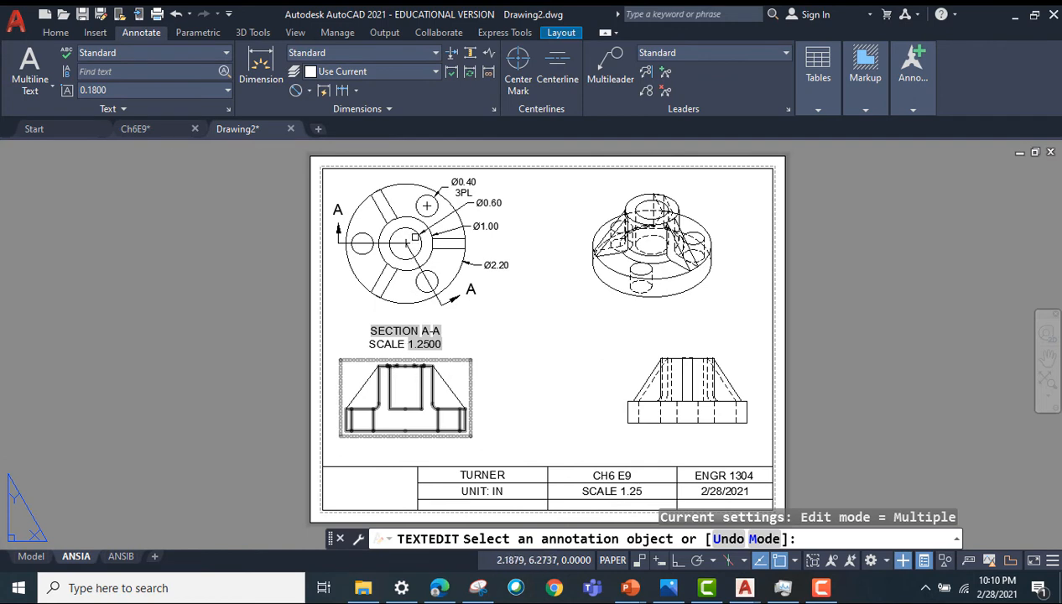
pyautogui.moveTo(449, 422)
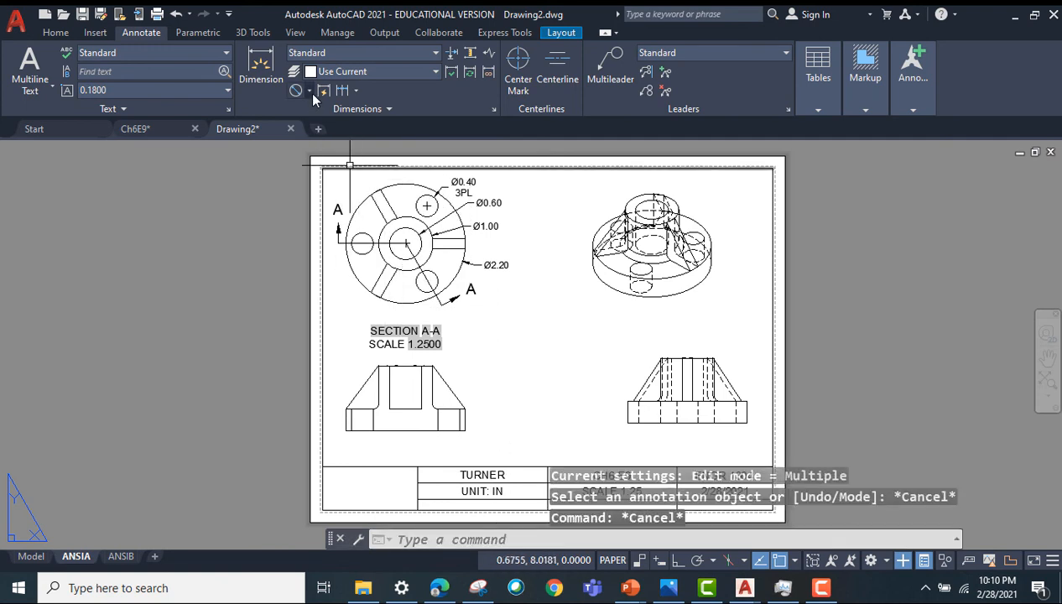
# Step: Place a trial linear dimension across the section view's flange
pyautogui.click(261, 79)
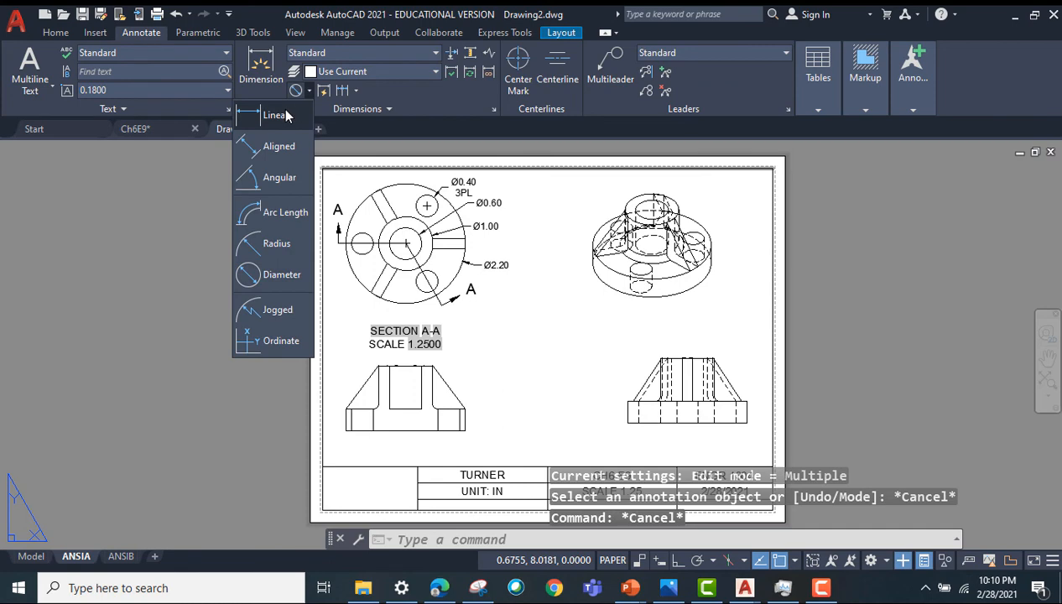
pyautogui.click(275, 115)
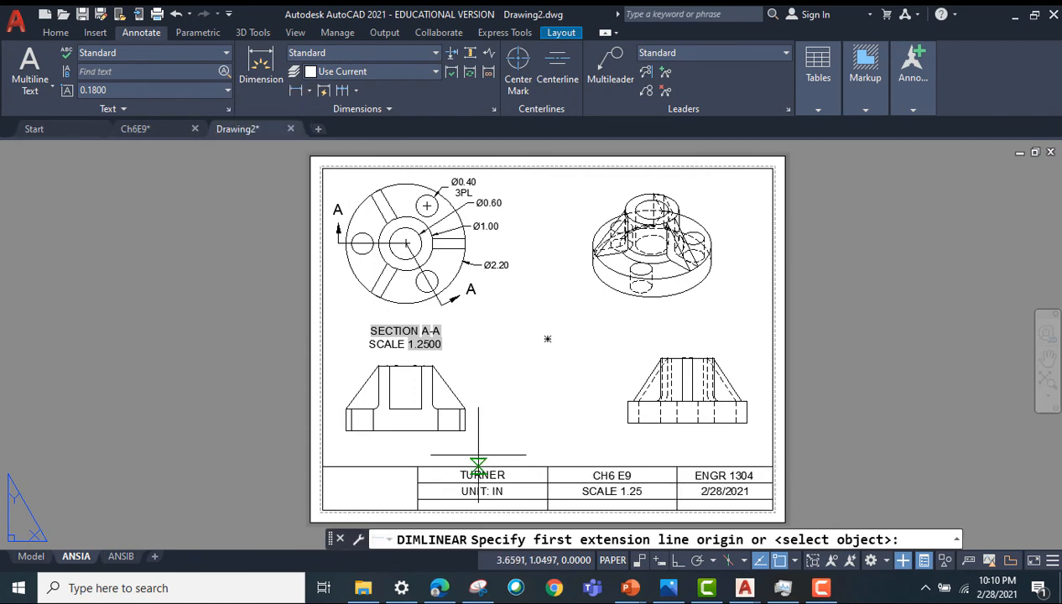
pyautogui.scroll(3)
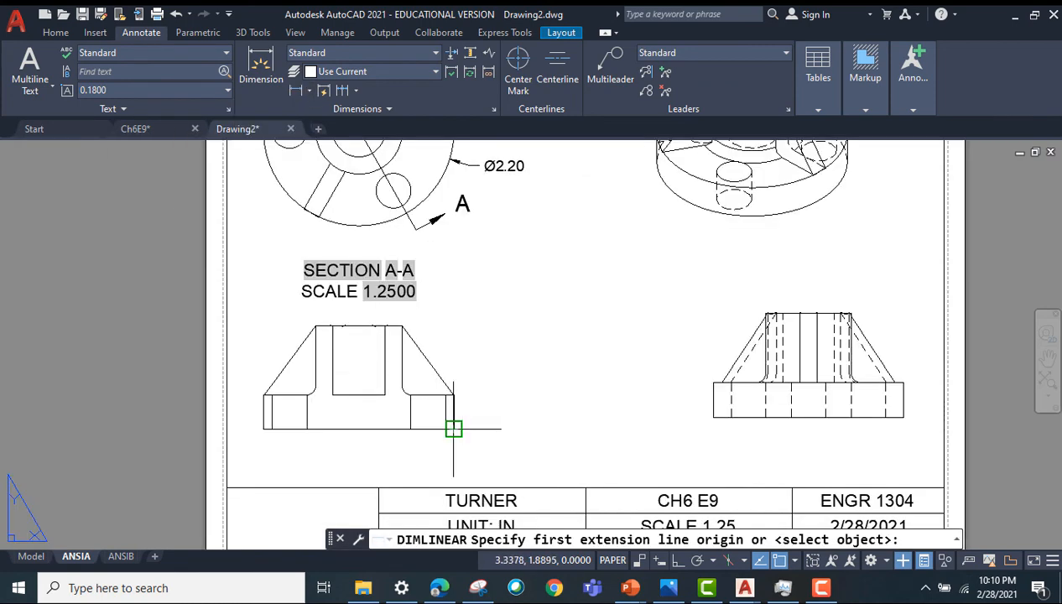
pyautogui.click(453, 429)
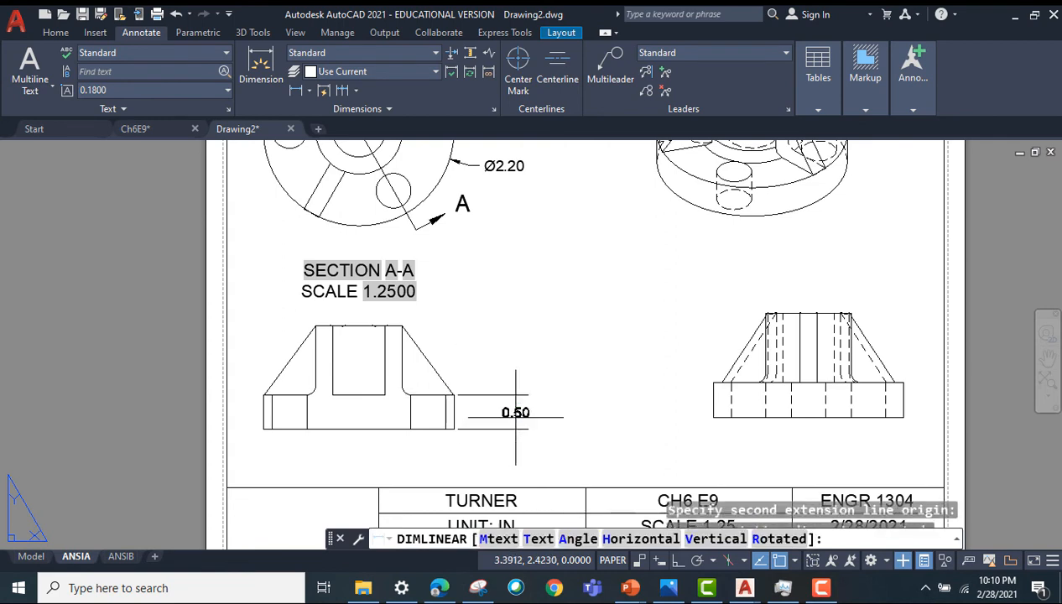
pyautogui.click(556, 423)
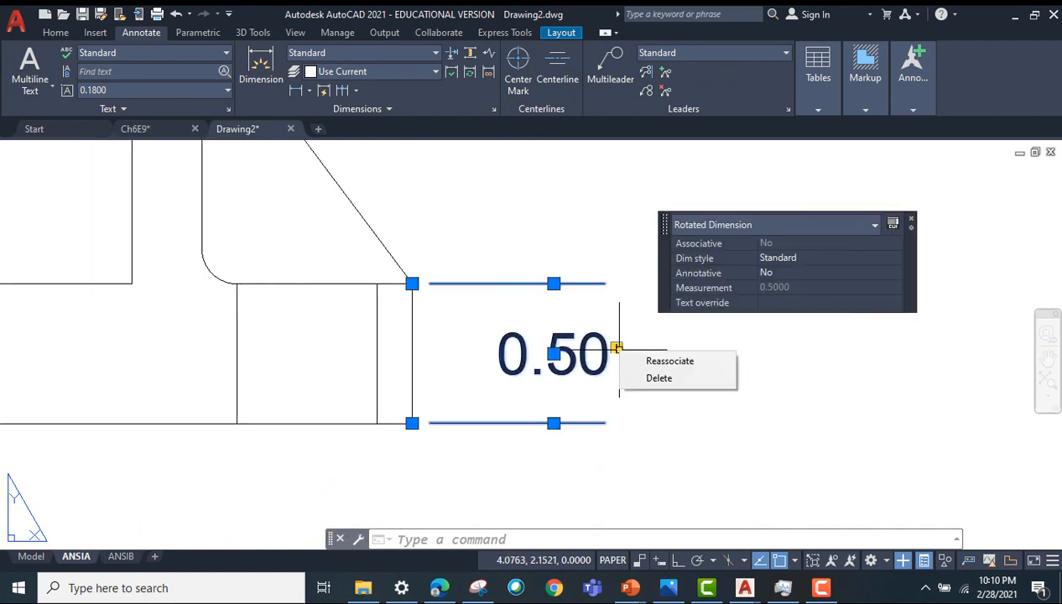
# Step: Reassociate the flange dimension to the corner, then delete the 0.40 dimension
pyautogui.click(669, 361)
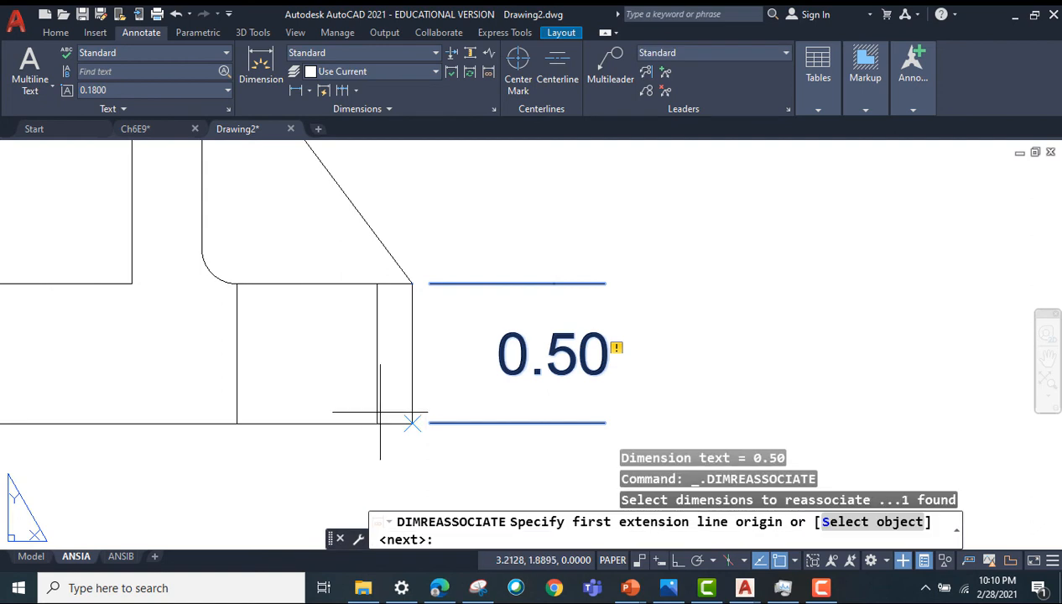
pyautogui.click(390, 275)
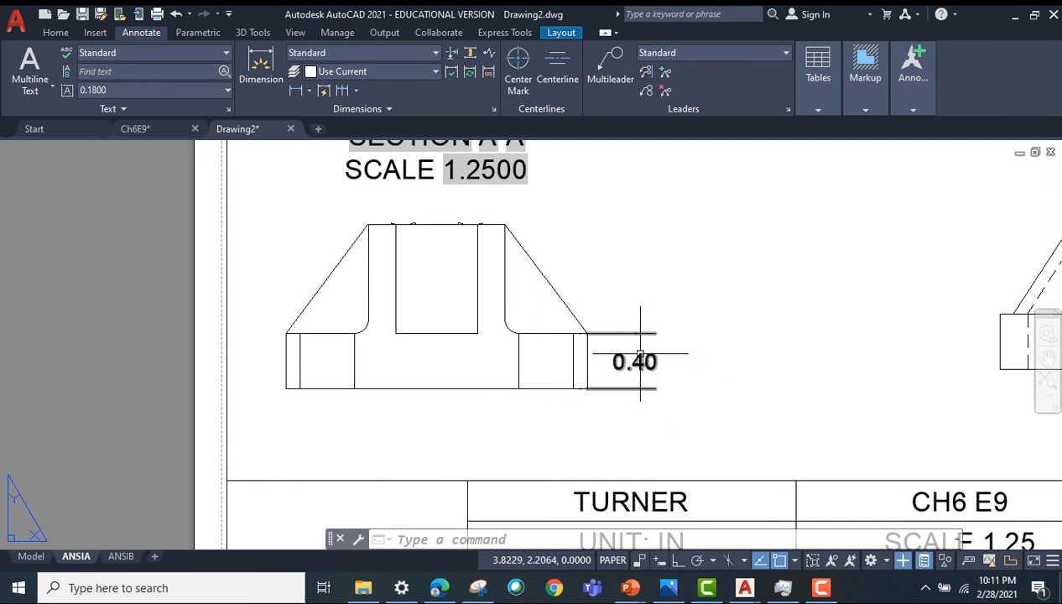
pyautogui.moveTo(726, 393)
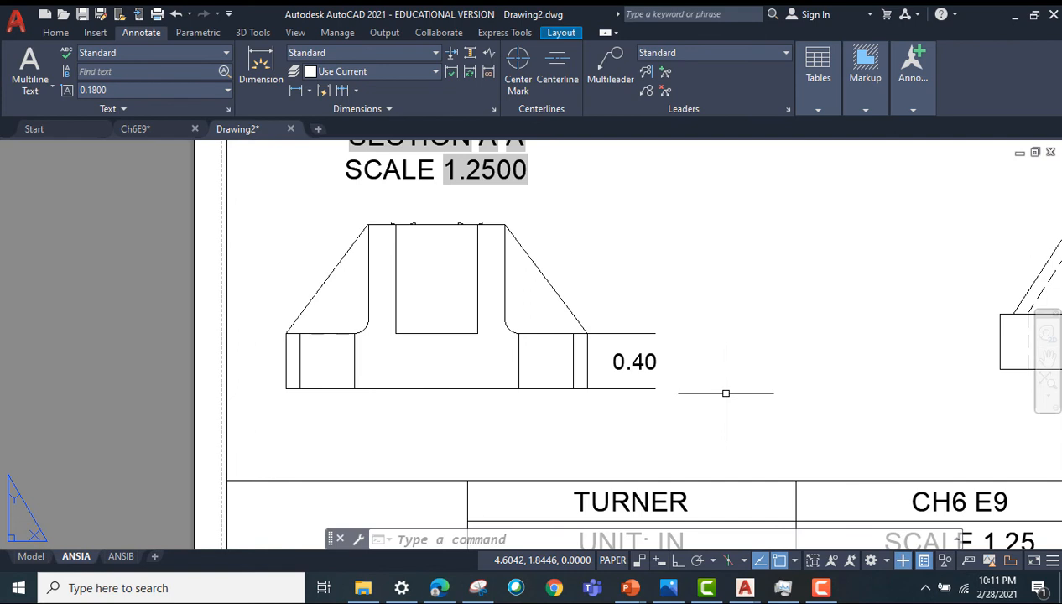
pyautogui.click(634, 361)
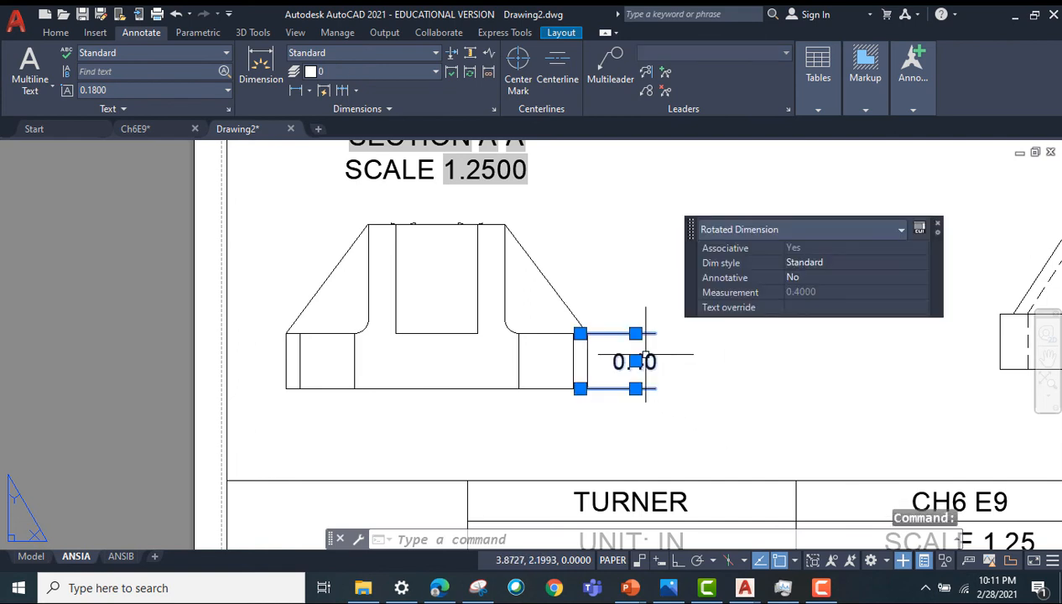
pyautogui.press('Delete')
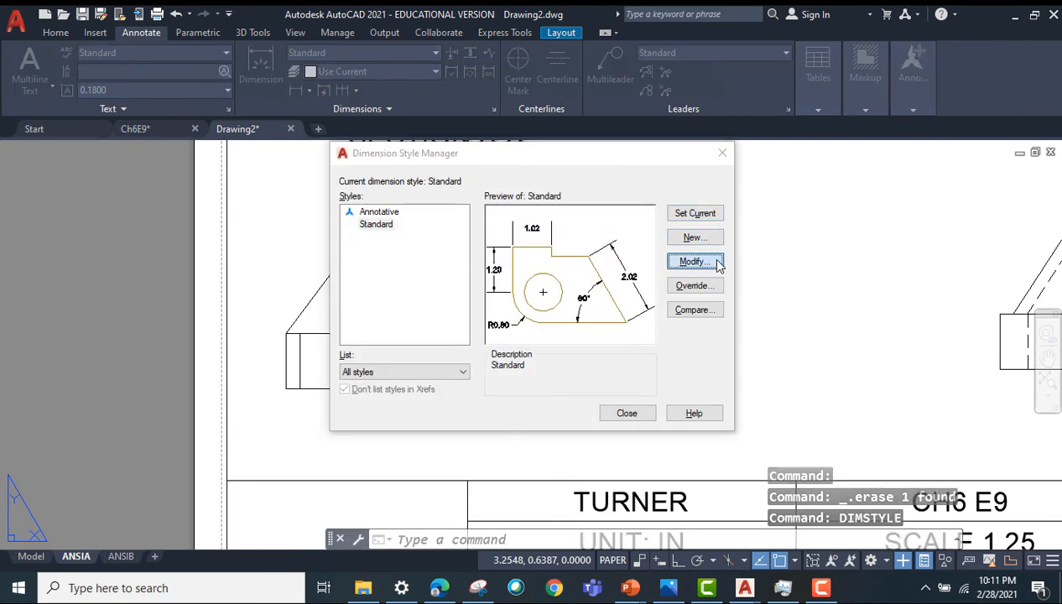
# Step: Change Standard's fit to best fit without arrow suppression and close the manager
pyautogui.click(694, 261)
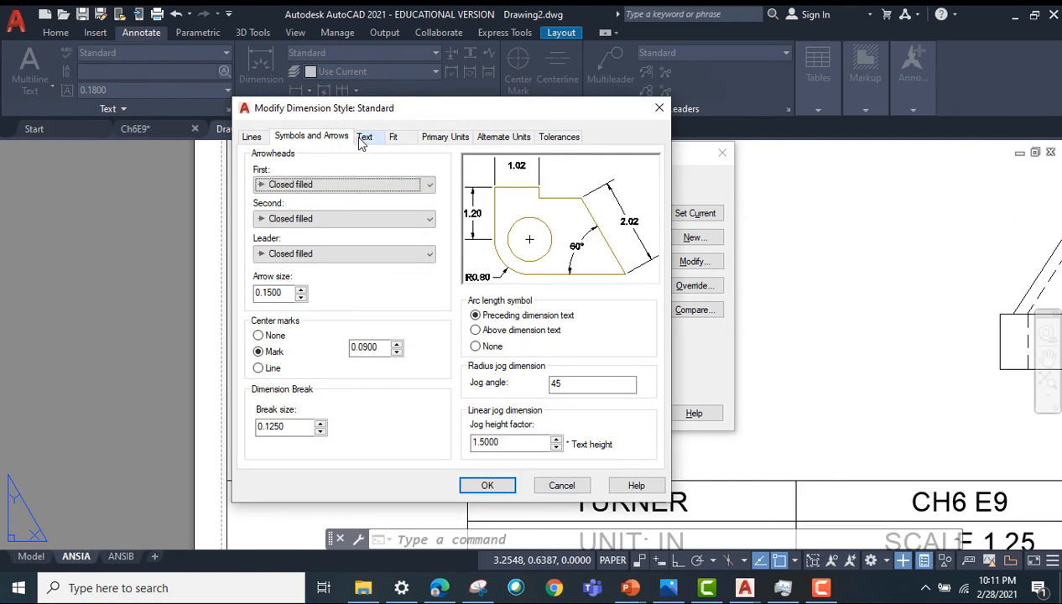
pyautogui.click(365, 136)
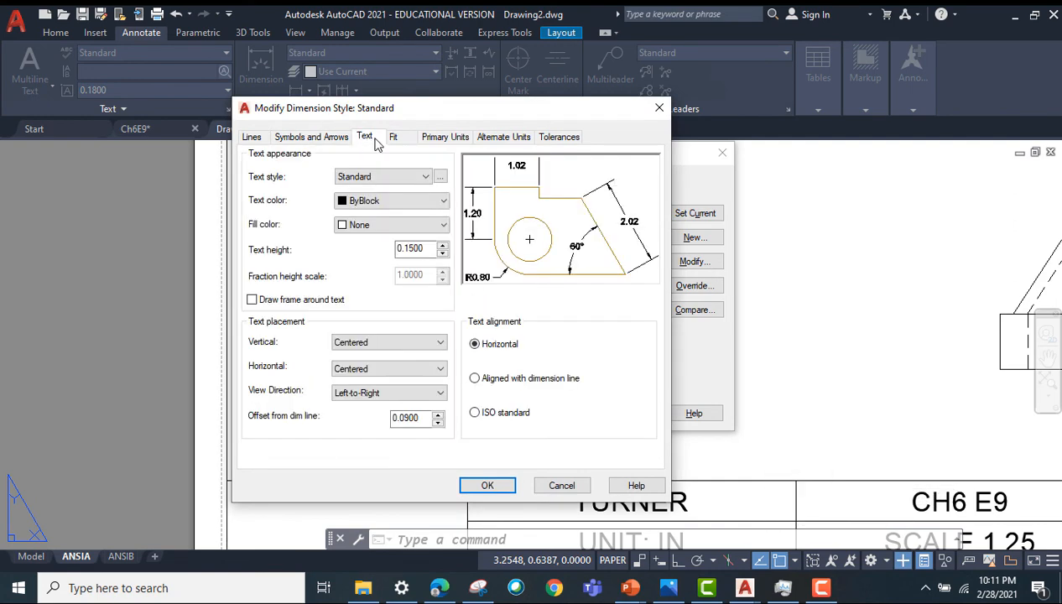
pyautogui.click(392, 136)
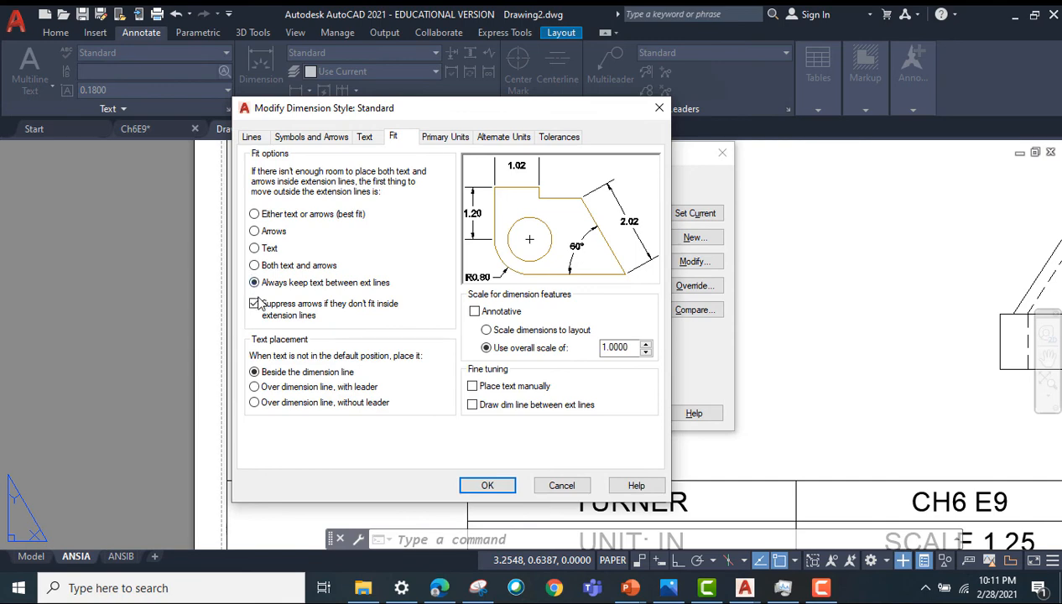
pyautogui.click(255, 303)
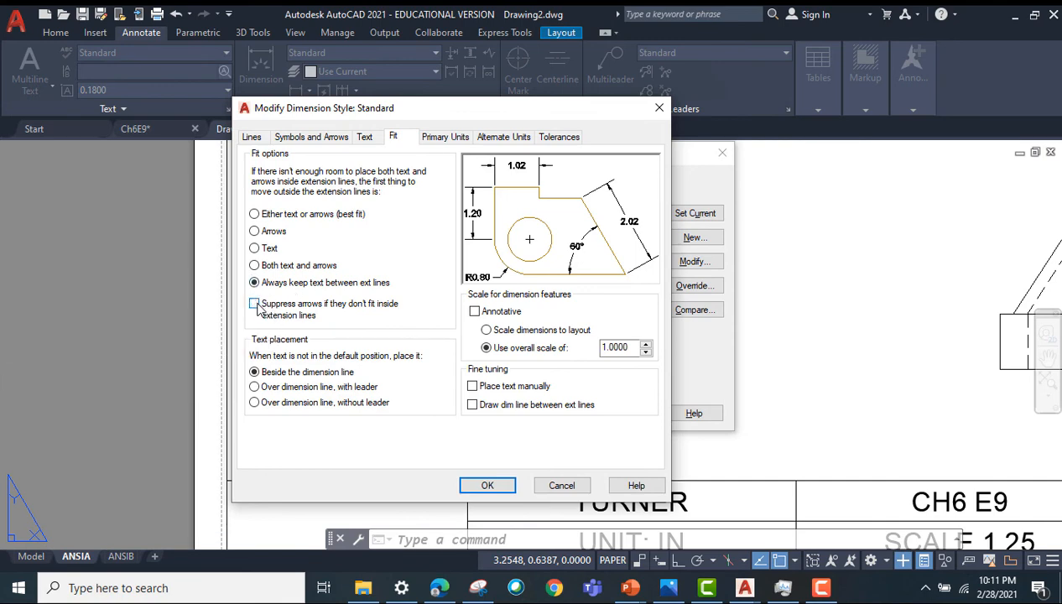
pyautogui.click(254, 214)
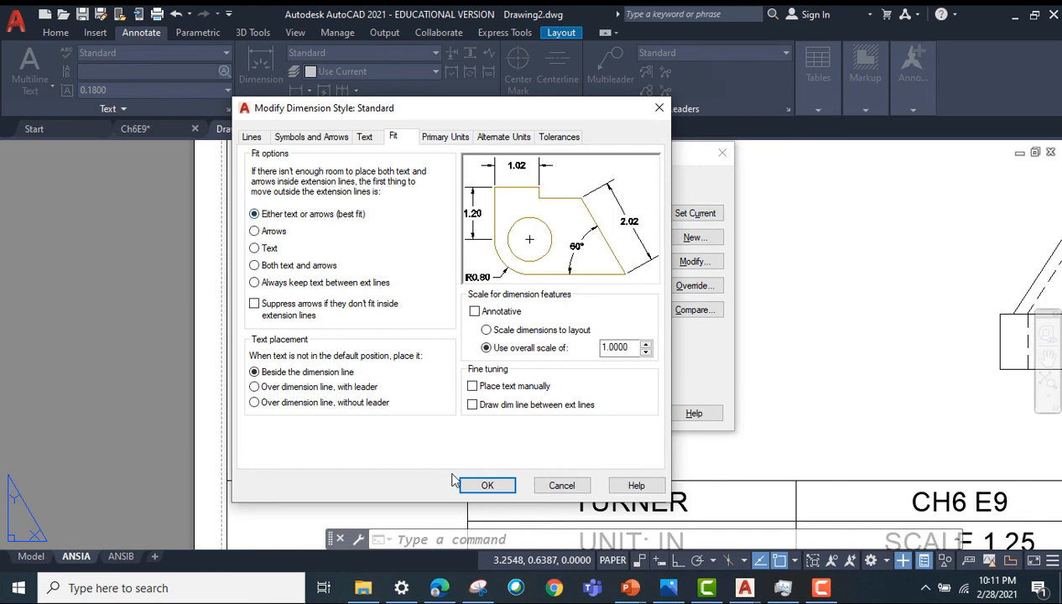
pyautogui.click(488, 485)
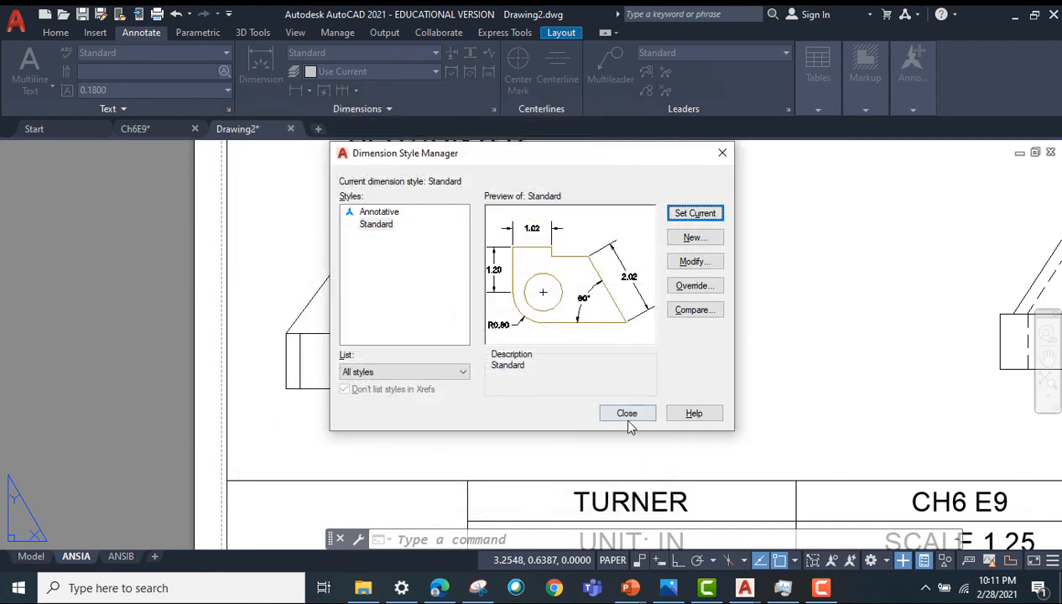
pyautogui.click(627, 413)
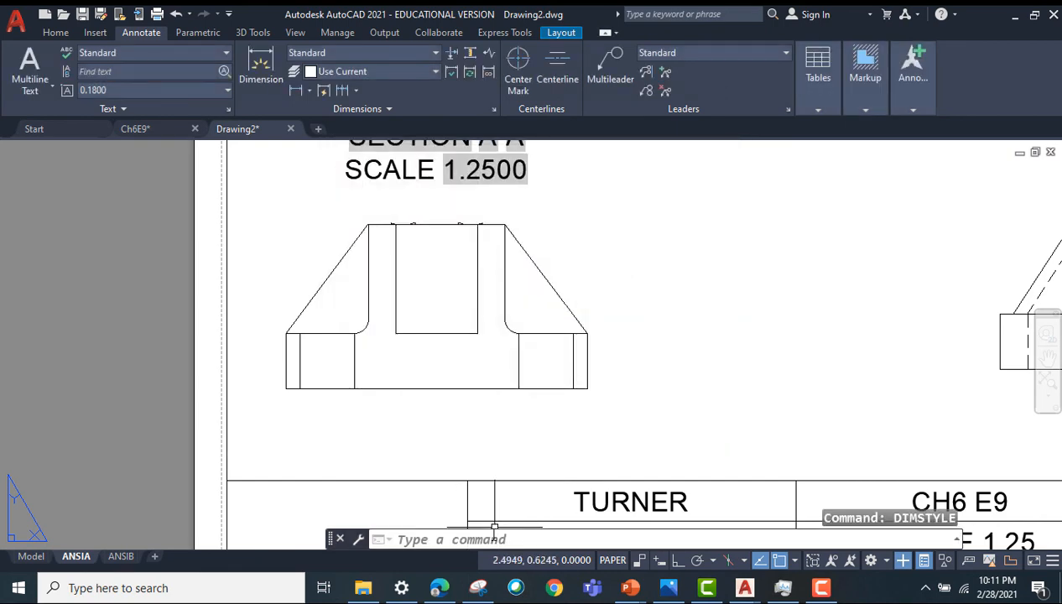
# Step: Add a 0.40 flange thickness dimension with DIML, then reposition the front view
pyautogui.write('diml')
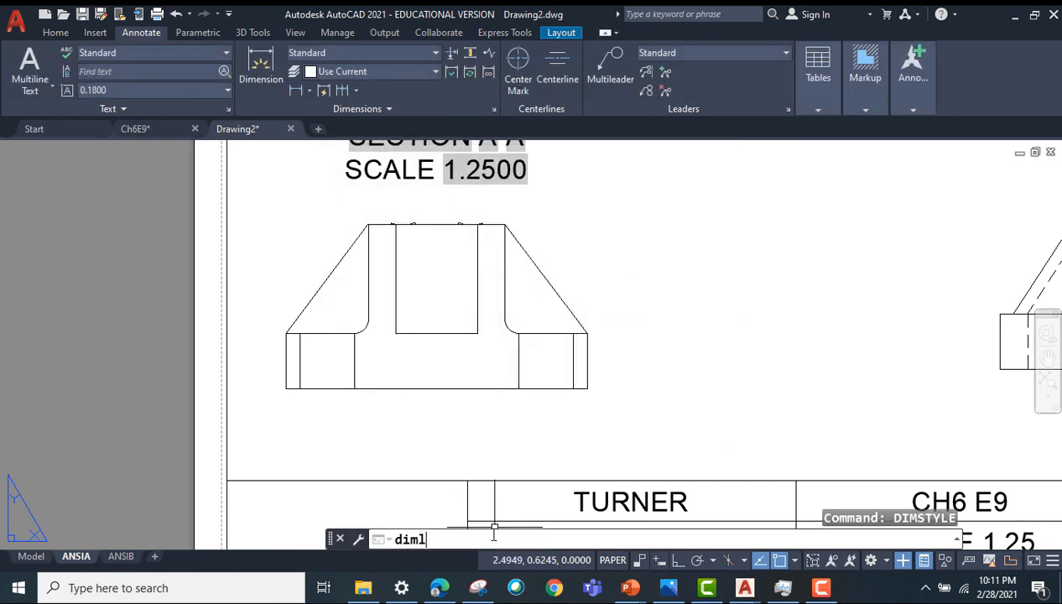
pyautogui.press('Return')
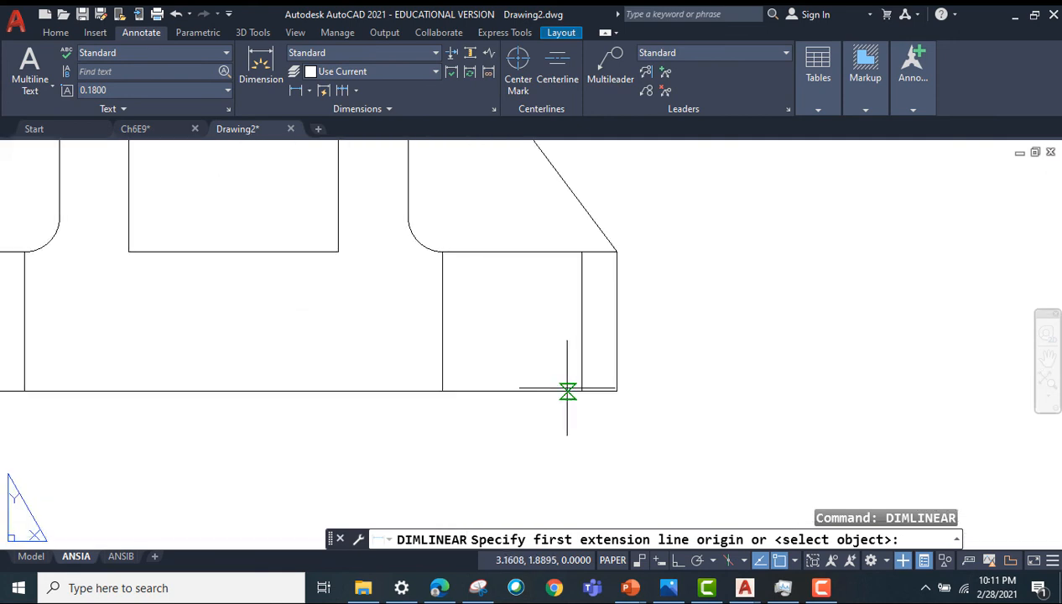
pyautogui.moveTo(551, 391)
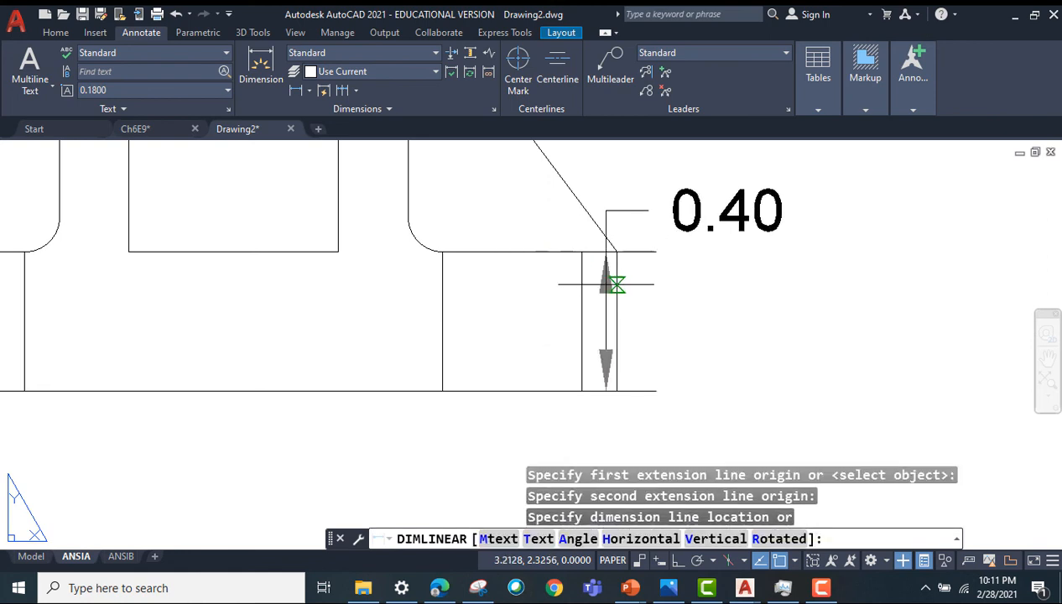
pyautogui.click(684, 307)
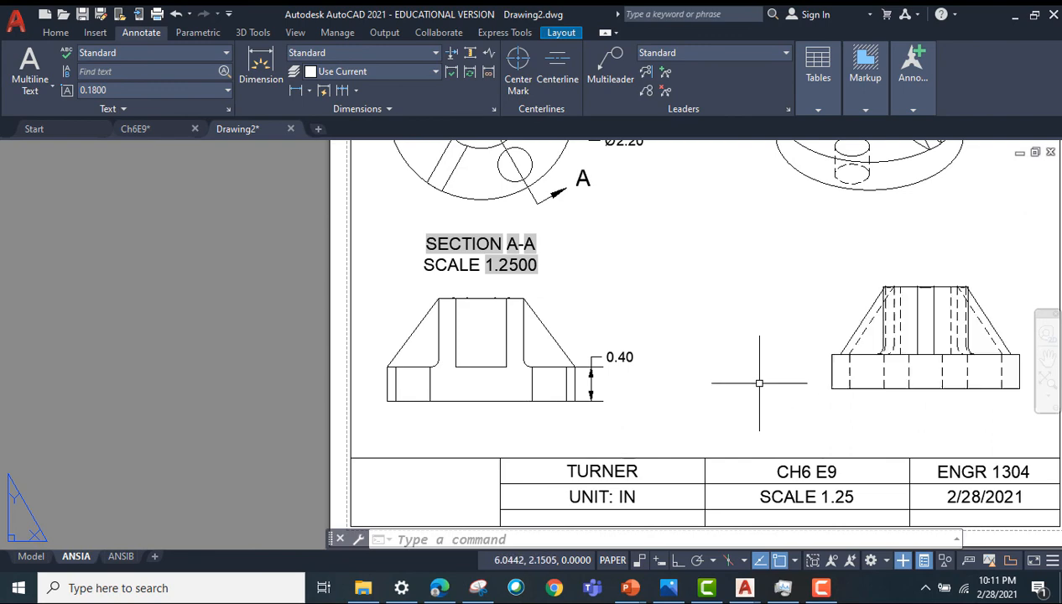
pyautogui.click(926, 335)
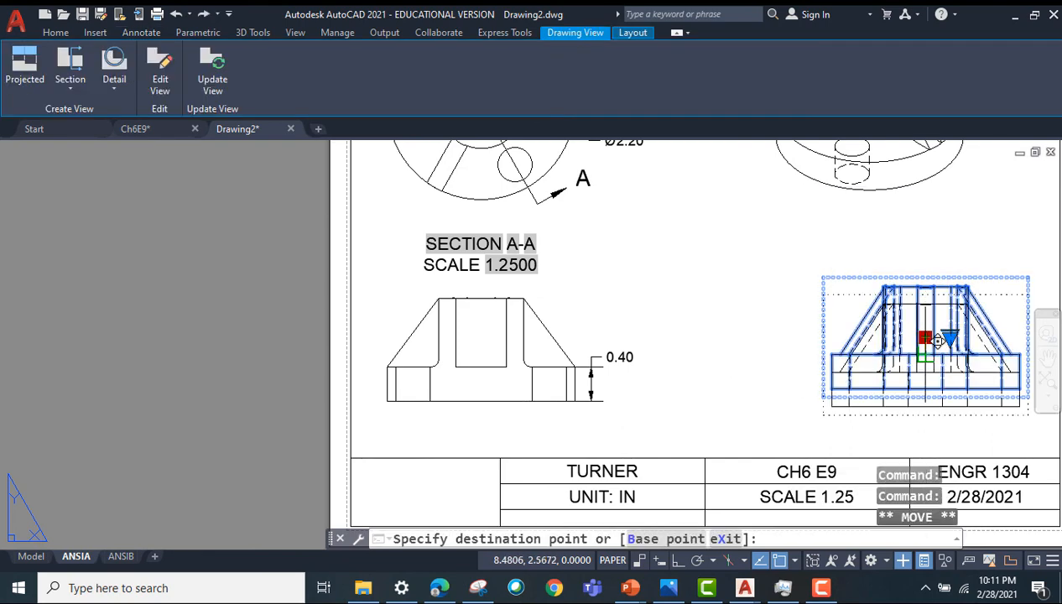
pyautogui.click(141, 32)
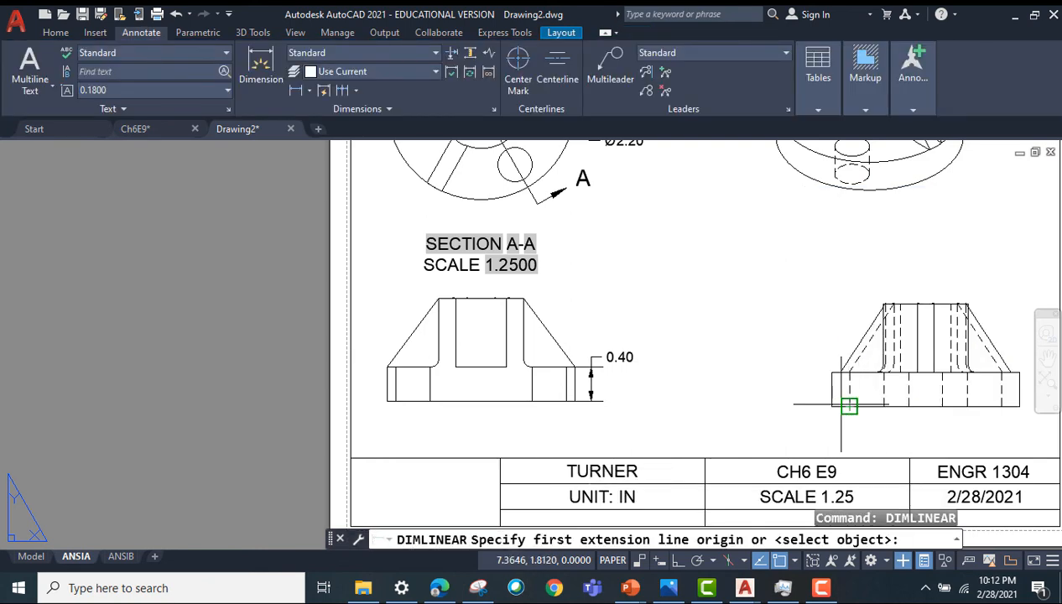
pyautogui.moveTo(885, 406)
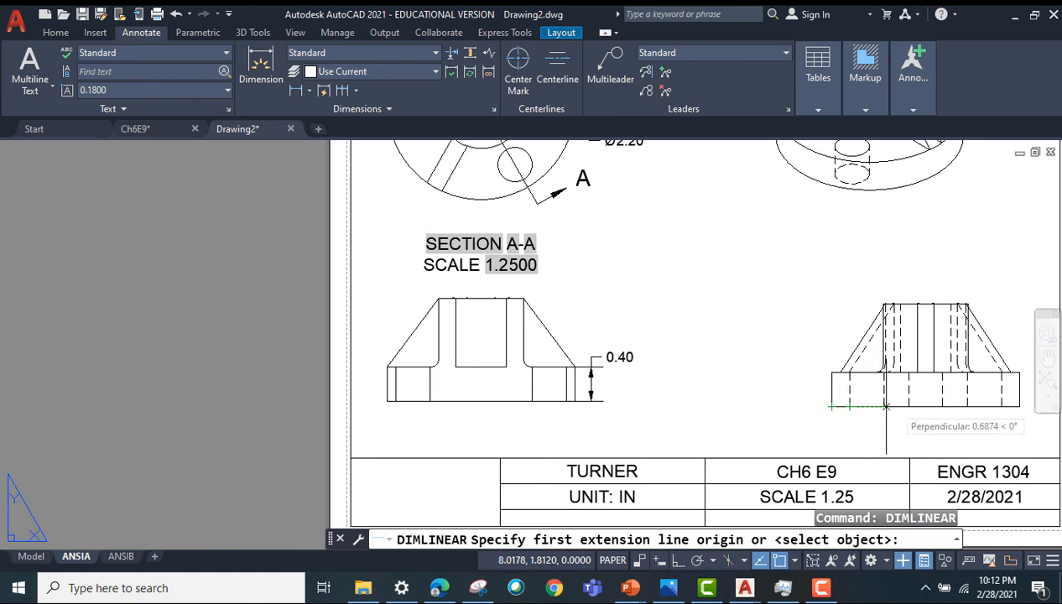
# Step: Place the 1.20 height dimension along the front view's left side
pyautogui.click(885, 407)
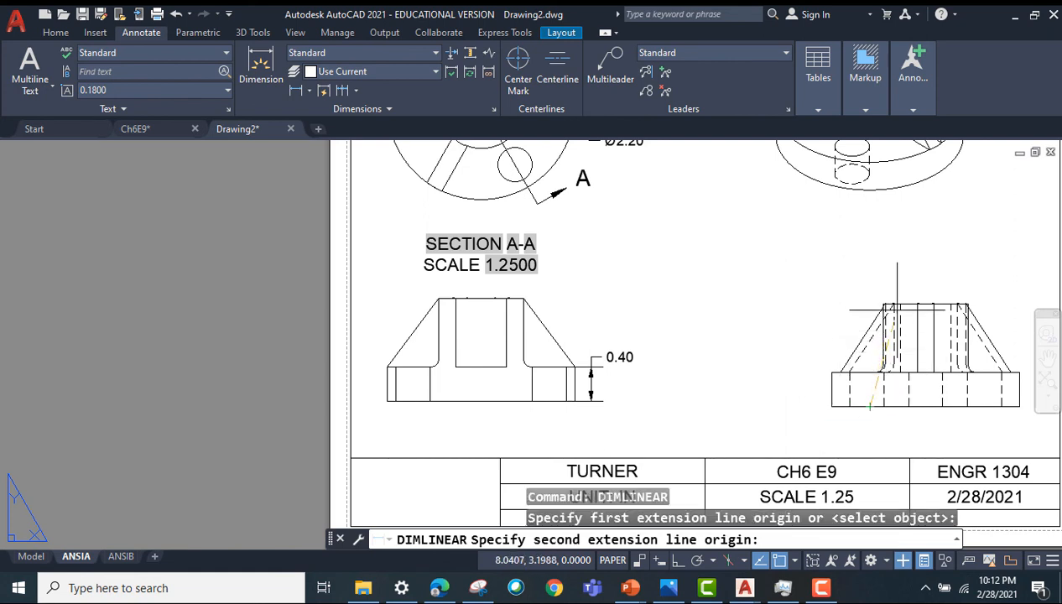
pyautogui.moveTo(897, 302)
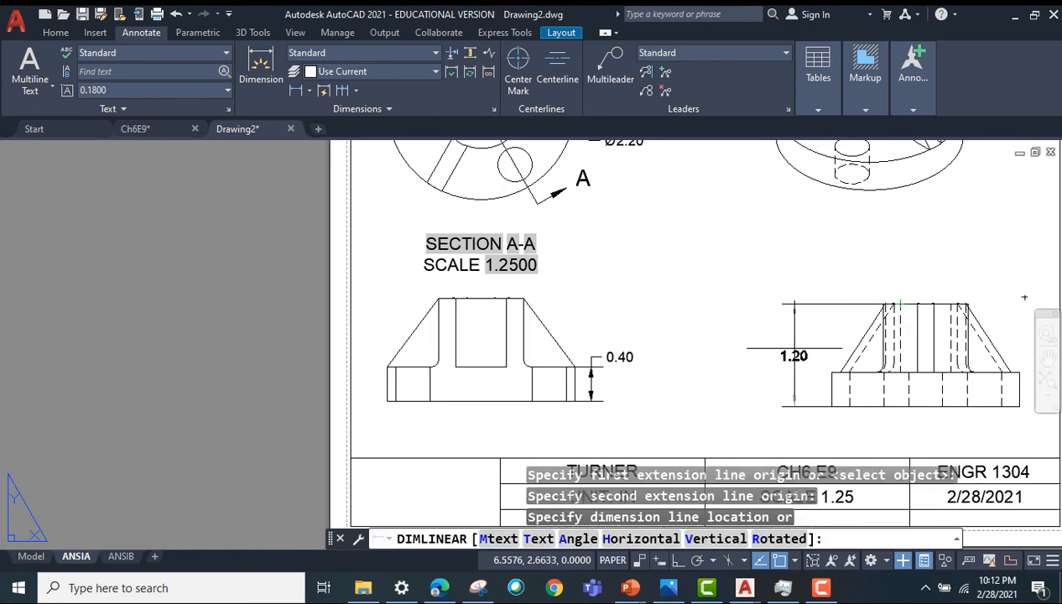
pyautogui.click(700, 371)
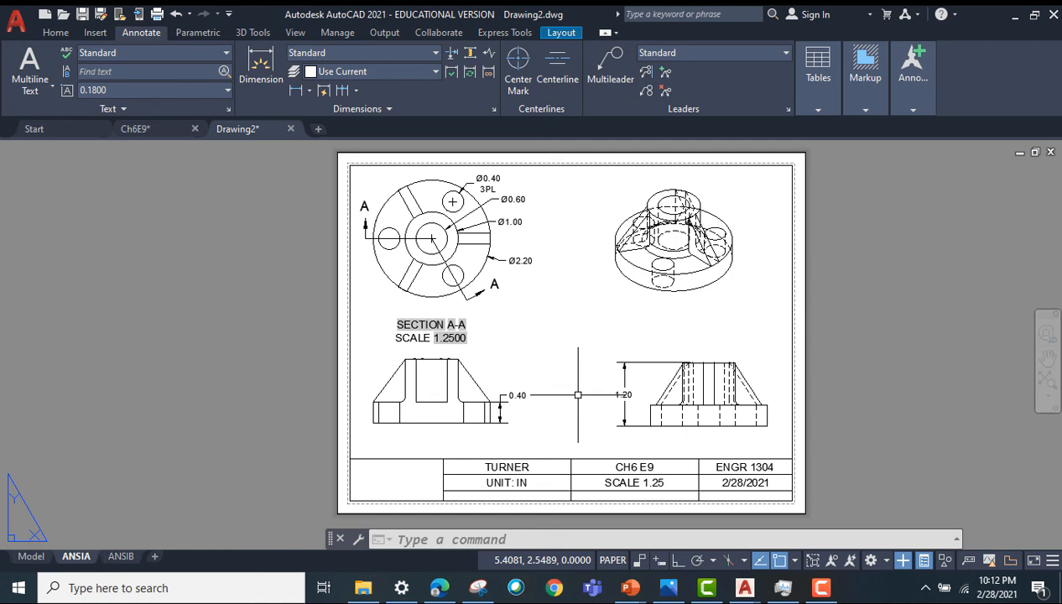
pyautogui.moveTo(625, 394)
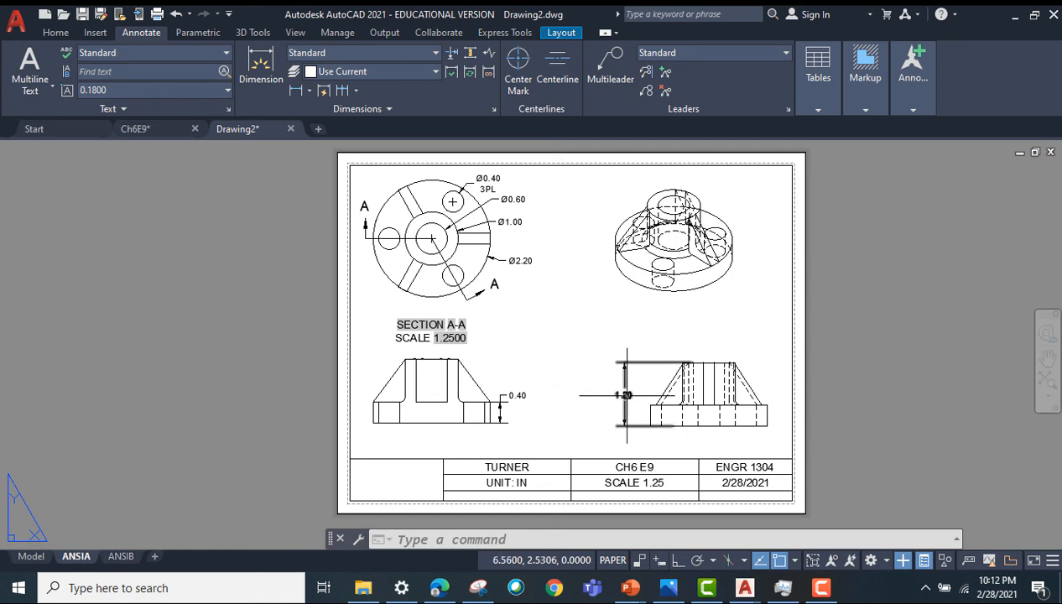
pyautogui.moveTo(624, 394)
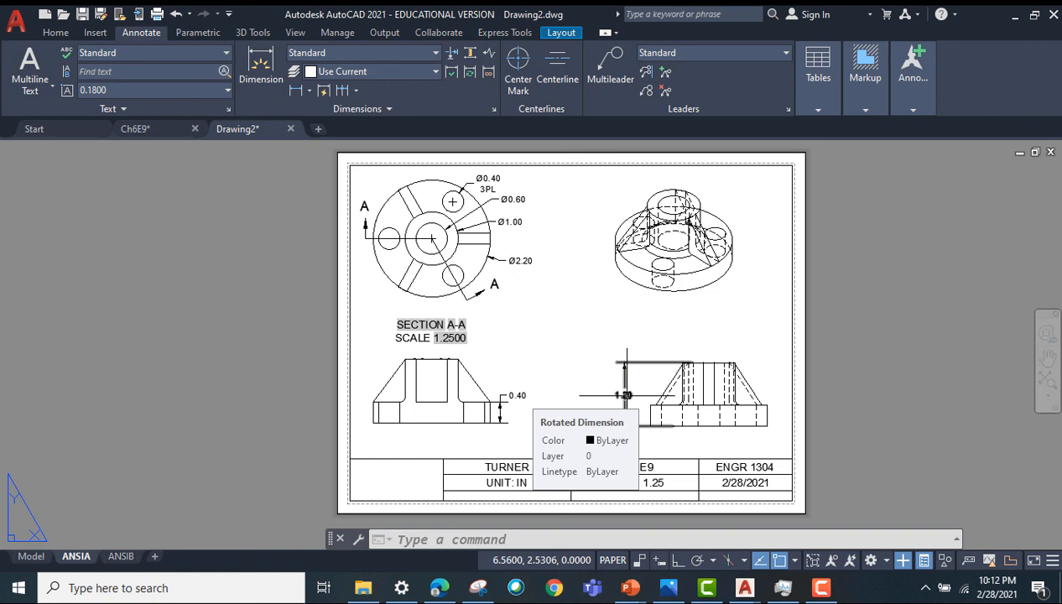
pyautogui.moveTo(628, 394)
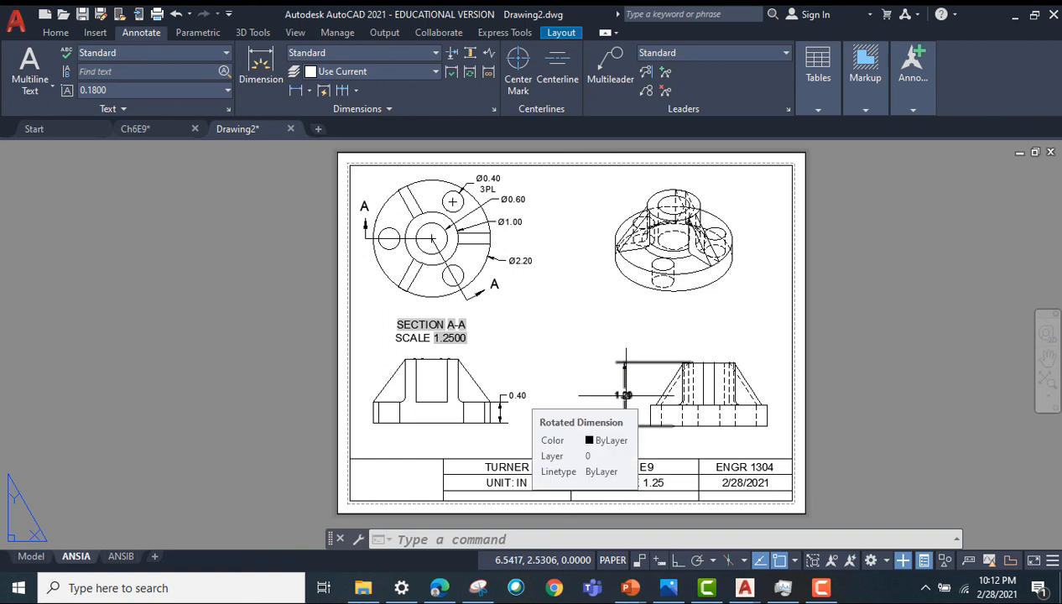
pyautogui.moveTo(625, 394)
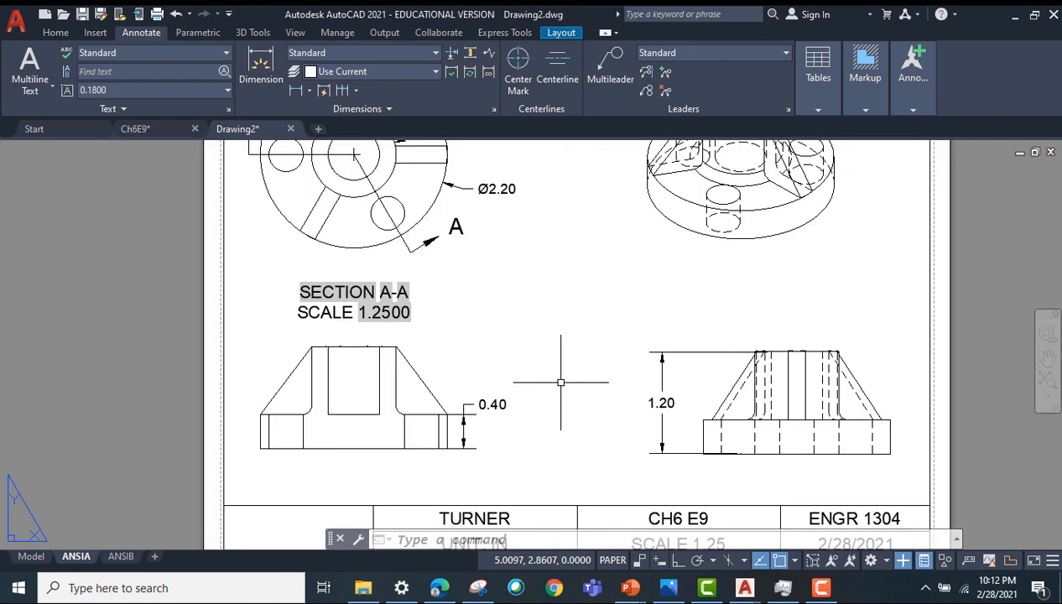
pyautogui.moveTo(517, 322)
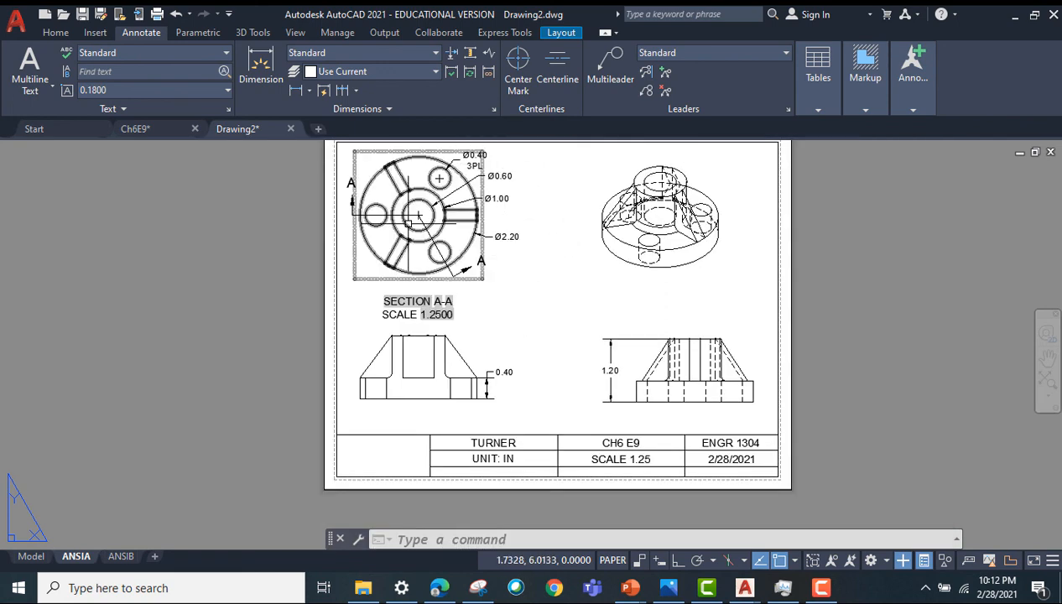
pyautogui.moveTo(573, 319)
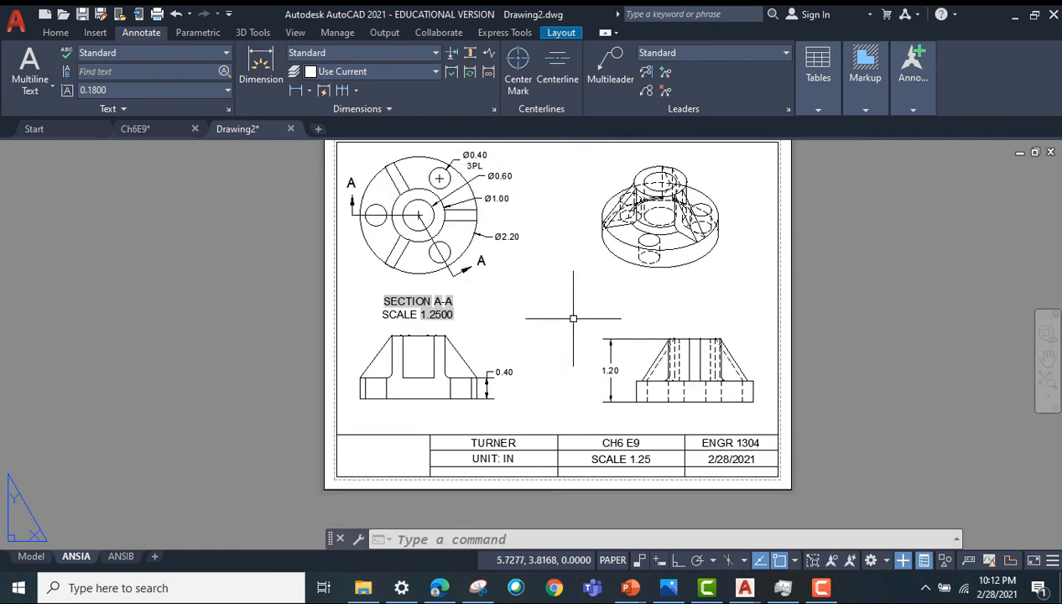
# Step: Dimension the thin right wall of the section view as 0.10, above the 0.40 dimension
pyautogui.scroll(3)
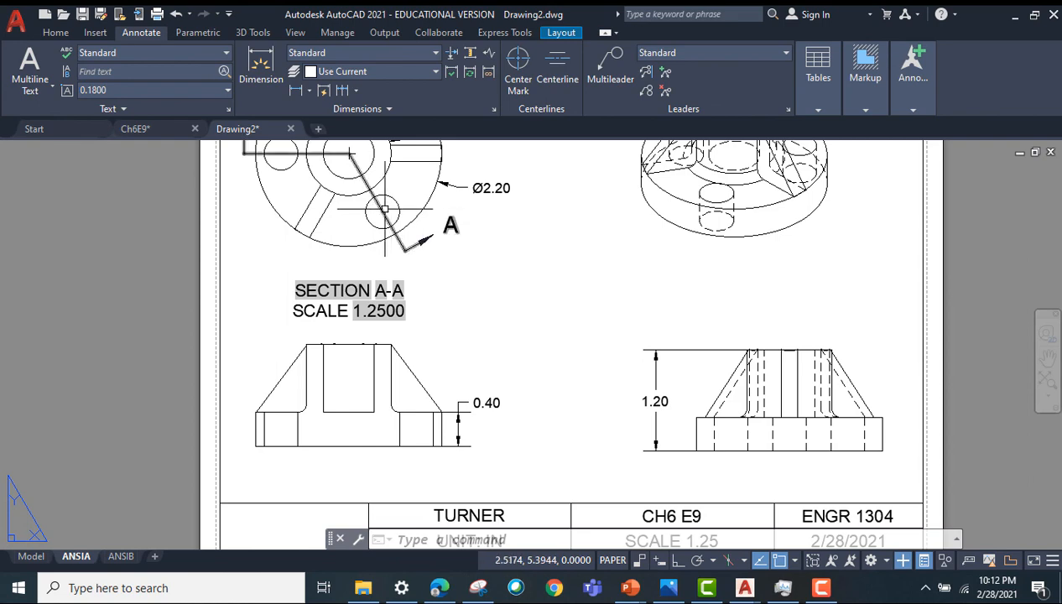
pyautogui.moveTo(502, 344)
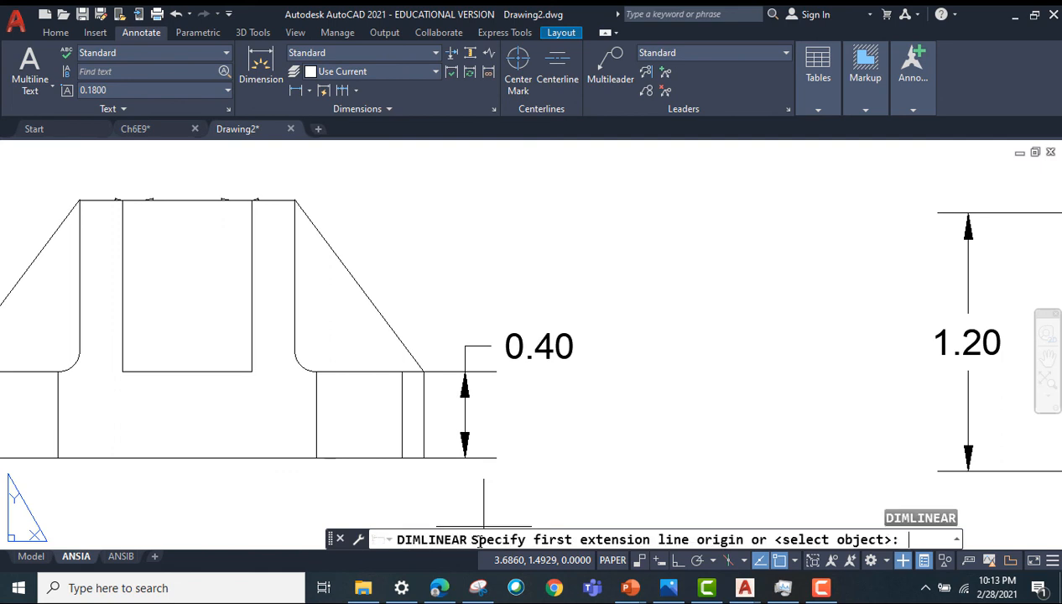
pyautogui.click(424, 401)
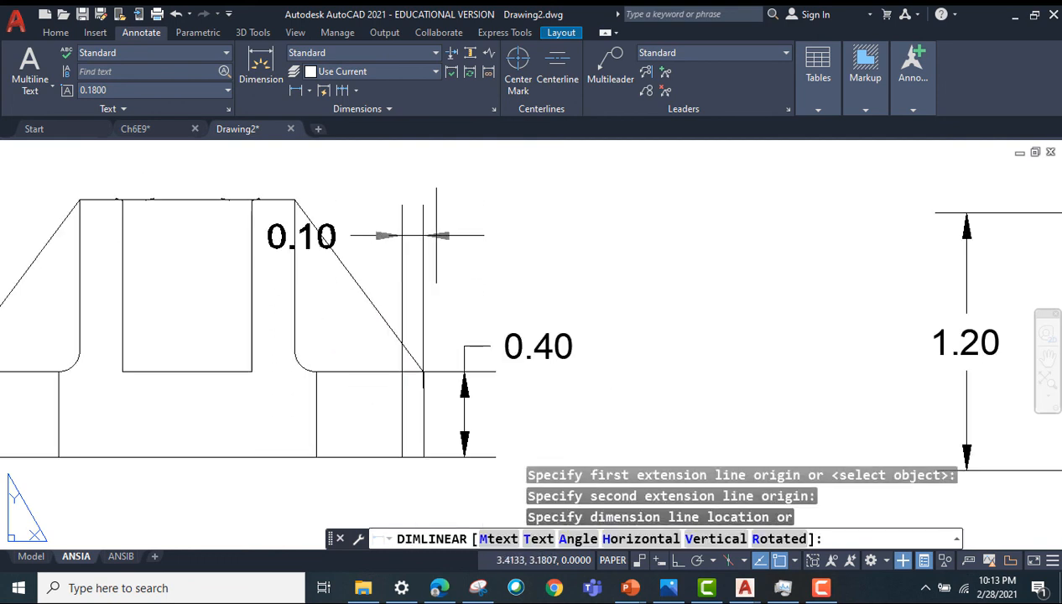
pyautogui.scroll(-3)
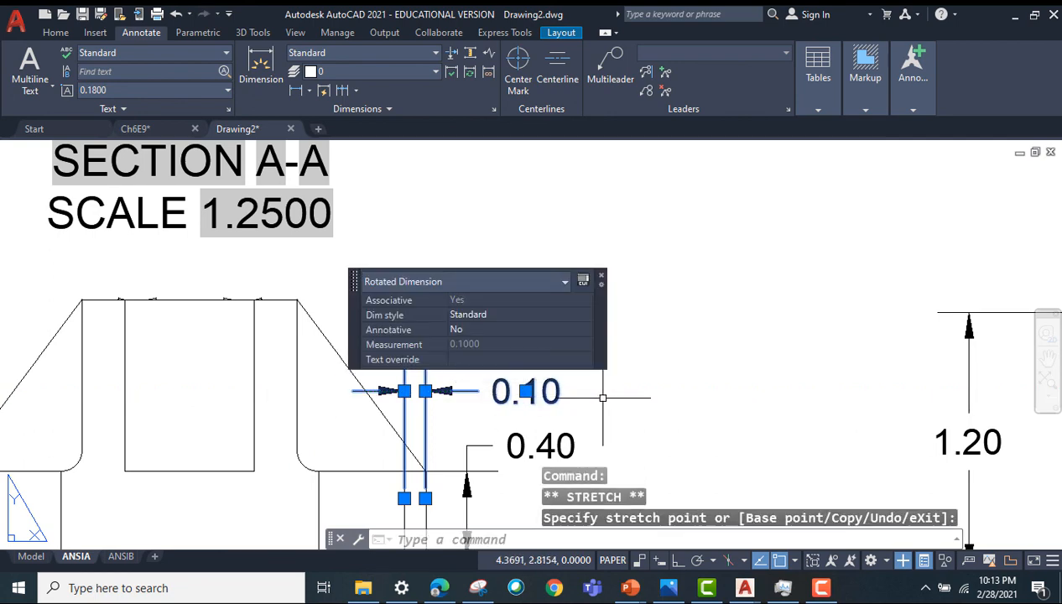
pyautogui.press('Escape')
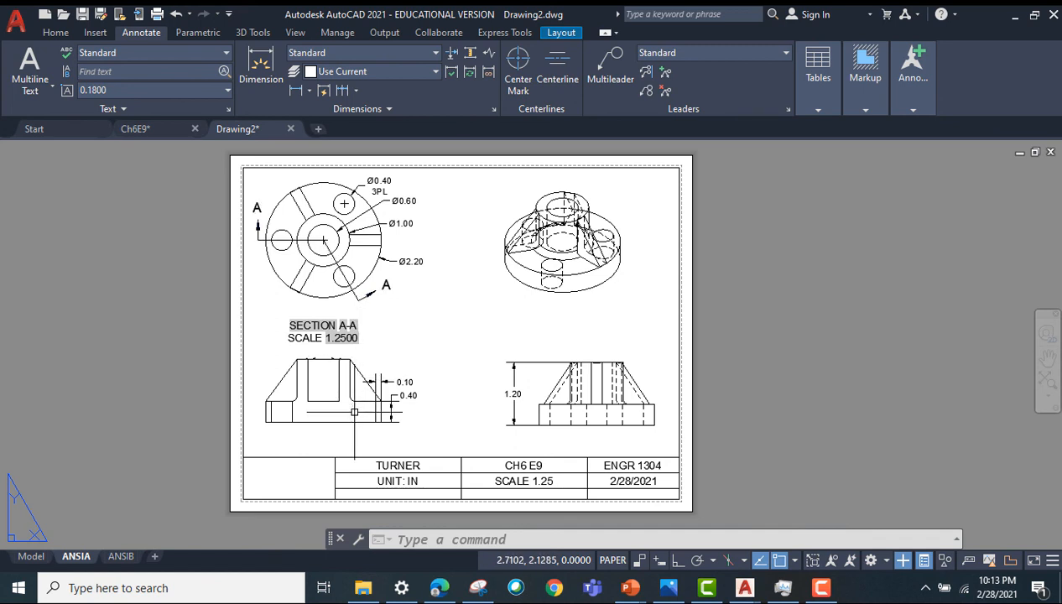
pyautogui.moveTo(440, 327)
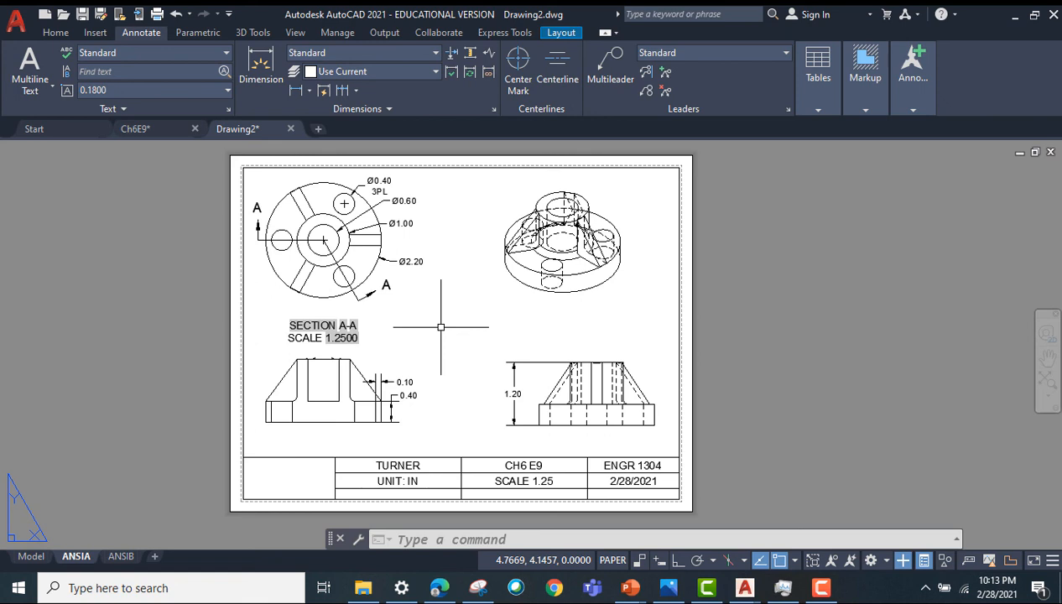
pyautogui.moveTo(432, 76)
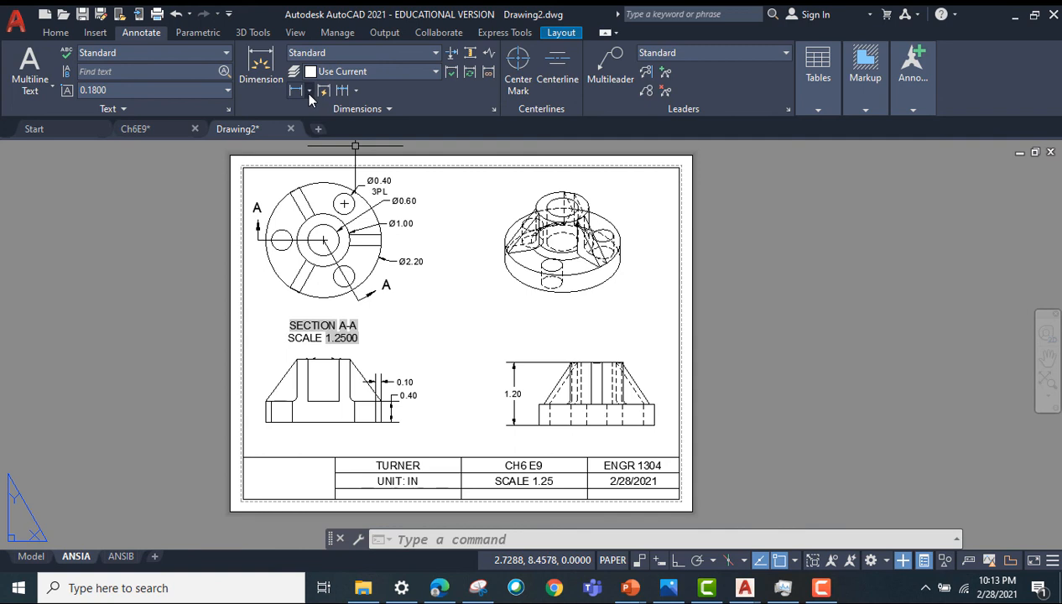
pyautogui.click(261, 79)
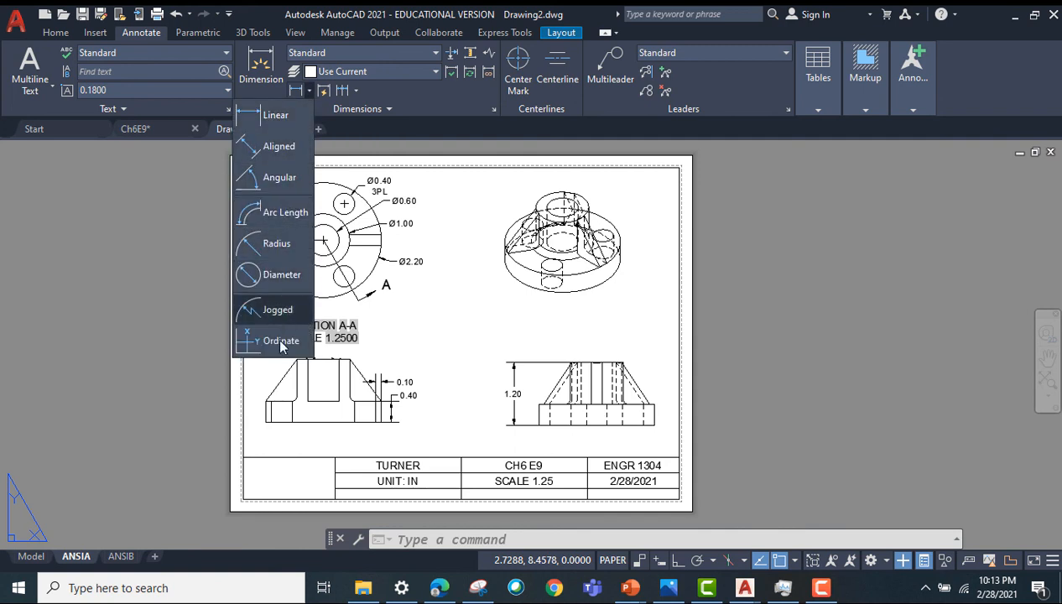
pyautogui.moveTo(275, 115)
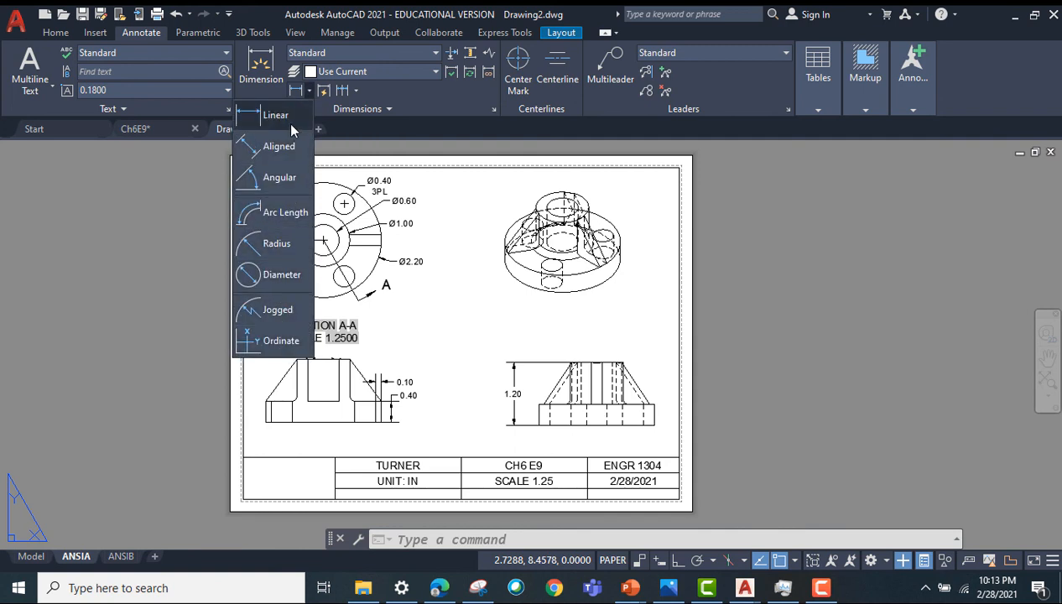
pyautogui.moveTo(301, 305)
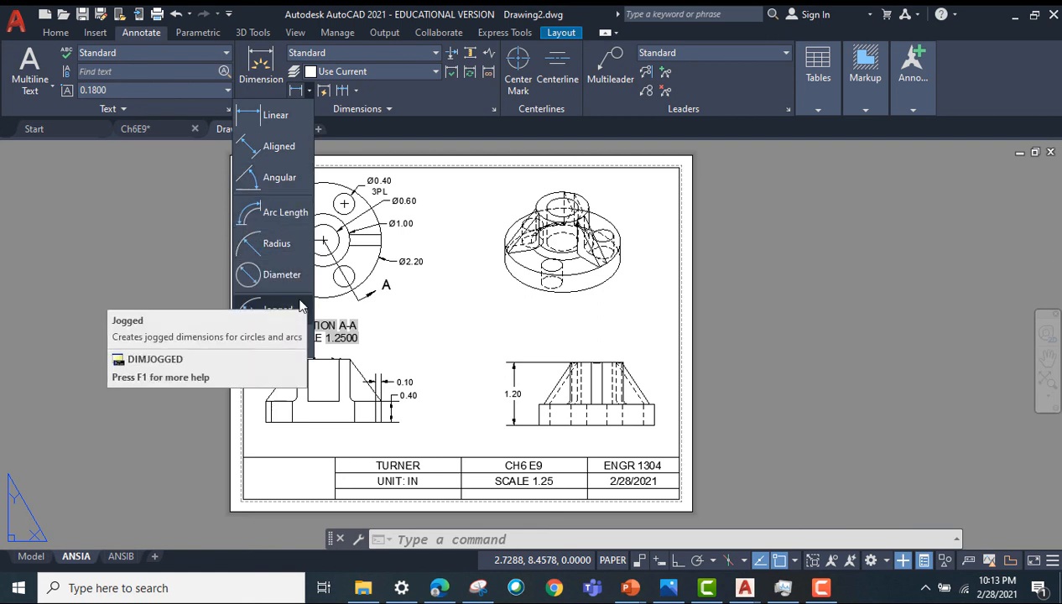
pyautogui.moveTo(288, 134)
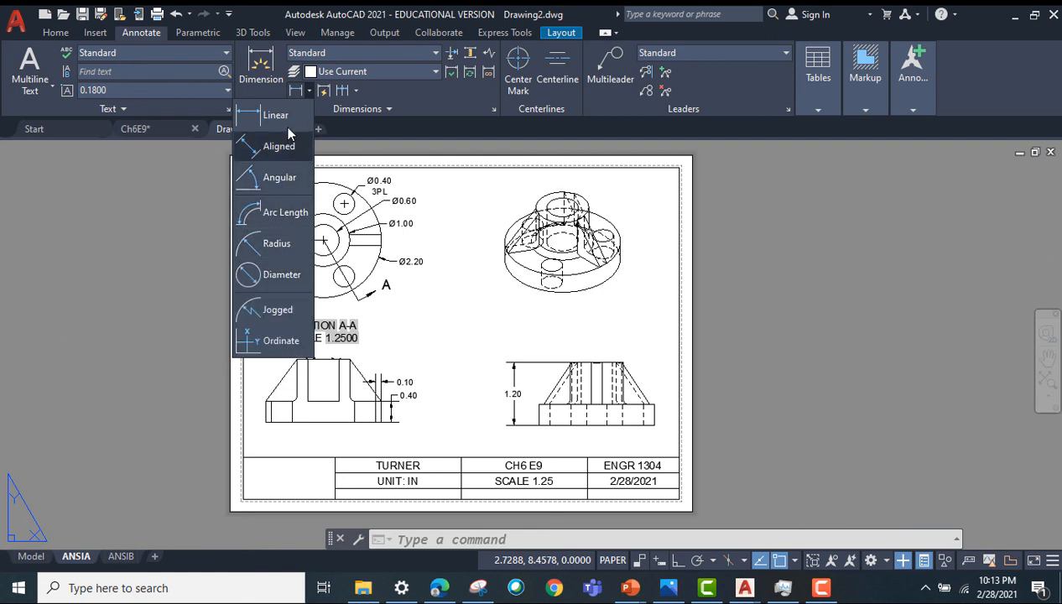
pyautogui.moveTo(444, 132)
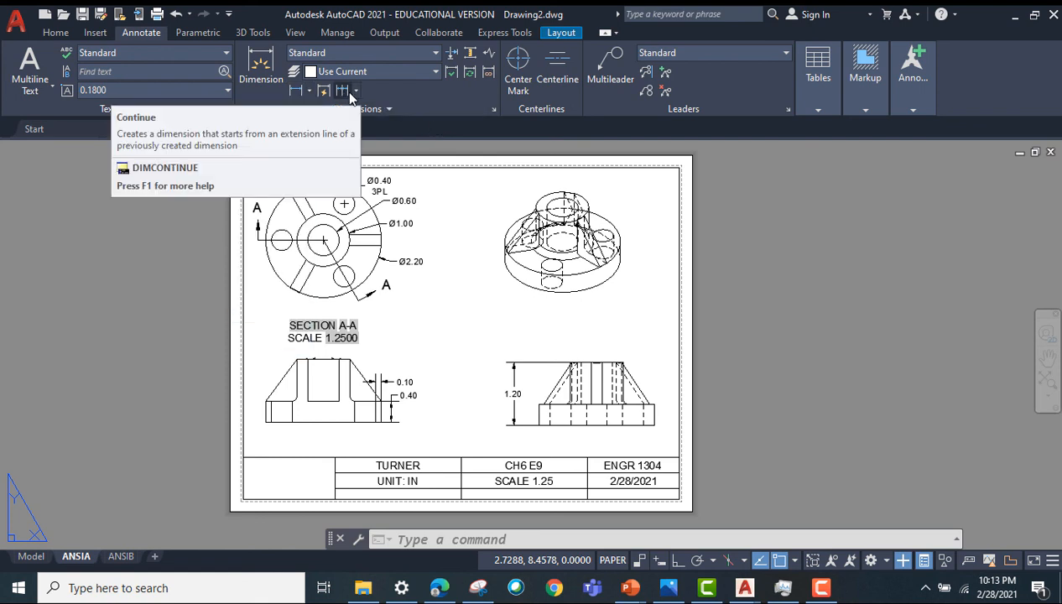
pyautogui.moveTo(342, 90)
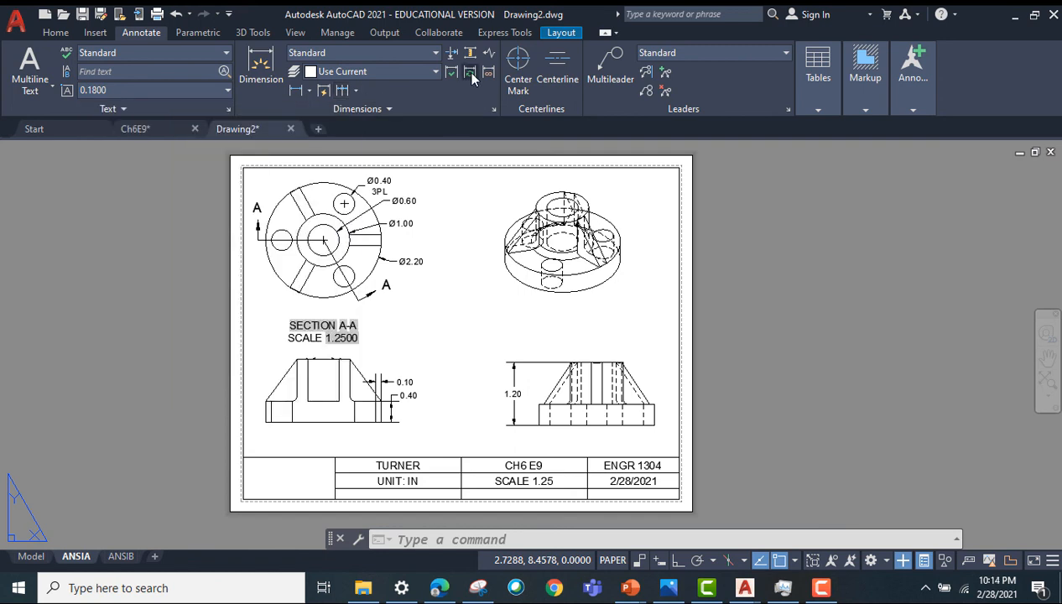
pyautogui.moveTo(470, 53)
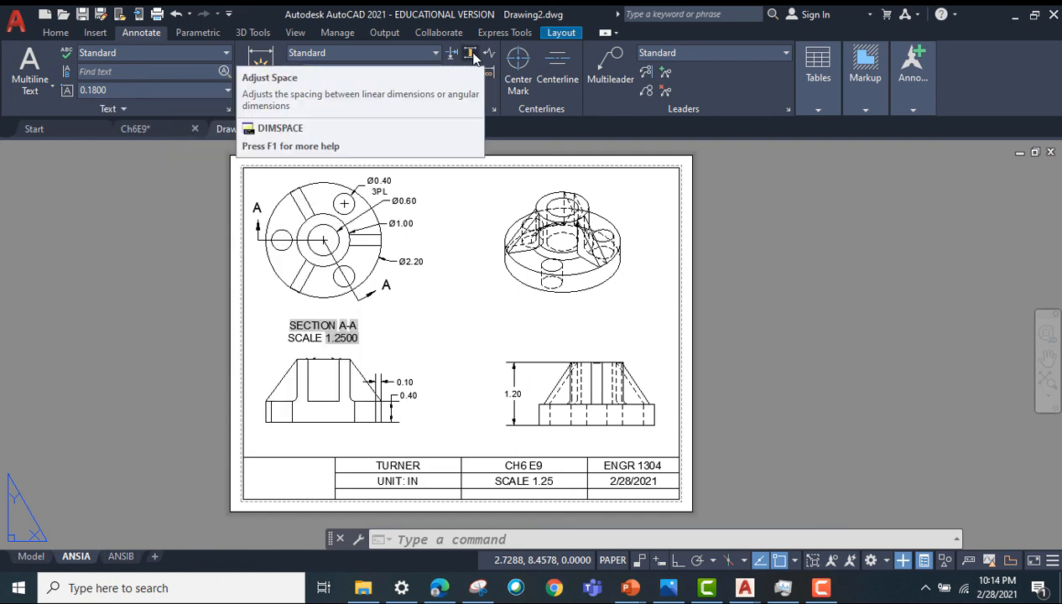
pyautogui.moveTo(470, 53)
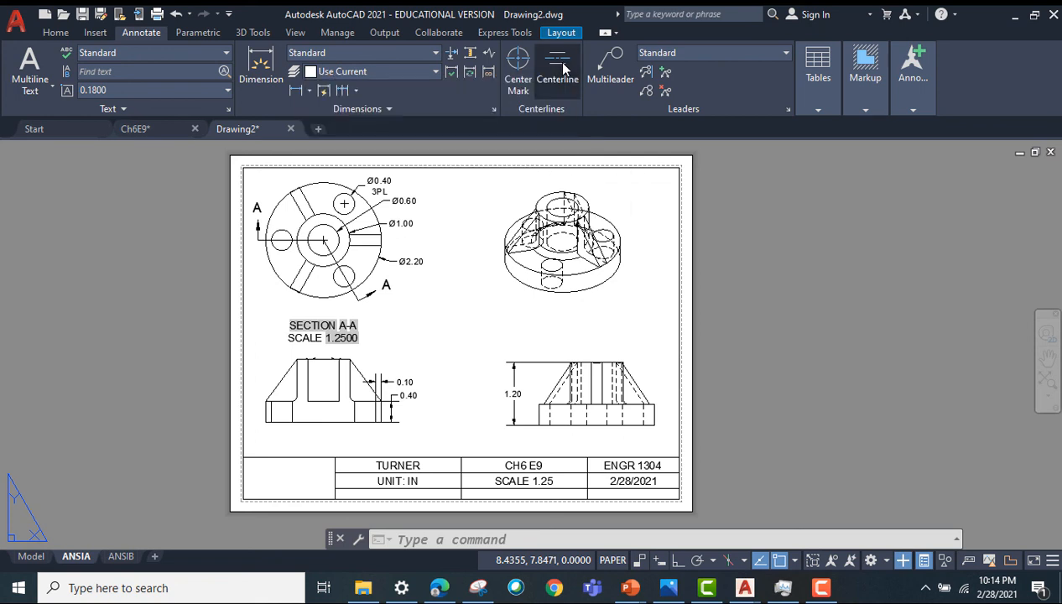
pyautogui.moveTo(558, 67)
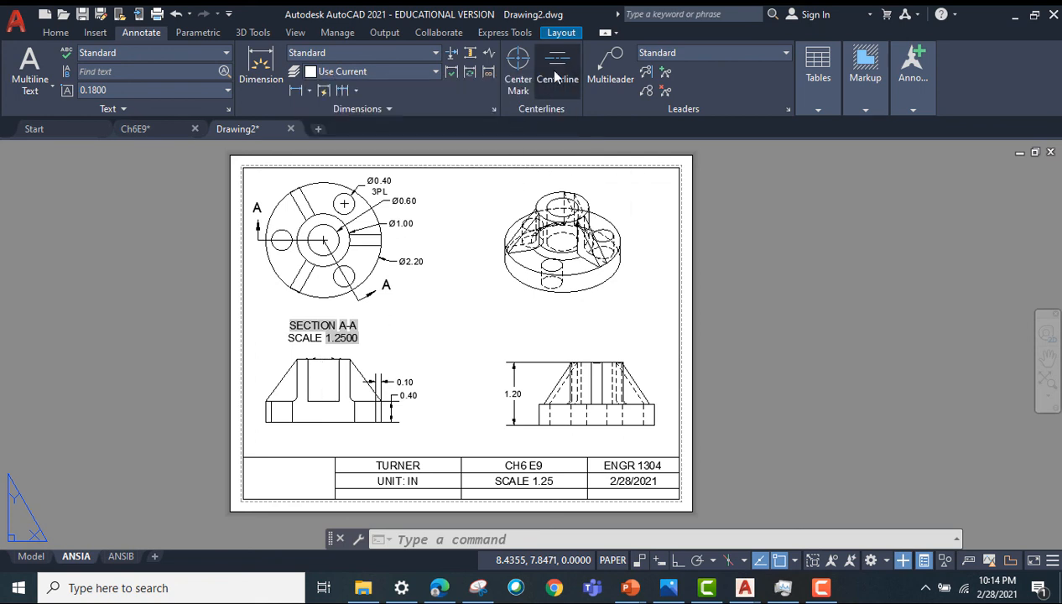
# Step: Add a centerline between the two vertical bore edges of SECTION A-A
pyautogui.click(557, 63)
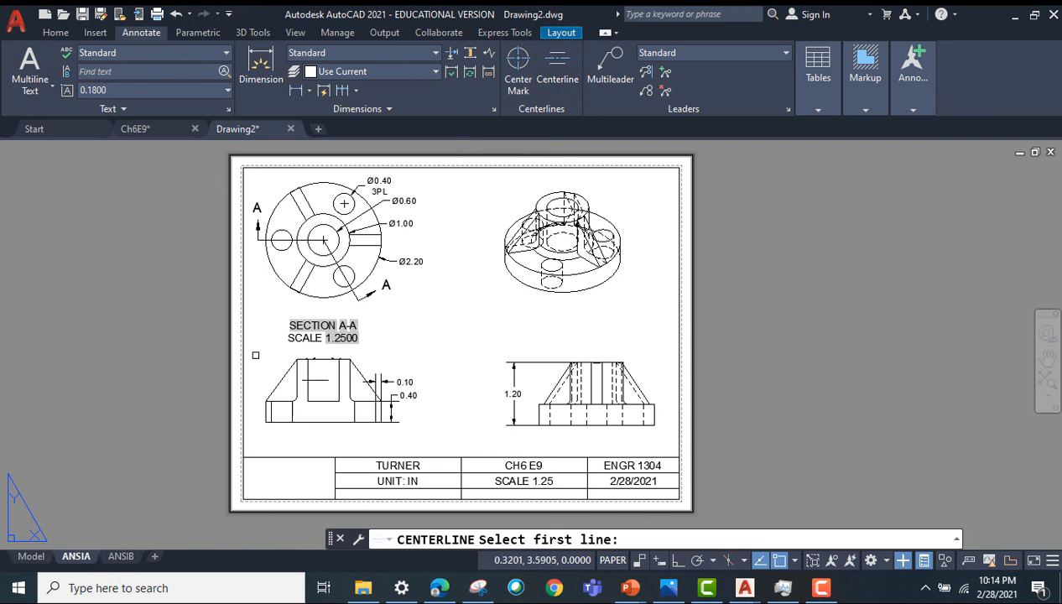
pyautogui.click(331, 390)
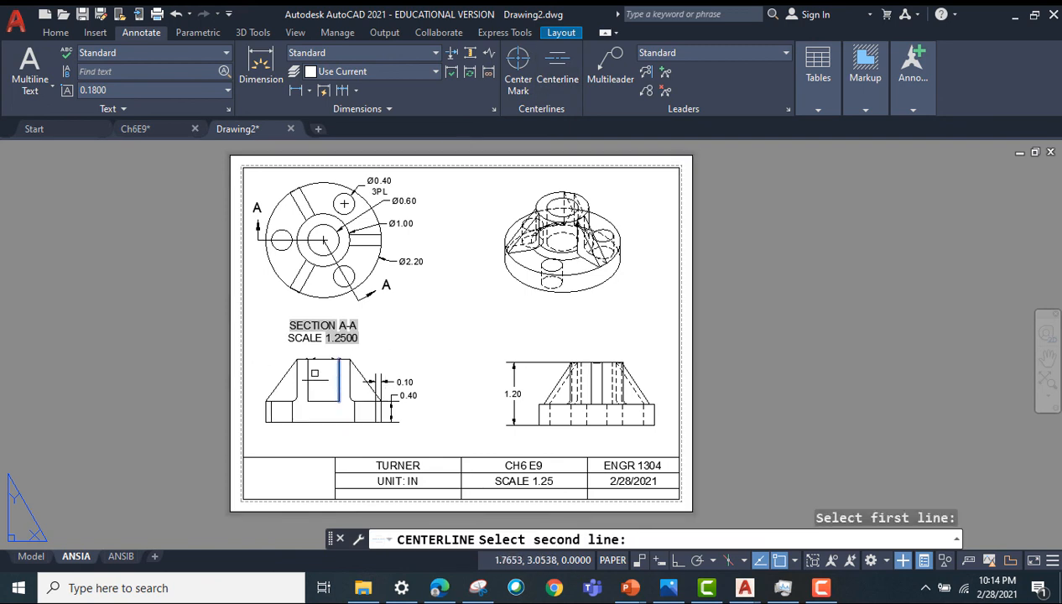
pyautogui.scroll(3)
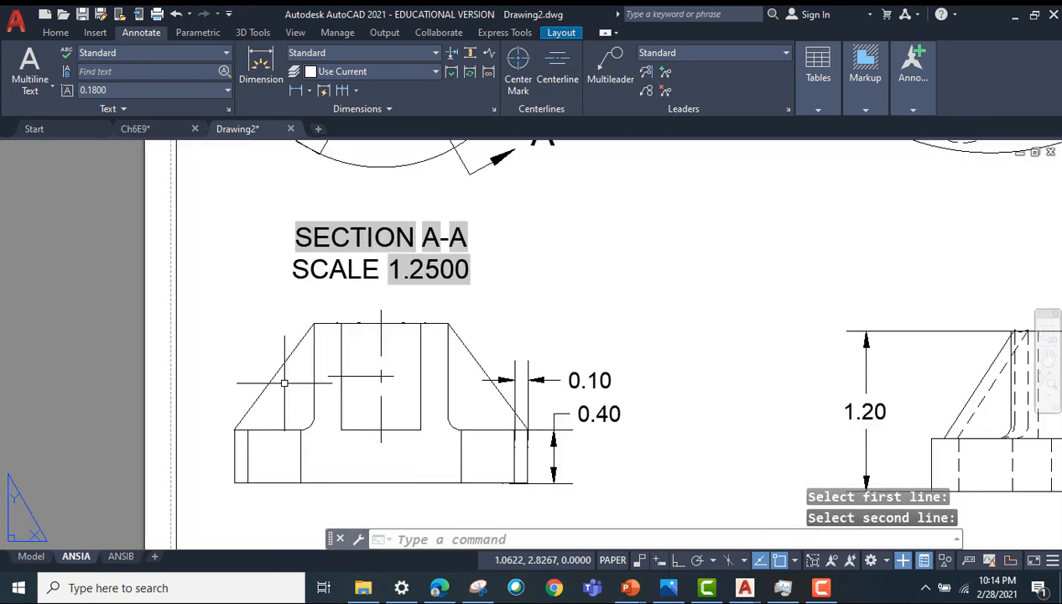
pyautogui.click(377, 399)
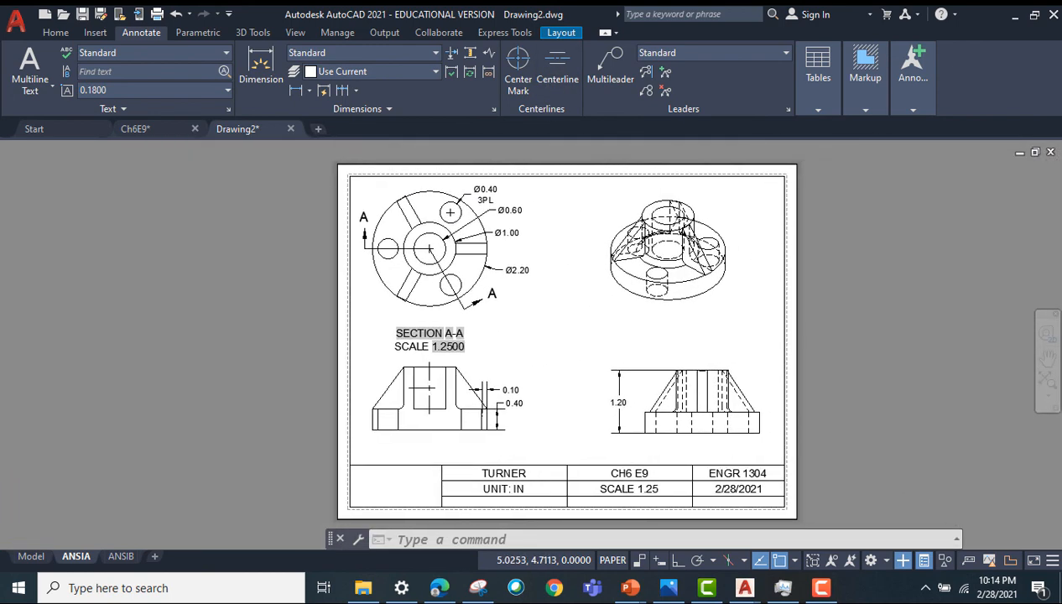
pyautogui.moveTo(907, 275)
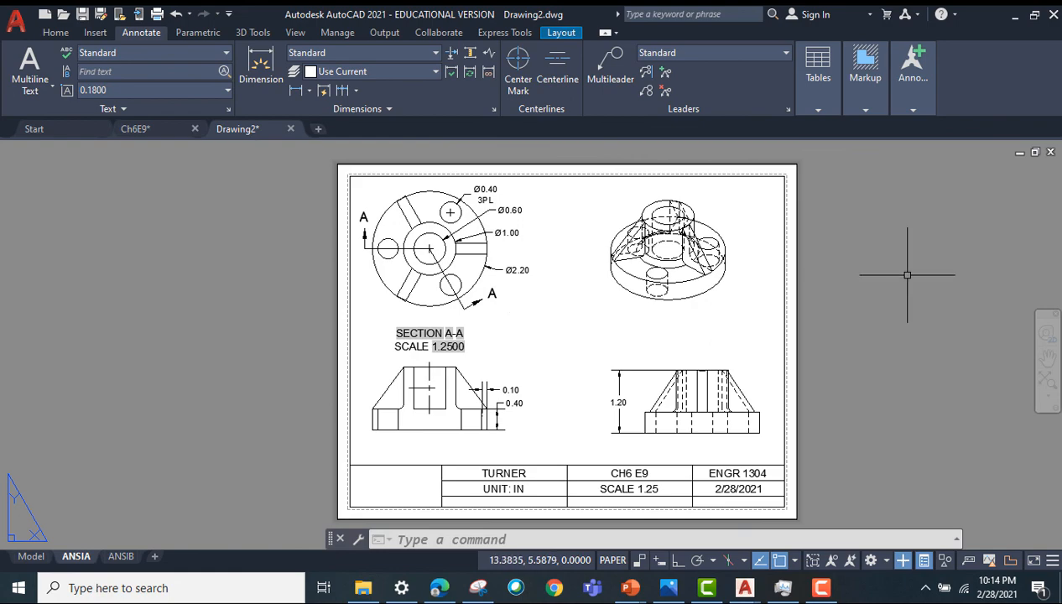